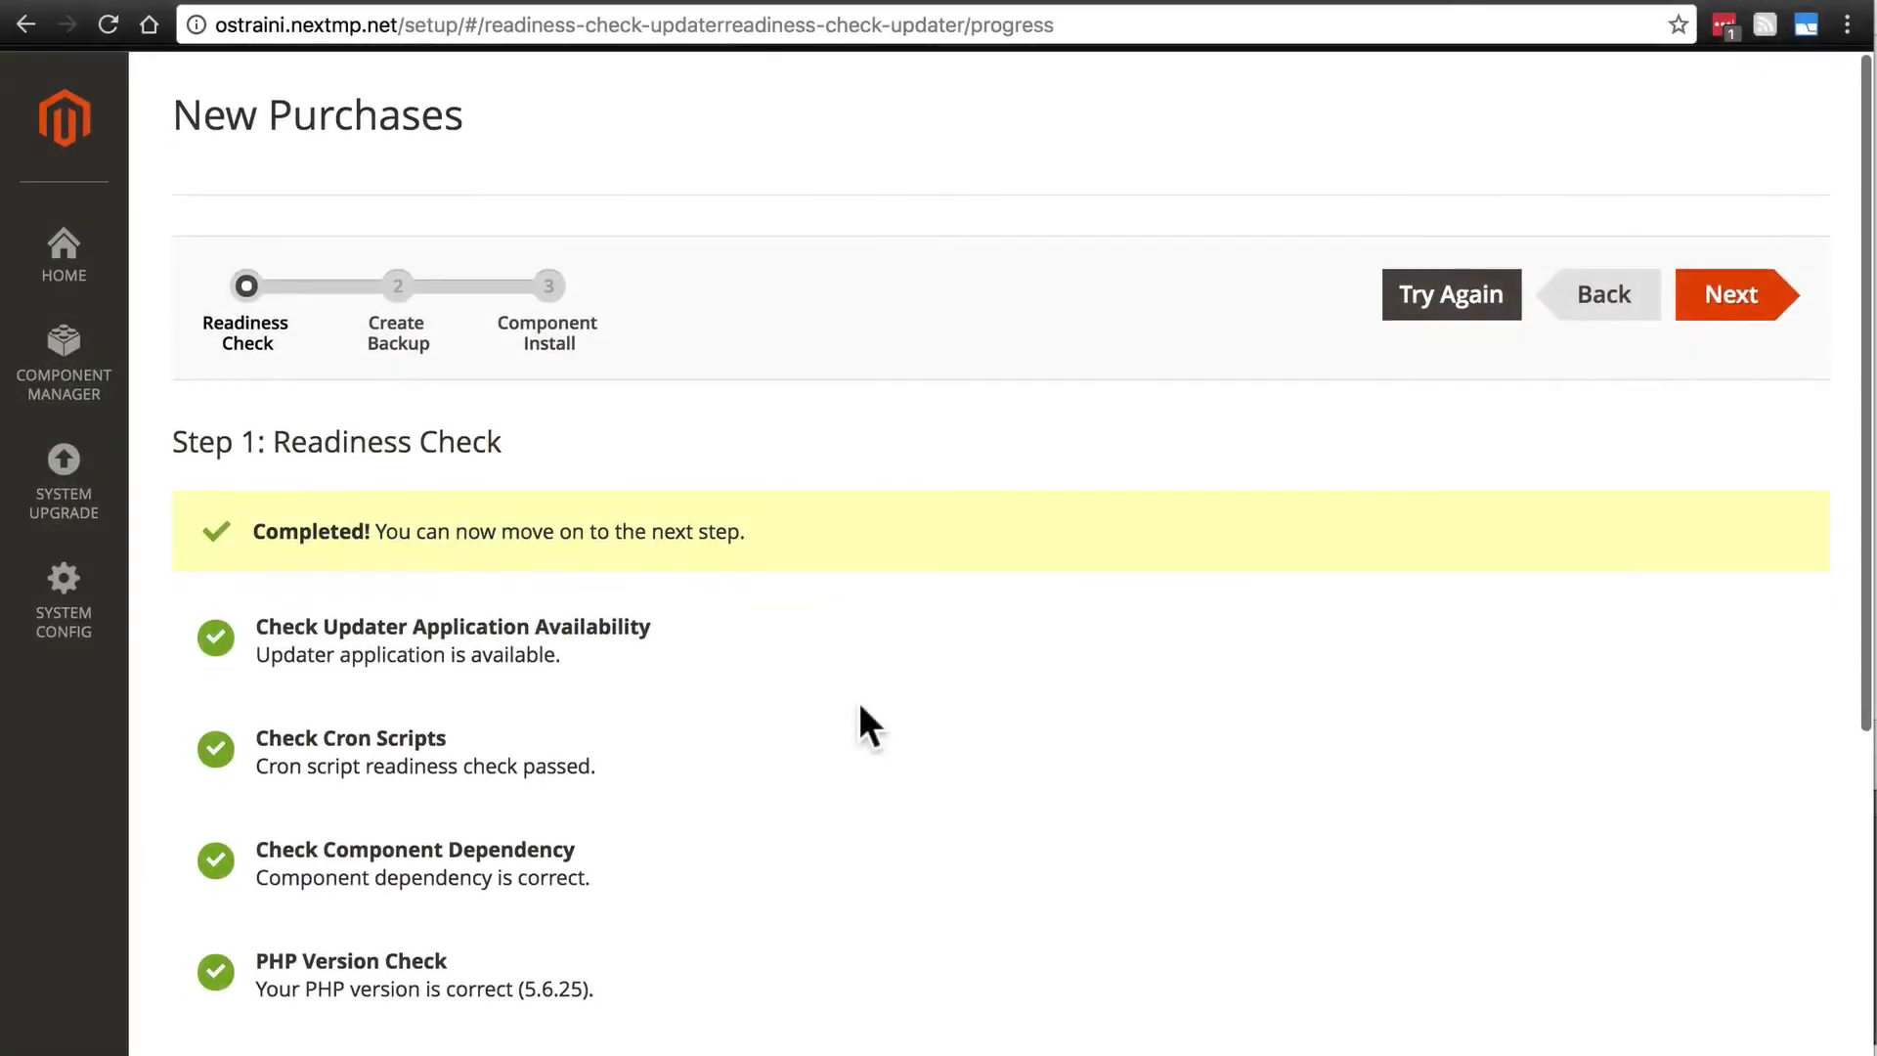
mouse_move(553, 539)
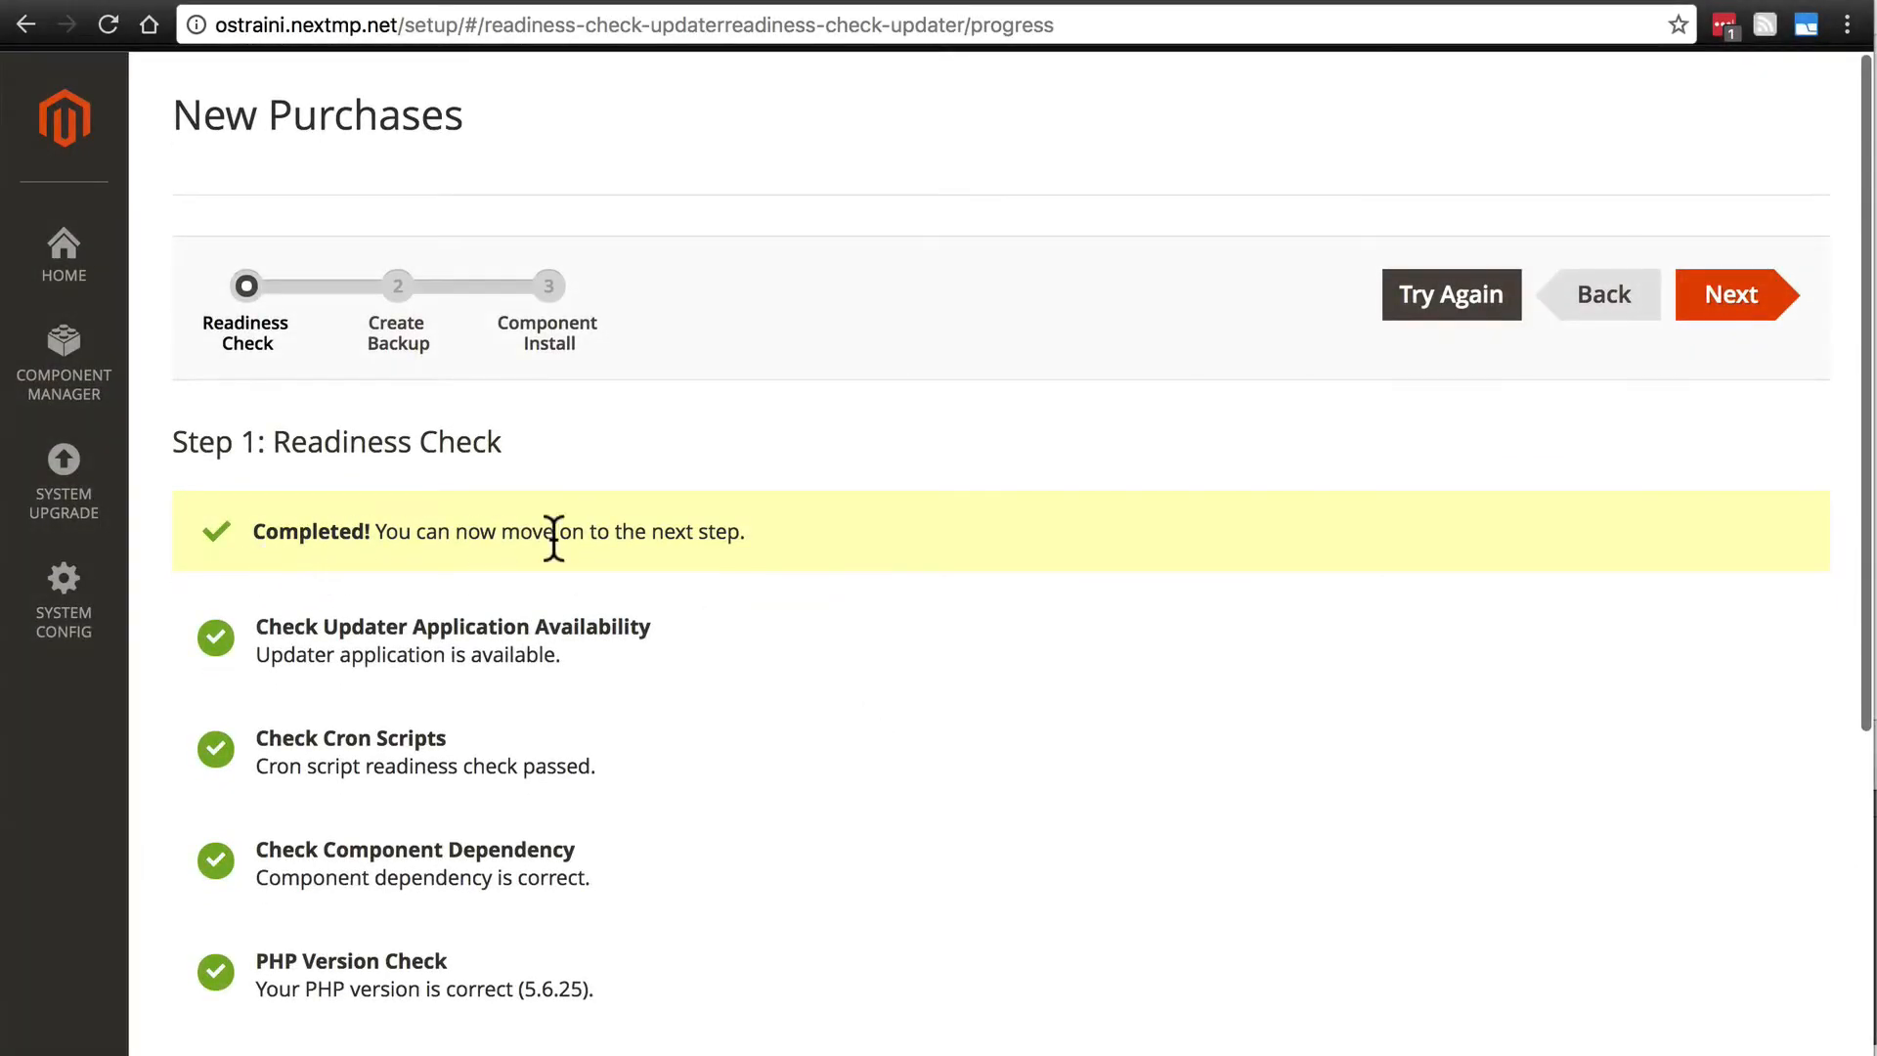
mouse_move(1738, 294)
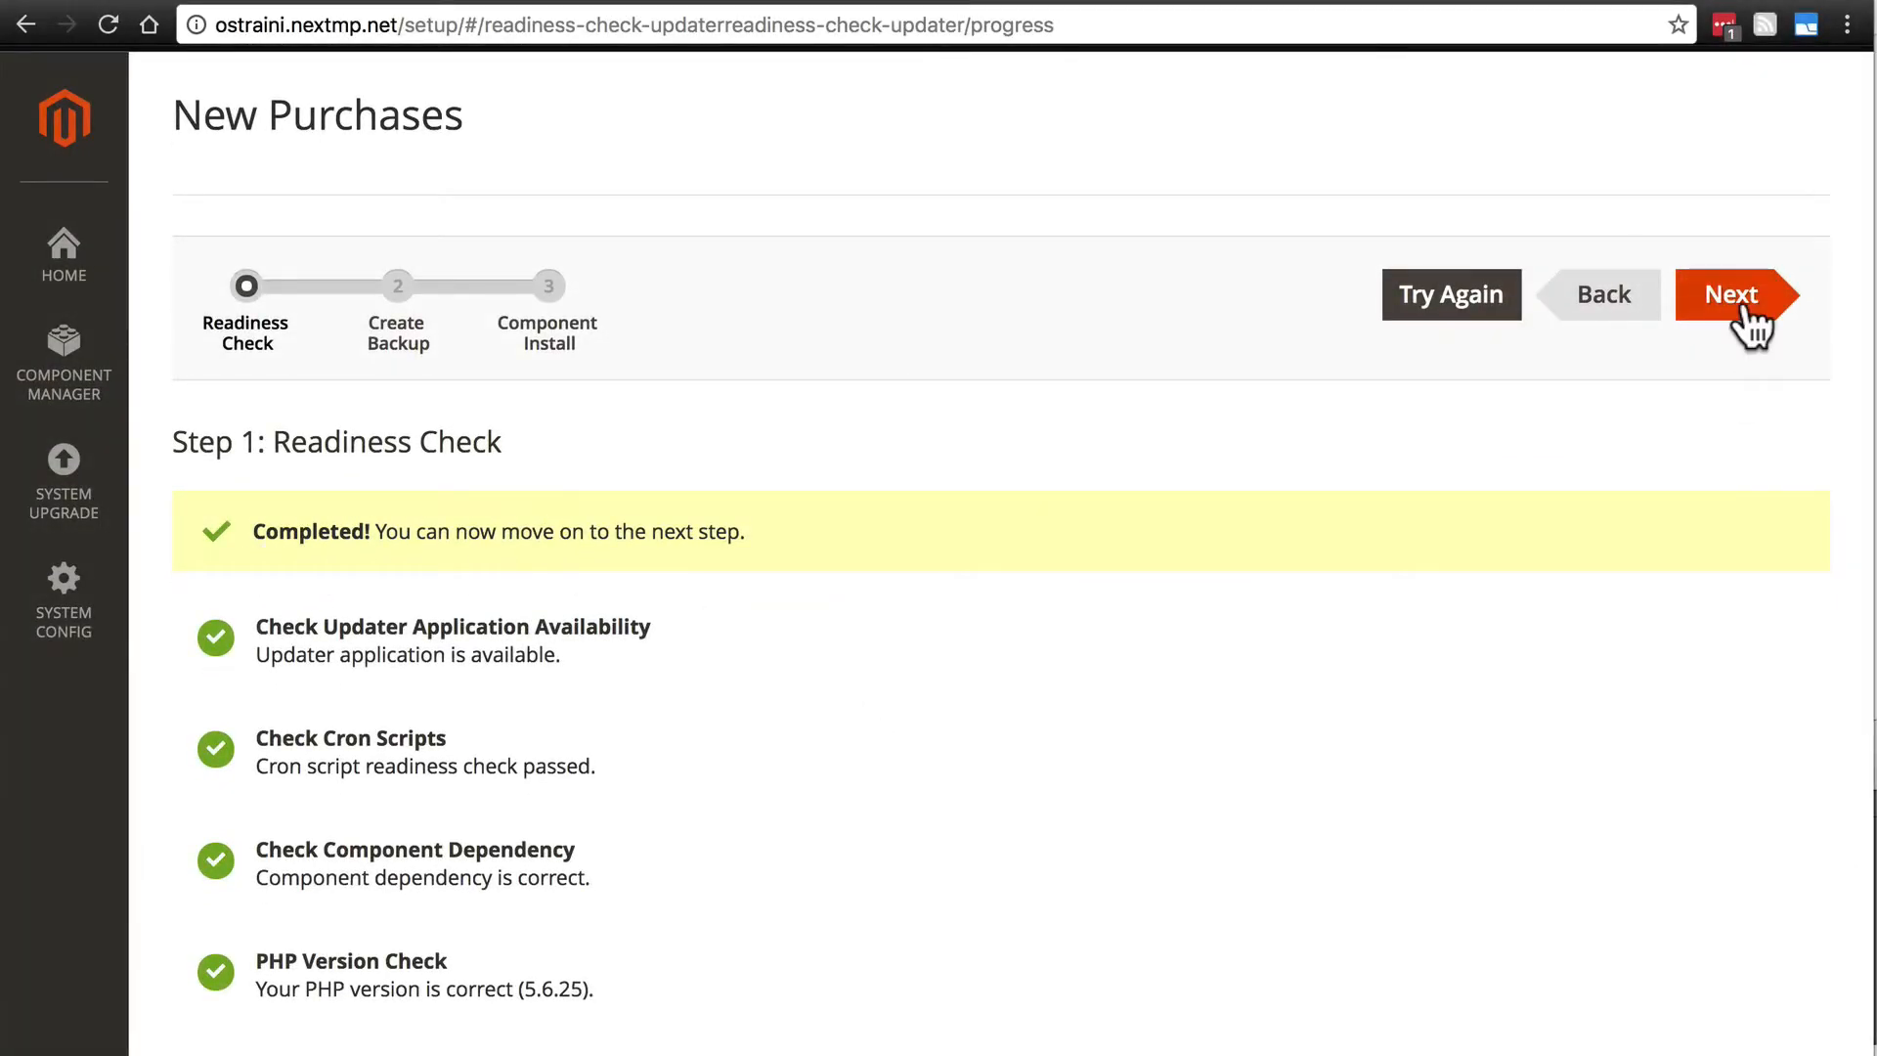
Advance from the passed readiness check to Create Backup, keeping Code, Media and Database checked
scroll("down", 3)
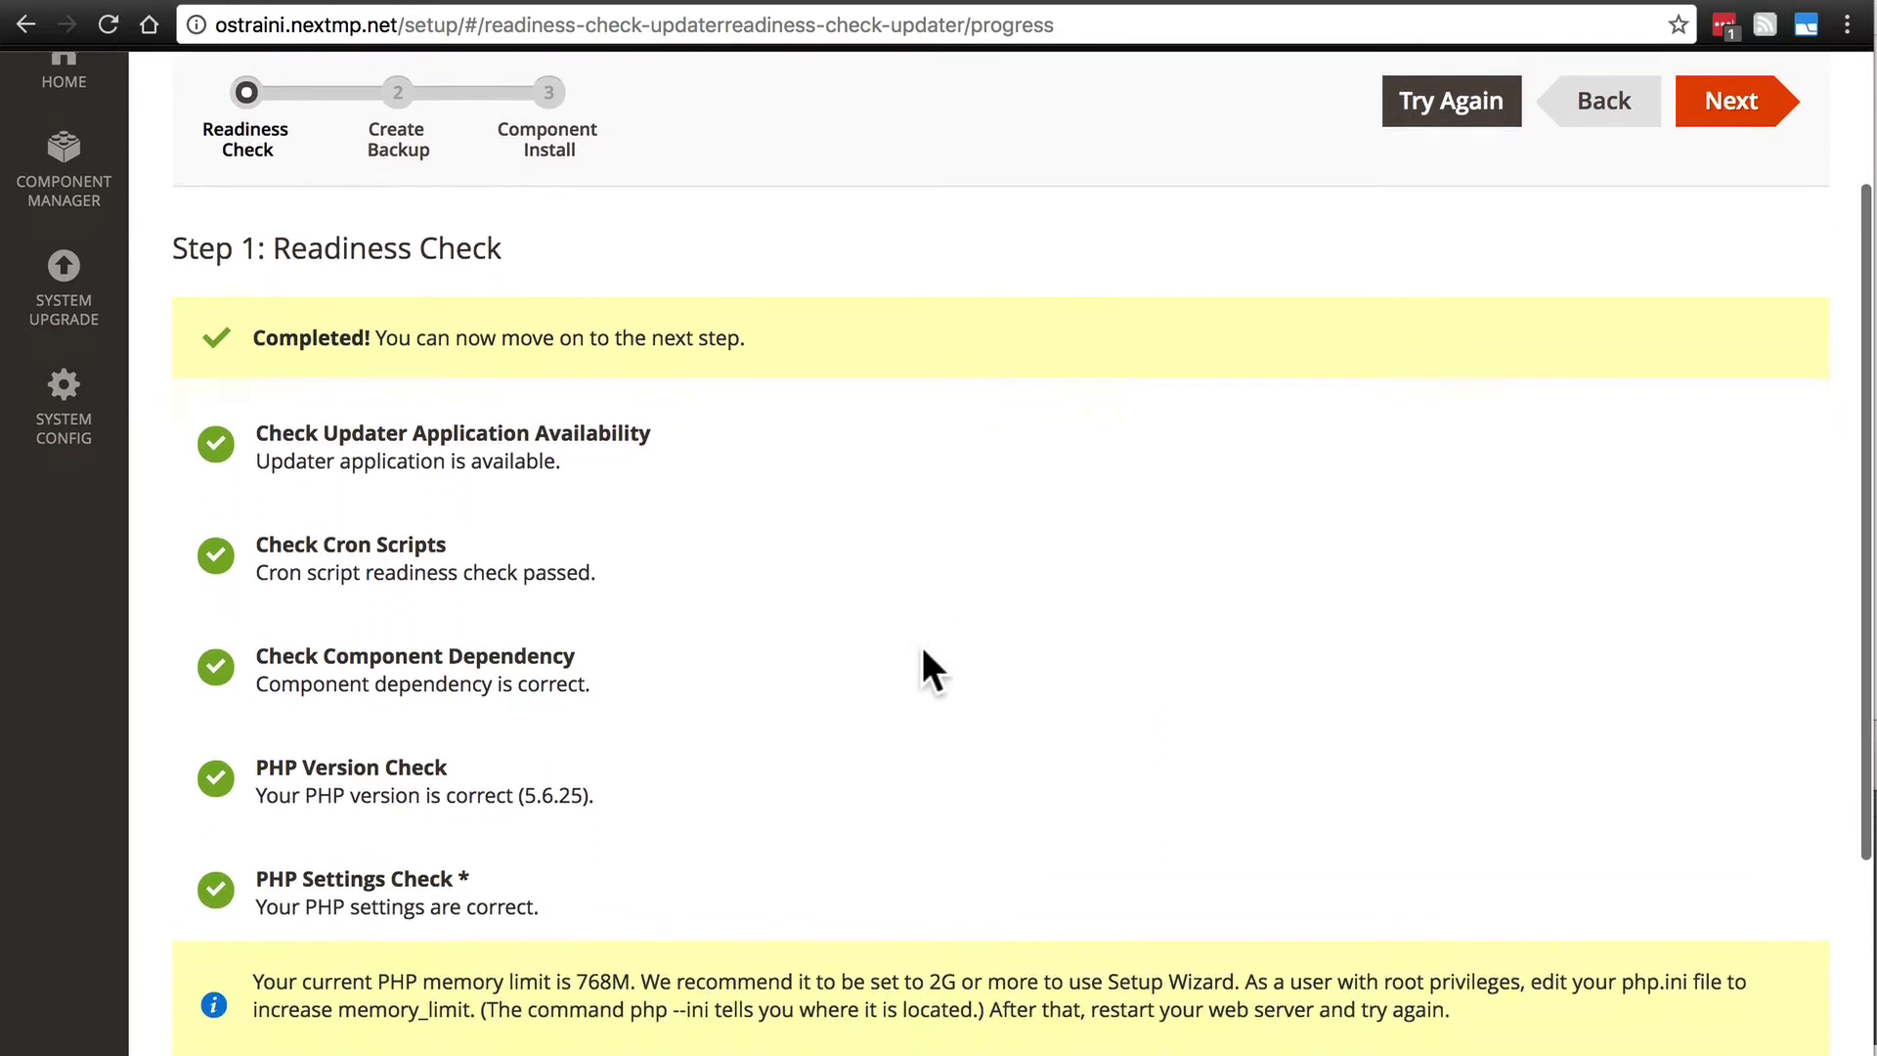
scroll("up", 3)
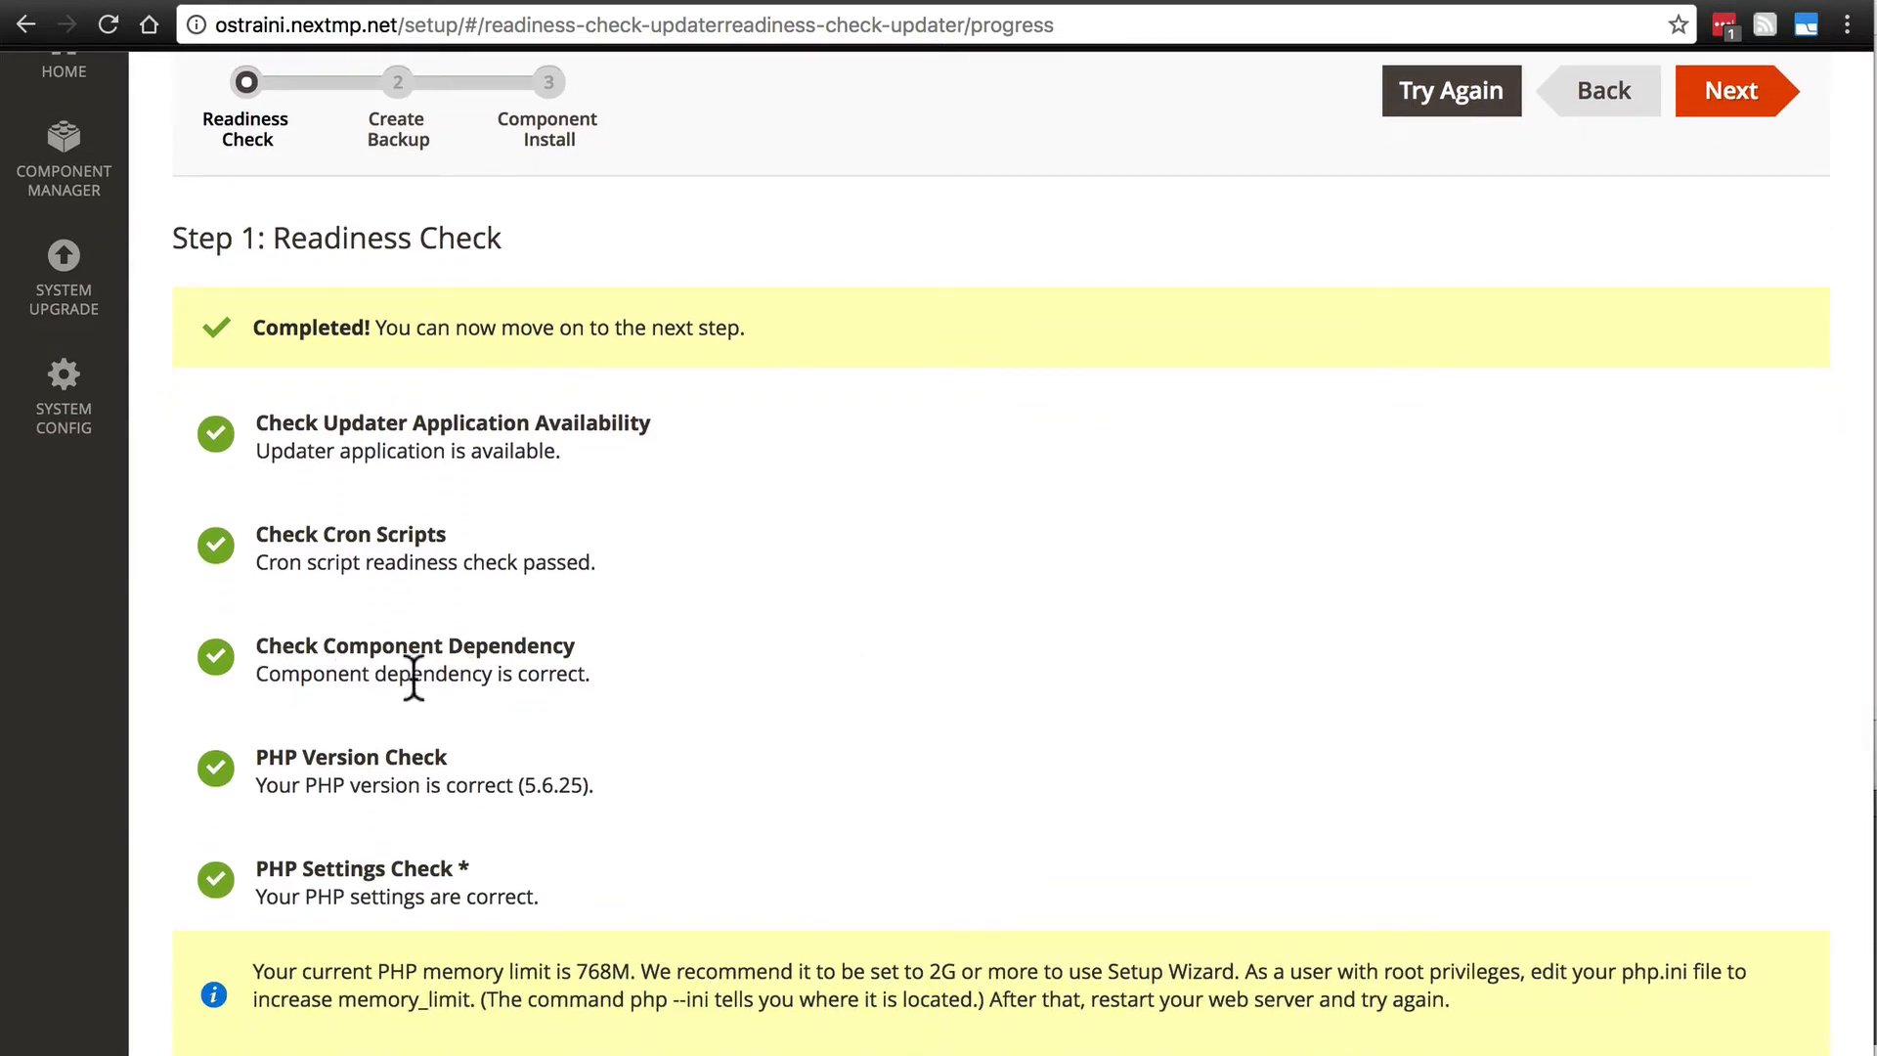
mouse_move(402, 714)
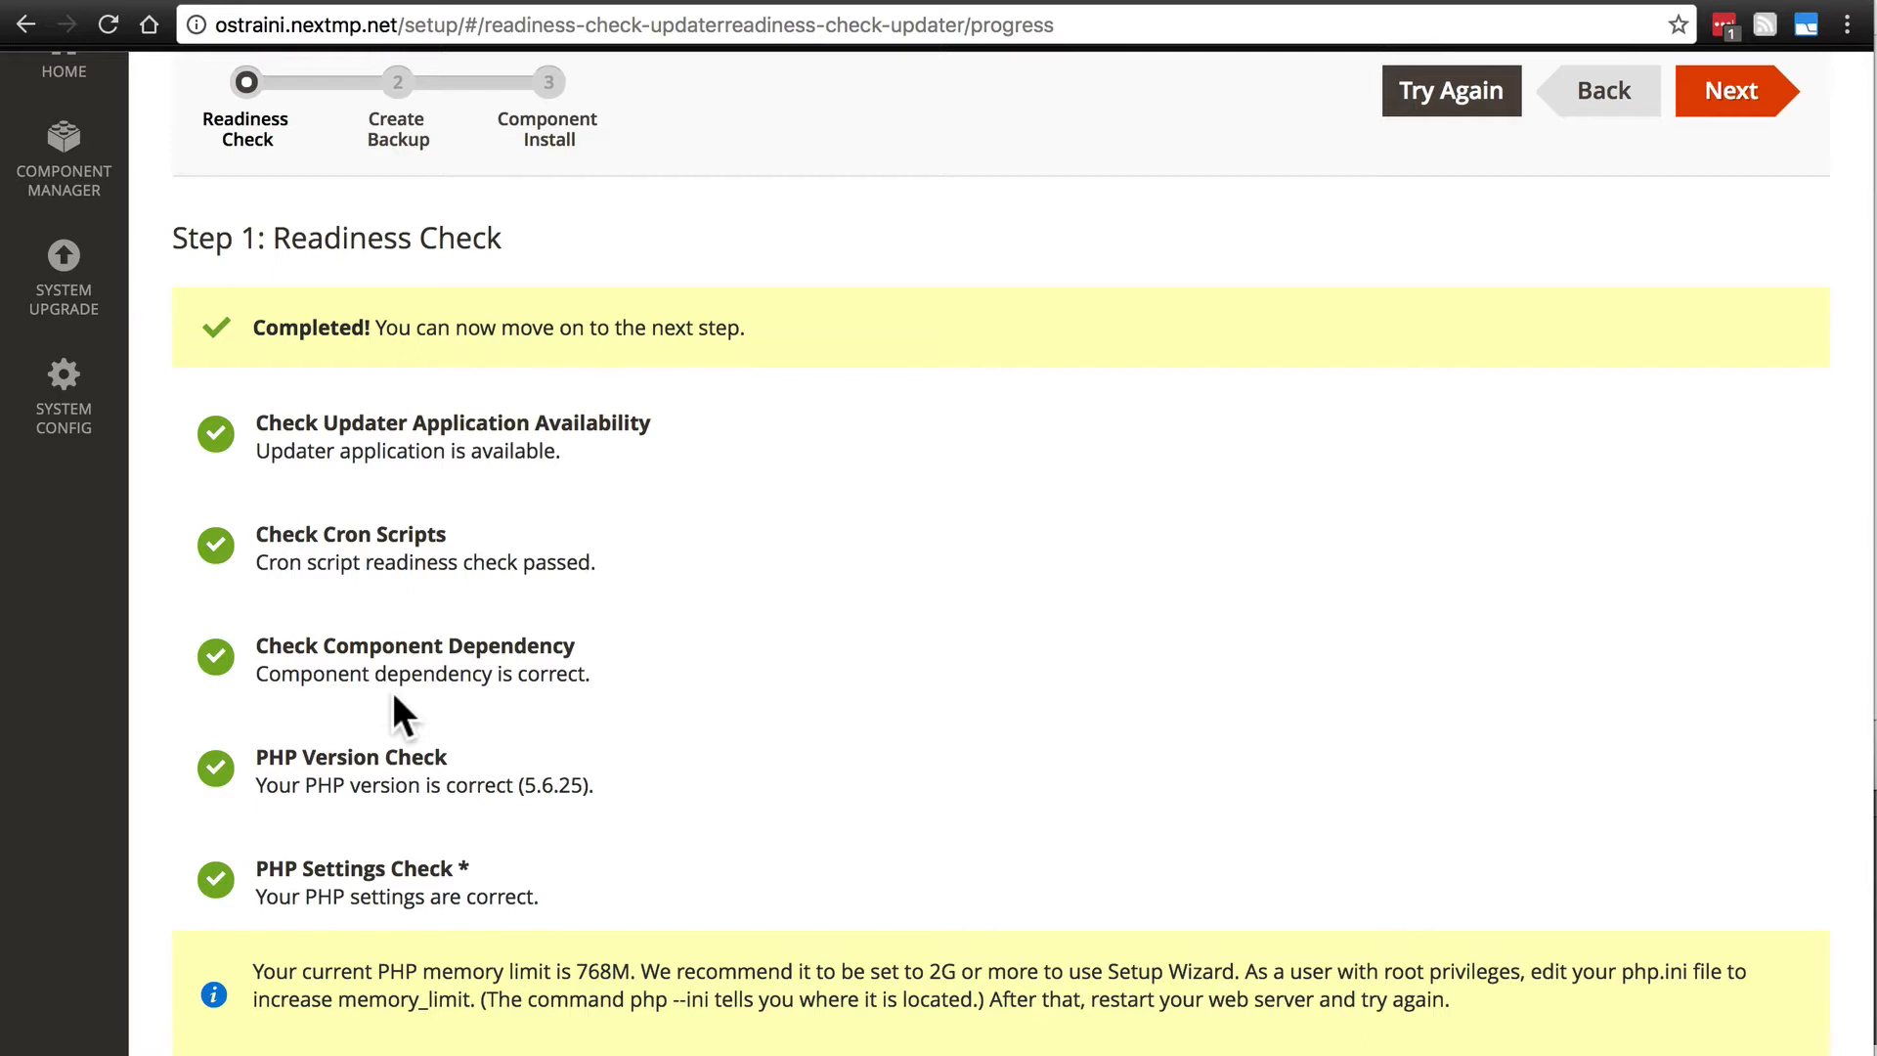
mouse_move(541, 687)
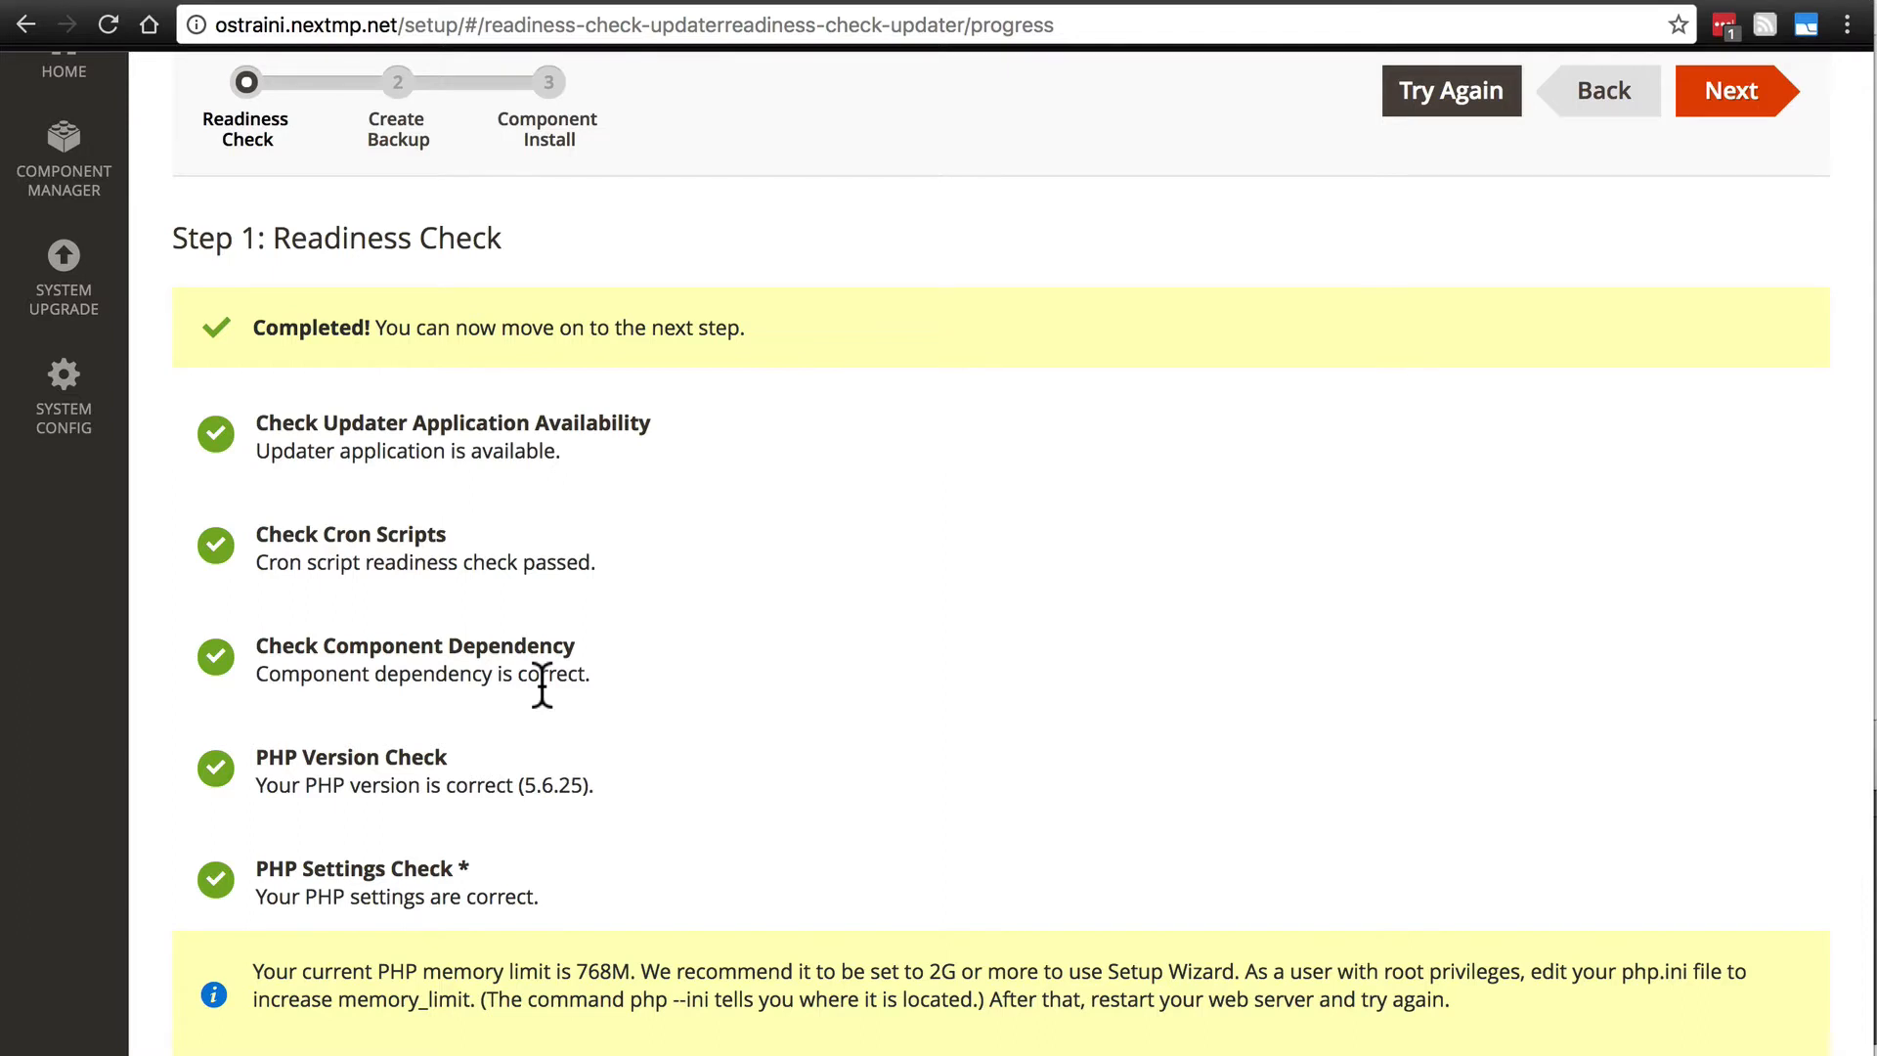
mouse_move(623, 692)
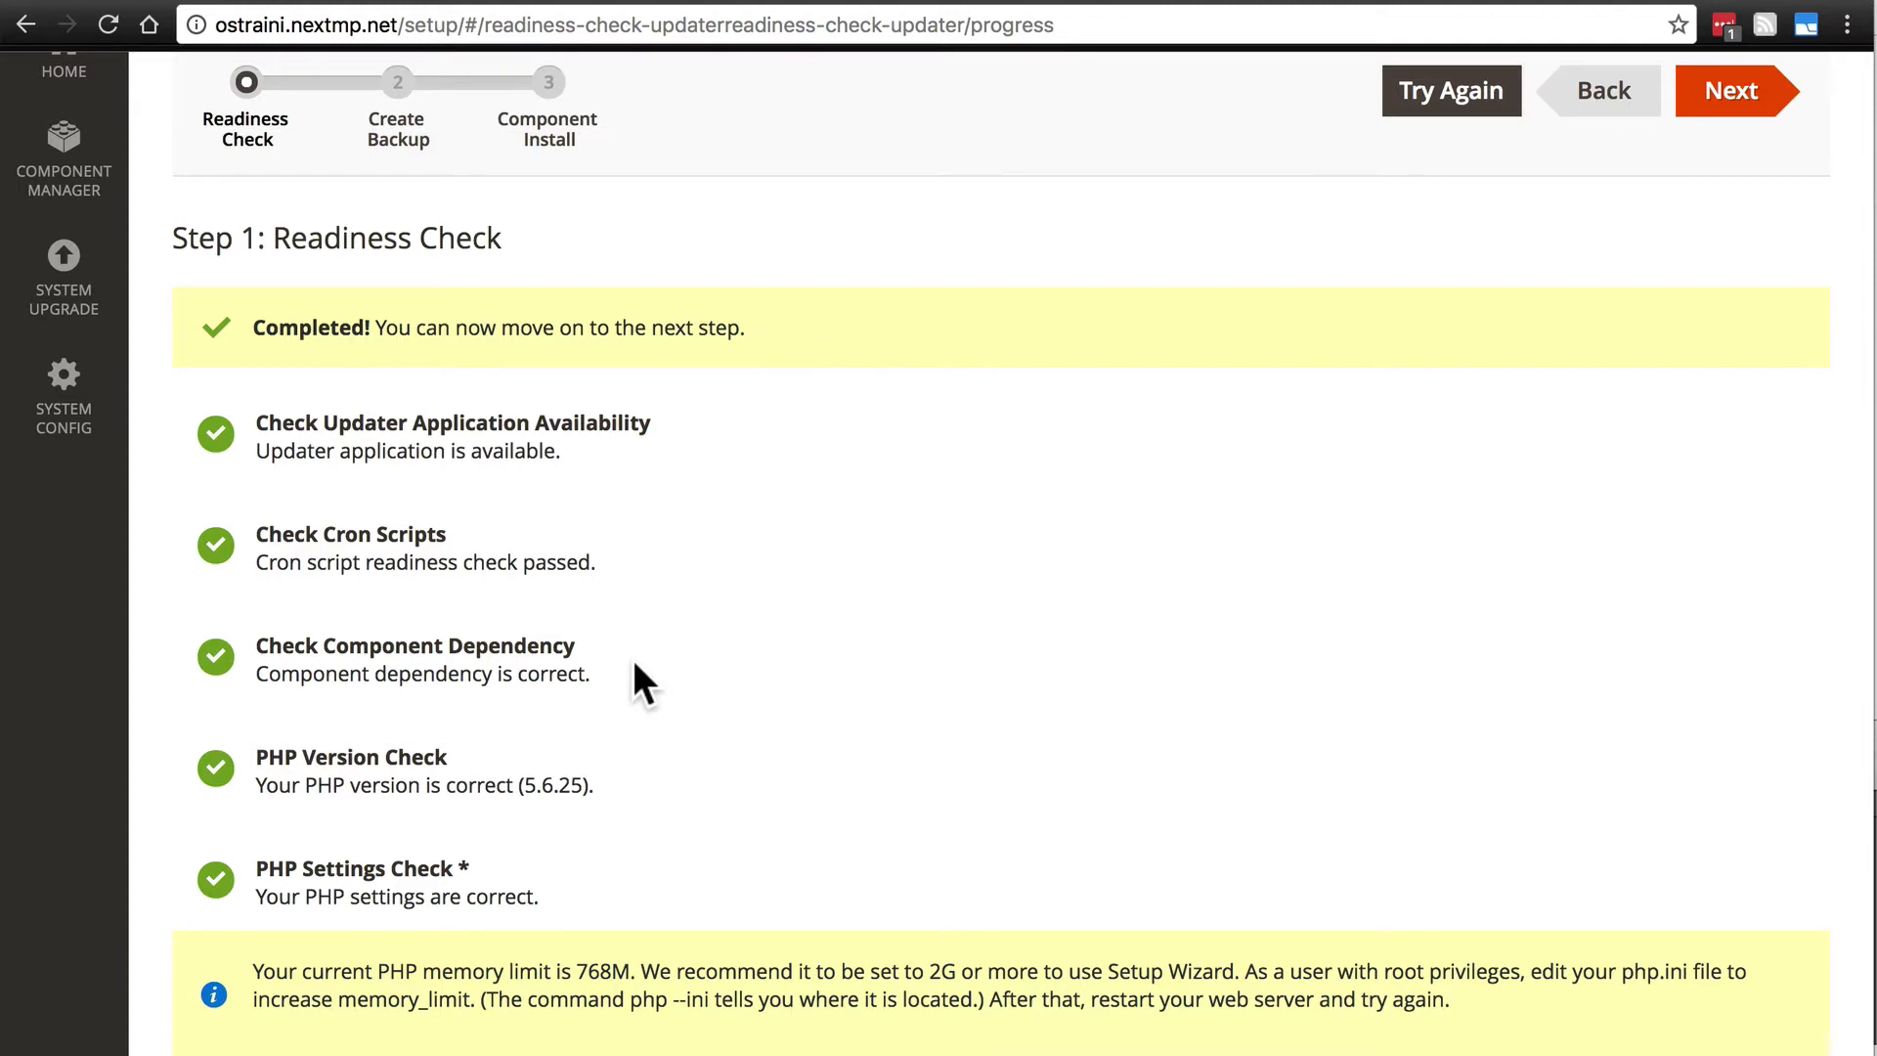
mouse_move(688, 685)
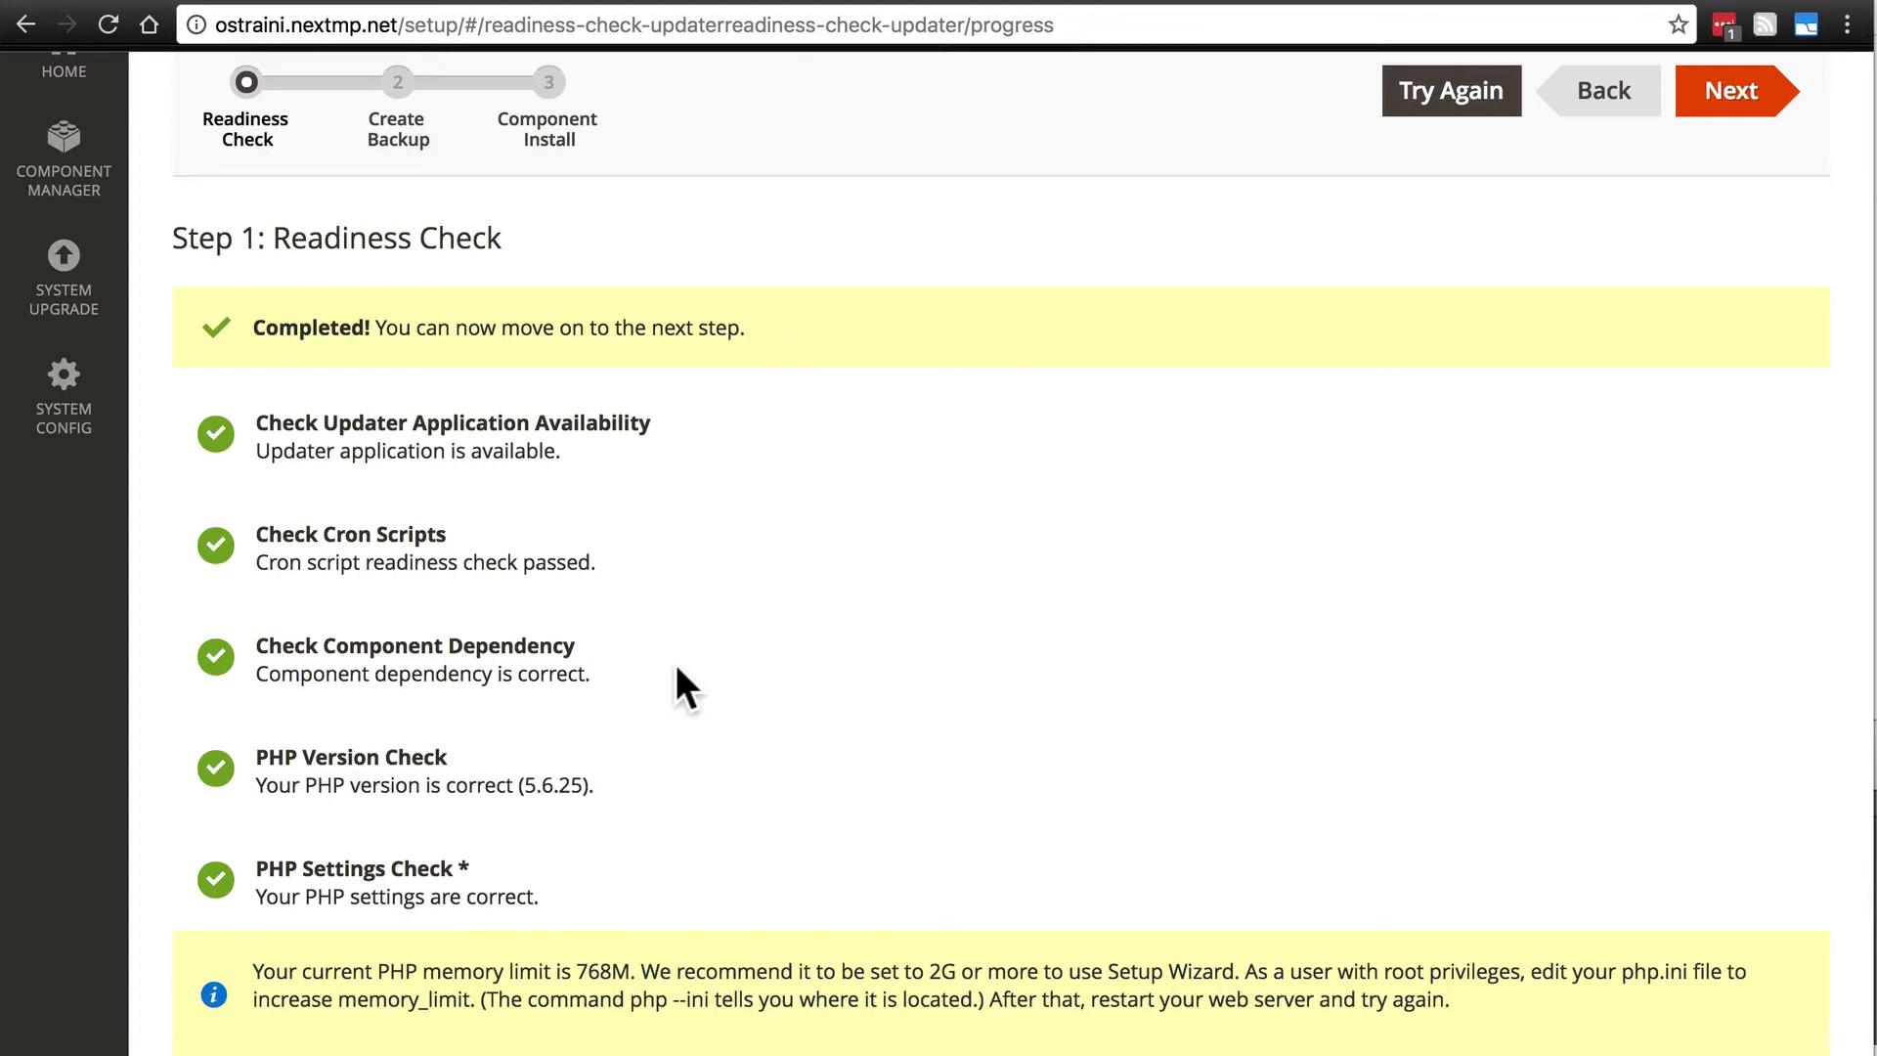
scroll("up", 3)
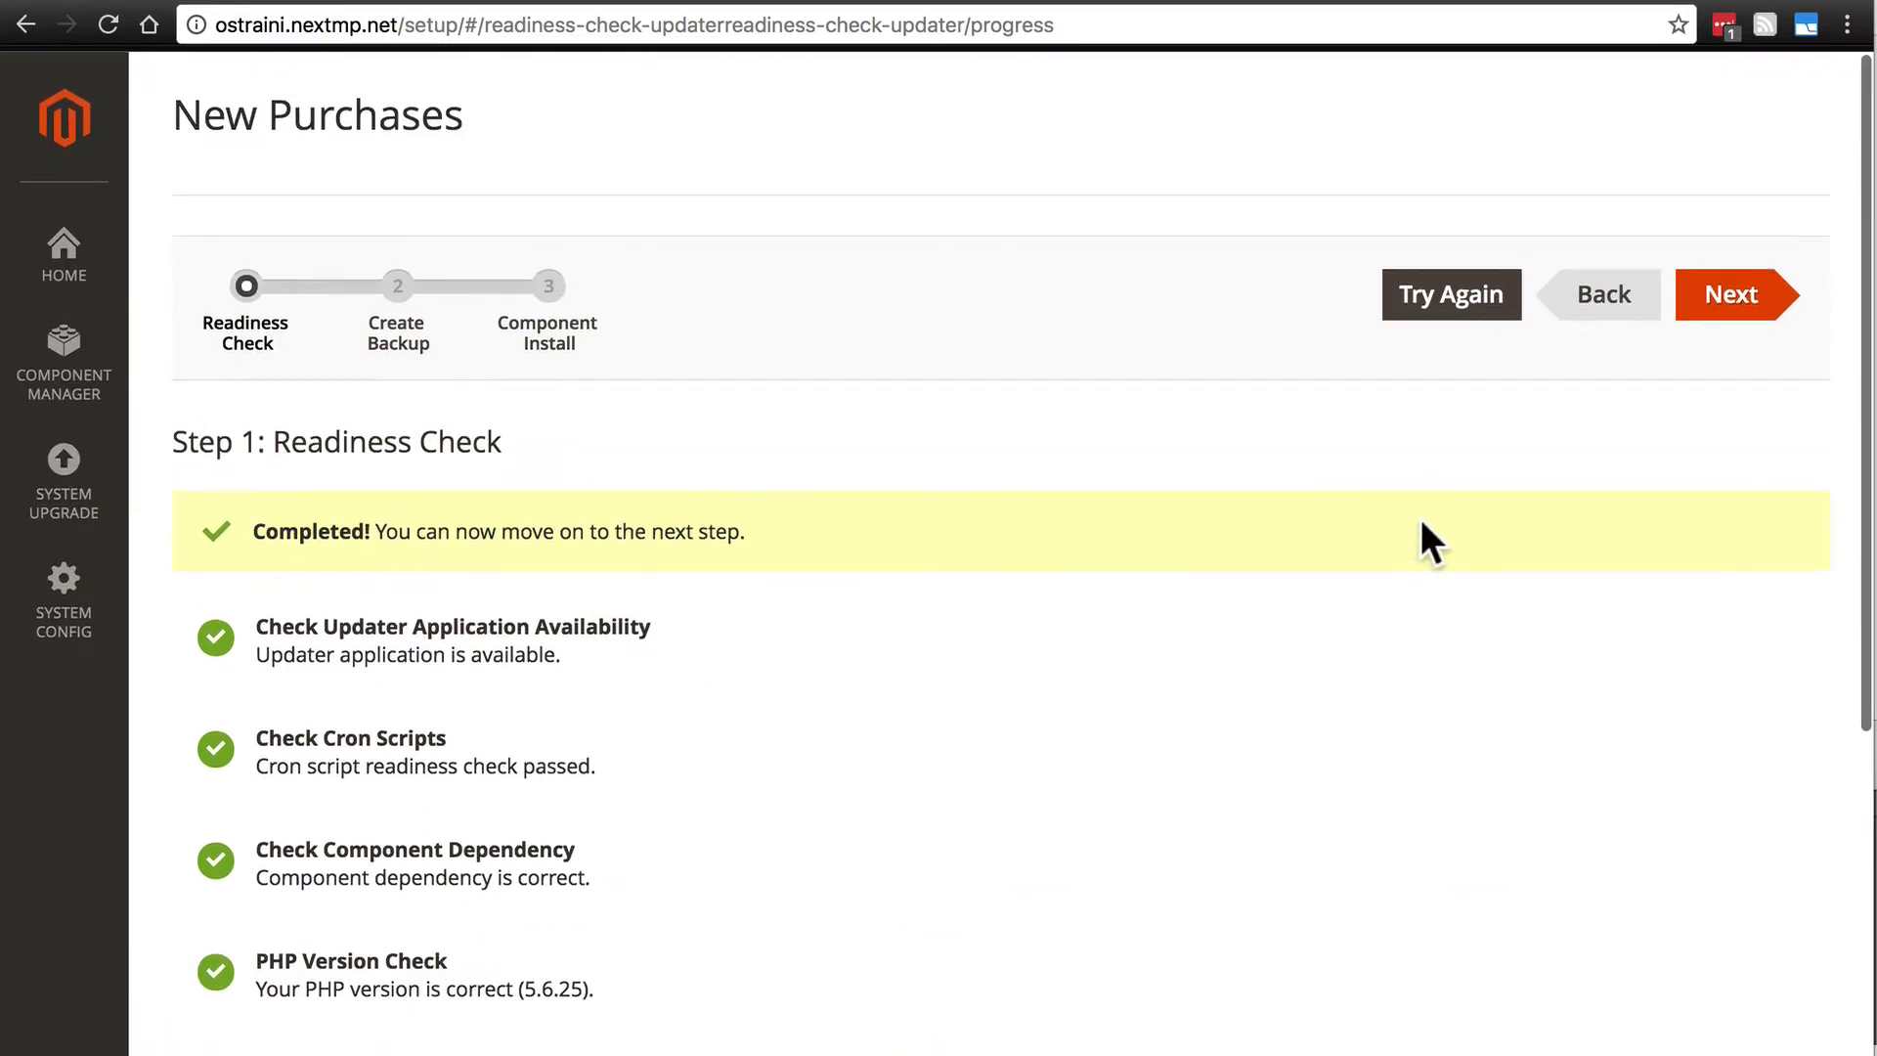
left_click(1732, 295)
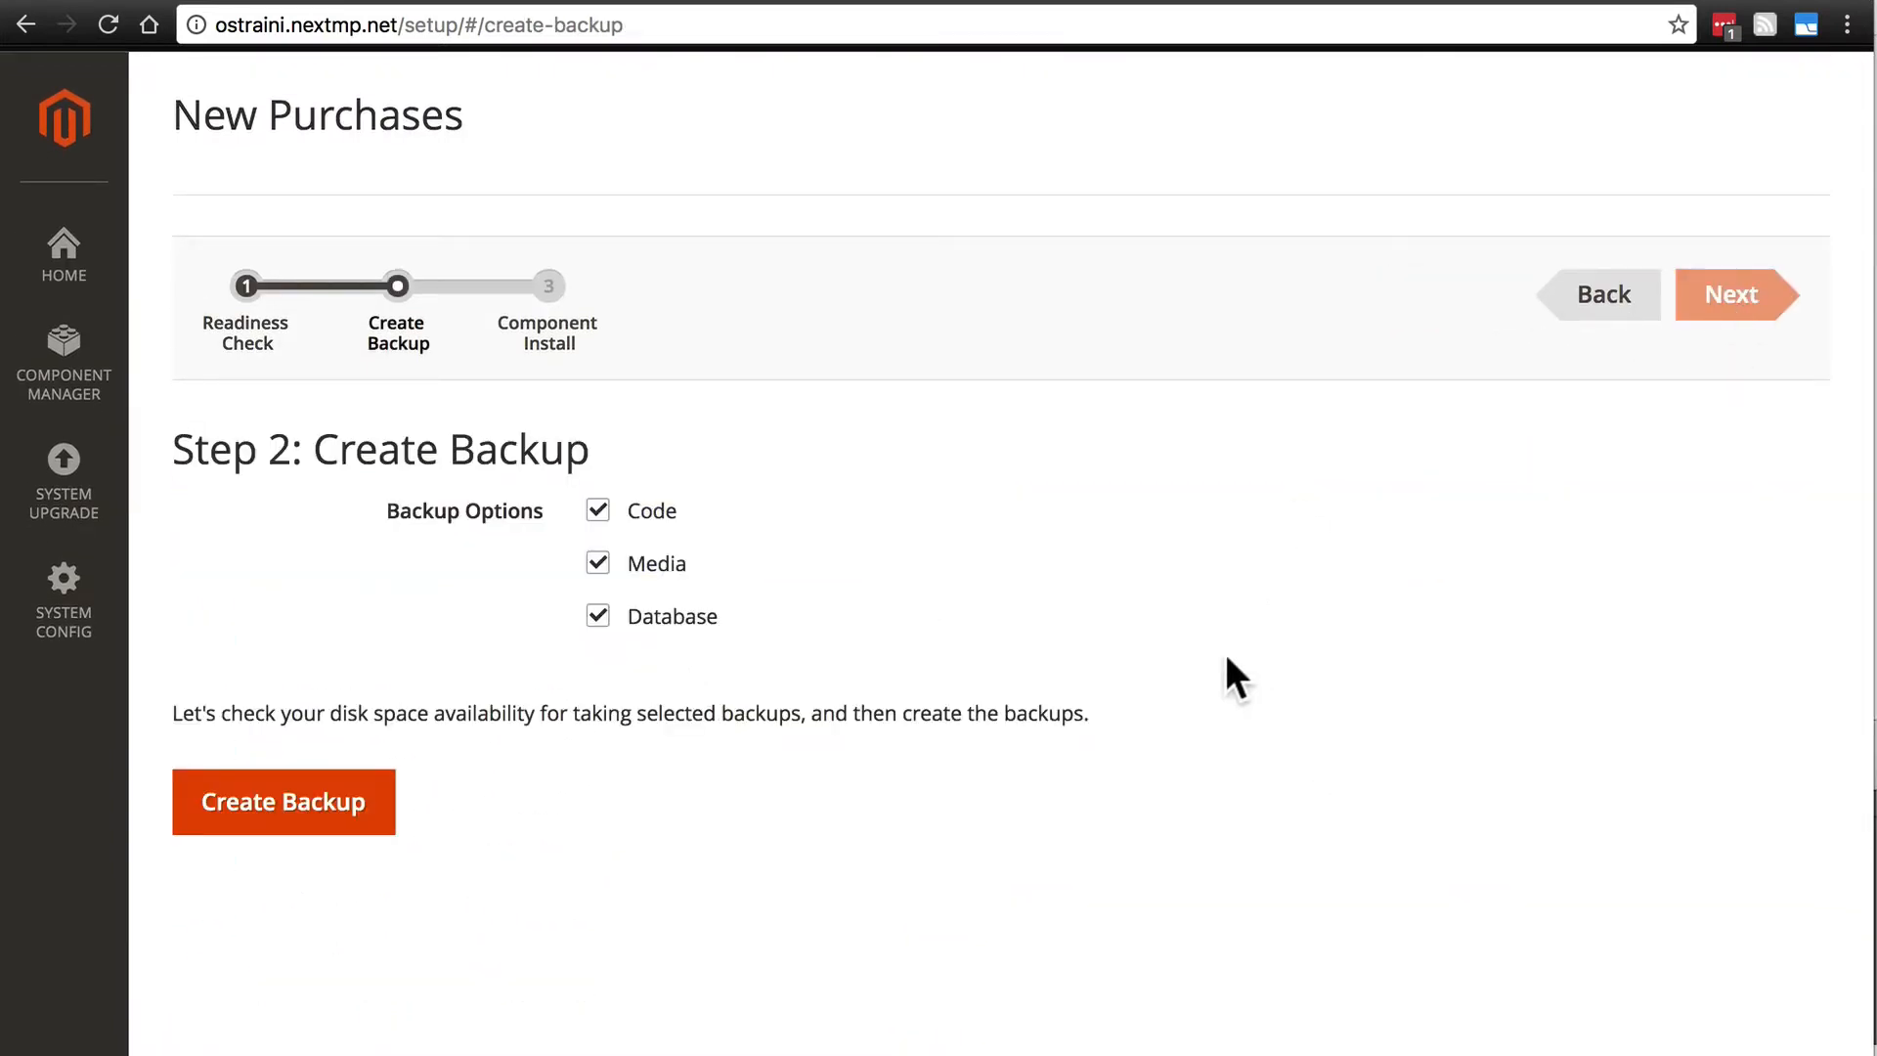
mouse_move(842, 512)
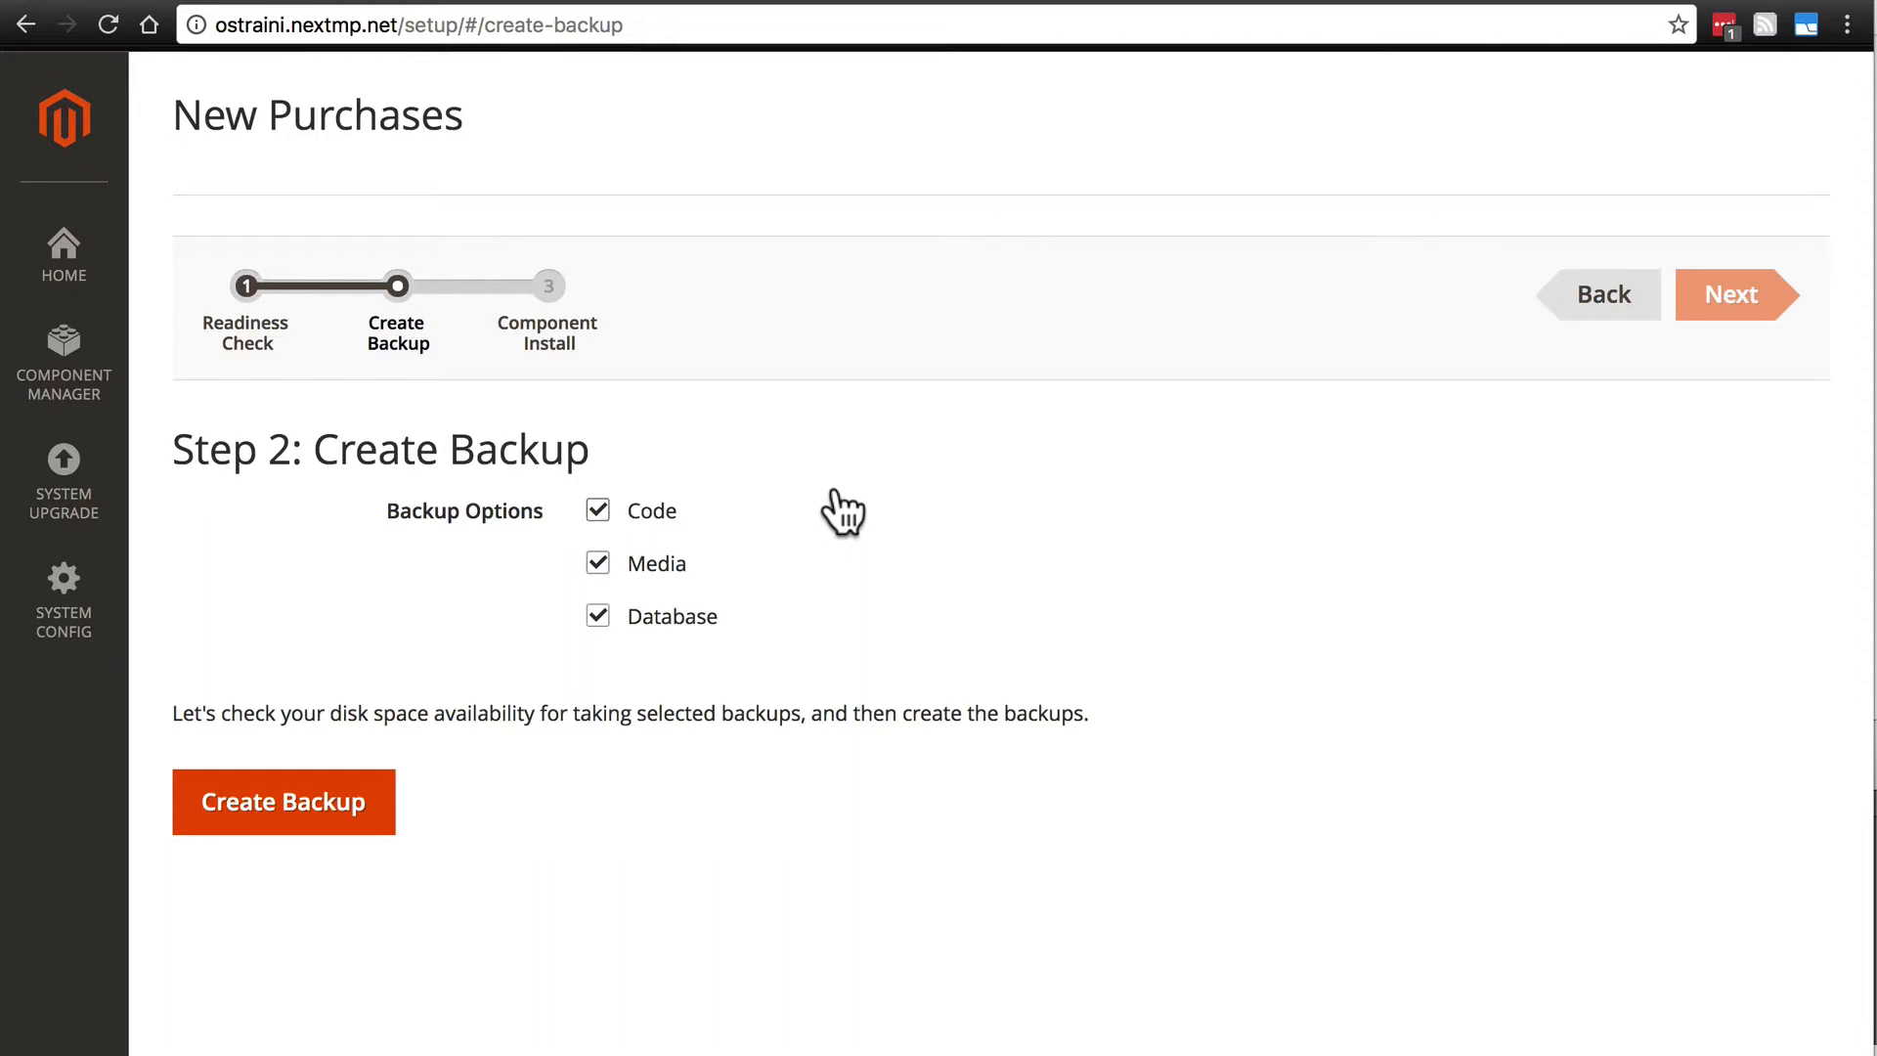
mouse_move(655, 581)
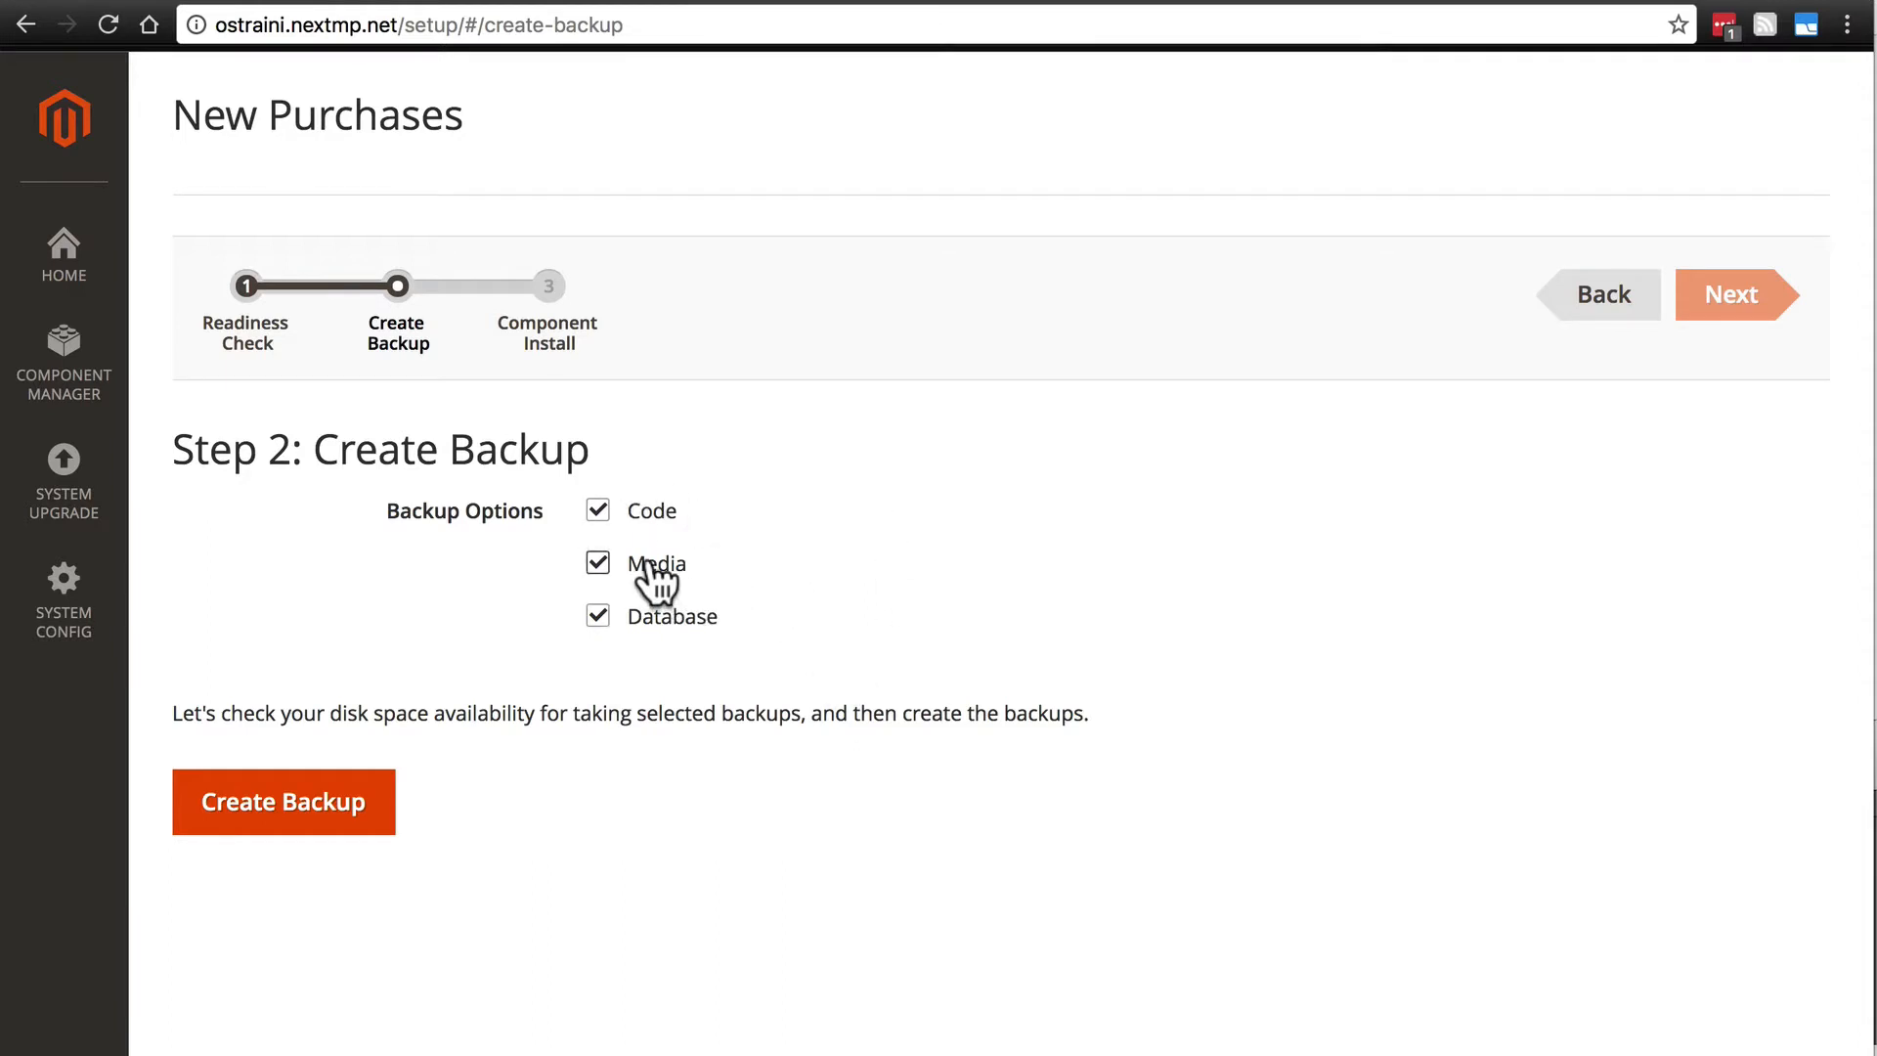
mouse_move(752, 628)
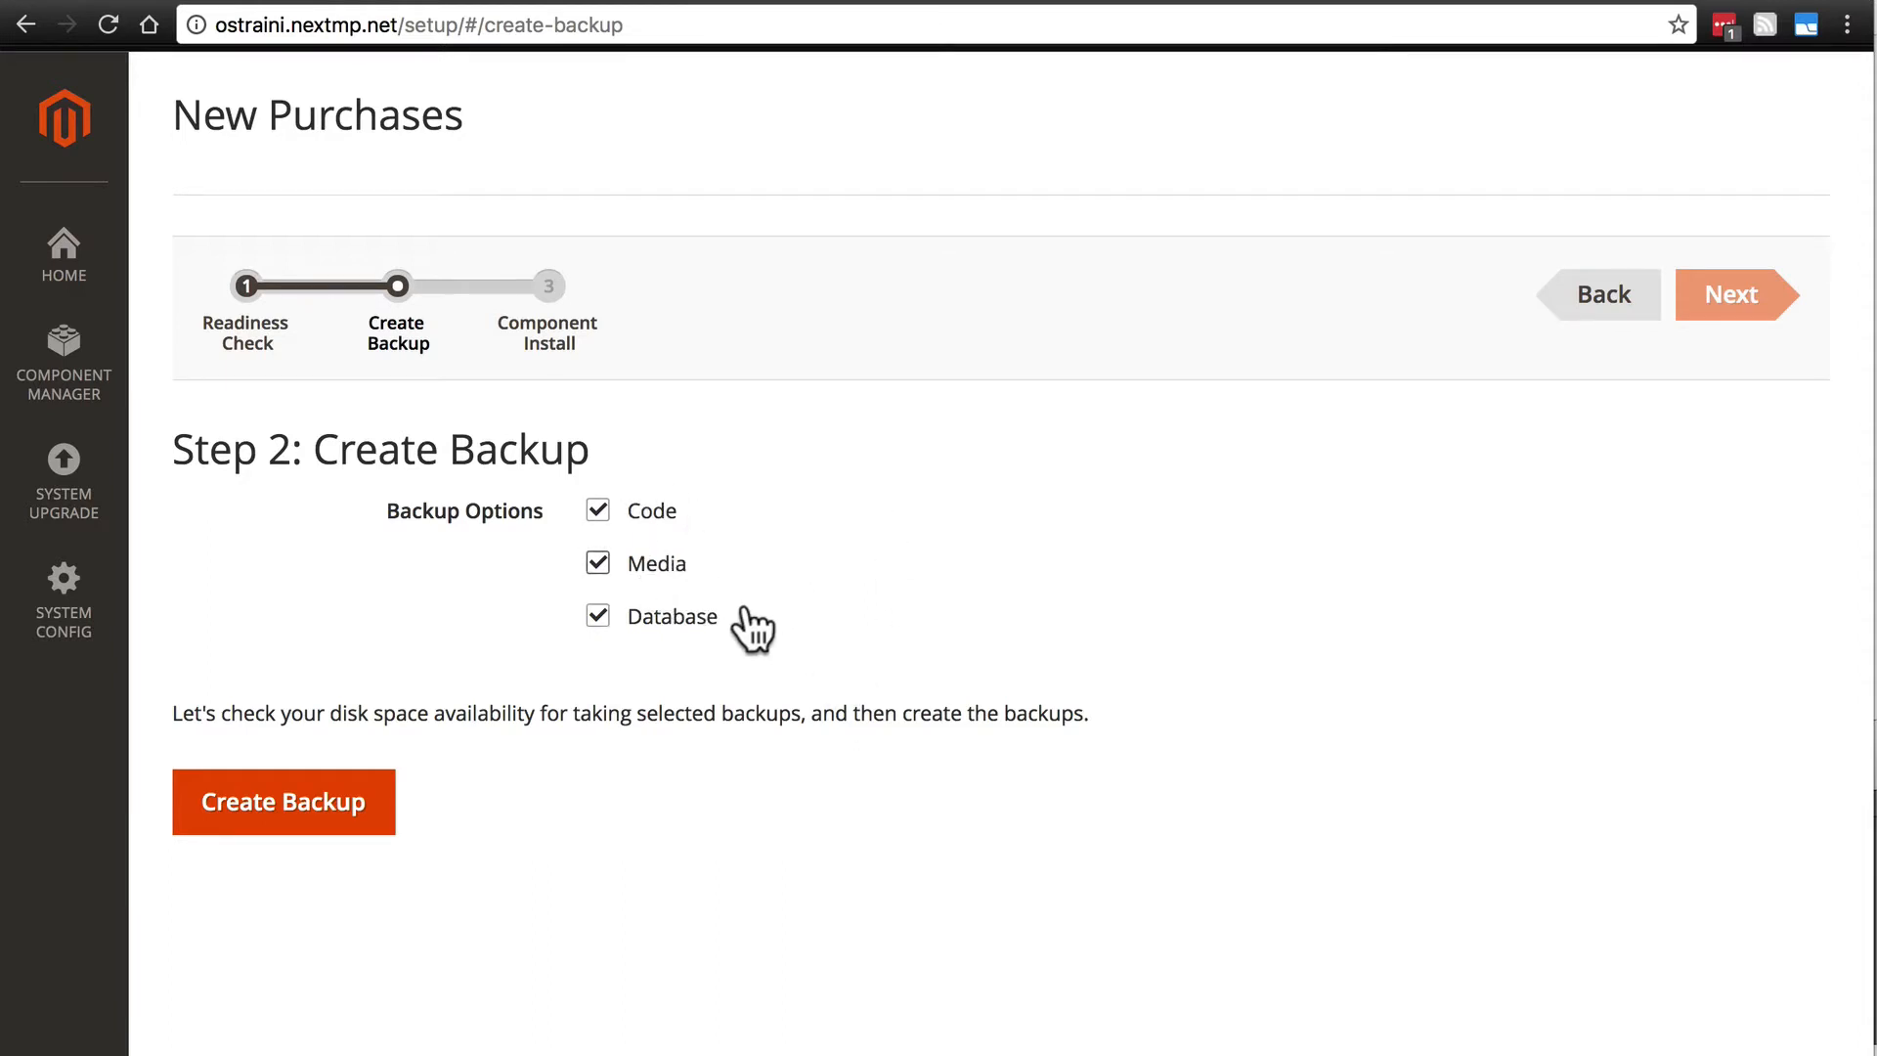
mouse_move(677, 647)
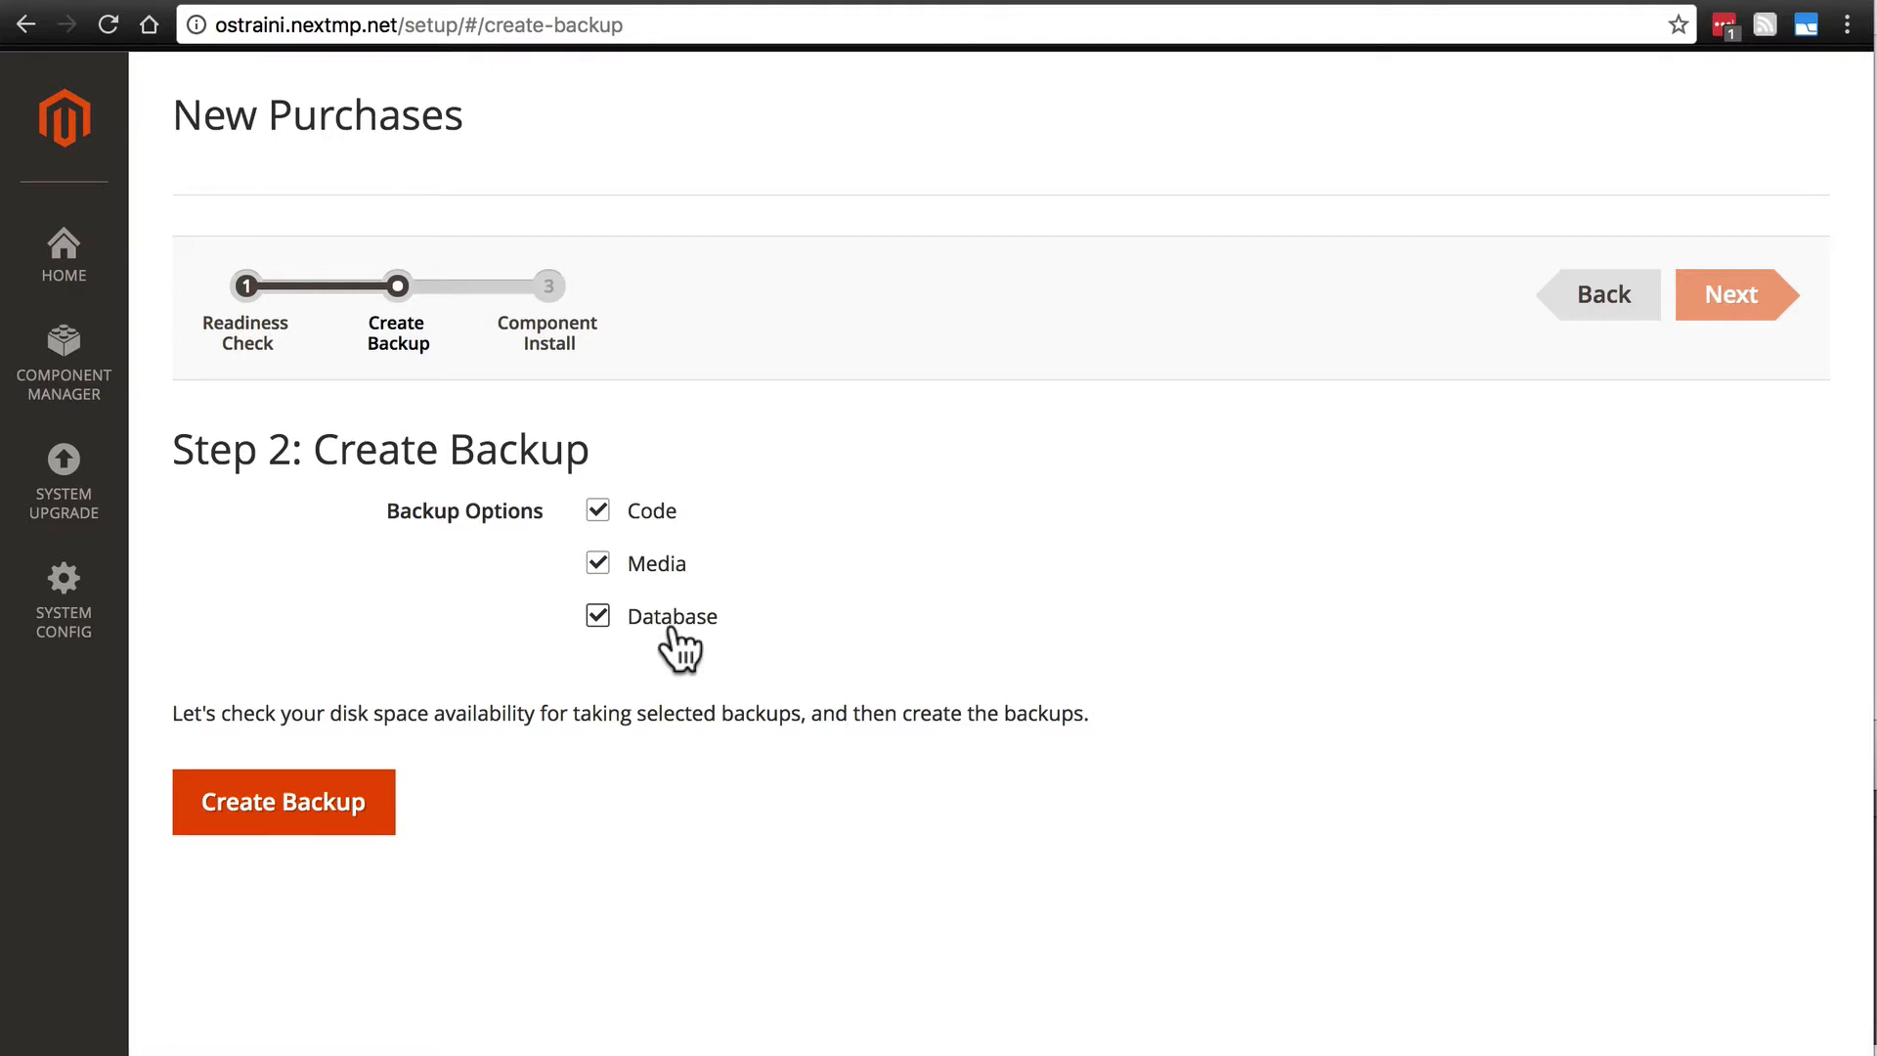
mouse_move(814, 694)
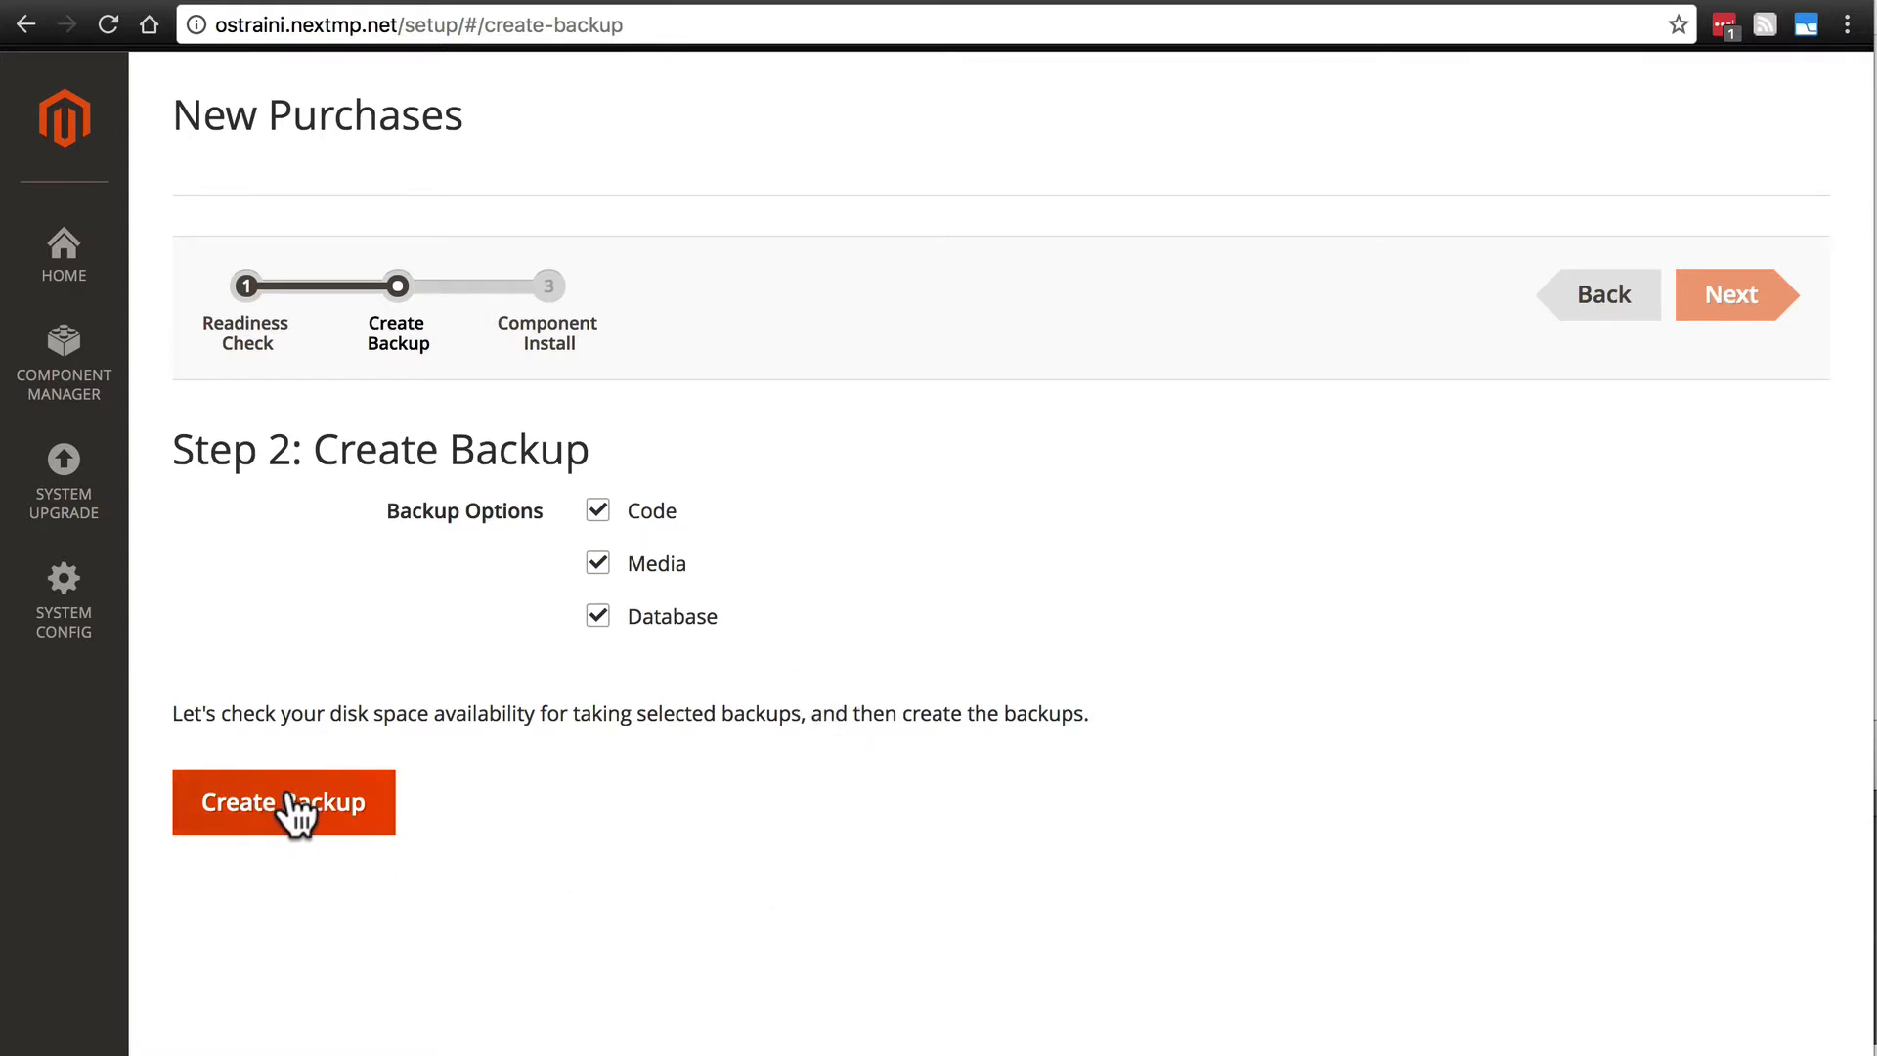
Create the code, media and database backups and review the backup files under var/backups
left_click(283, 801)
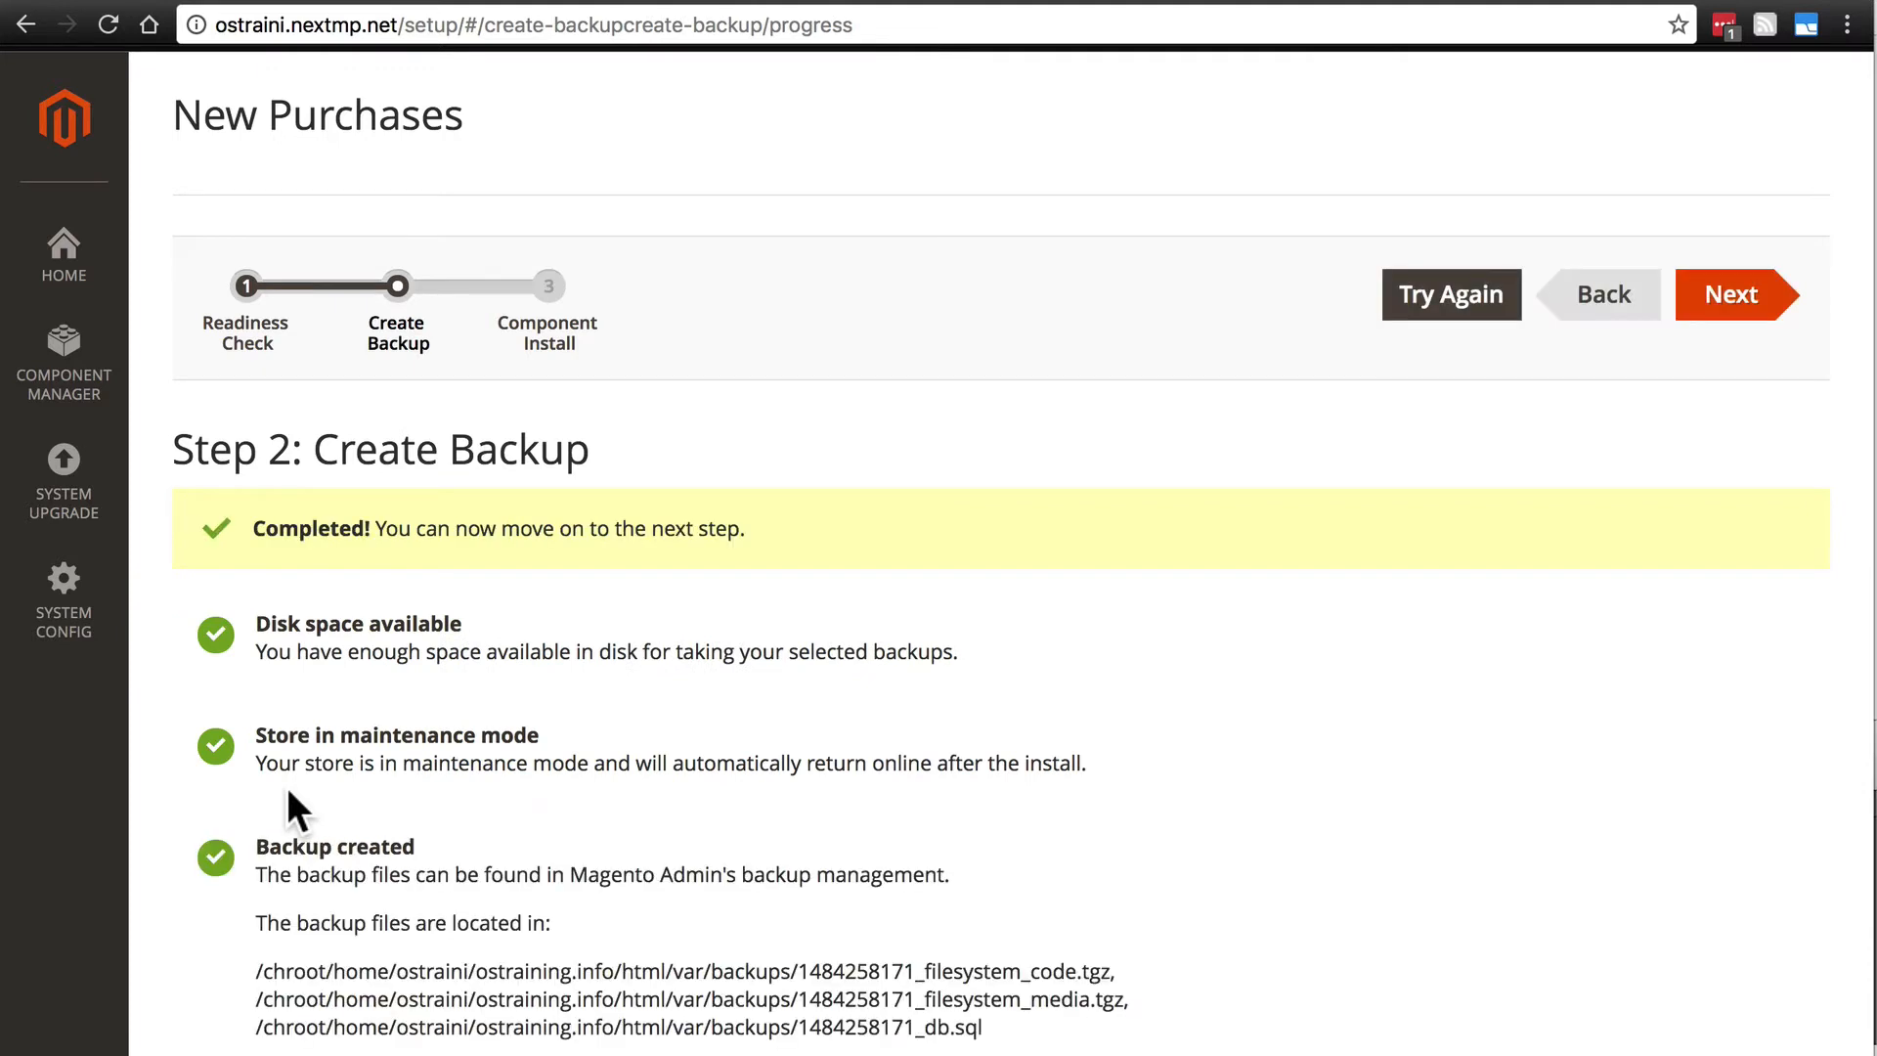
scroll("down", 3)
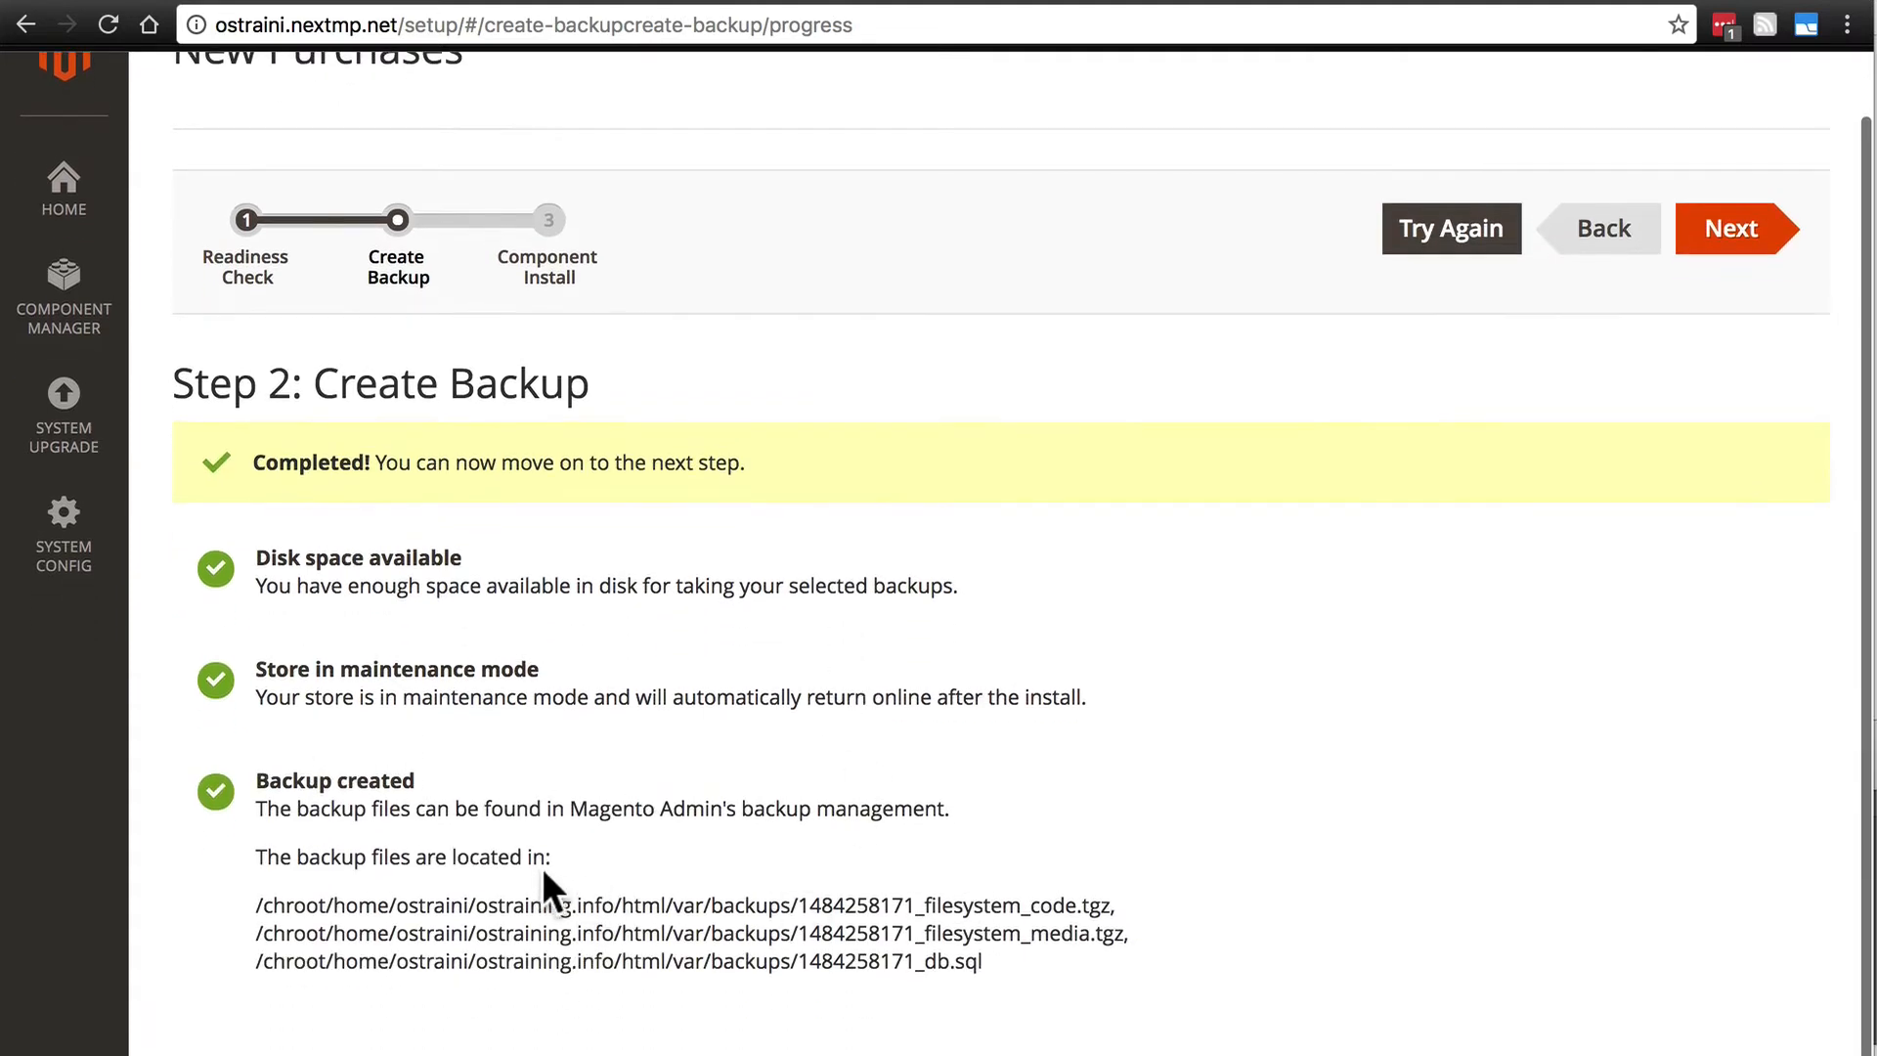
mouse_move(665, 896)
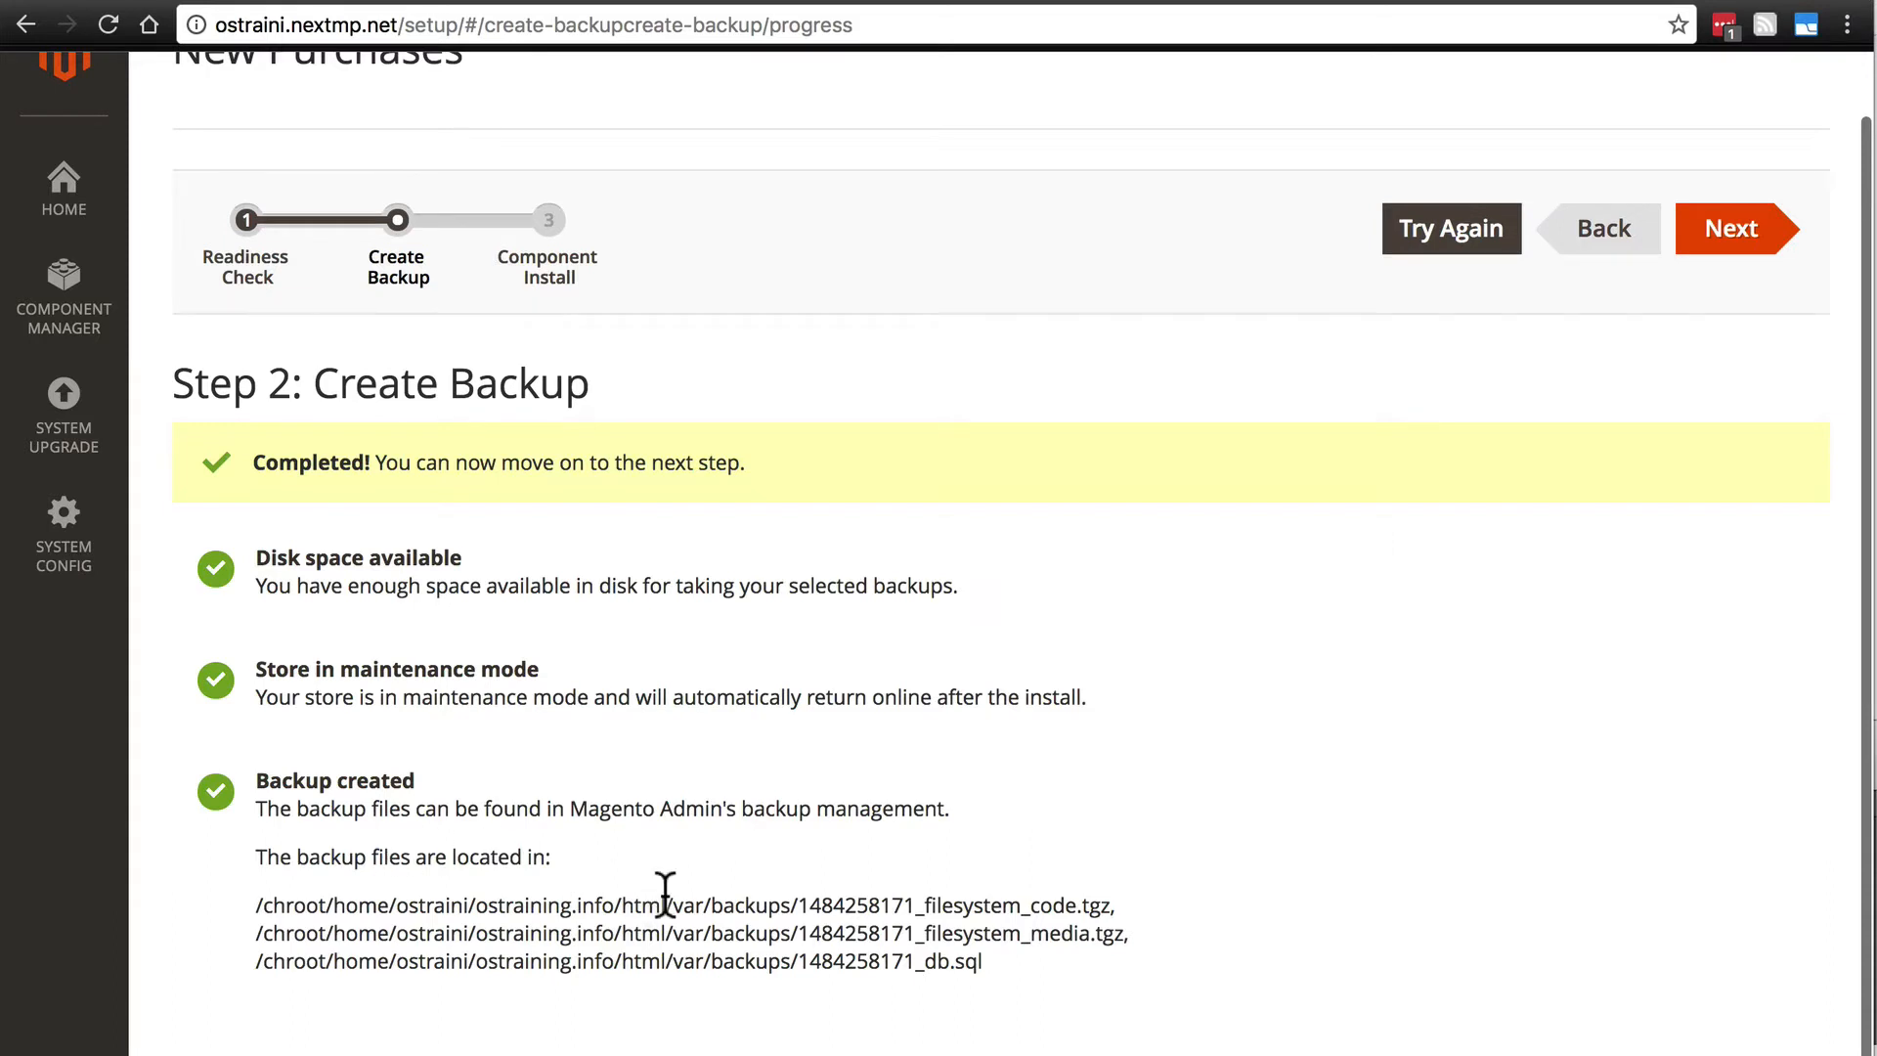
mouse_move(799, 940)
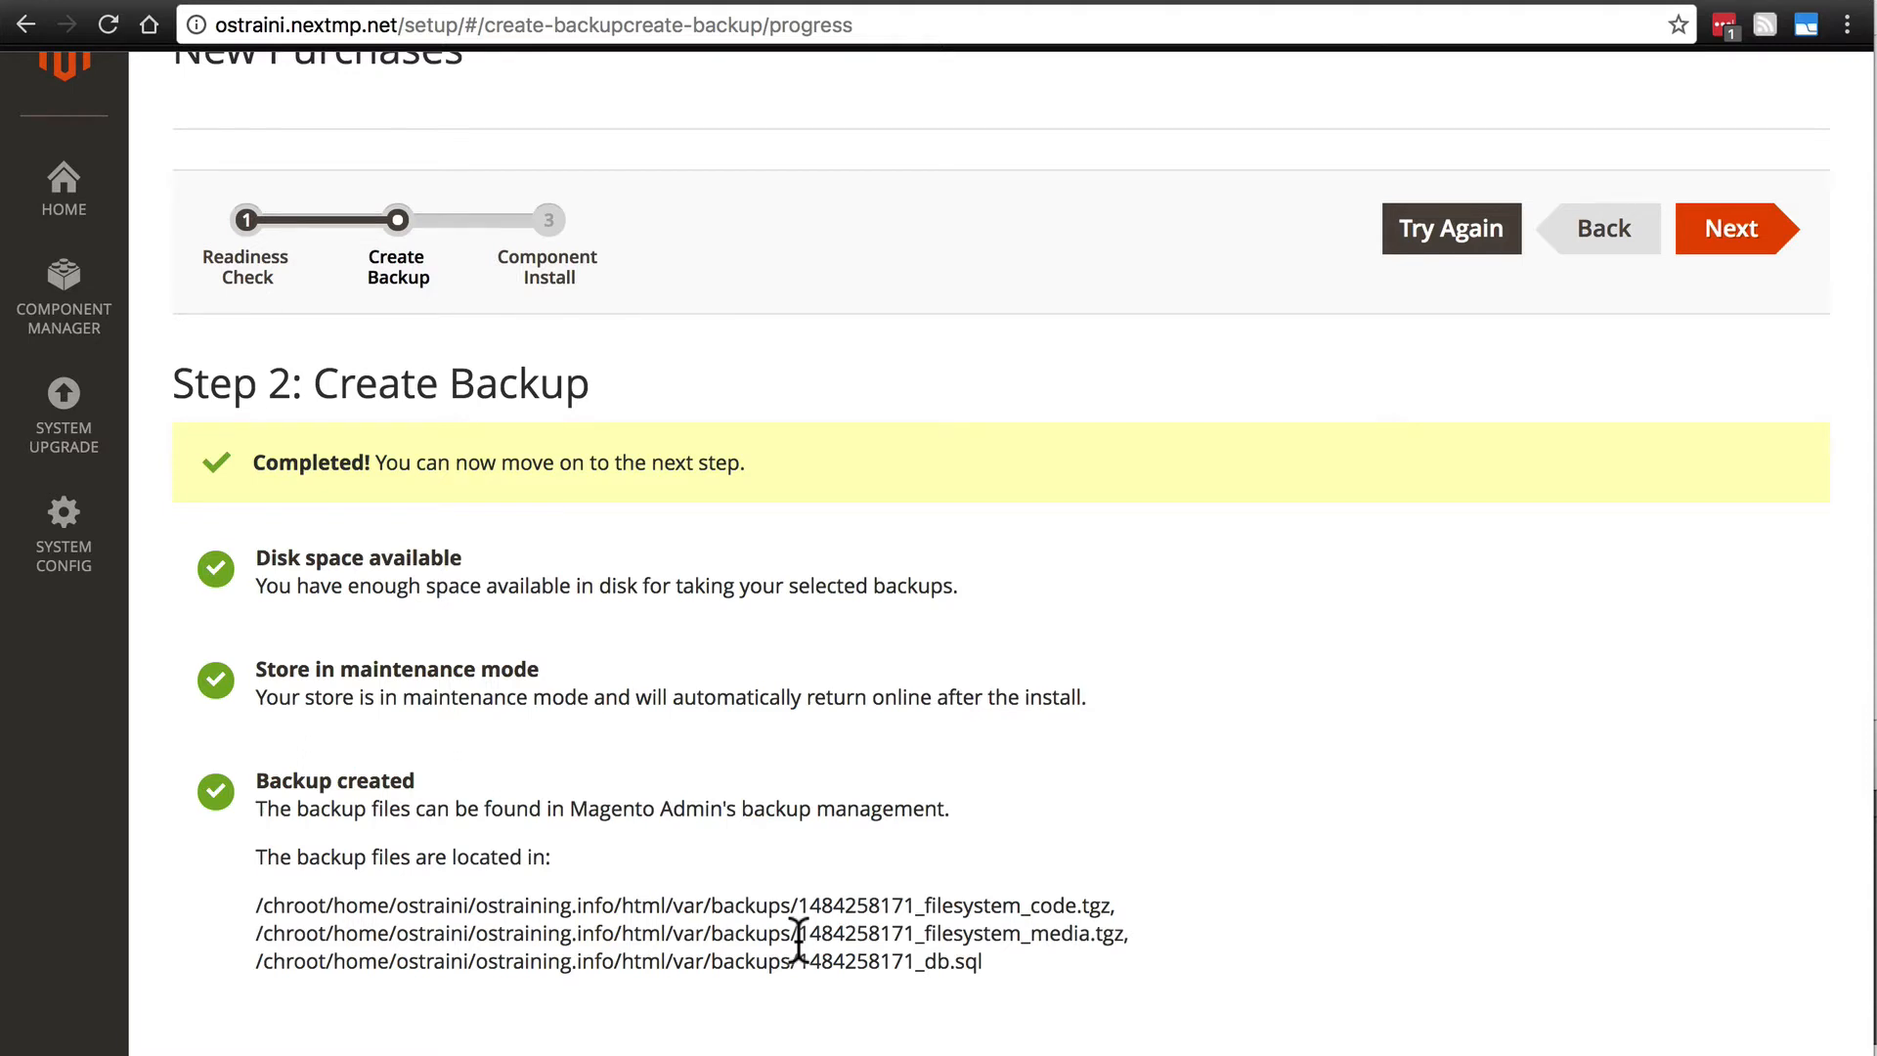
mouse_move(1097, 637)
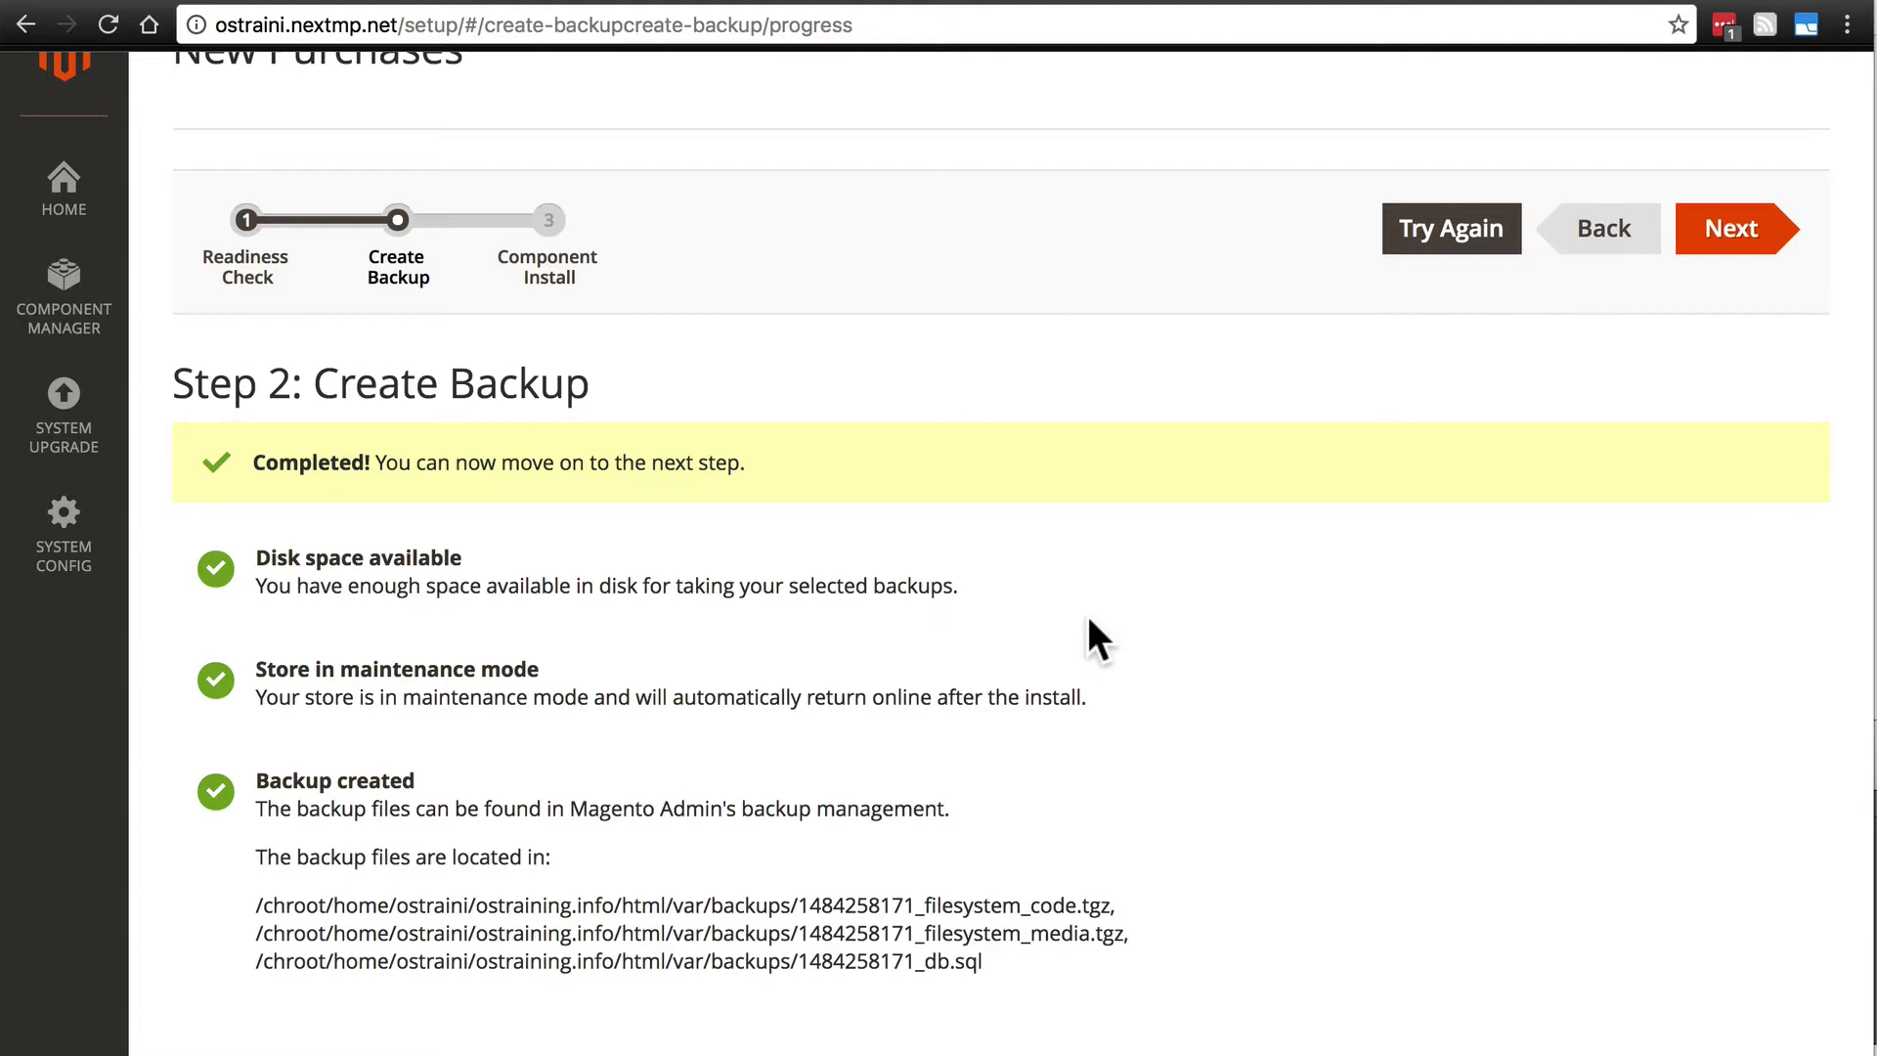
mouse_move(1018, 533)
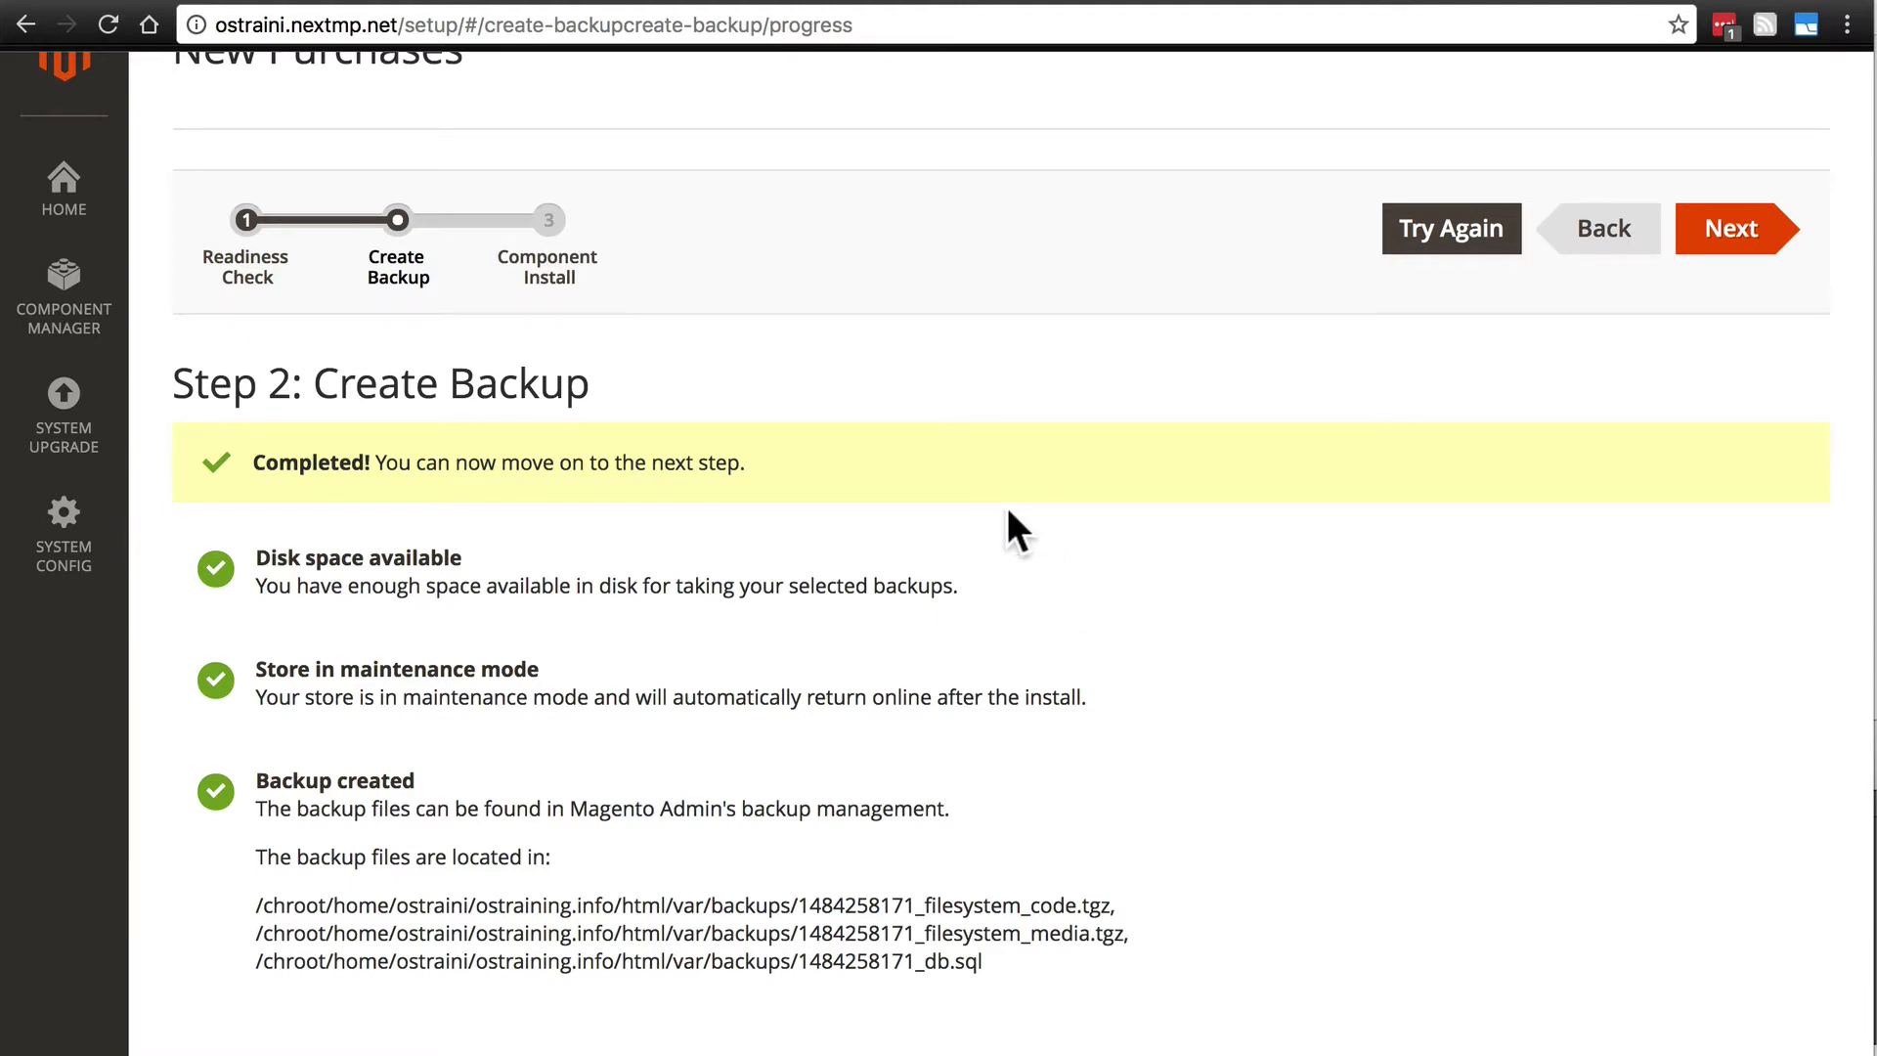
mouse_move(916, 965)
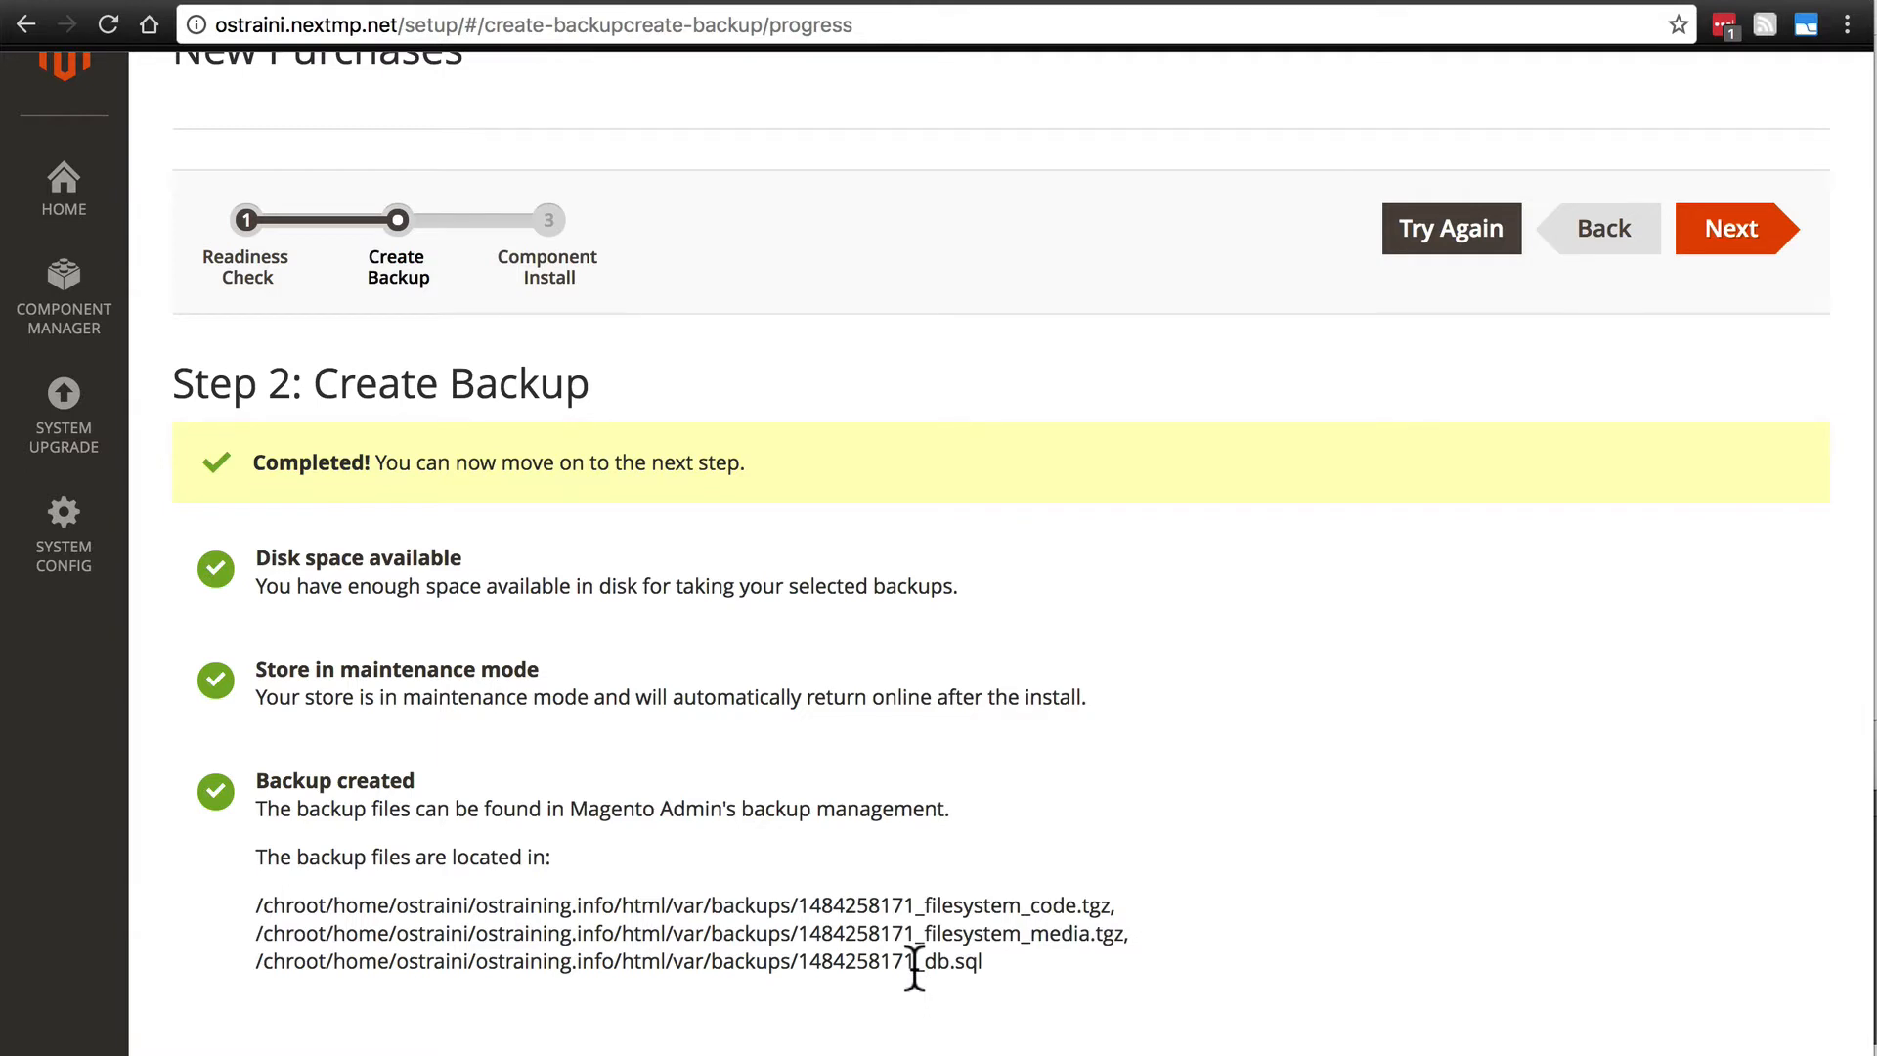
mouse_move(818, 916)
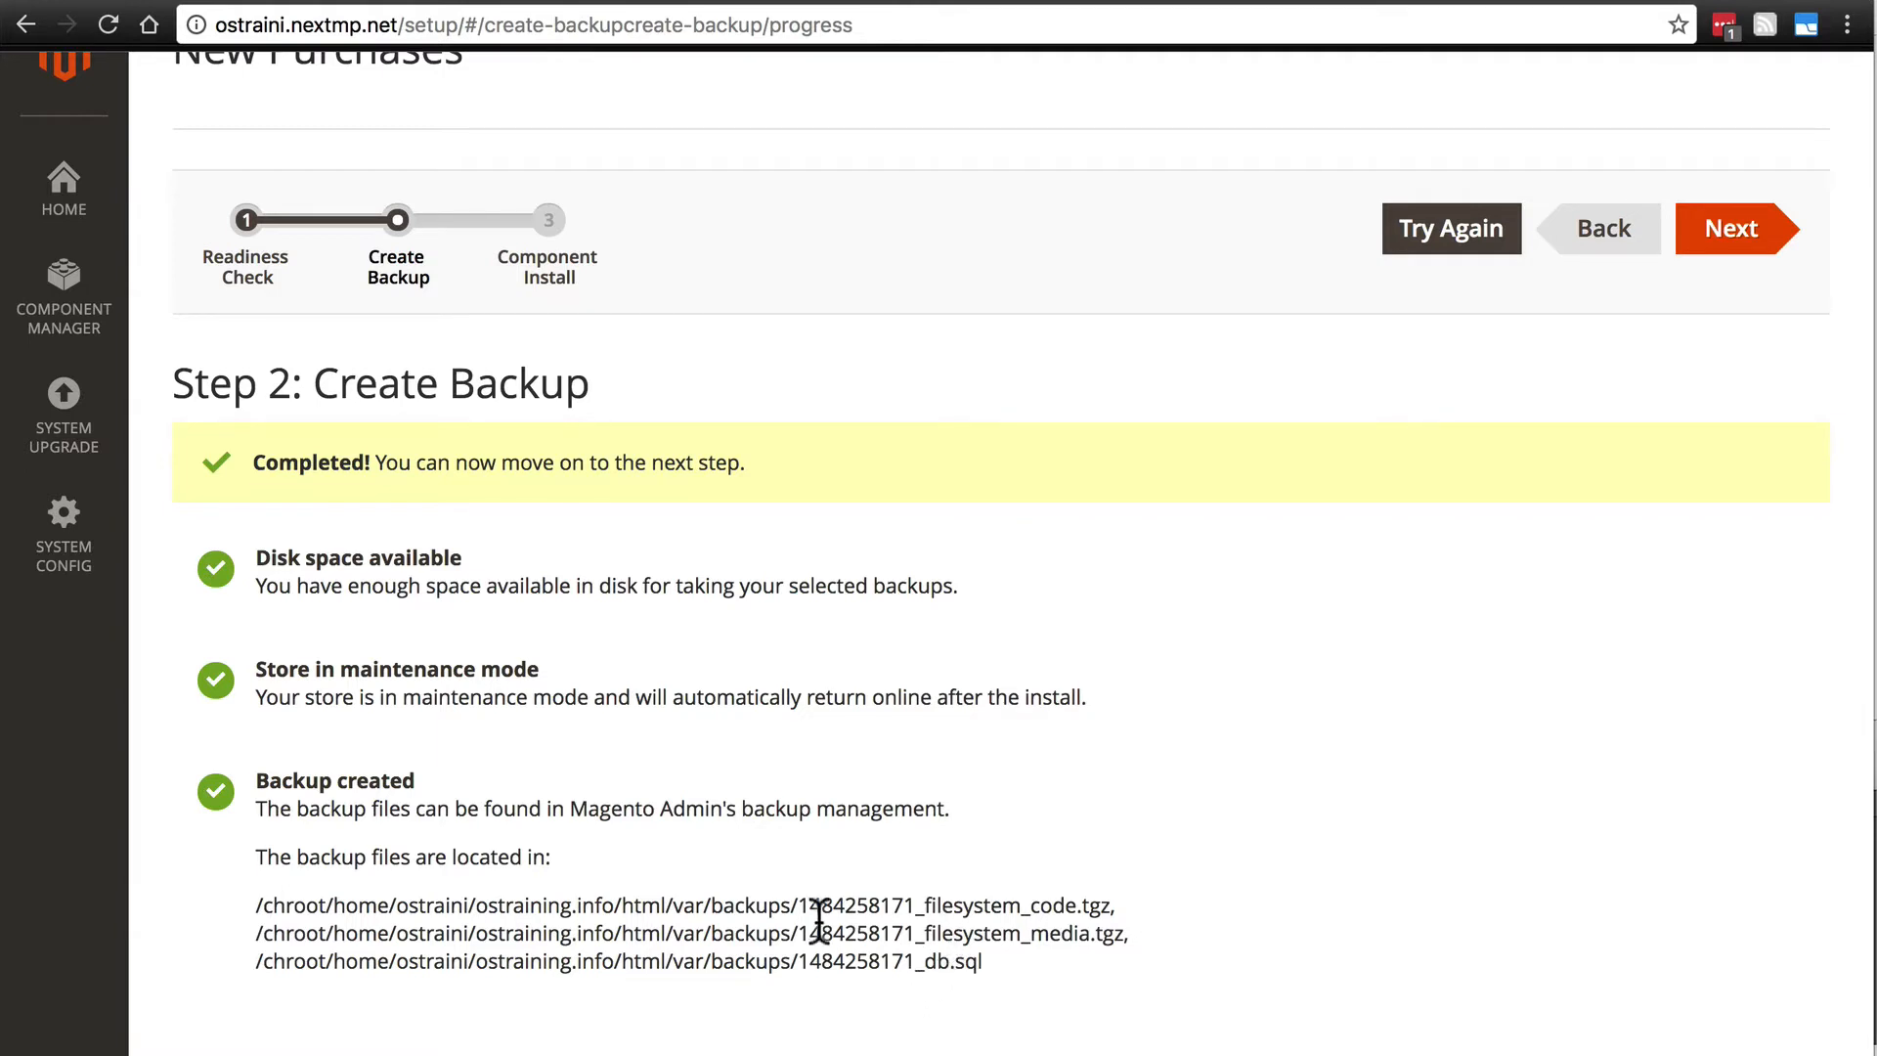
mouse_move(668, 906)
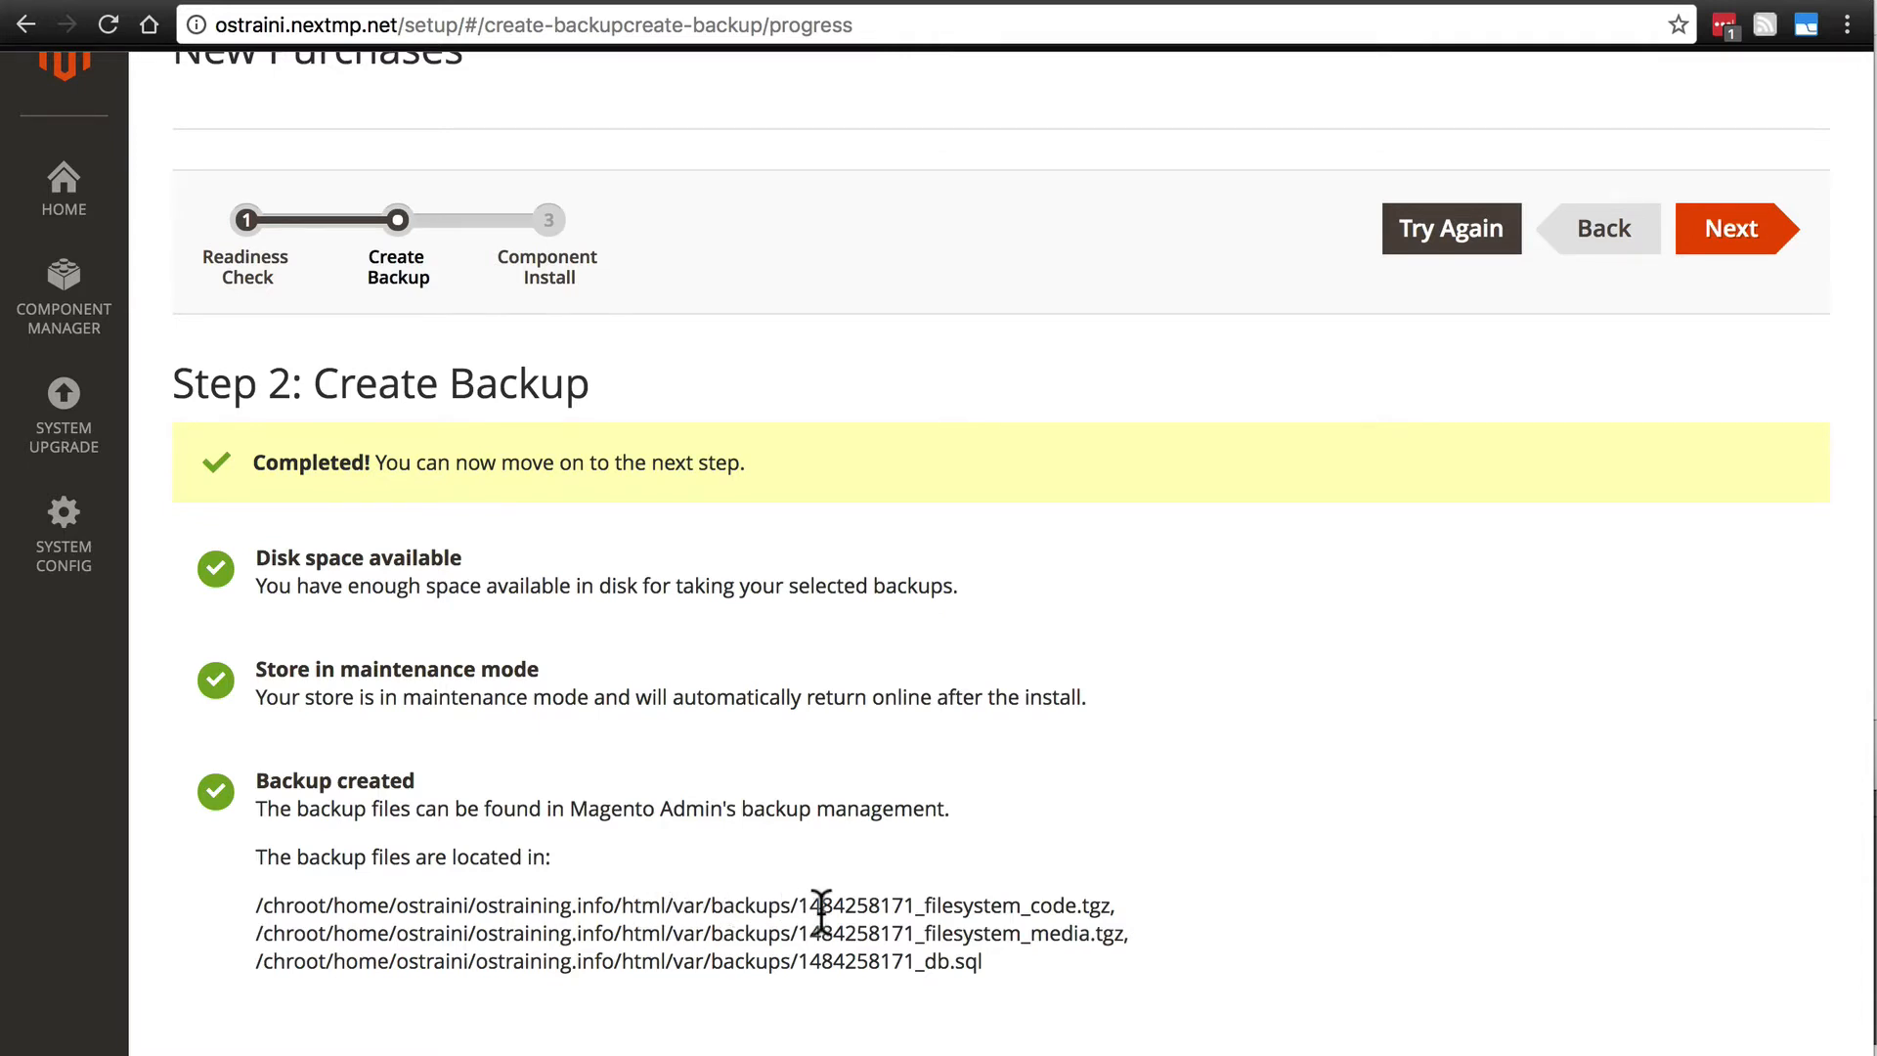
mouse_move(943, 907)
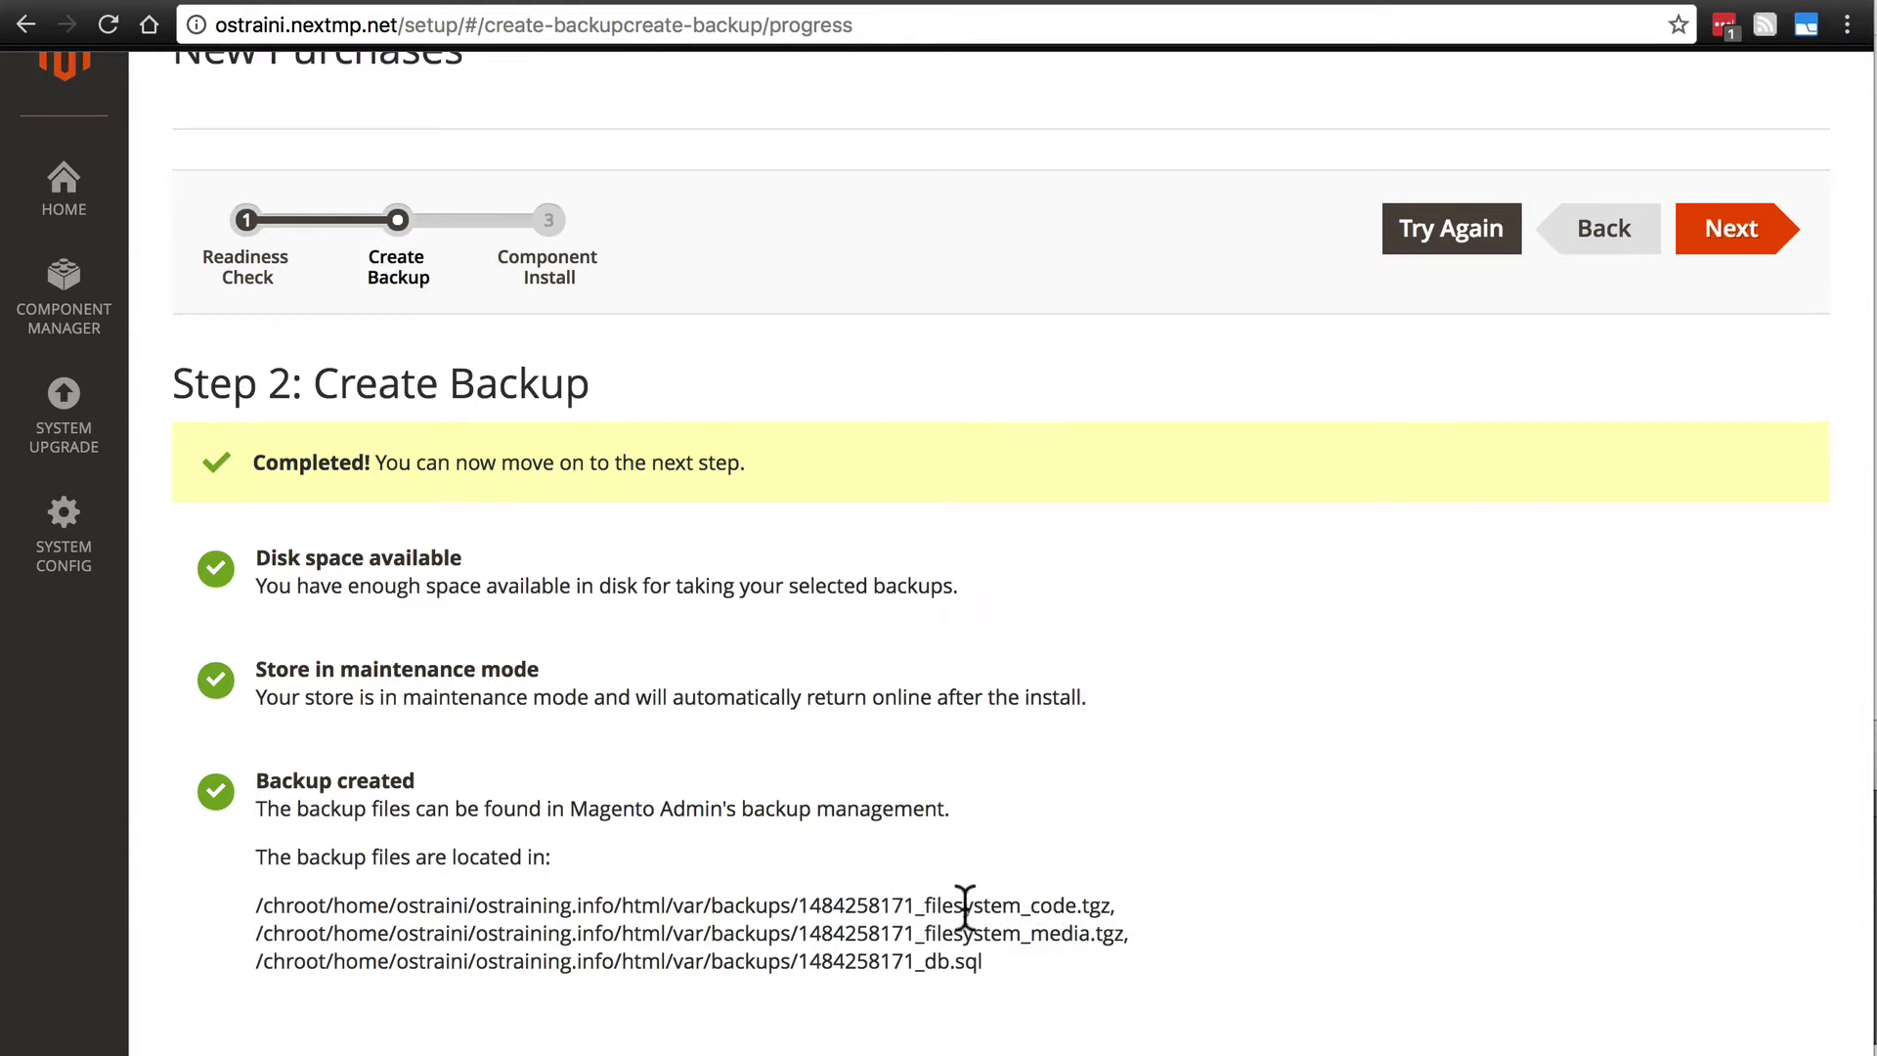
mouse_move(1056, 940)
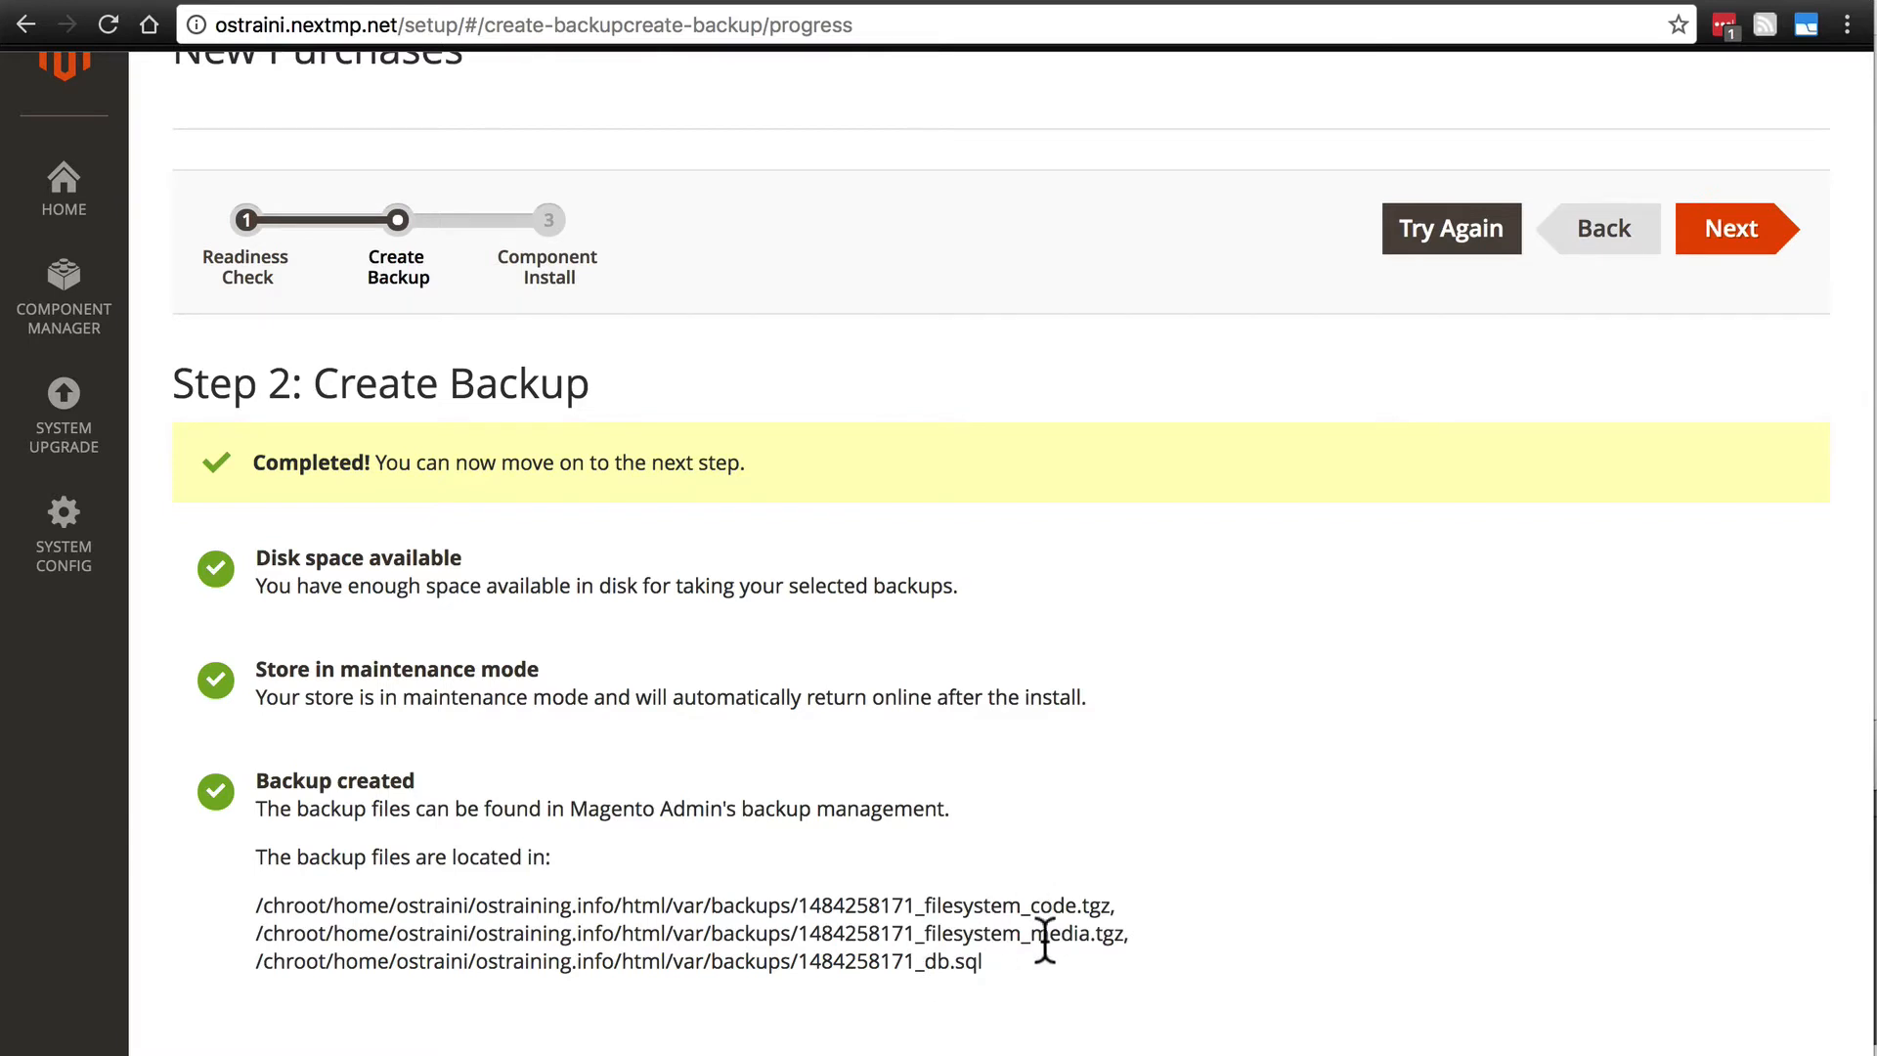
mouse_move(1104, 869)
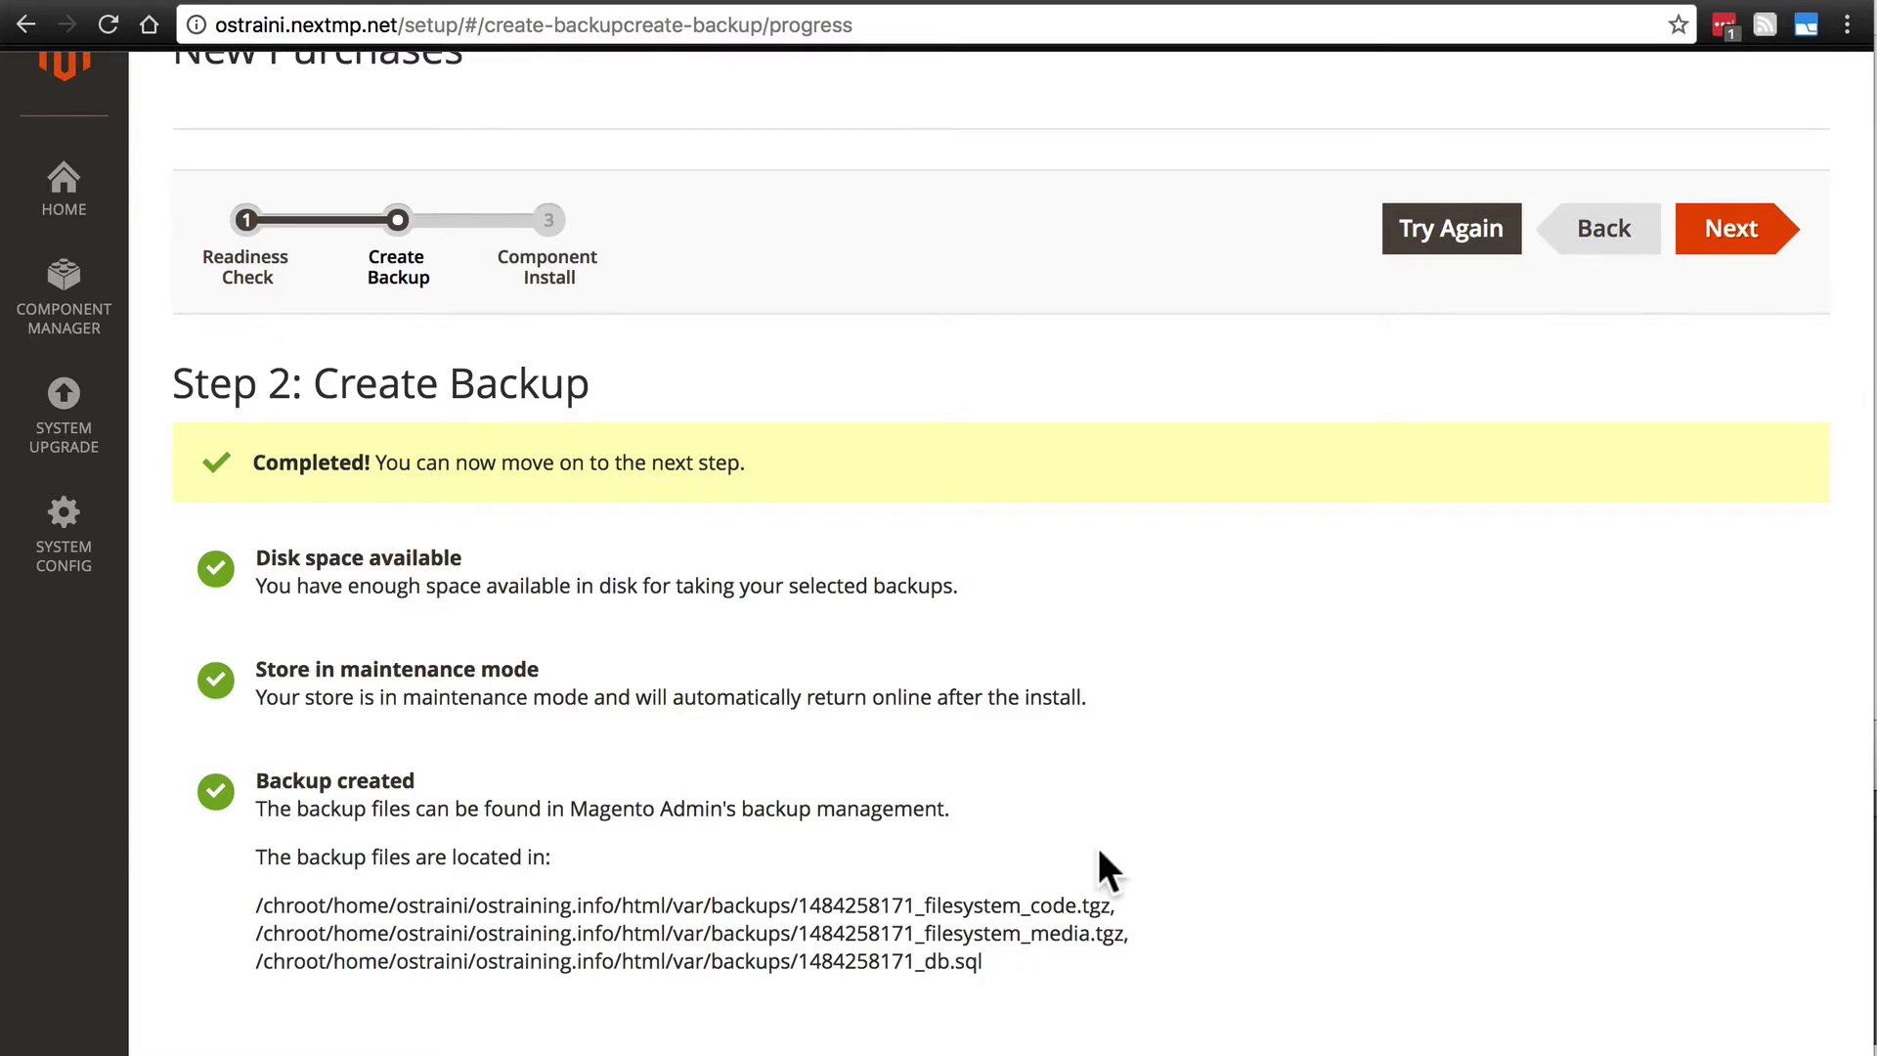
mouse_move(1082, 980)
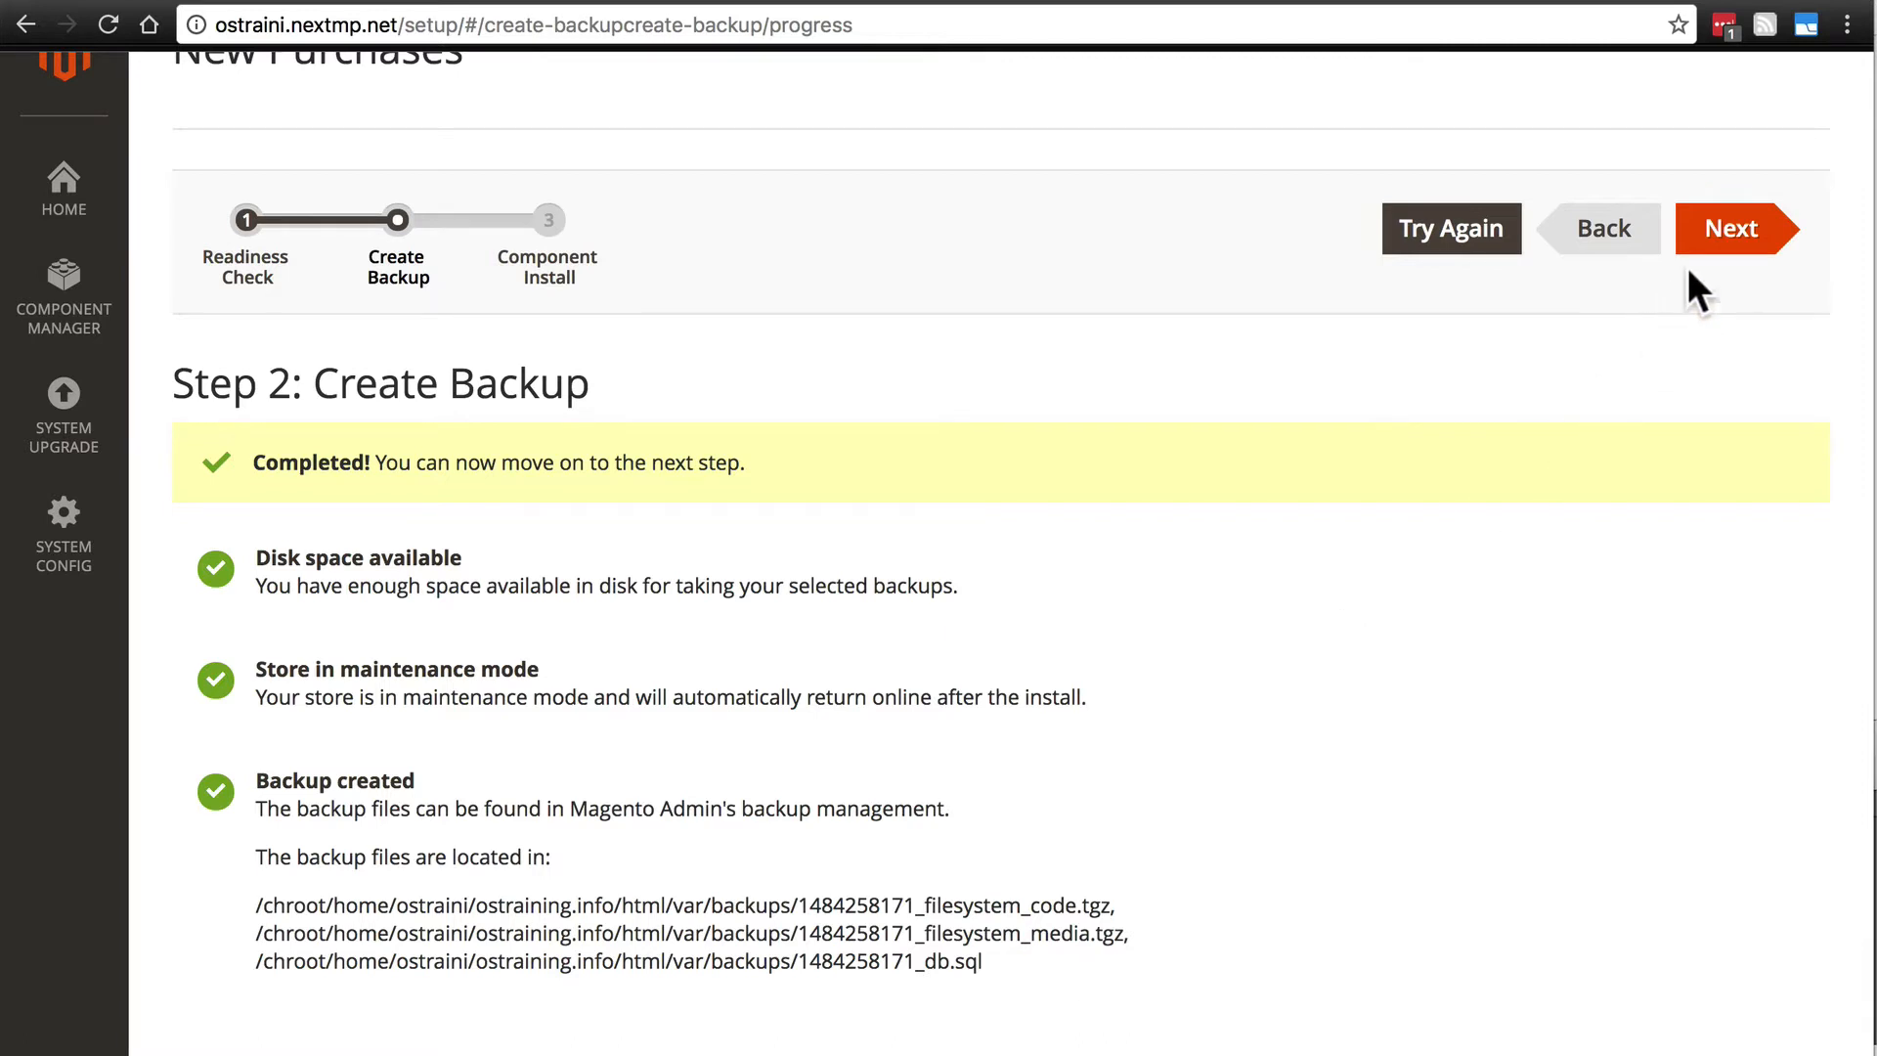
Proceed to Component Install and launch installing hellobrave cookiecompliance 1.0.4 and core 1.0.1
left_click(1735, 228)
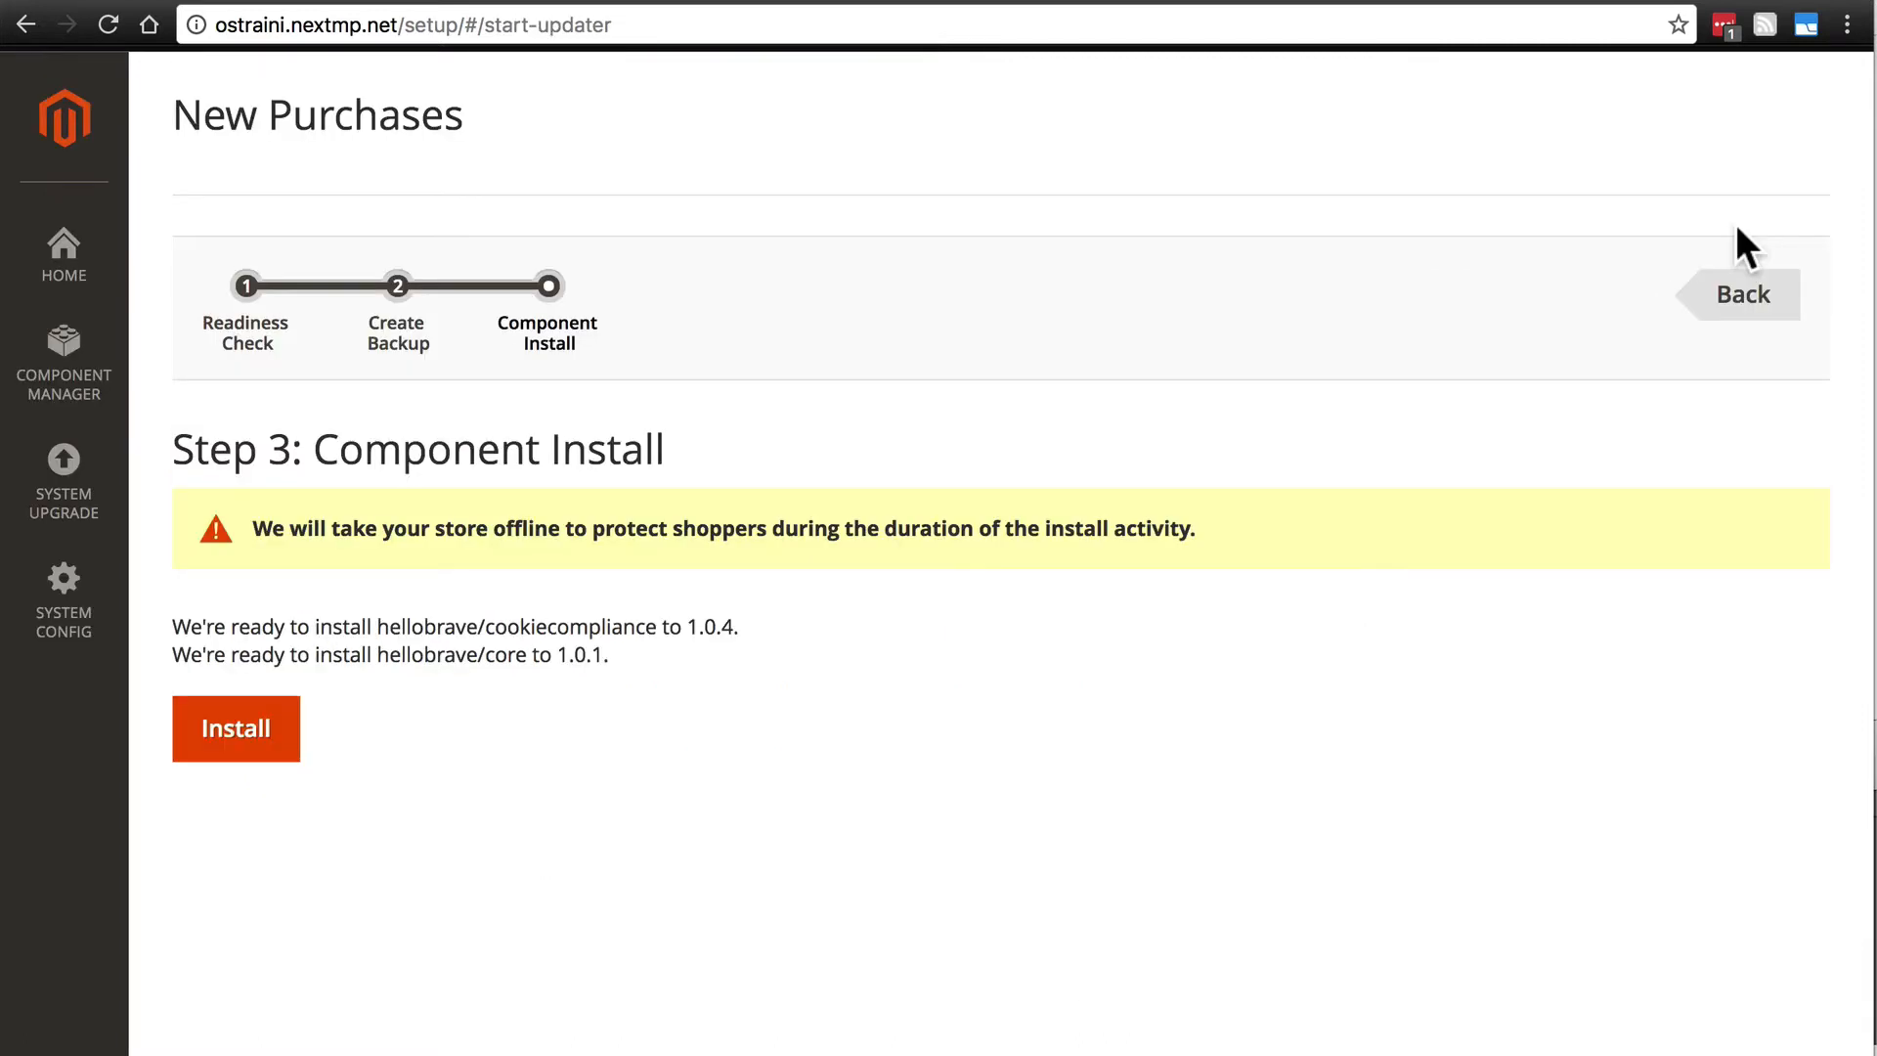
mouse_move(469, 725)
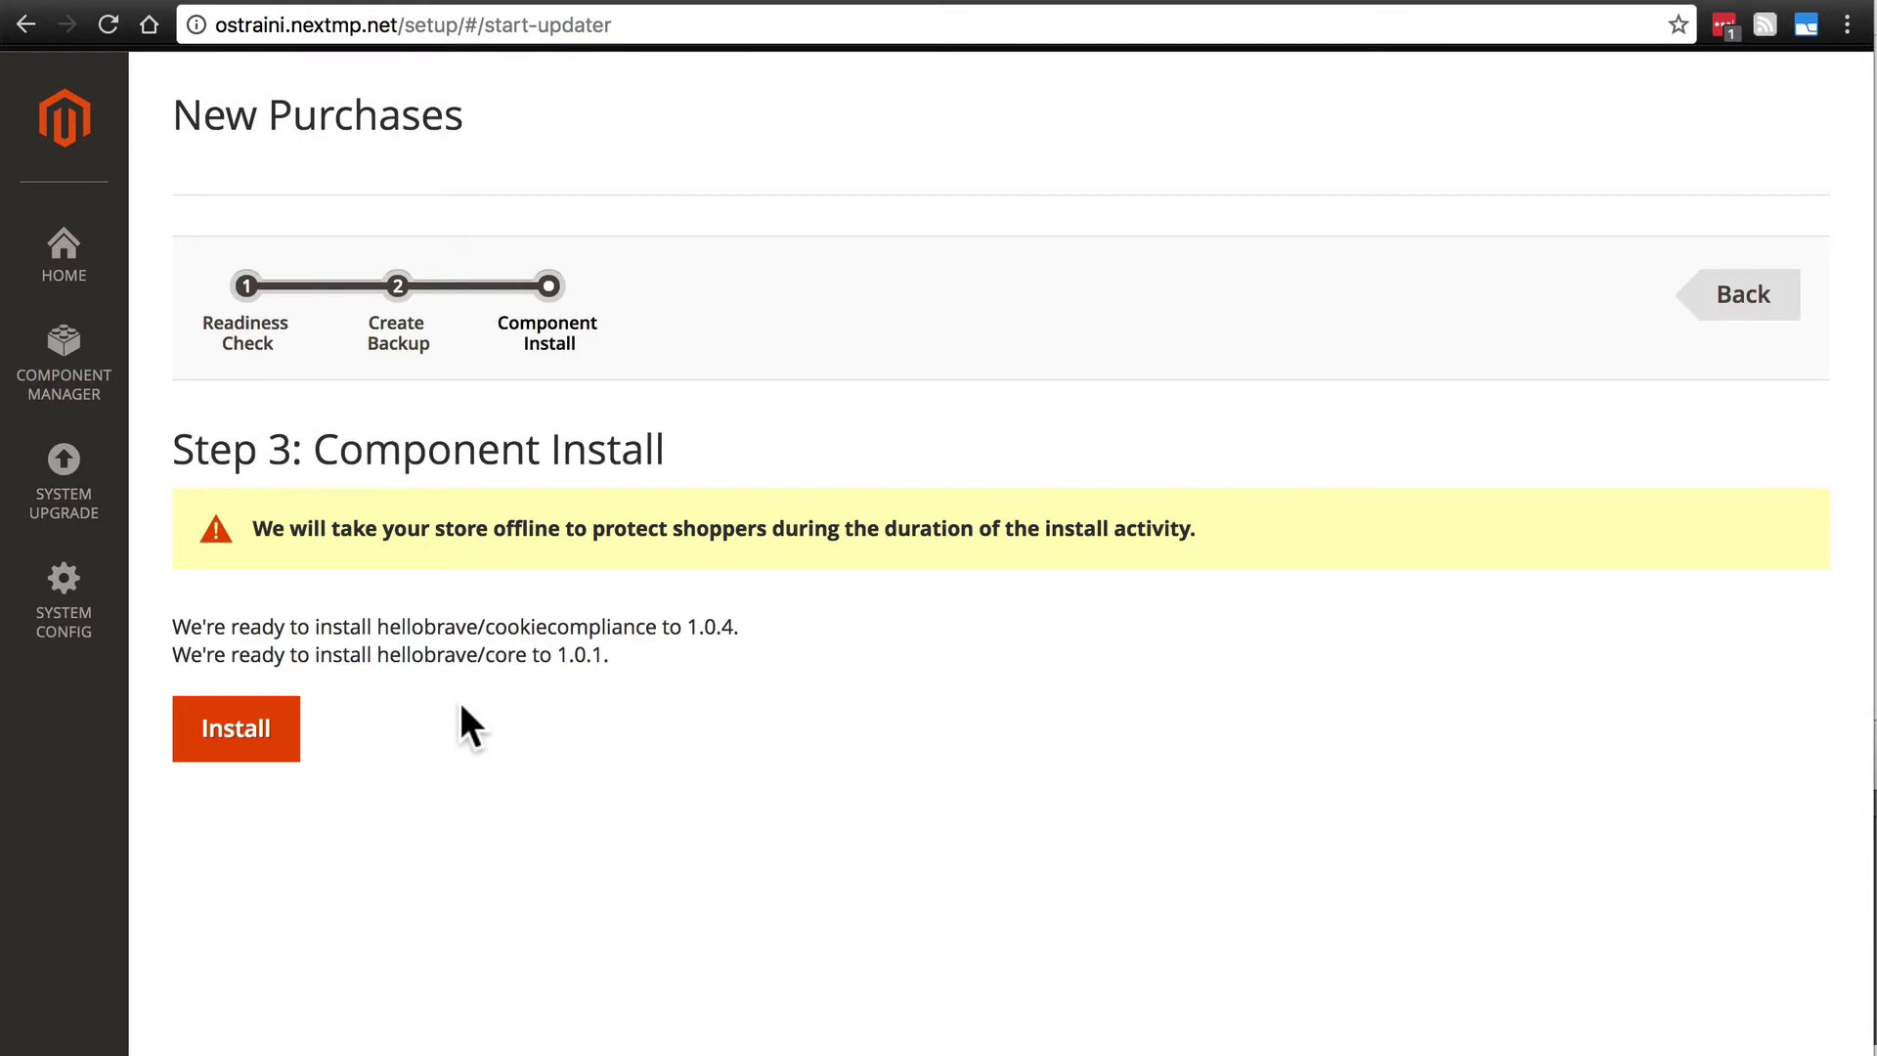
mouse_move(385, 571)
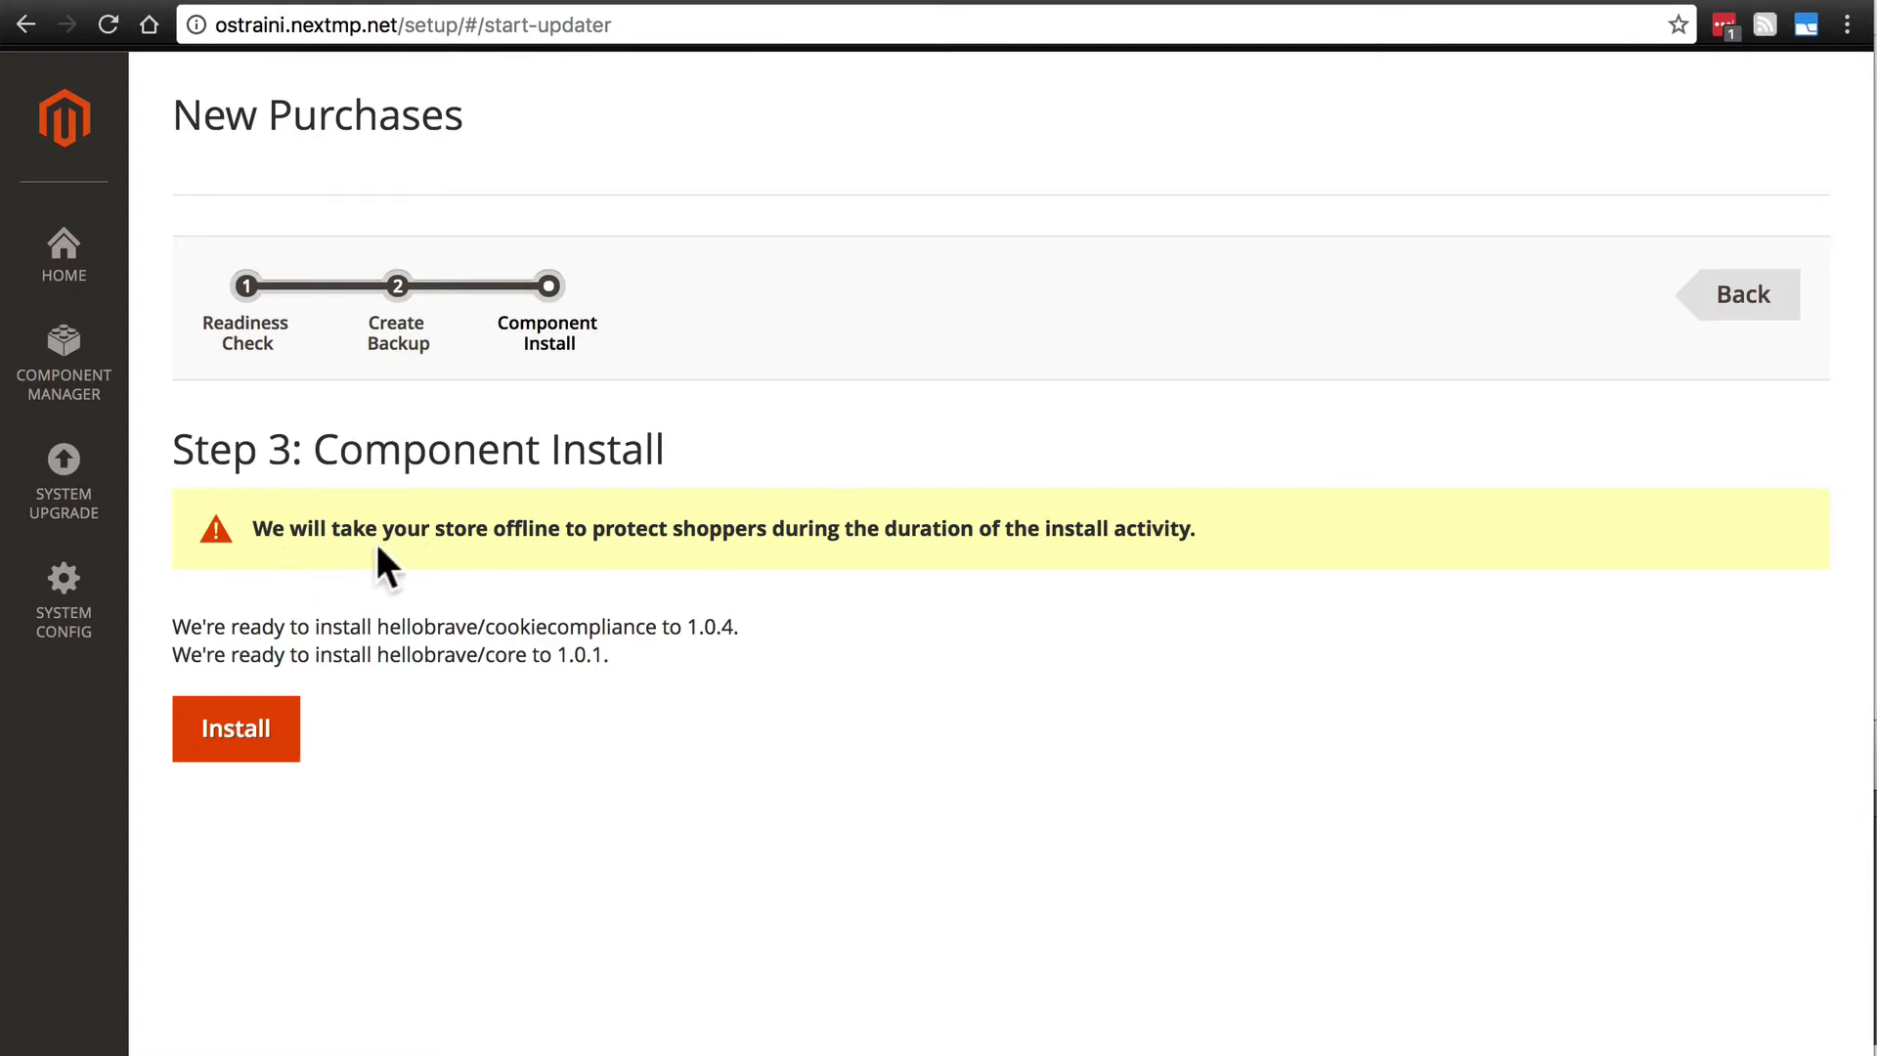
mouse_move(530, 572)
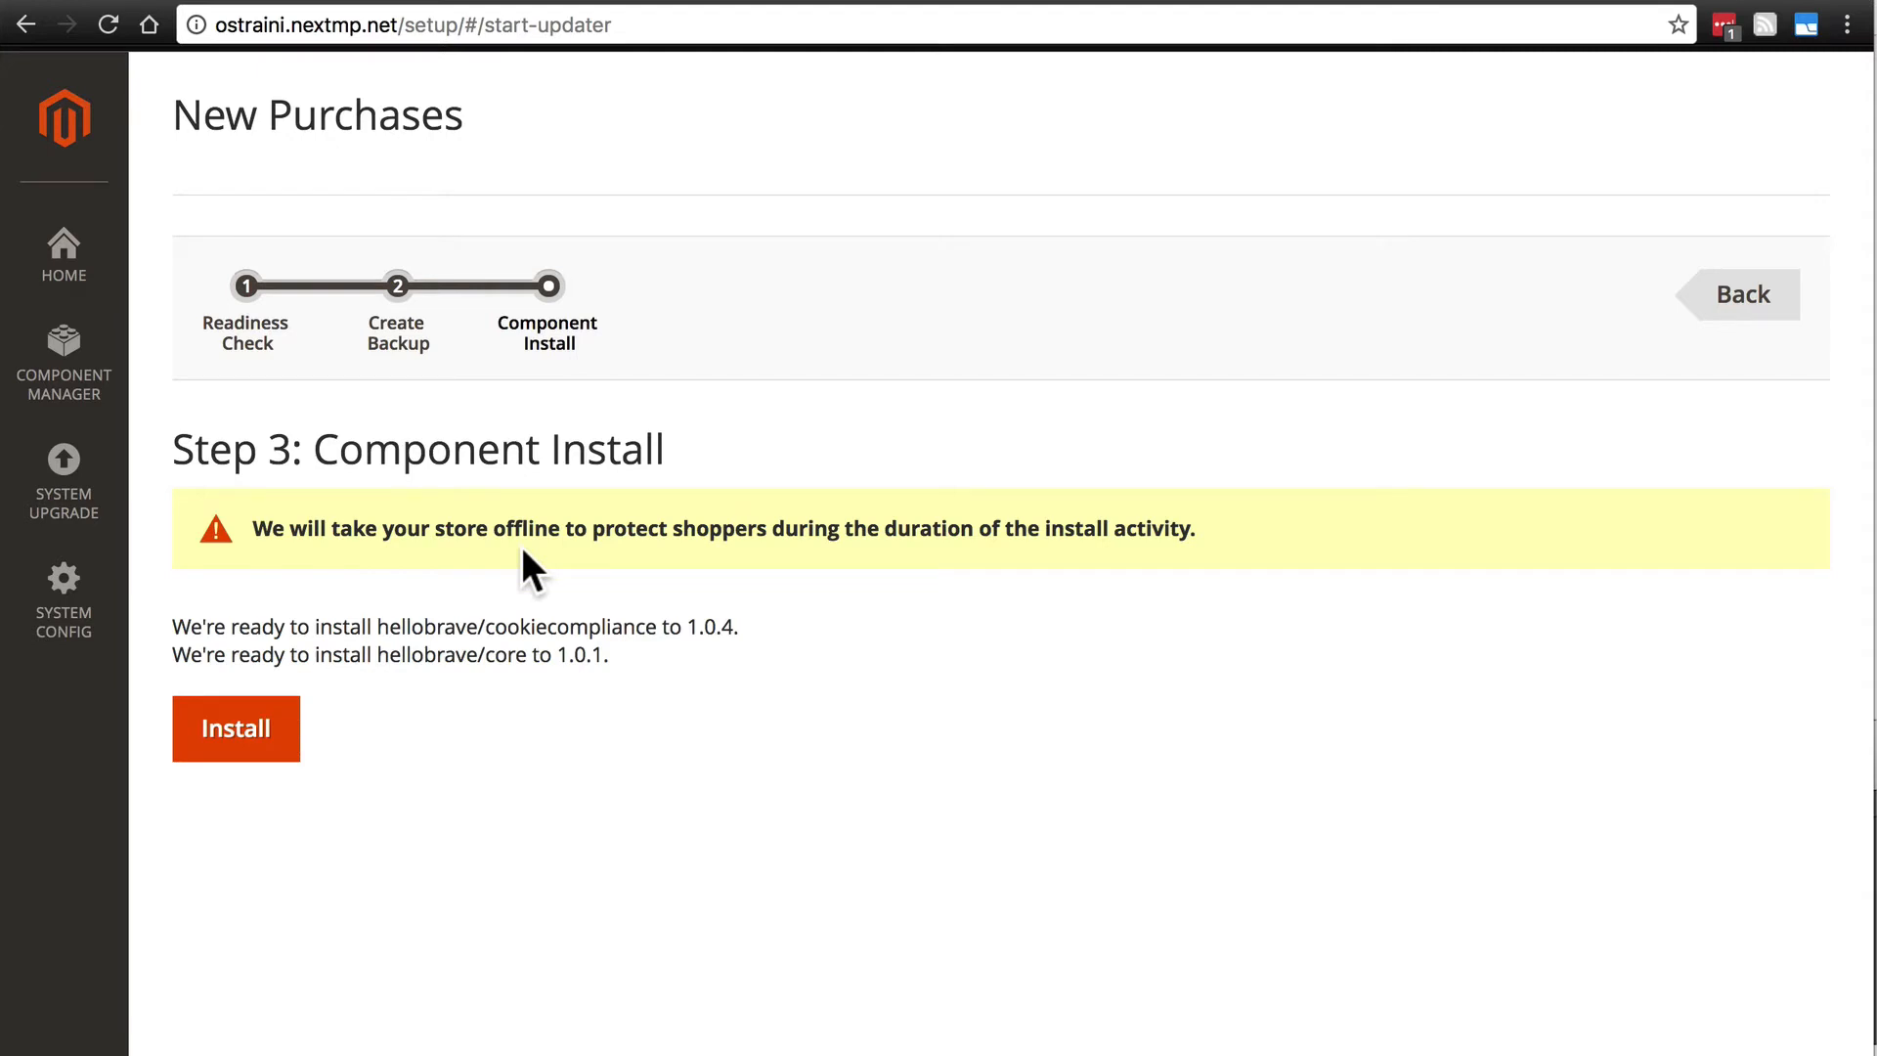
mouse_move(704, 617)
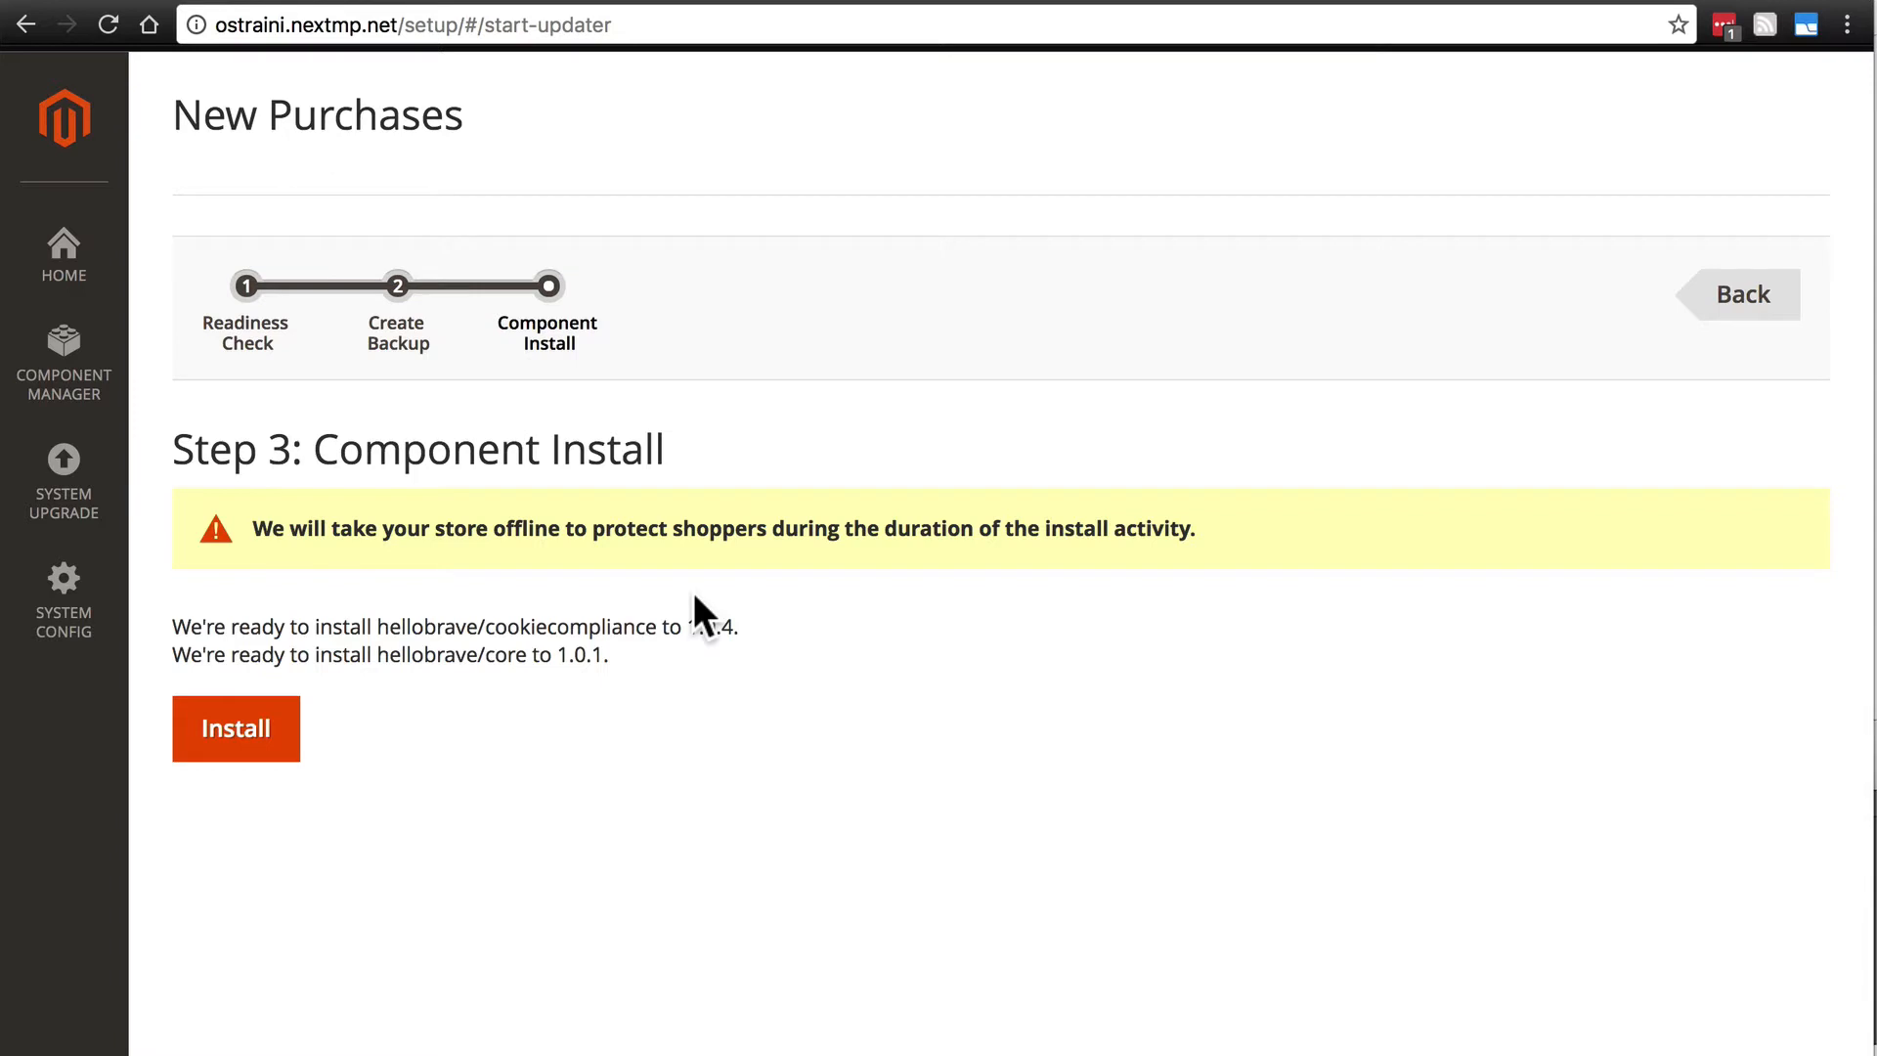
mouse_move(512, 572)
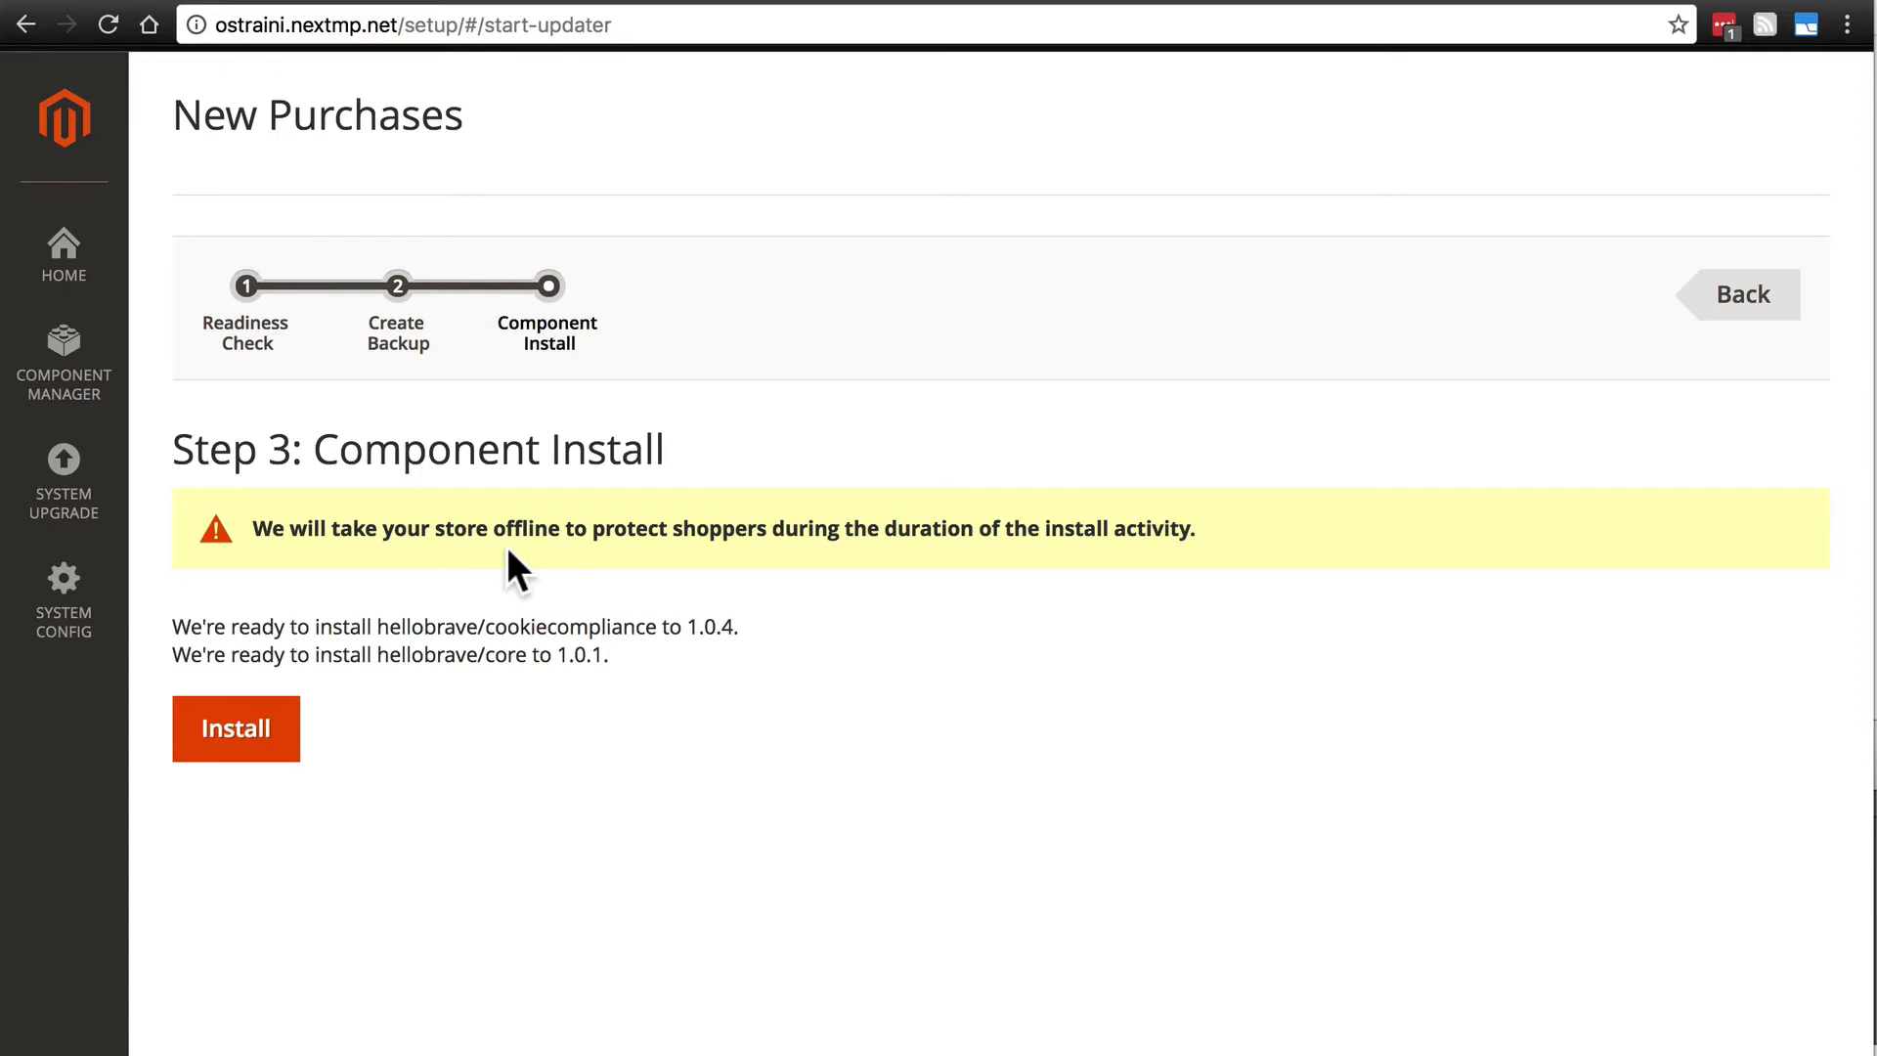
left_click(235, 729)
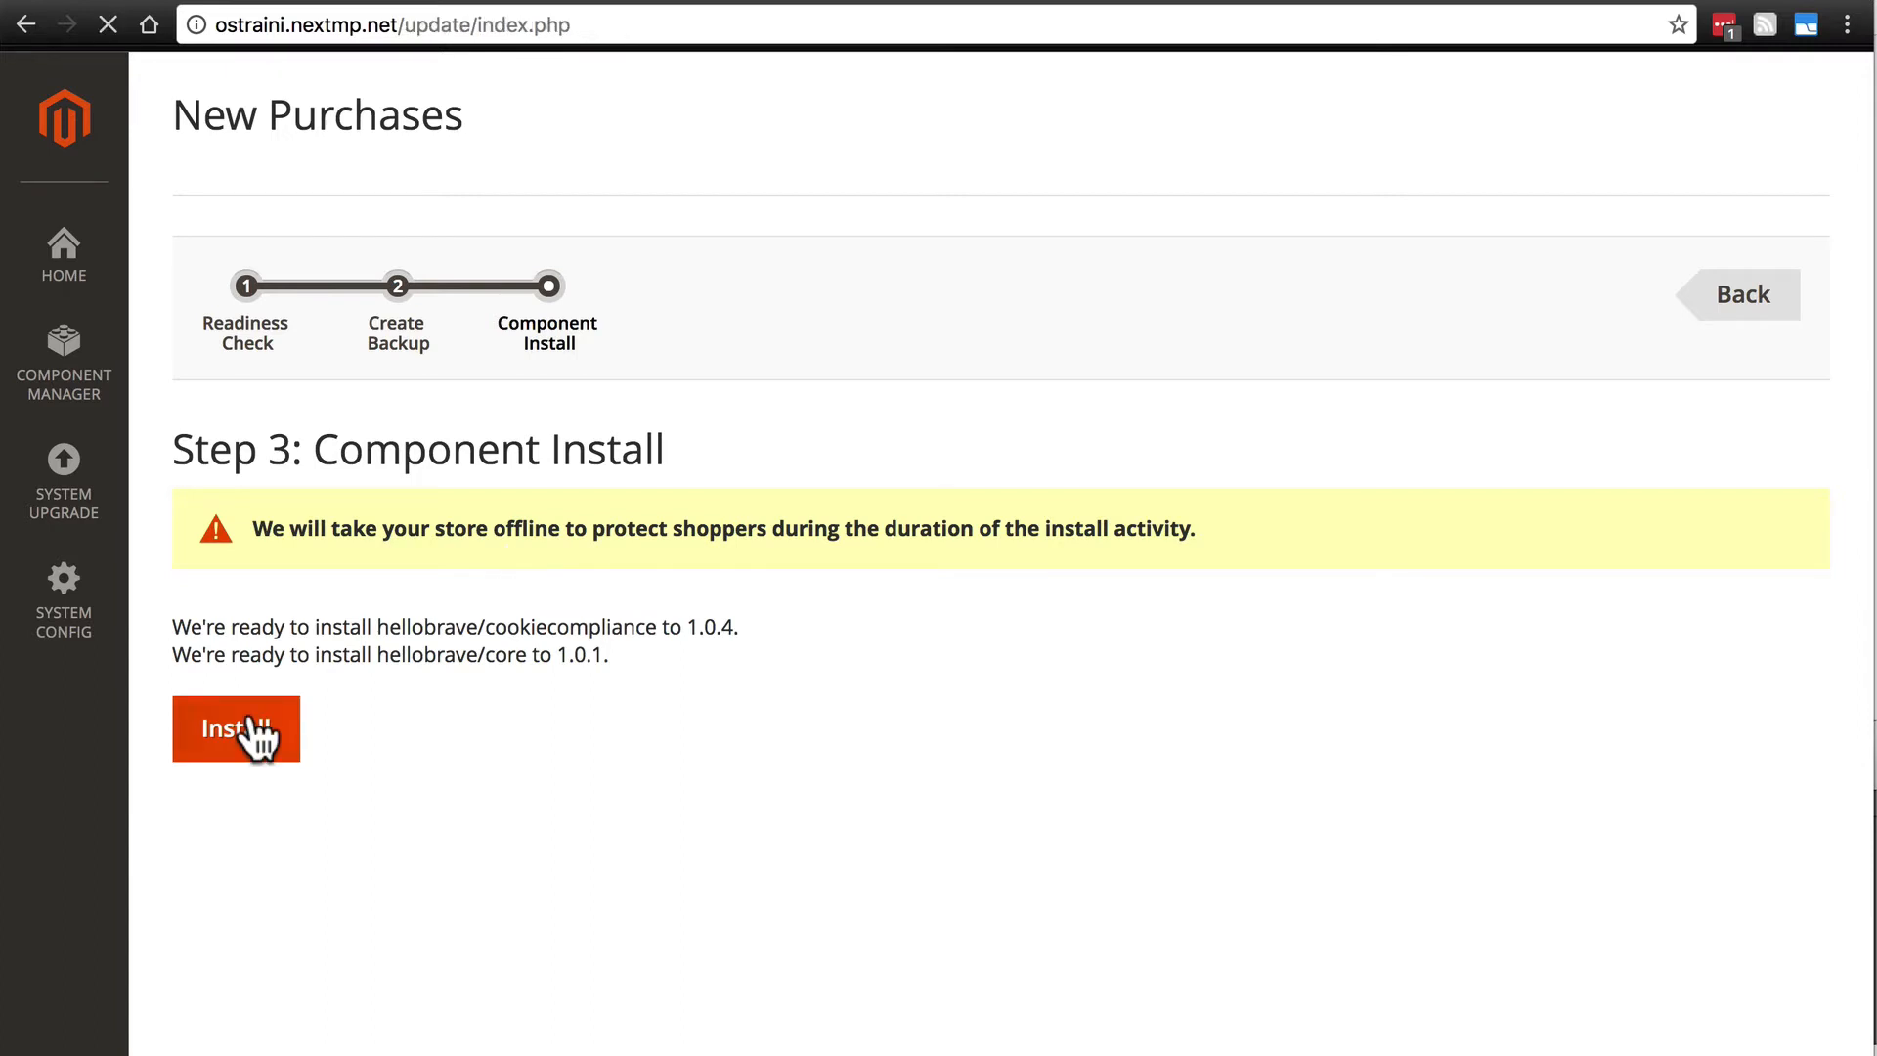
Watch the New Purchases Status page while the update shows as pending
left_click(236, 730)
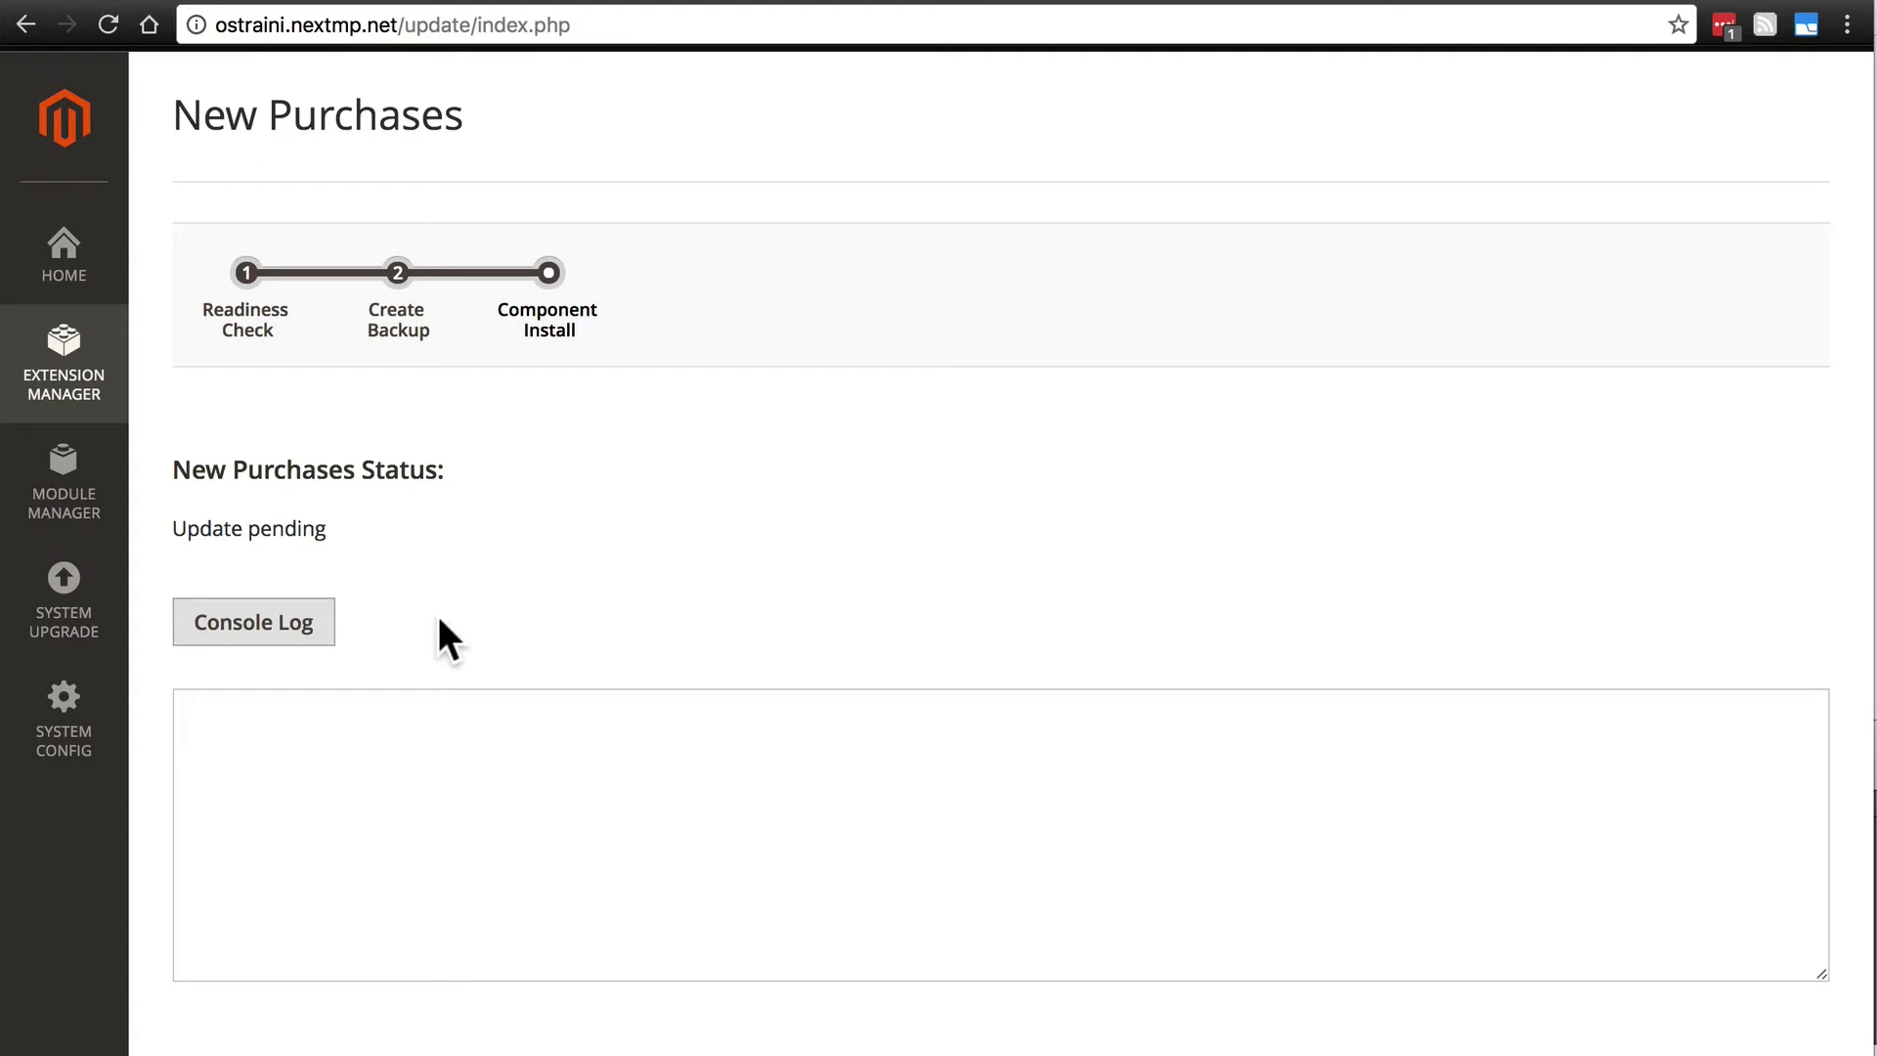
mouse_move(585, 665)
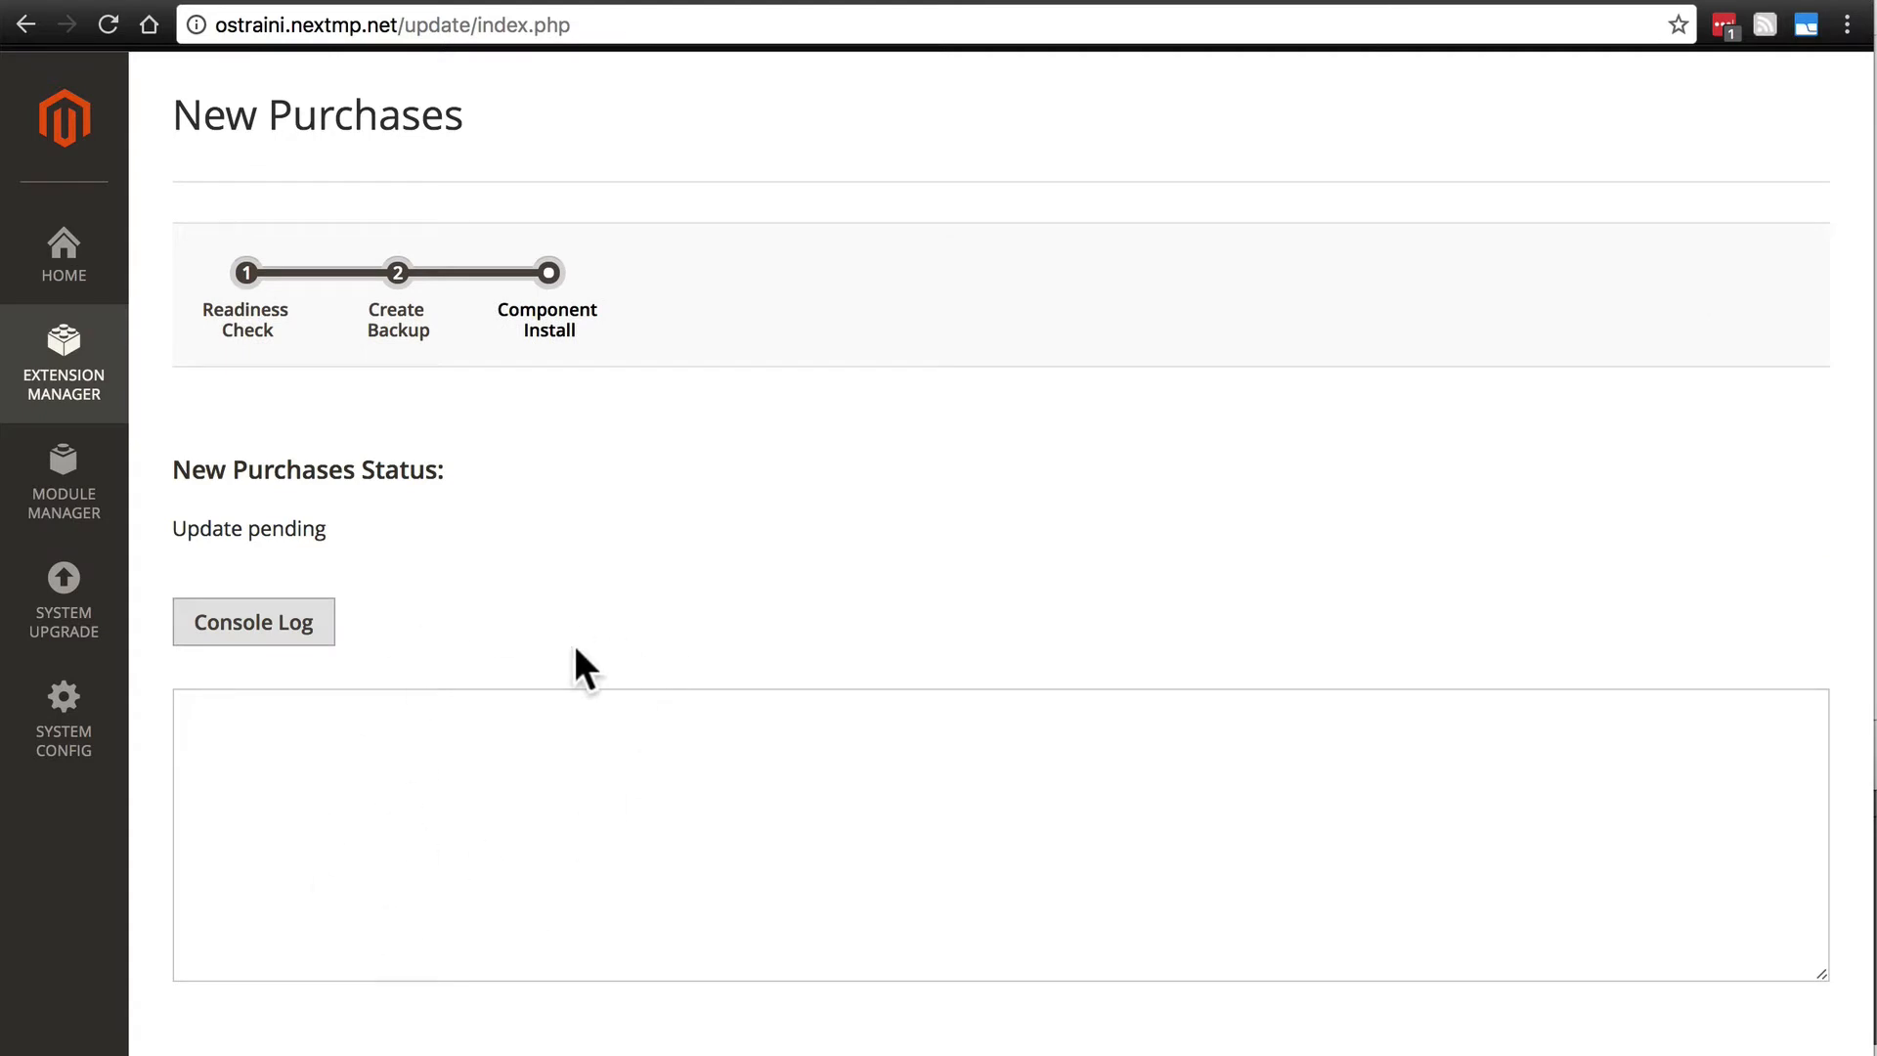
mouse_move(508, 791)
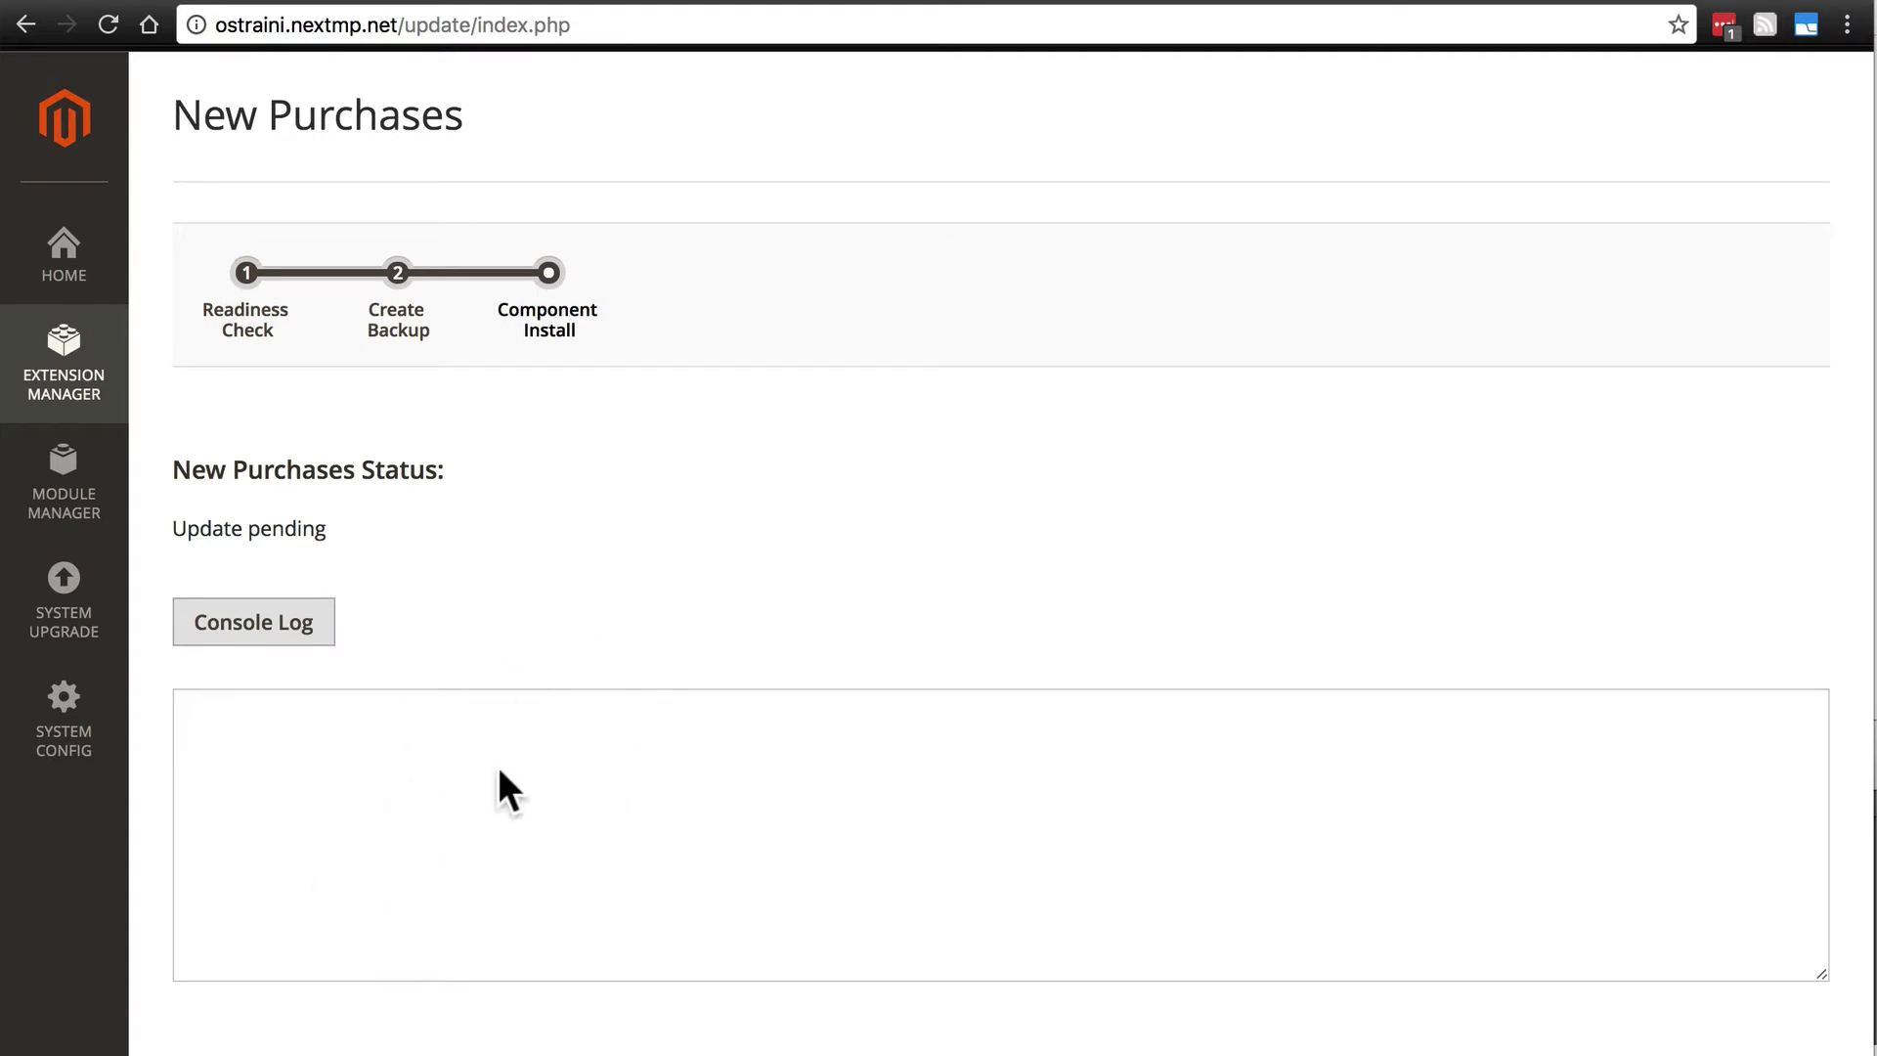
mouse_move(666, 543)
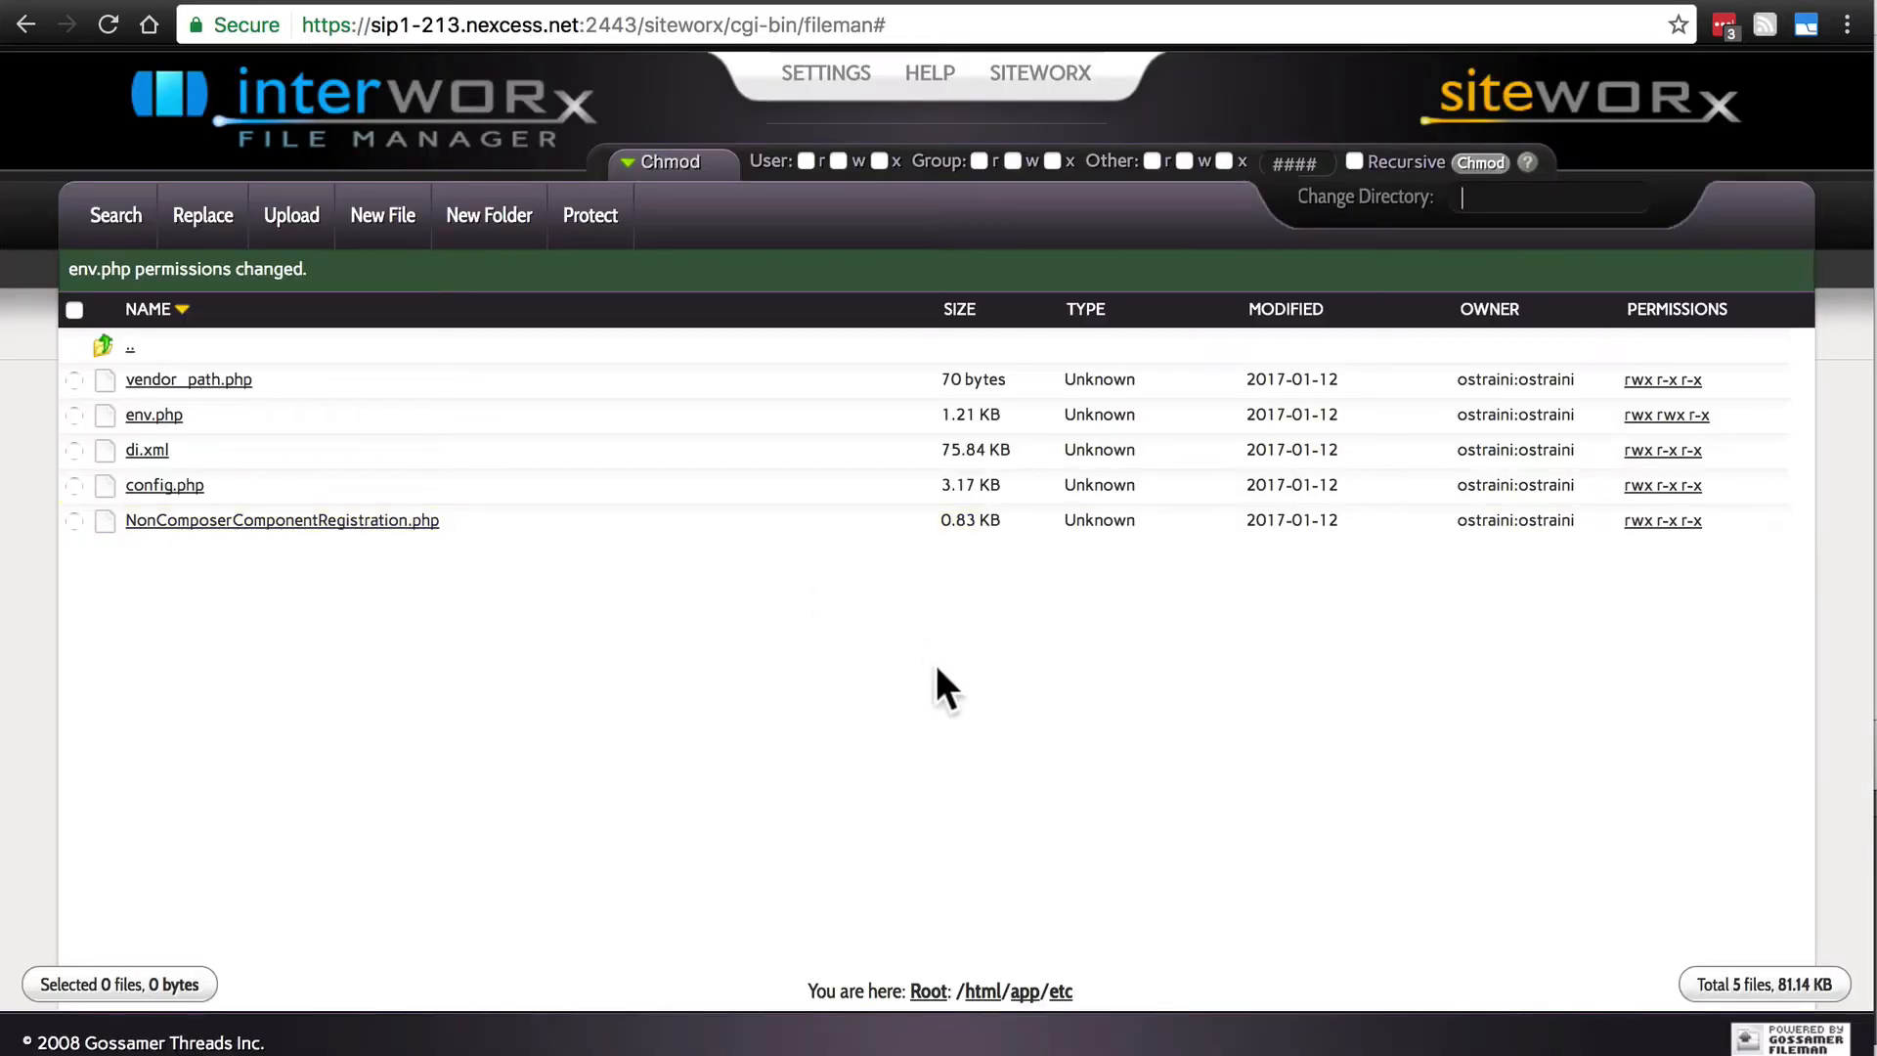
Go up to the html root folder via the breadcrumb and scroll down to the var folder
left_click(982, 991)
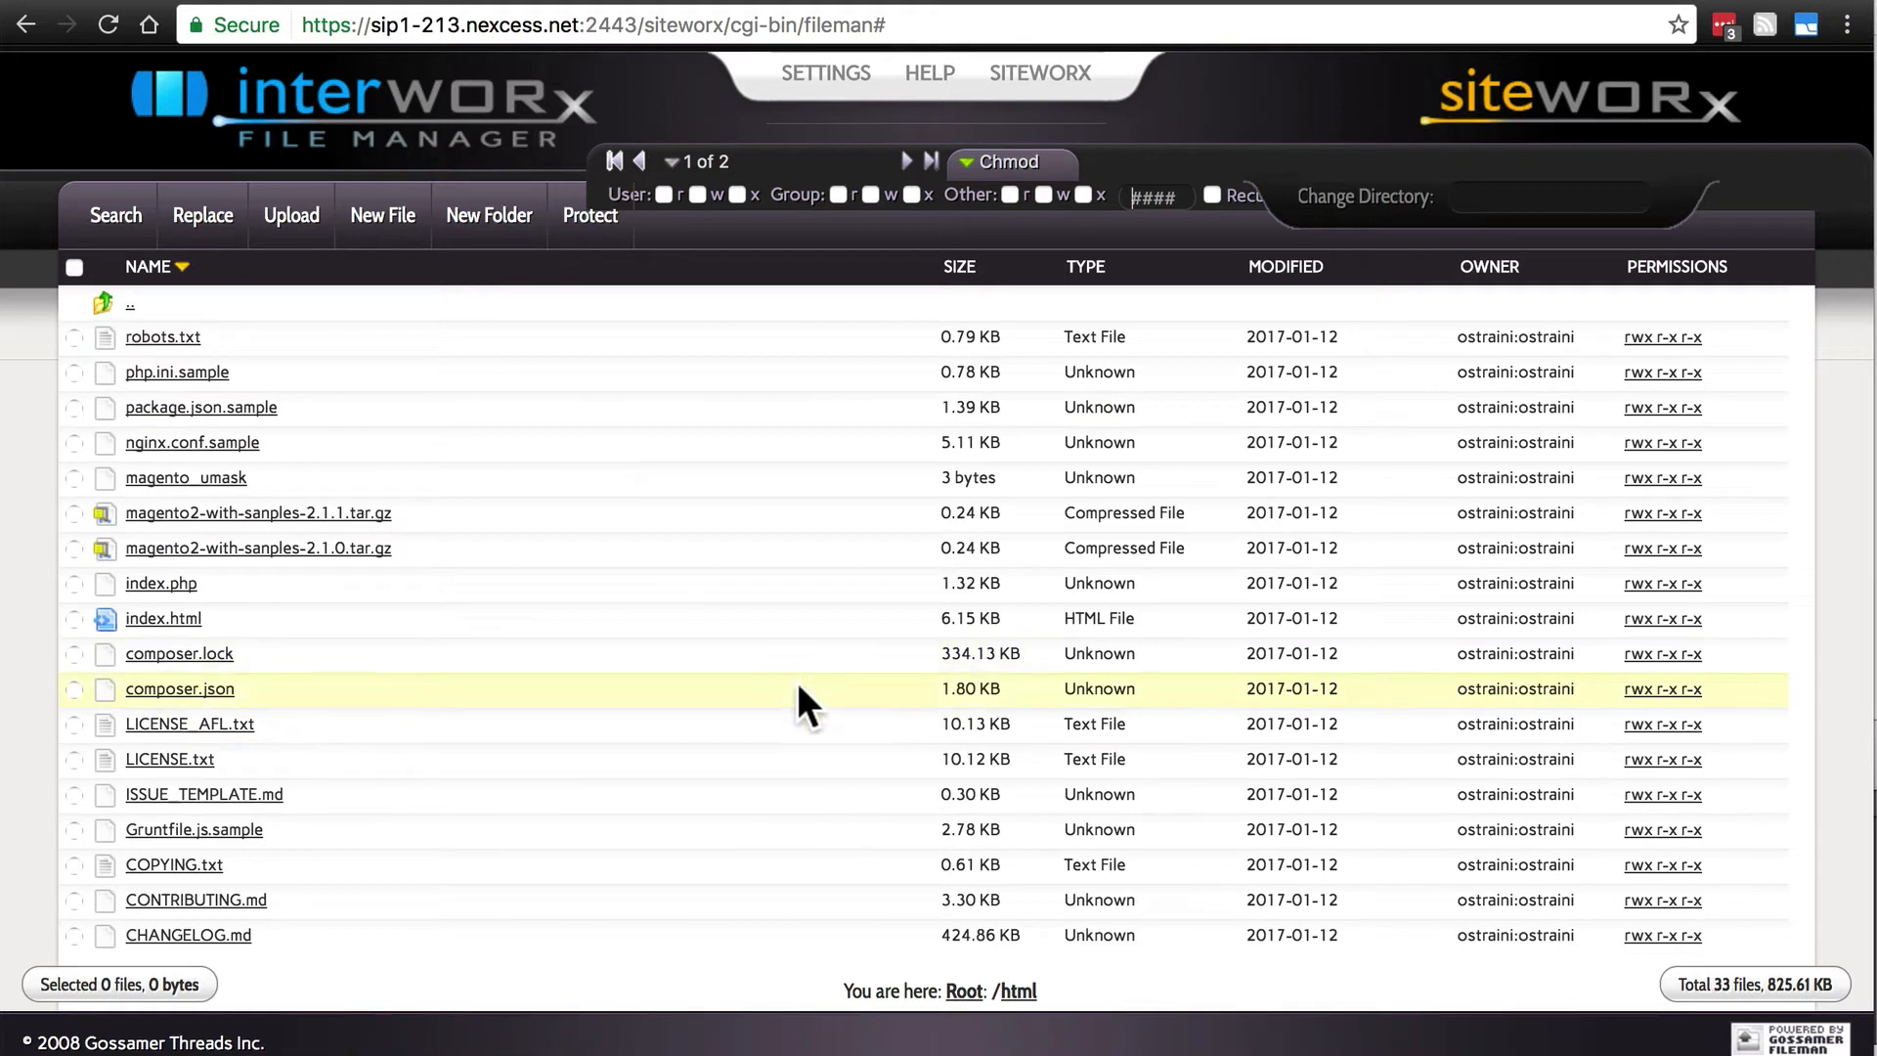
mouse_move(1018, 991)
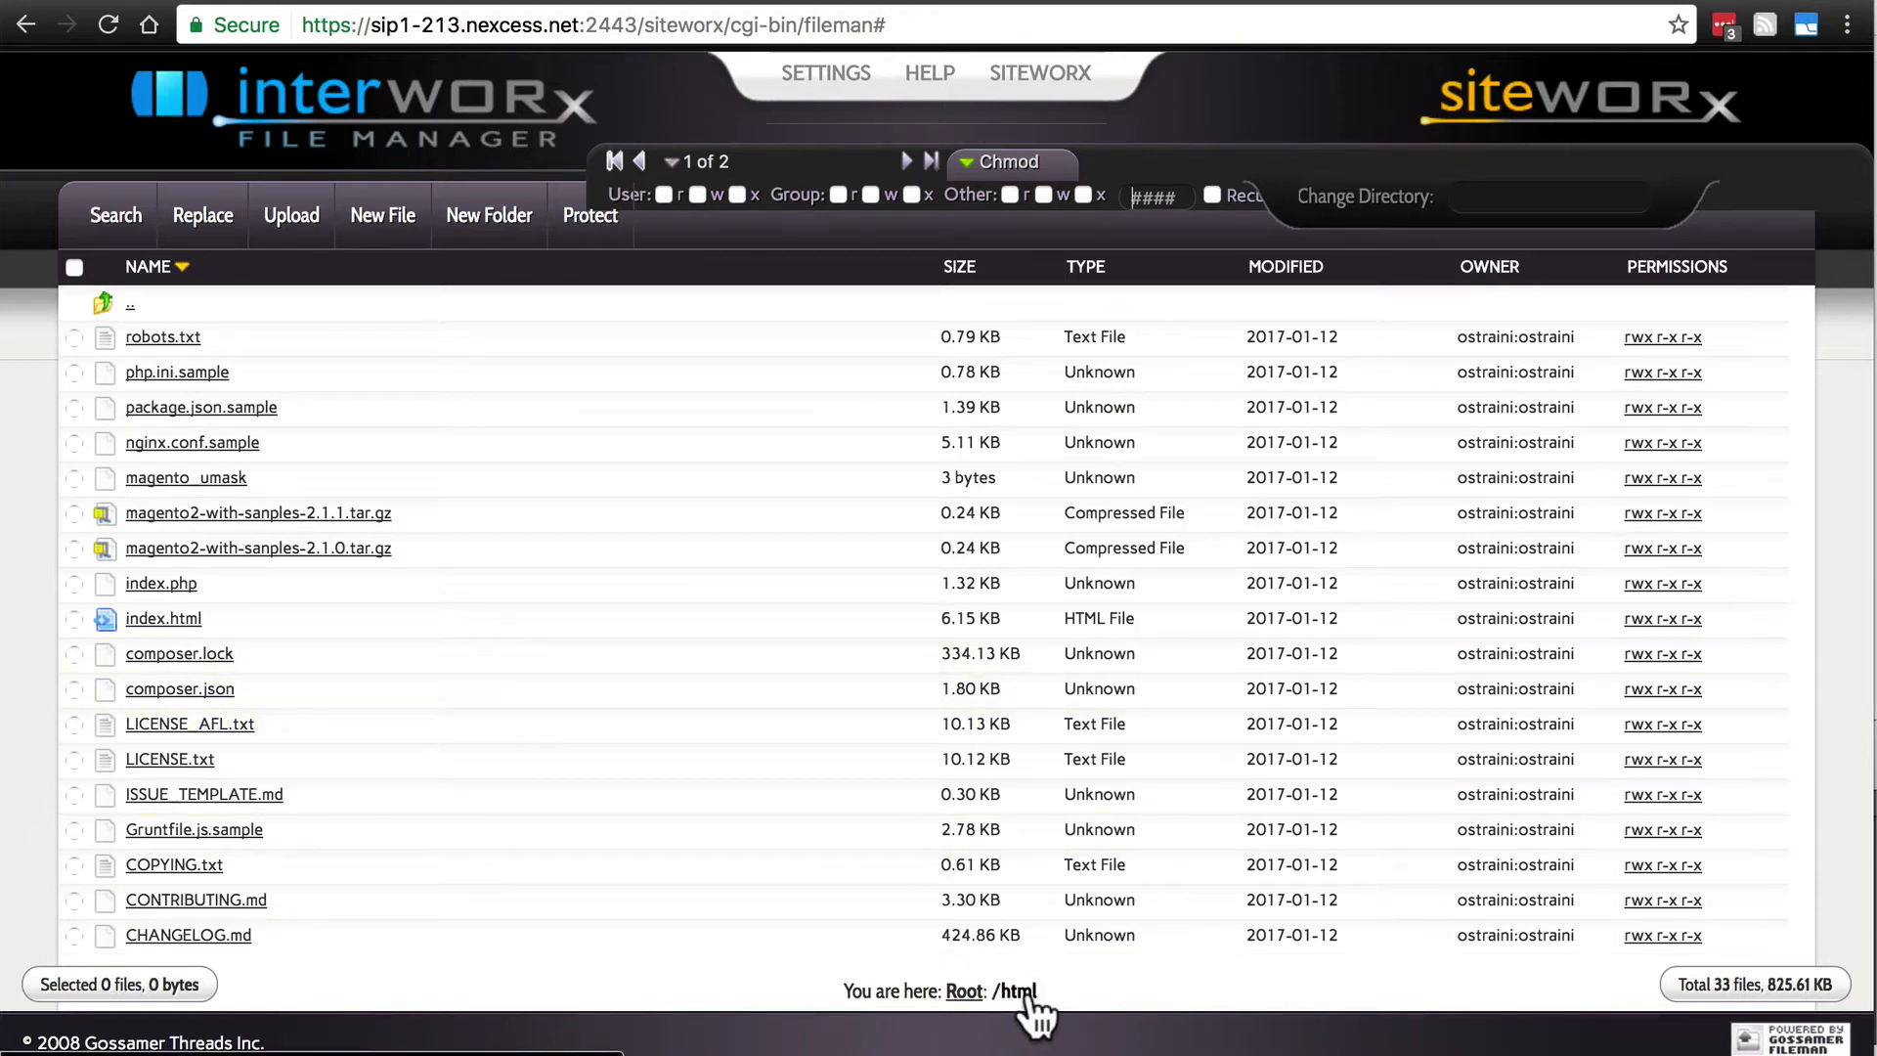
scroll("down", 3)
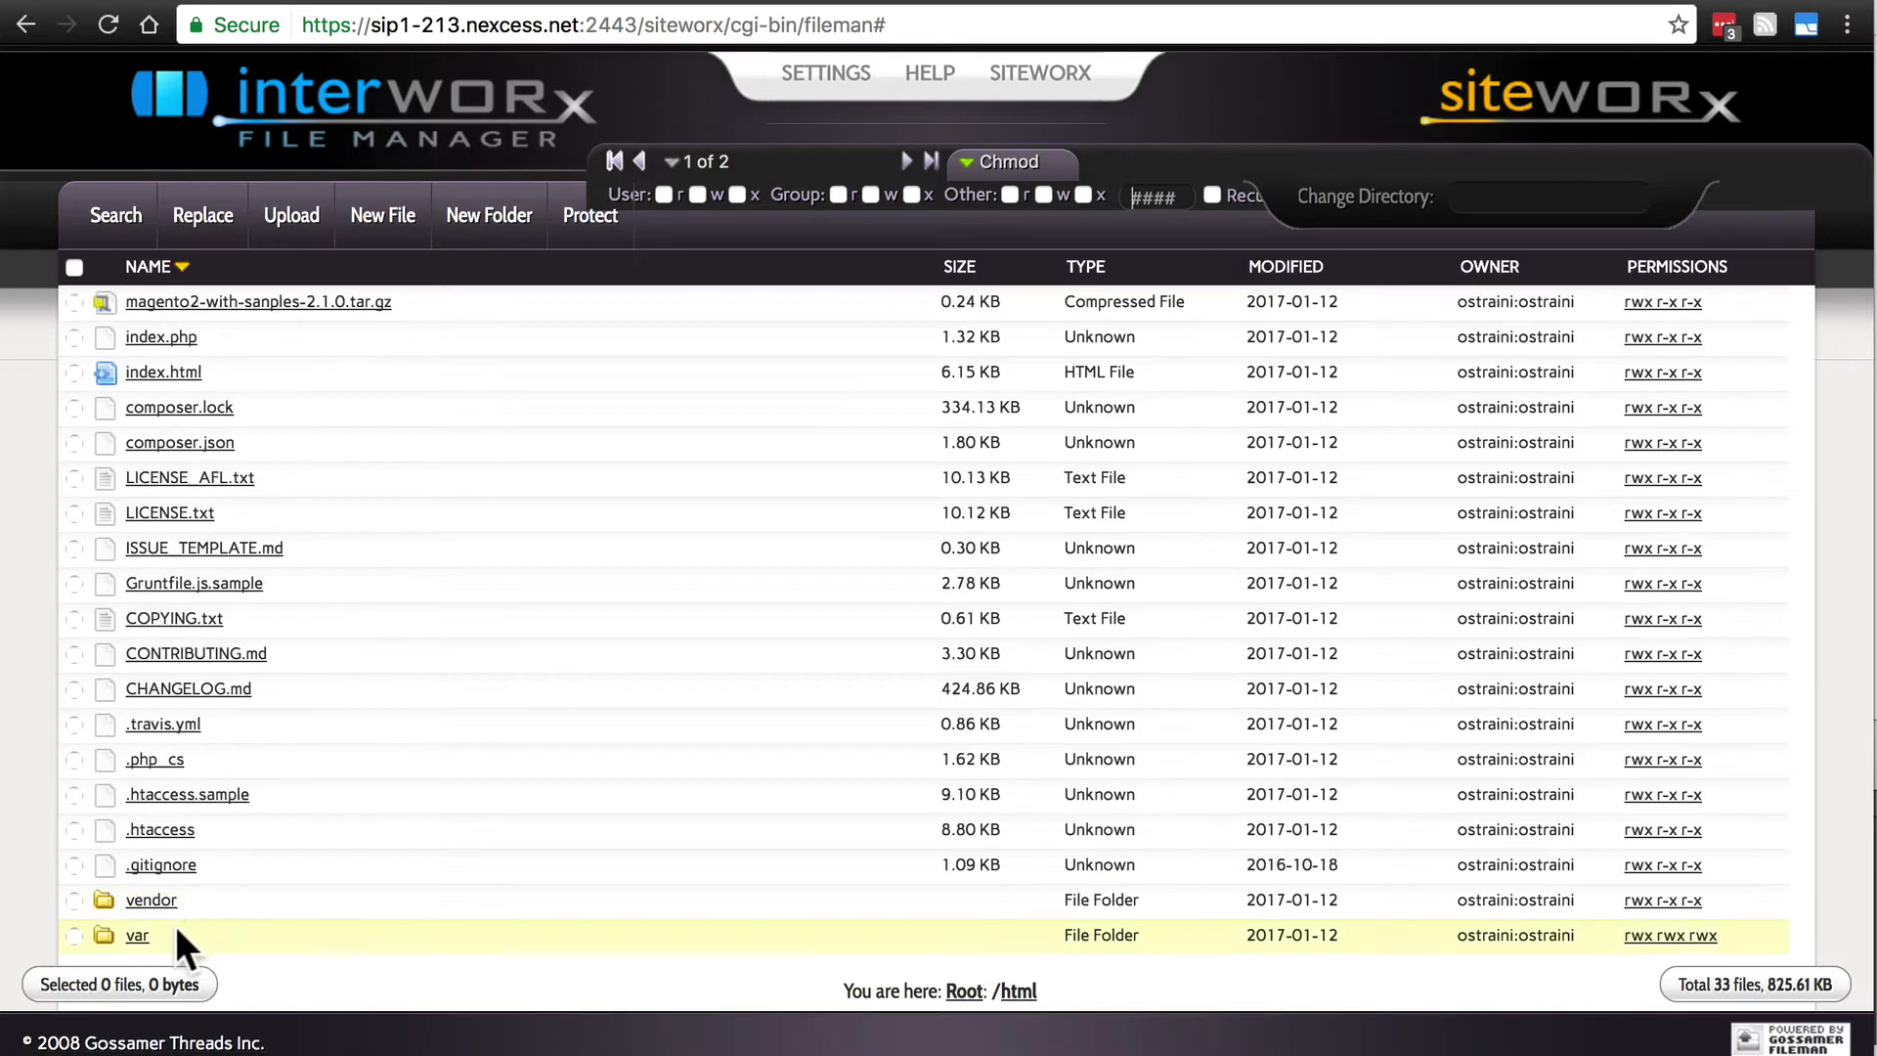
mouse_move(180, 952)
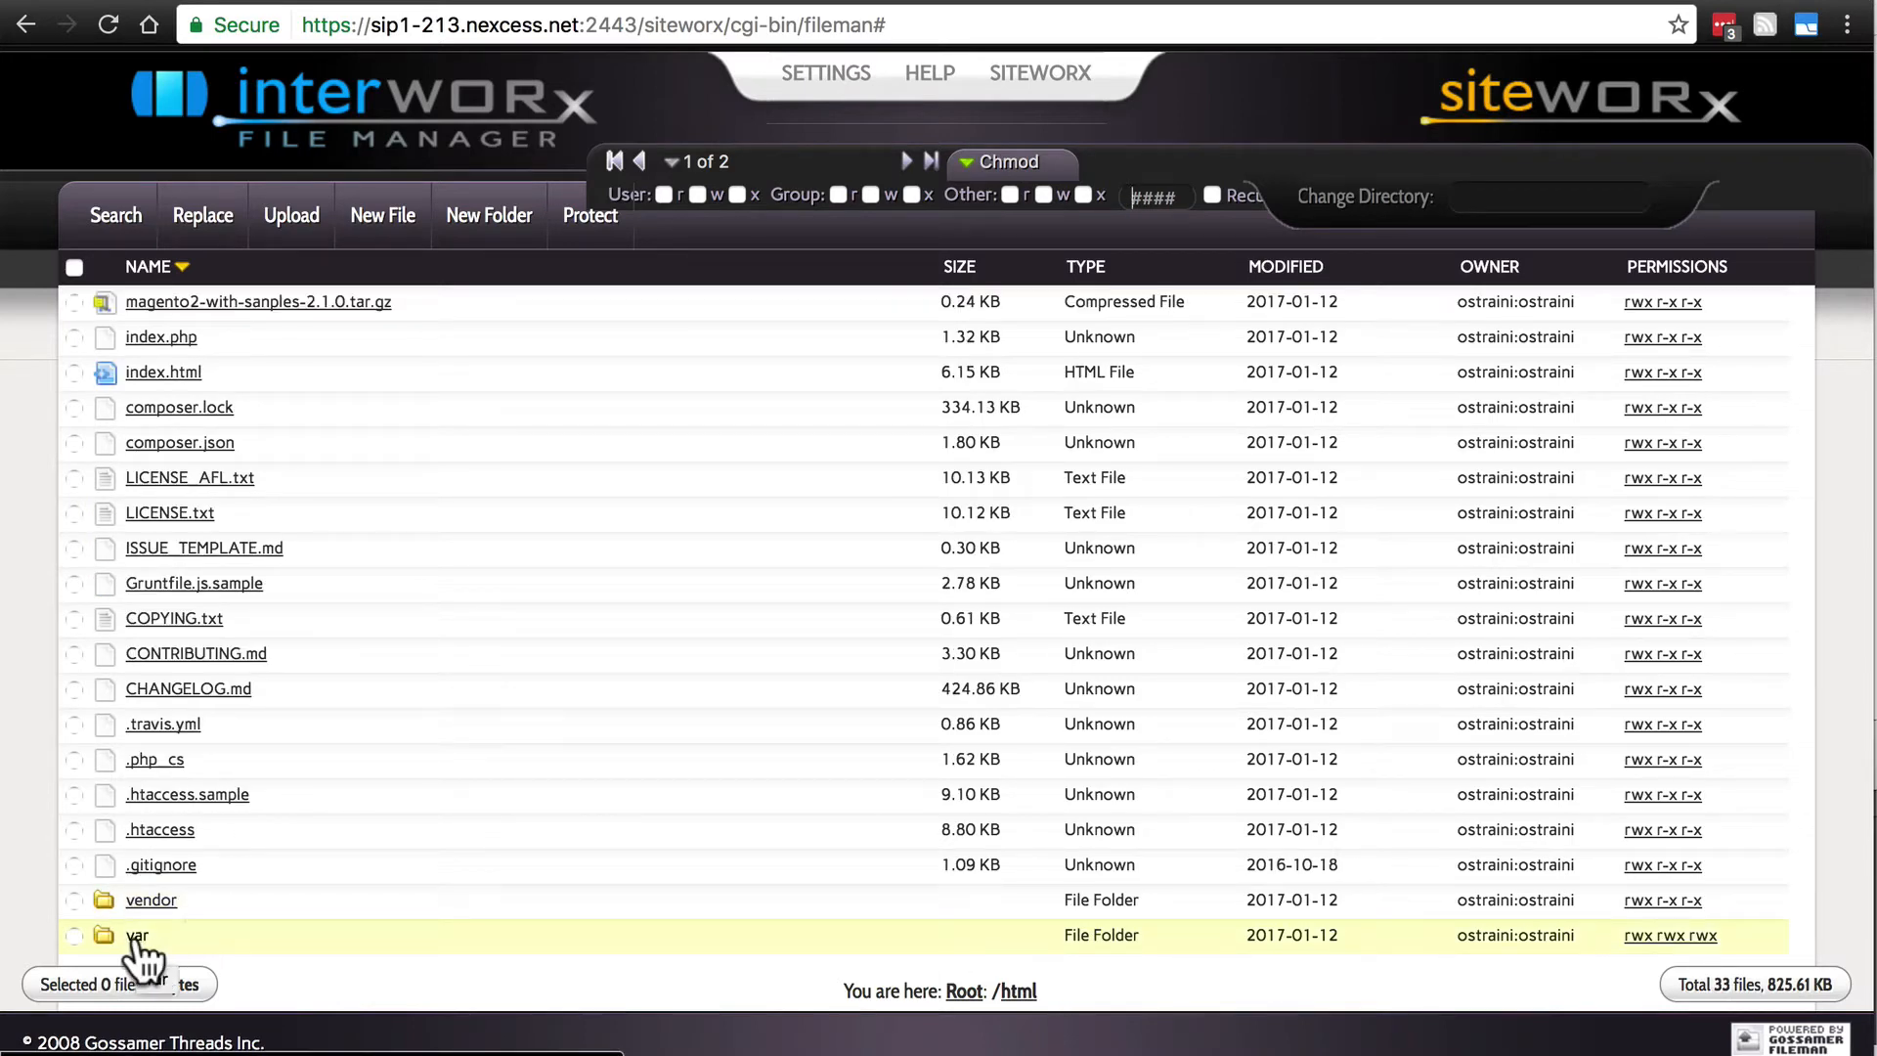
Open html/var to see .maintenance.flag and the update status files
left_click(138, 934)
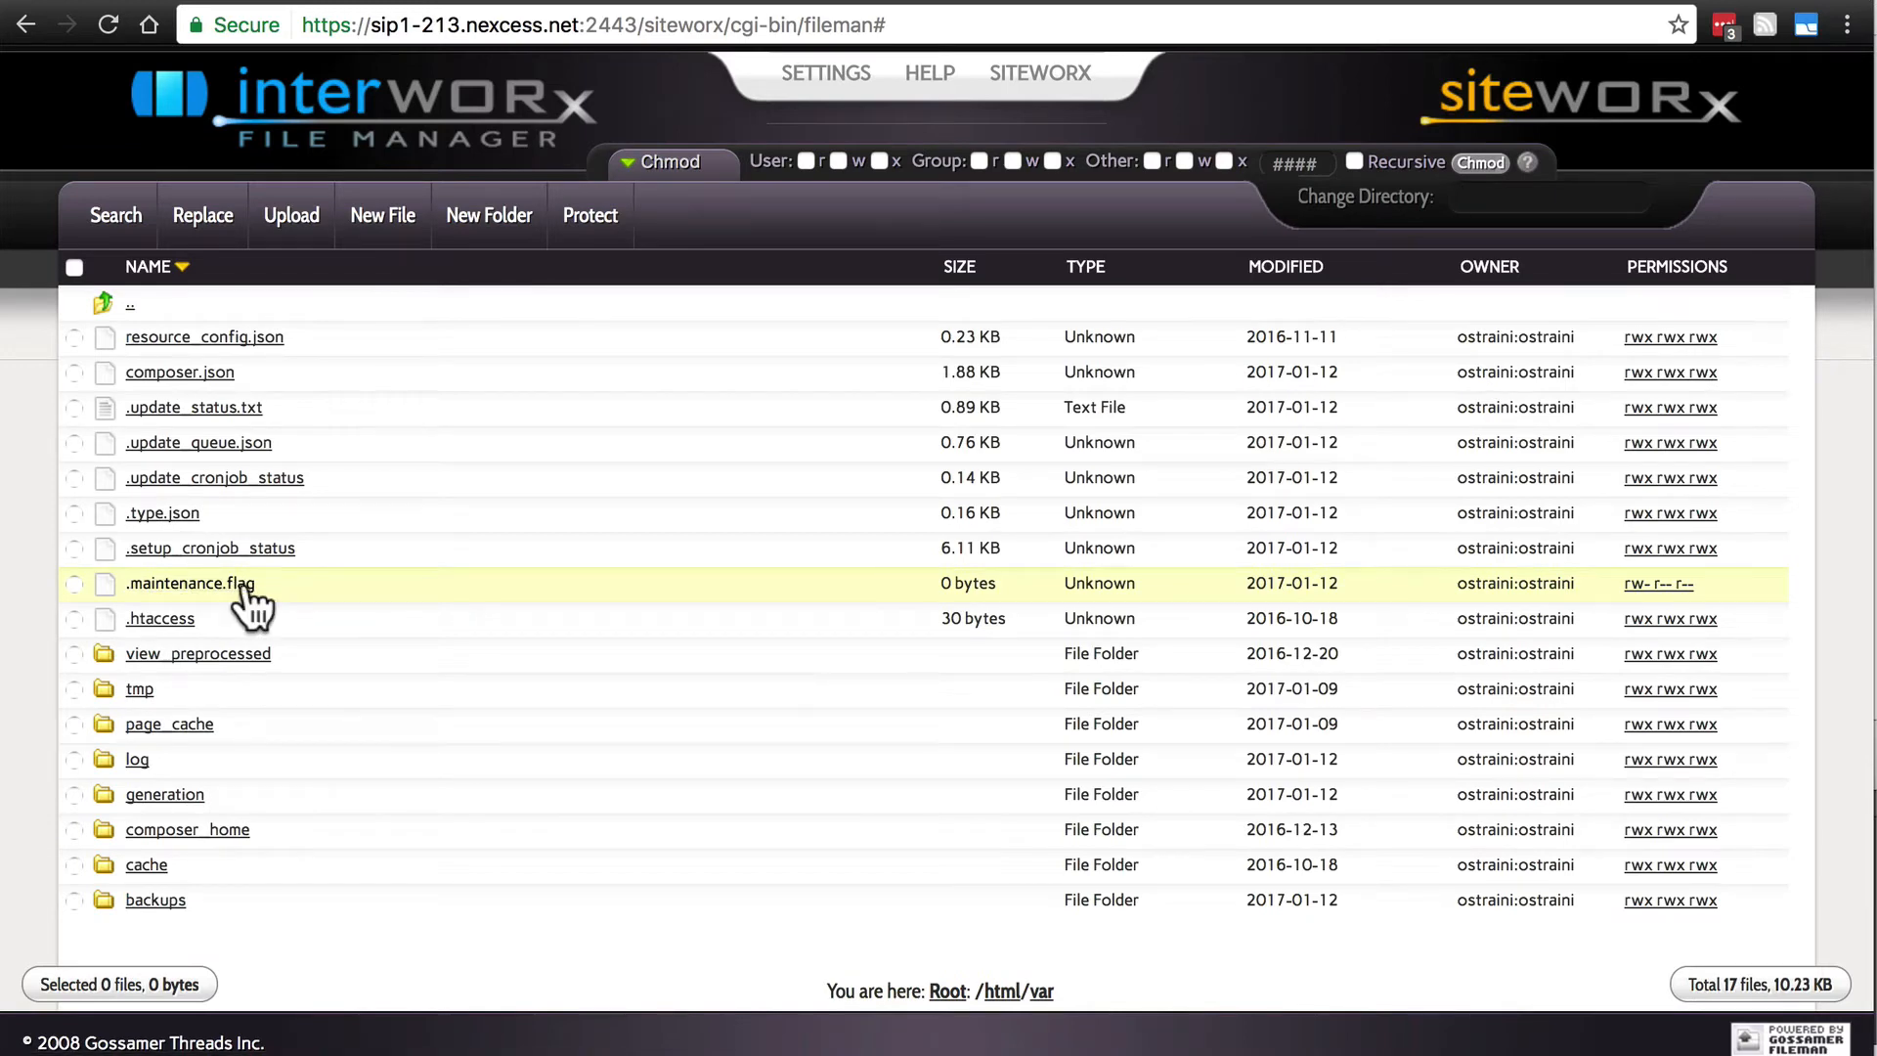
mouse_move(189, 582)
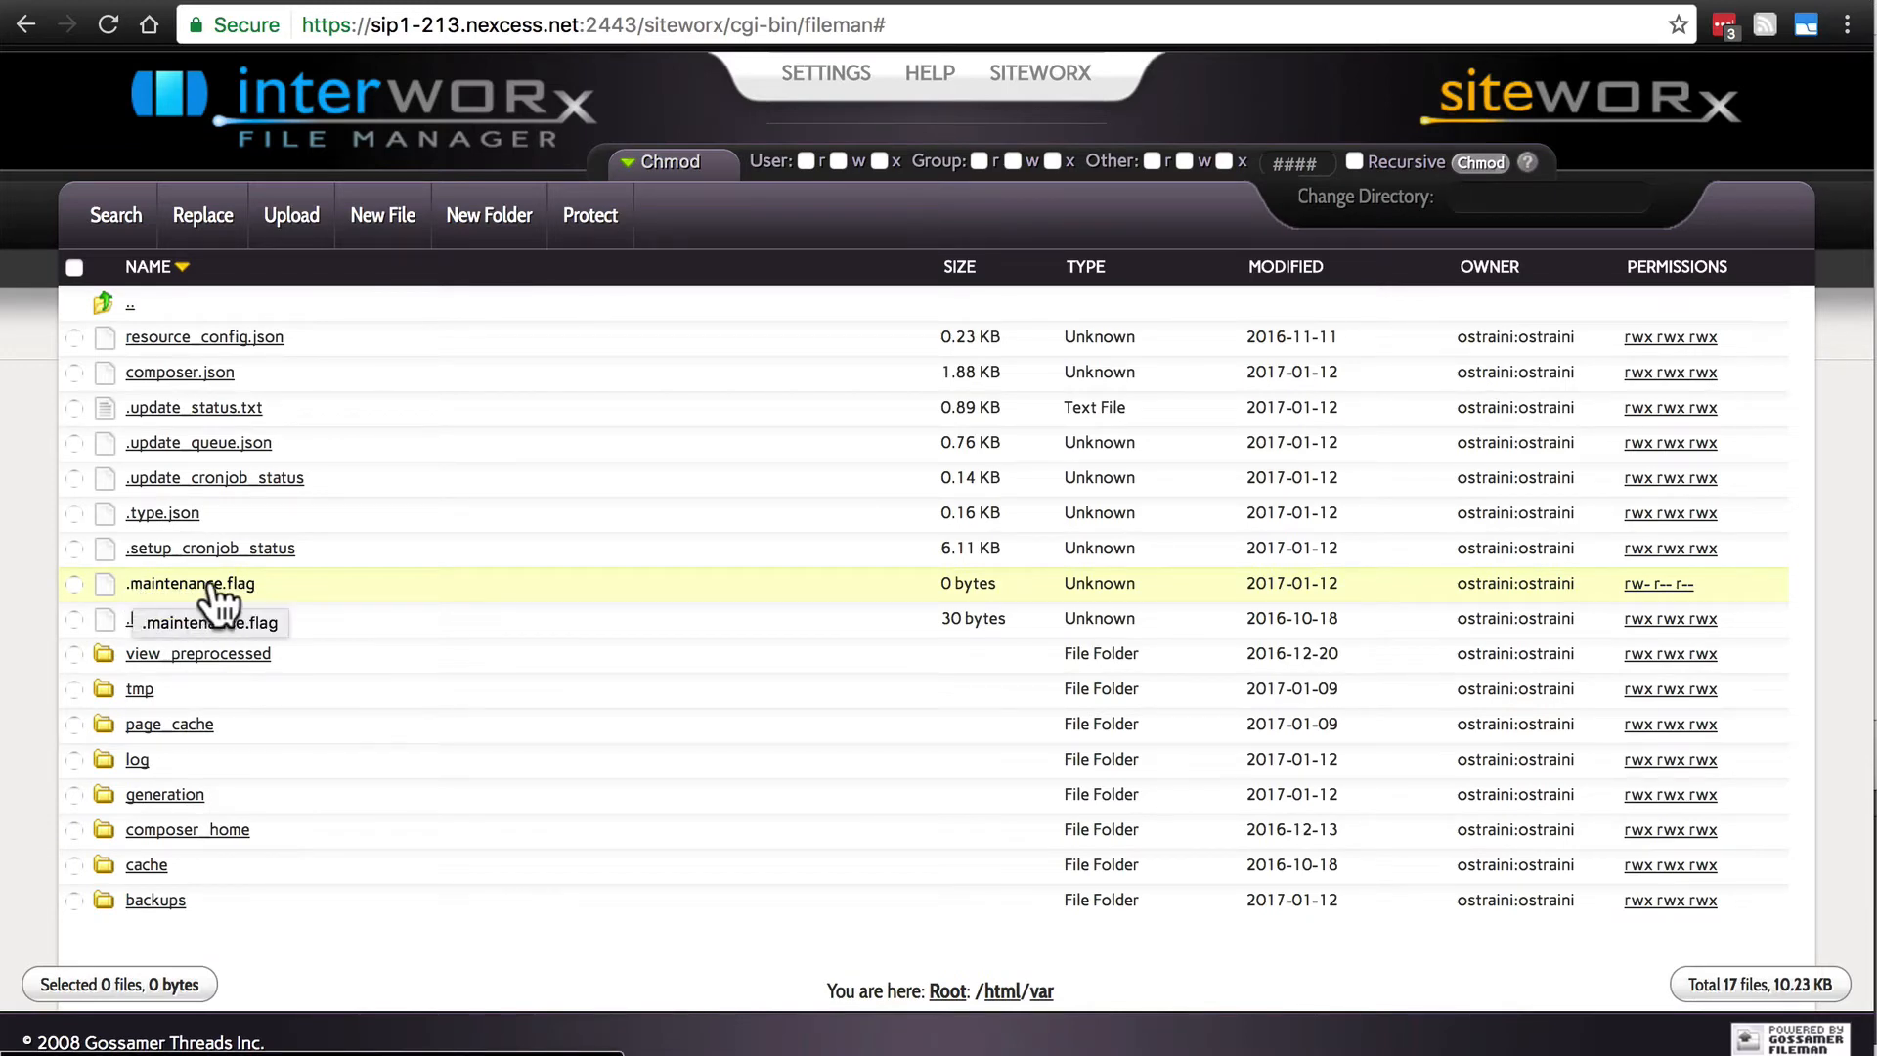
mouse_move(516, 453)
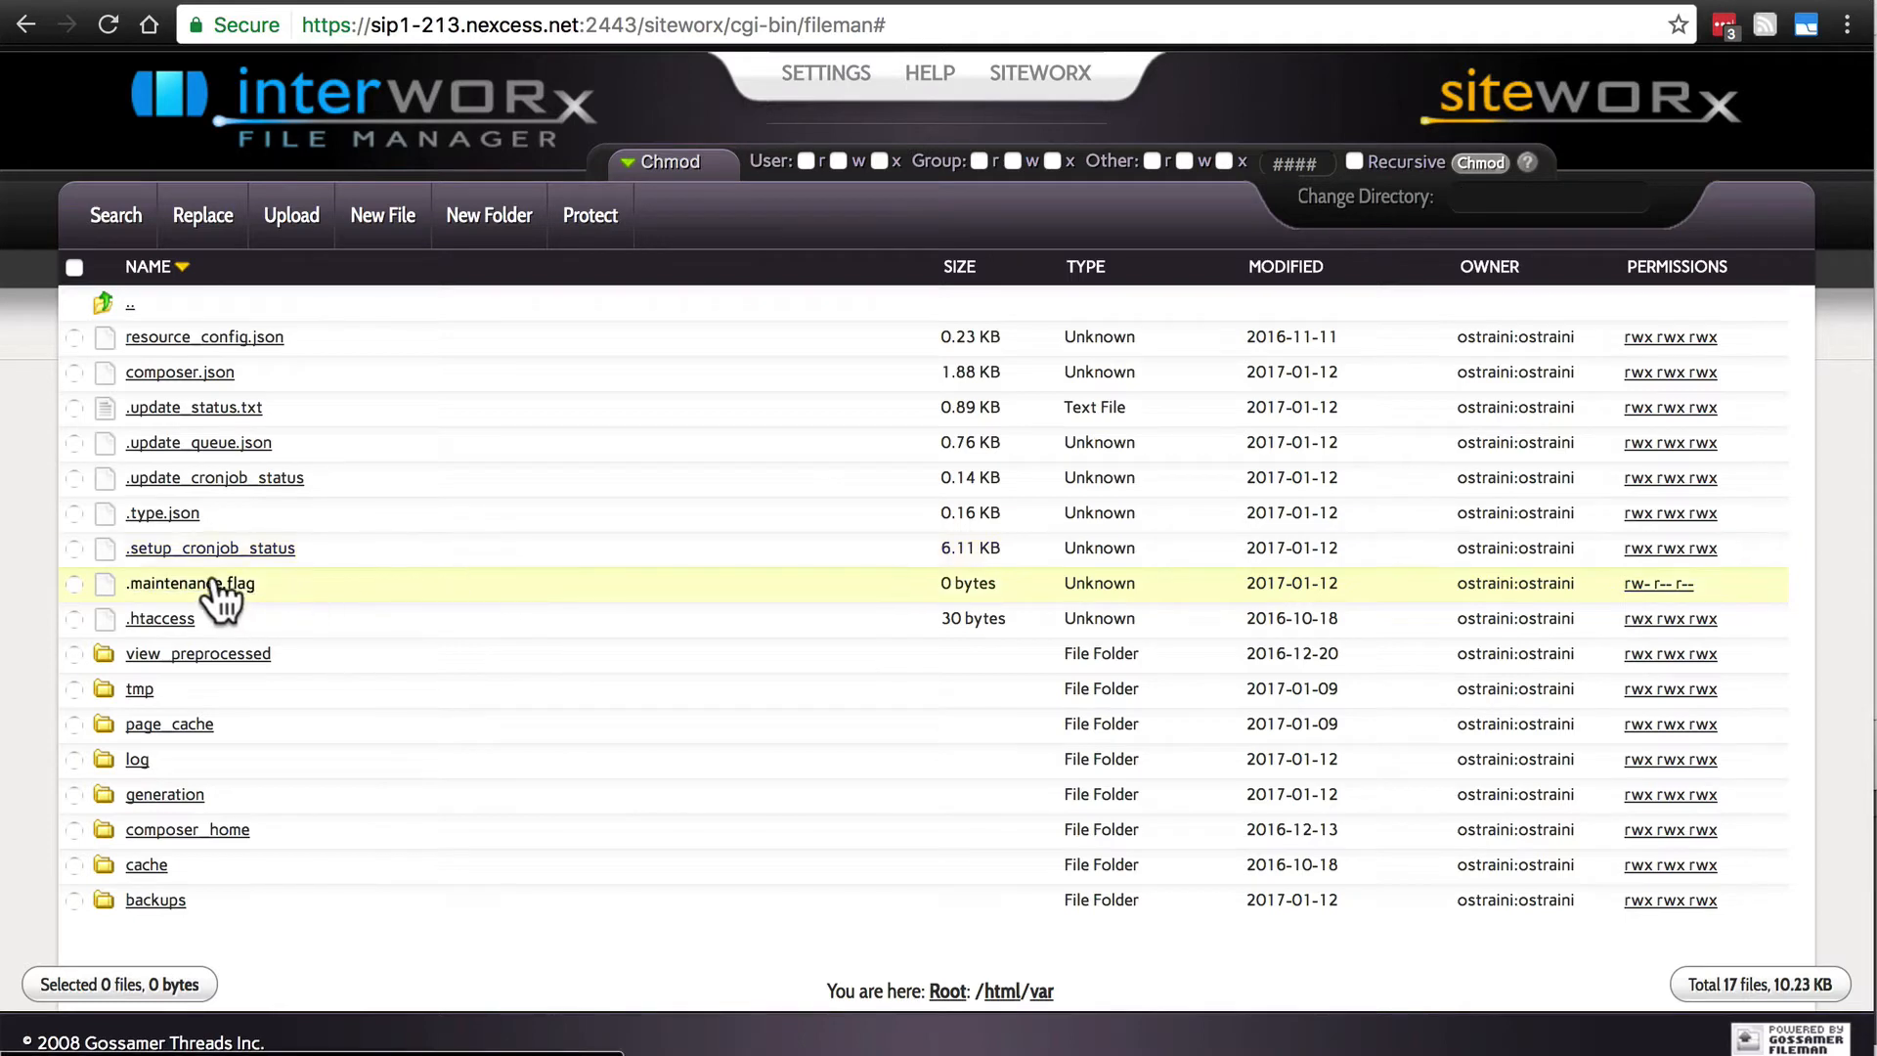
mouse_move(209, 598)
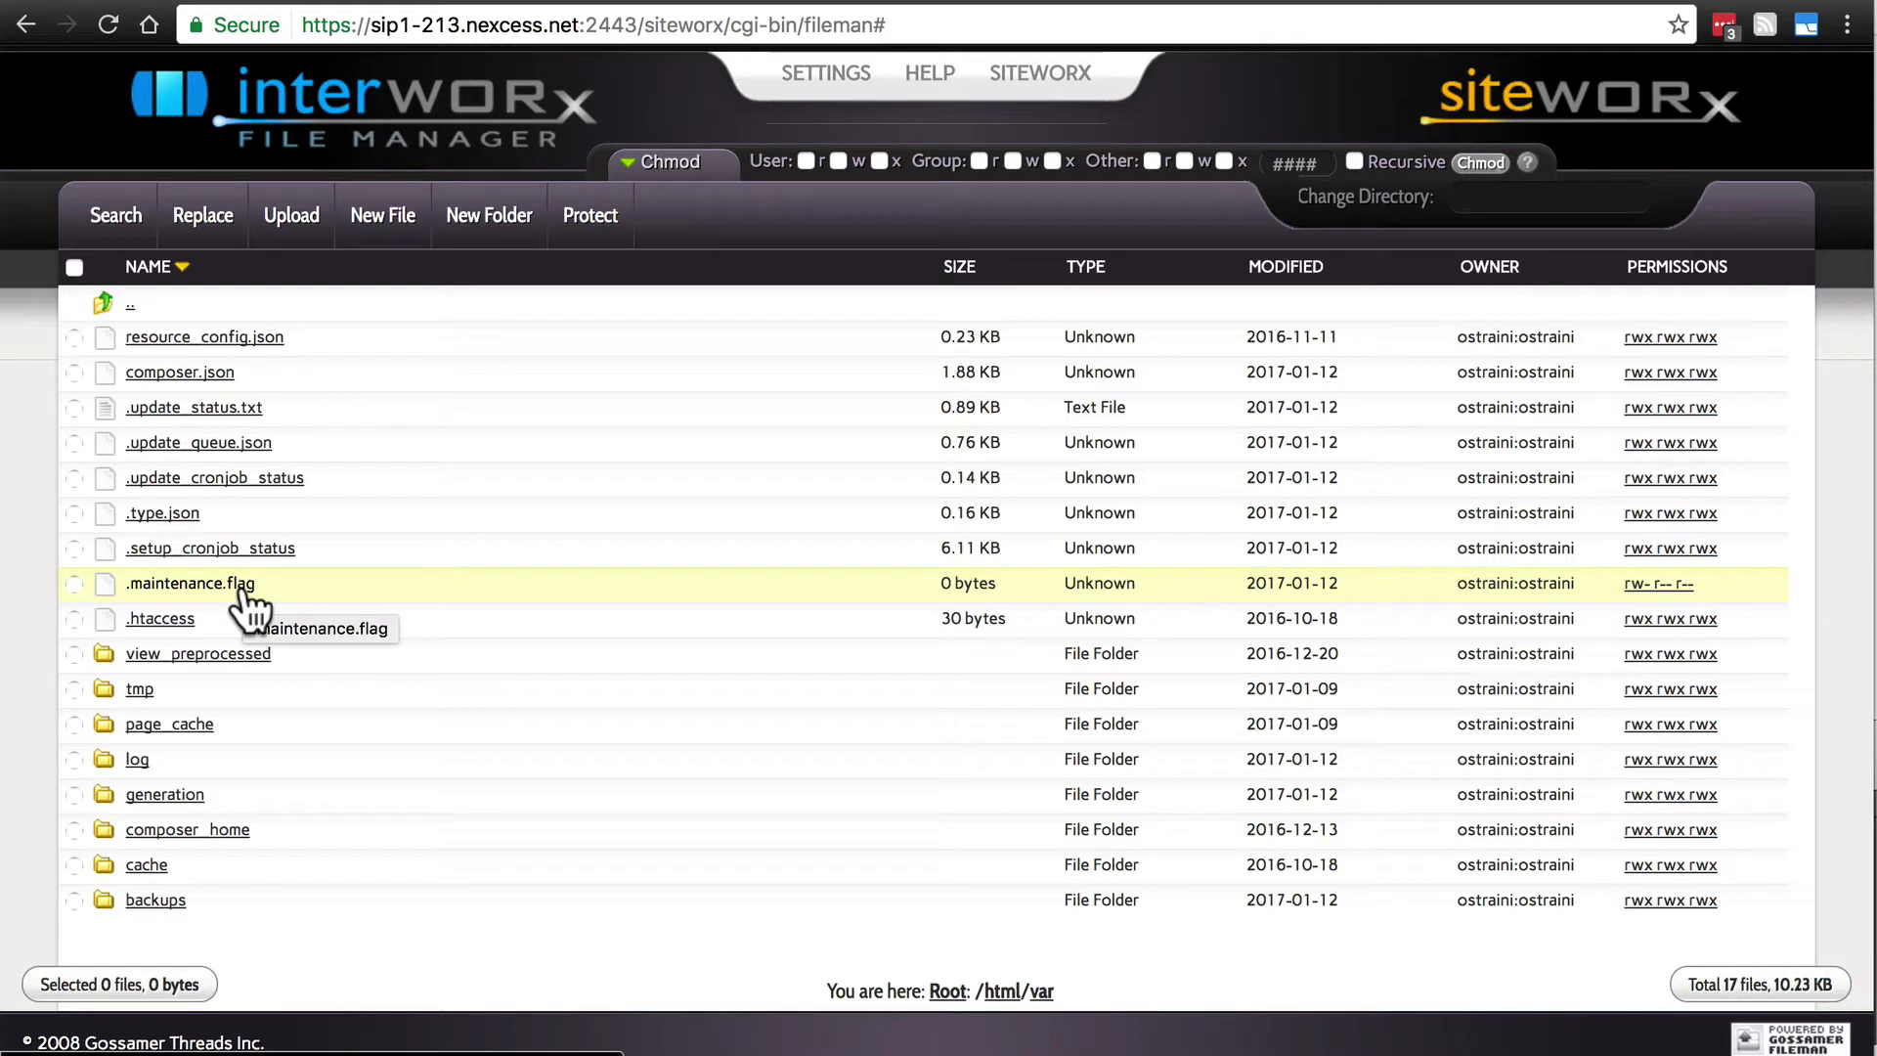
mouse_move(336, 598)
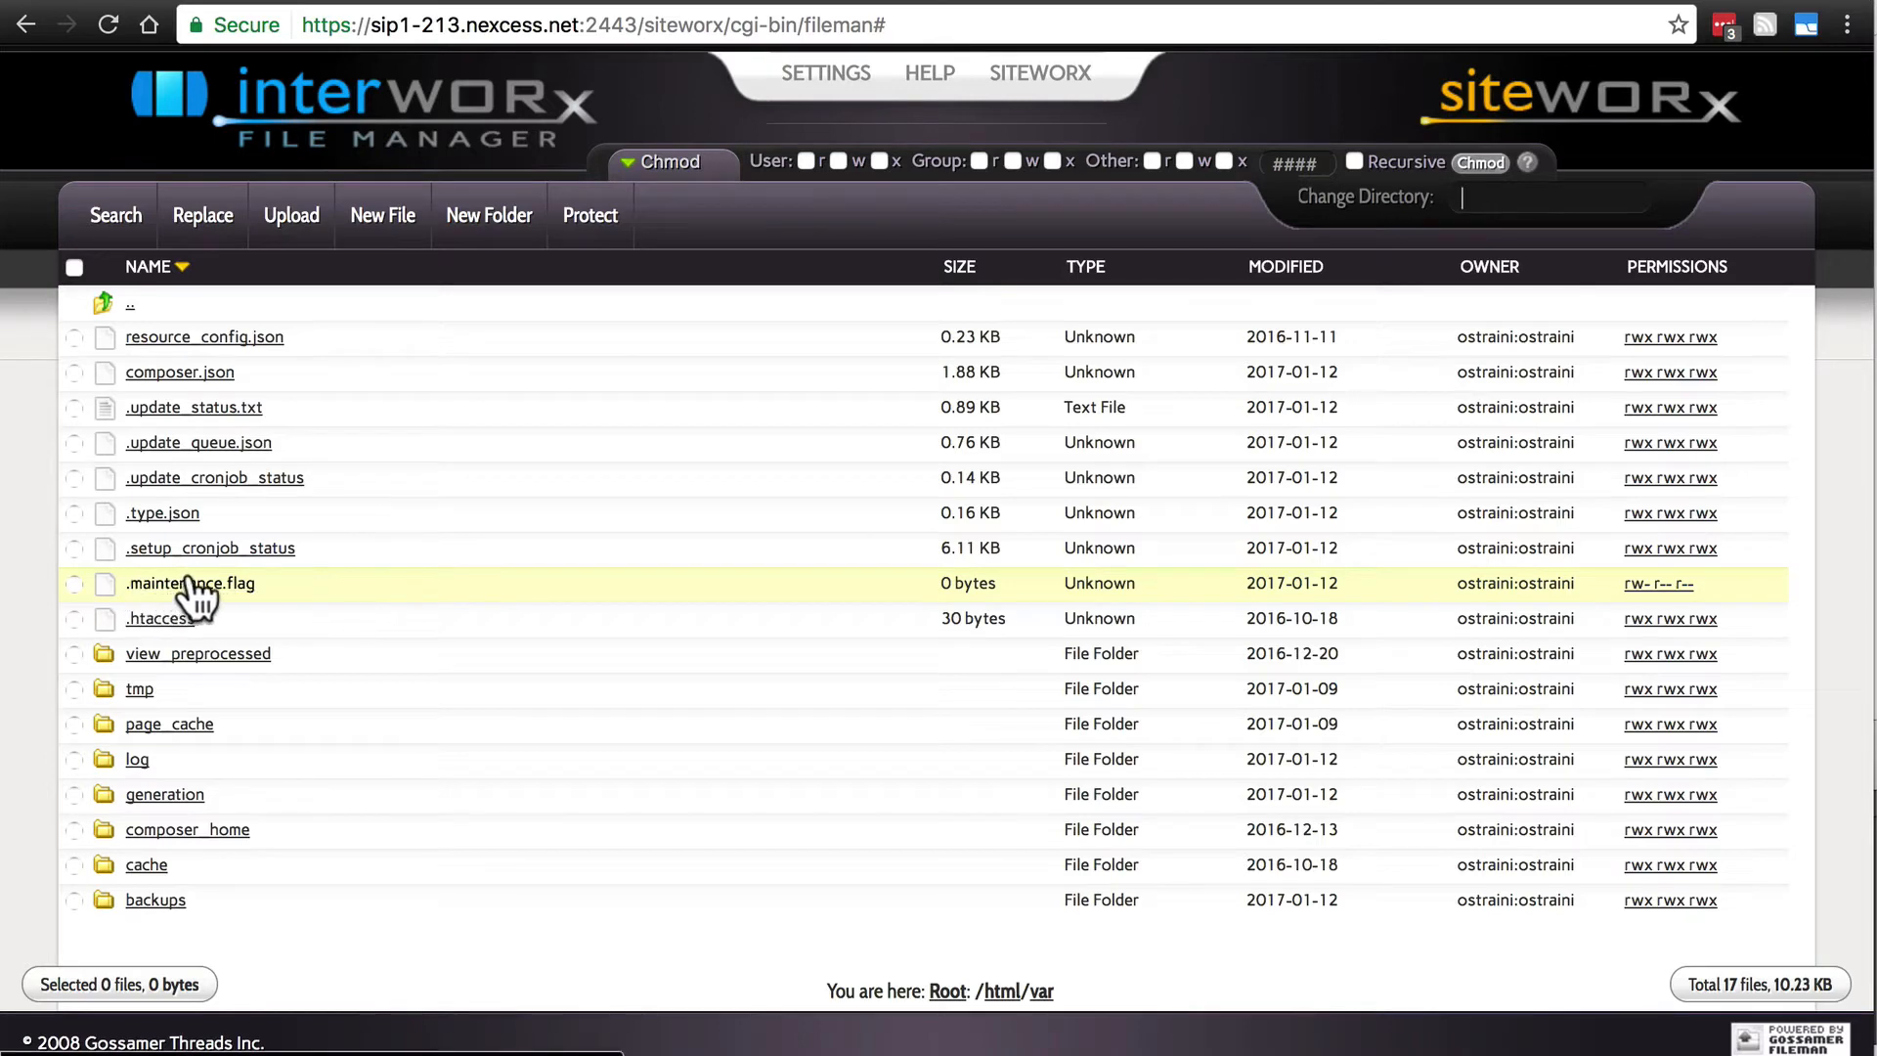
mouse_move(188, 583)
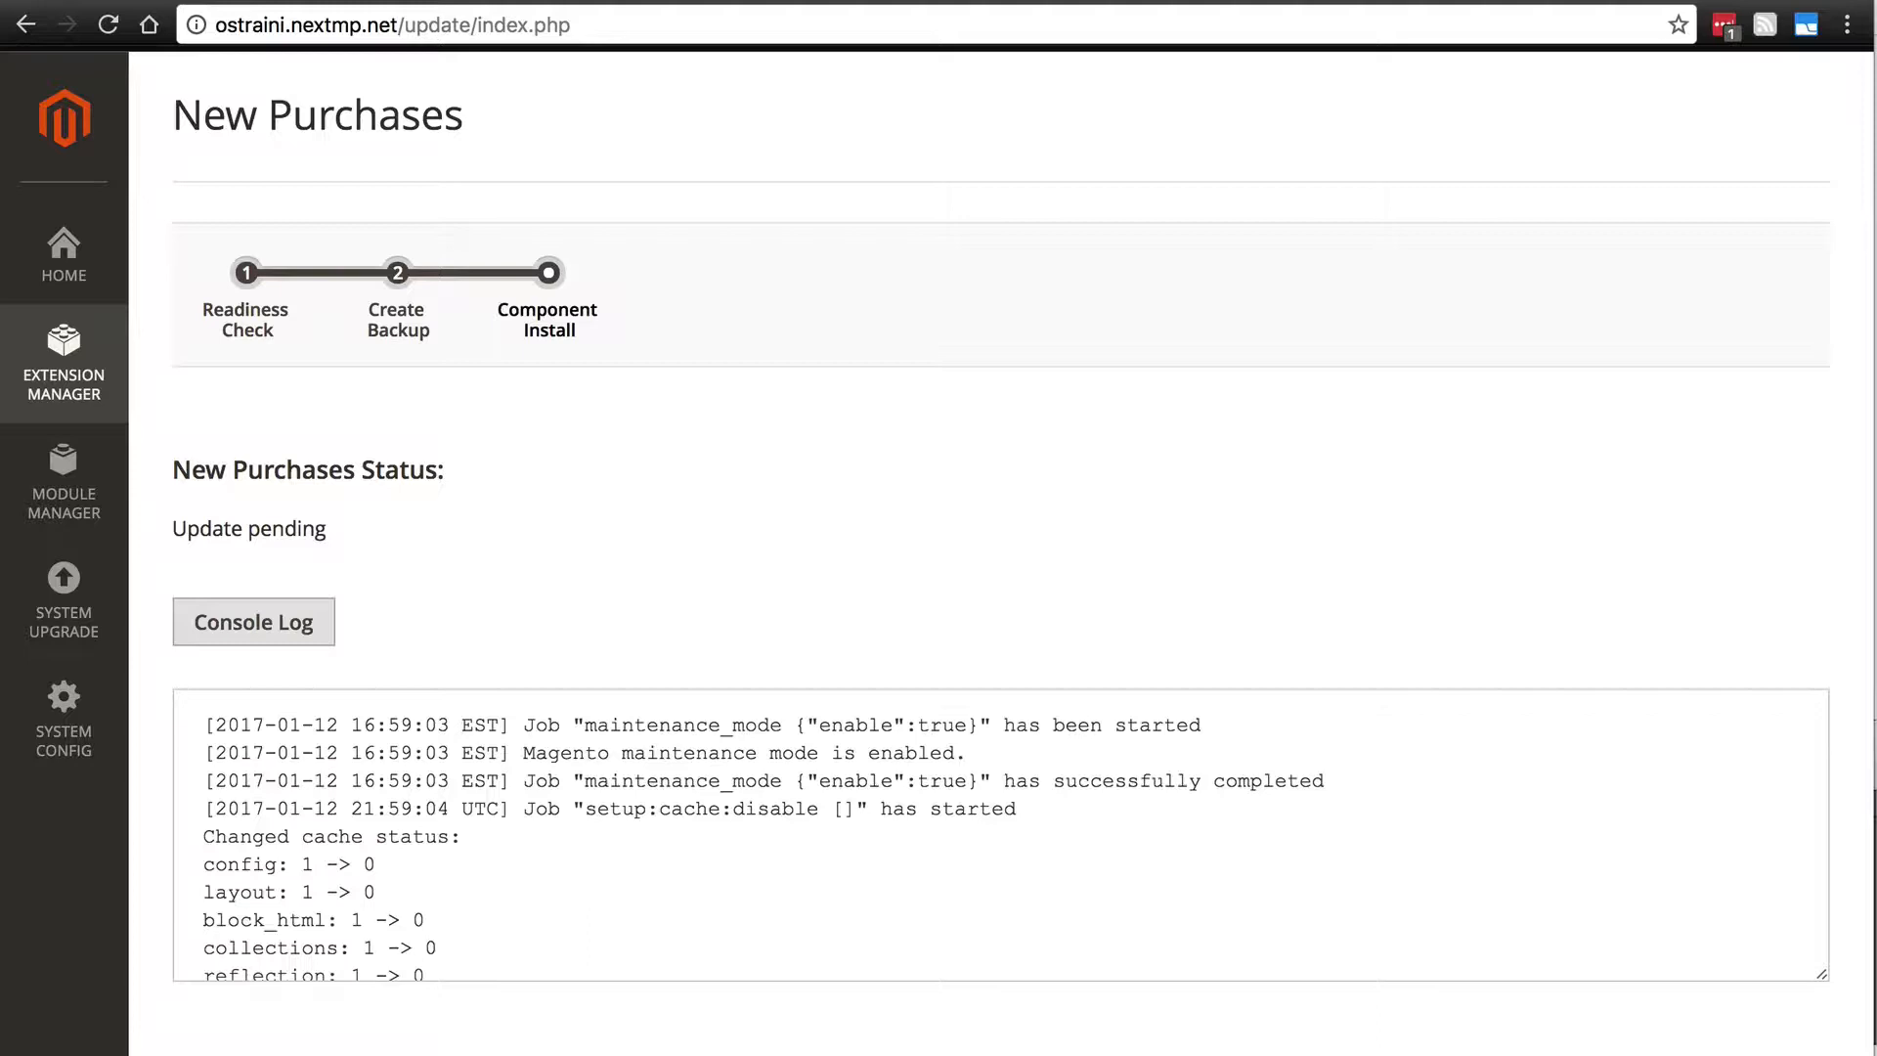
mouse_move(660, 554)
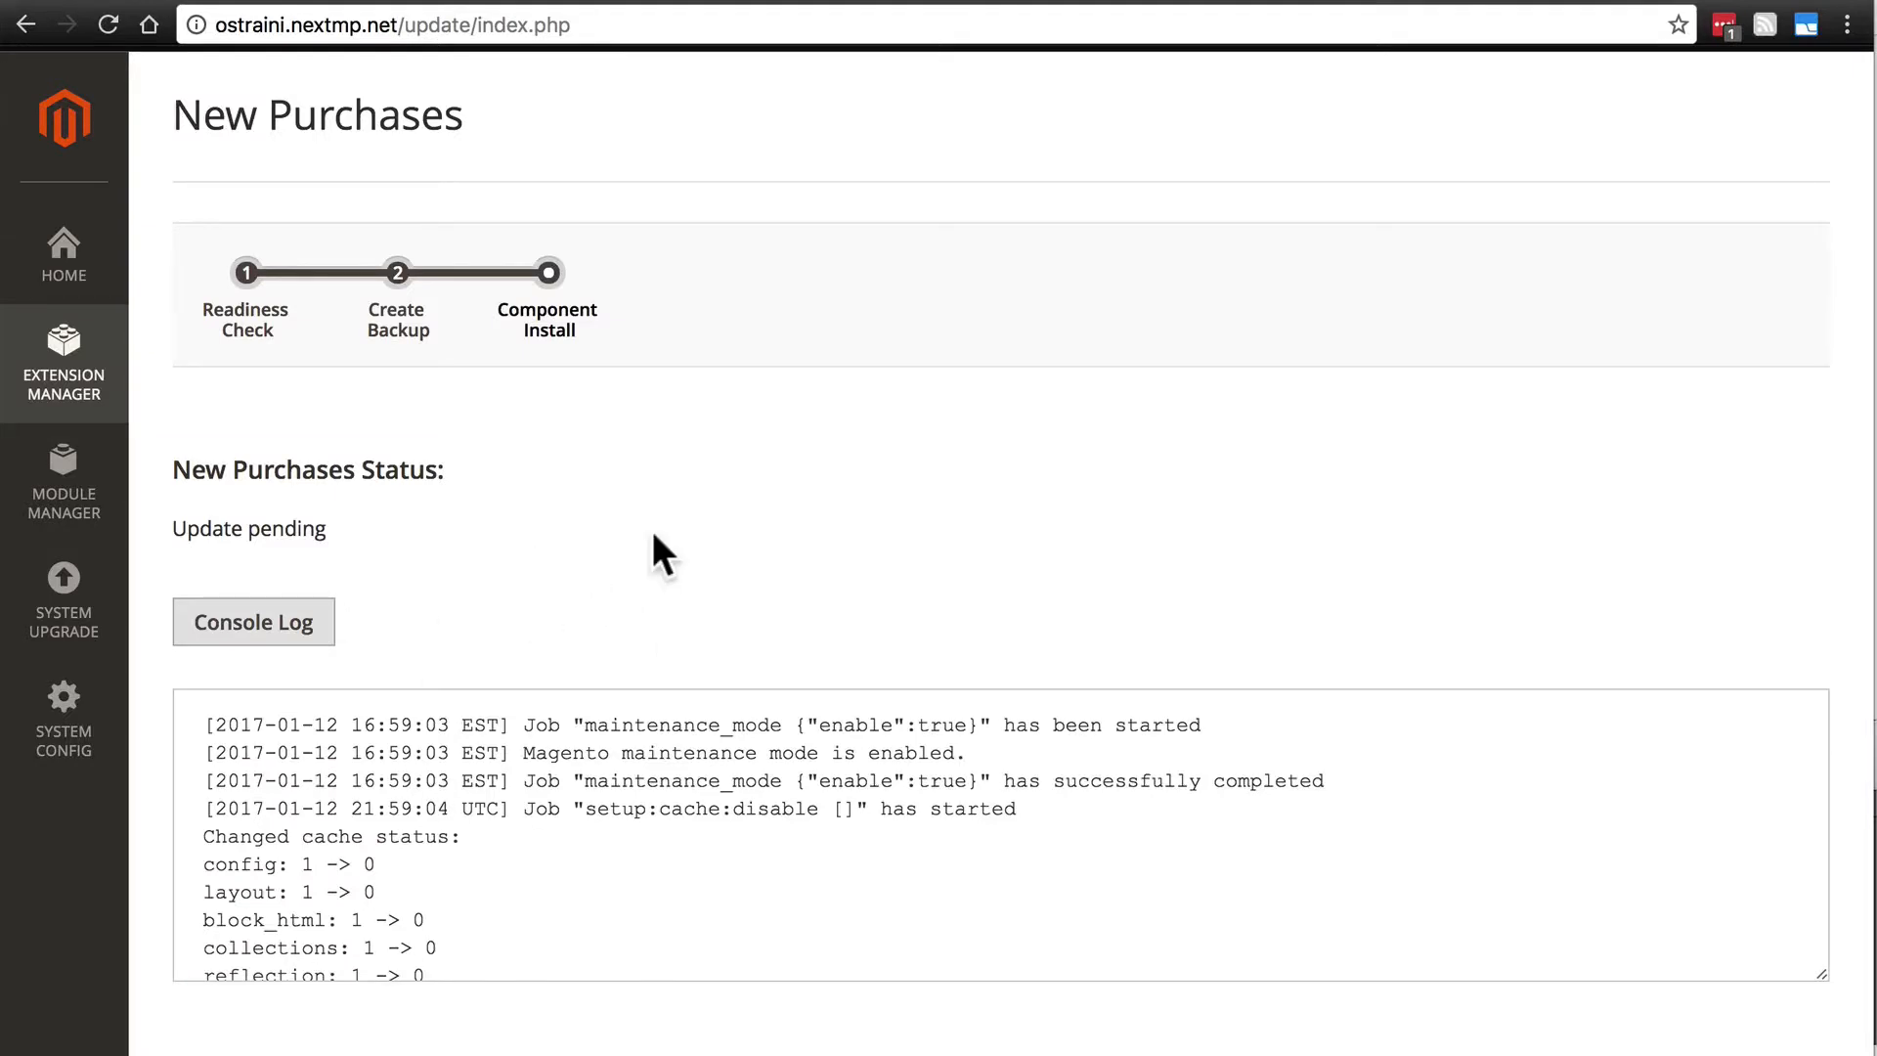
mouse_move(726, 603)
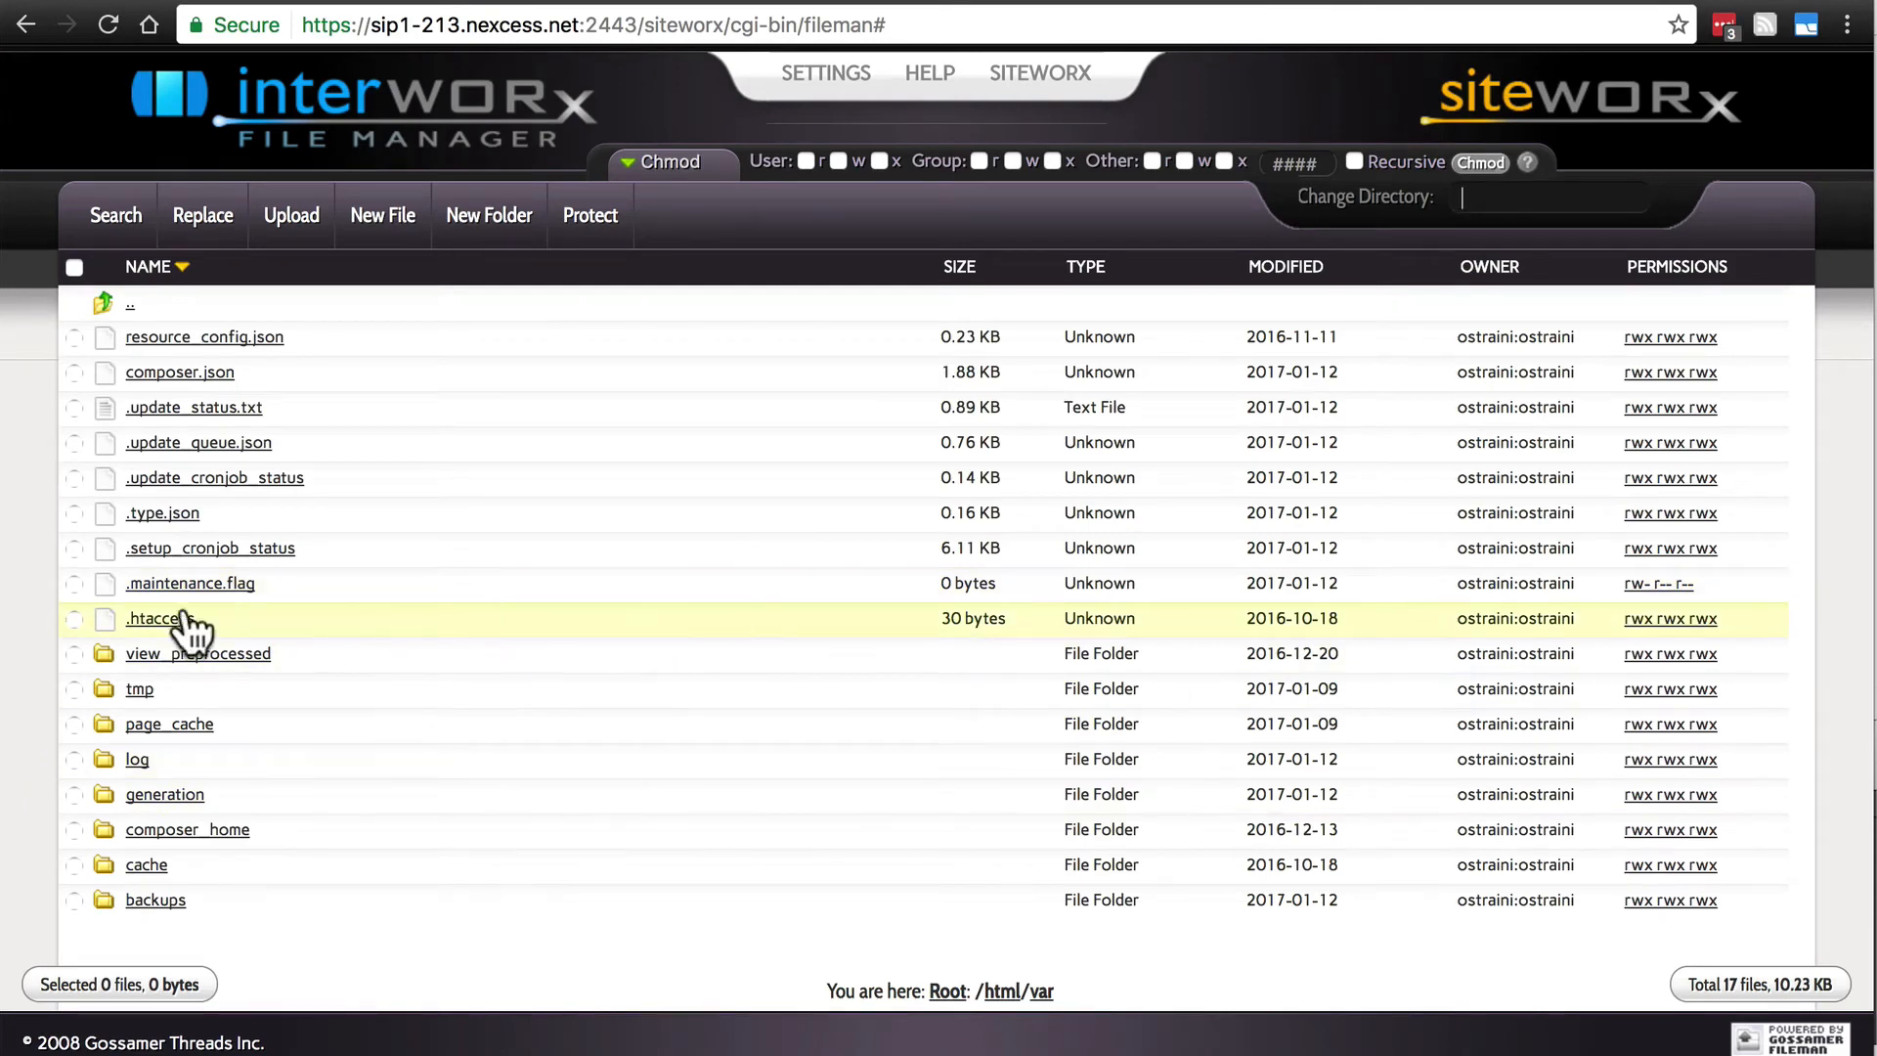
mouse_move(187, 583)
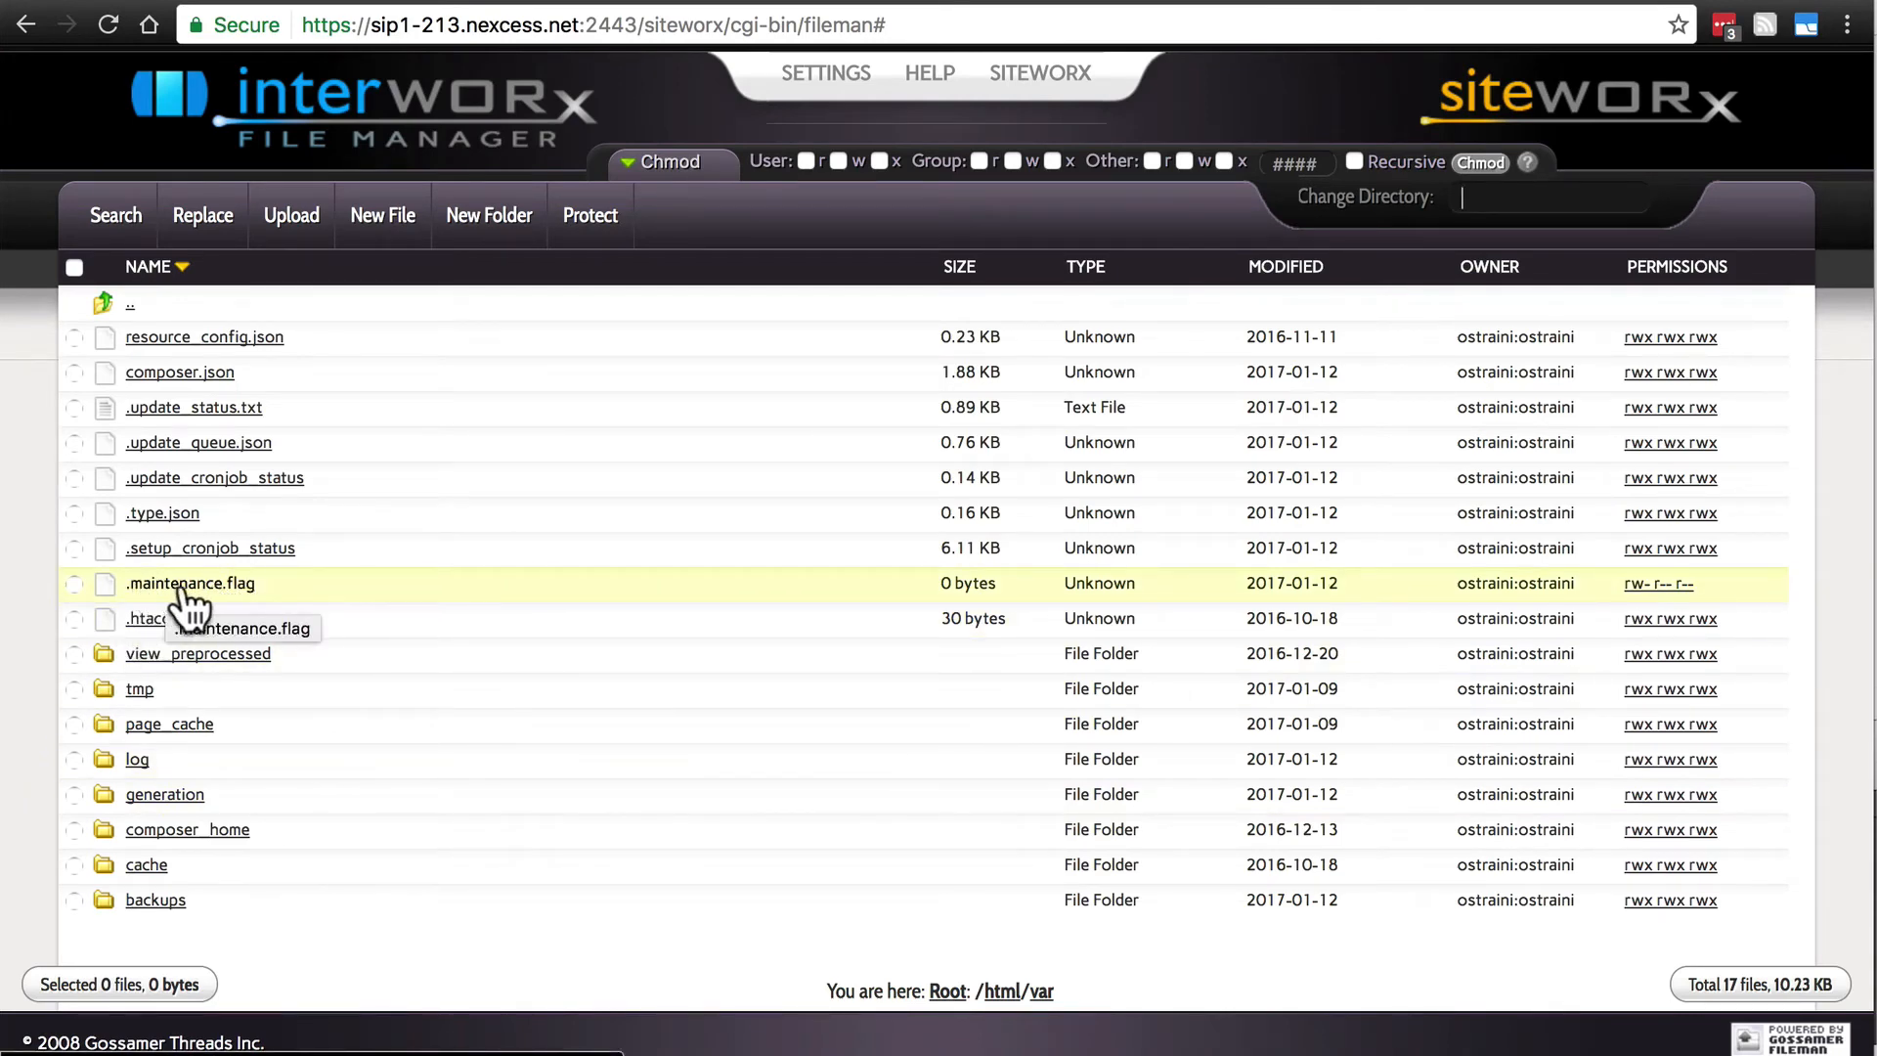
mouse_move(233, 597)
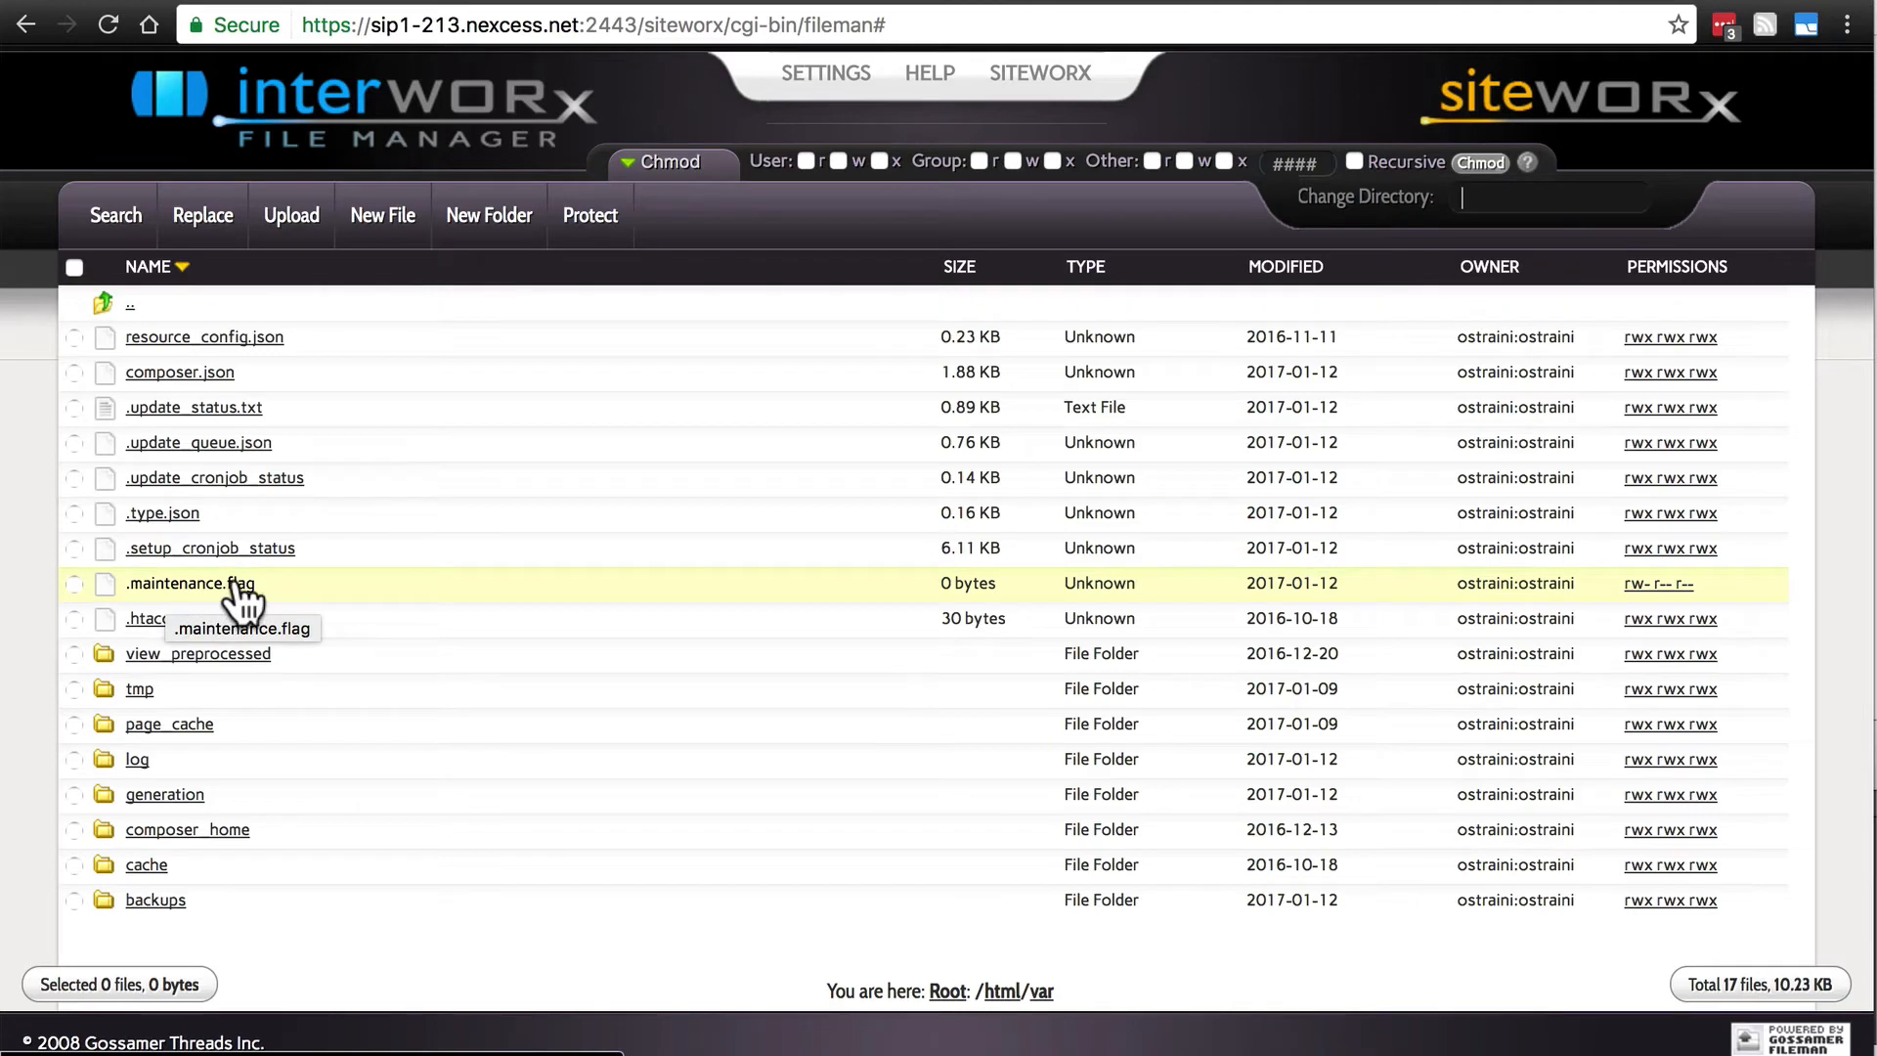
mouse_move(213, 605)
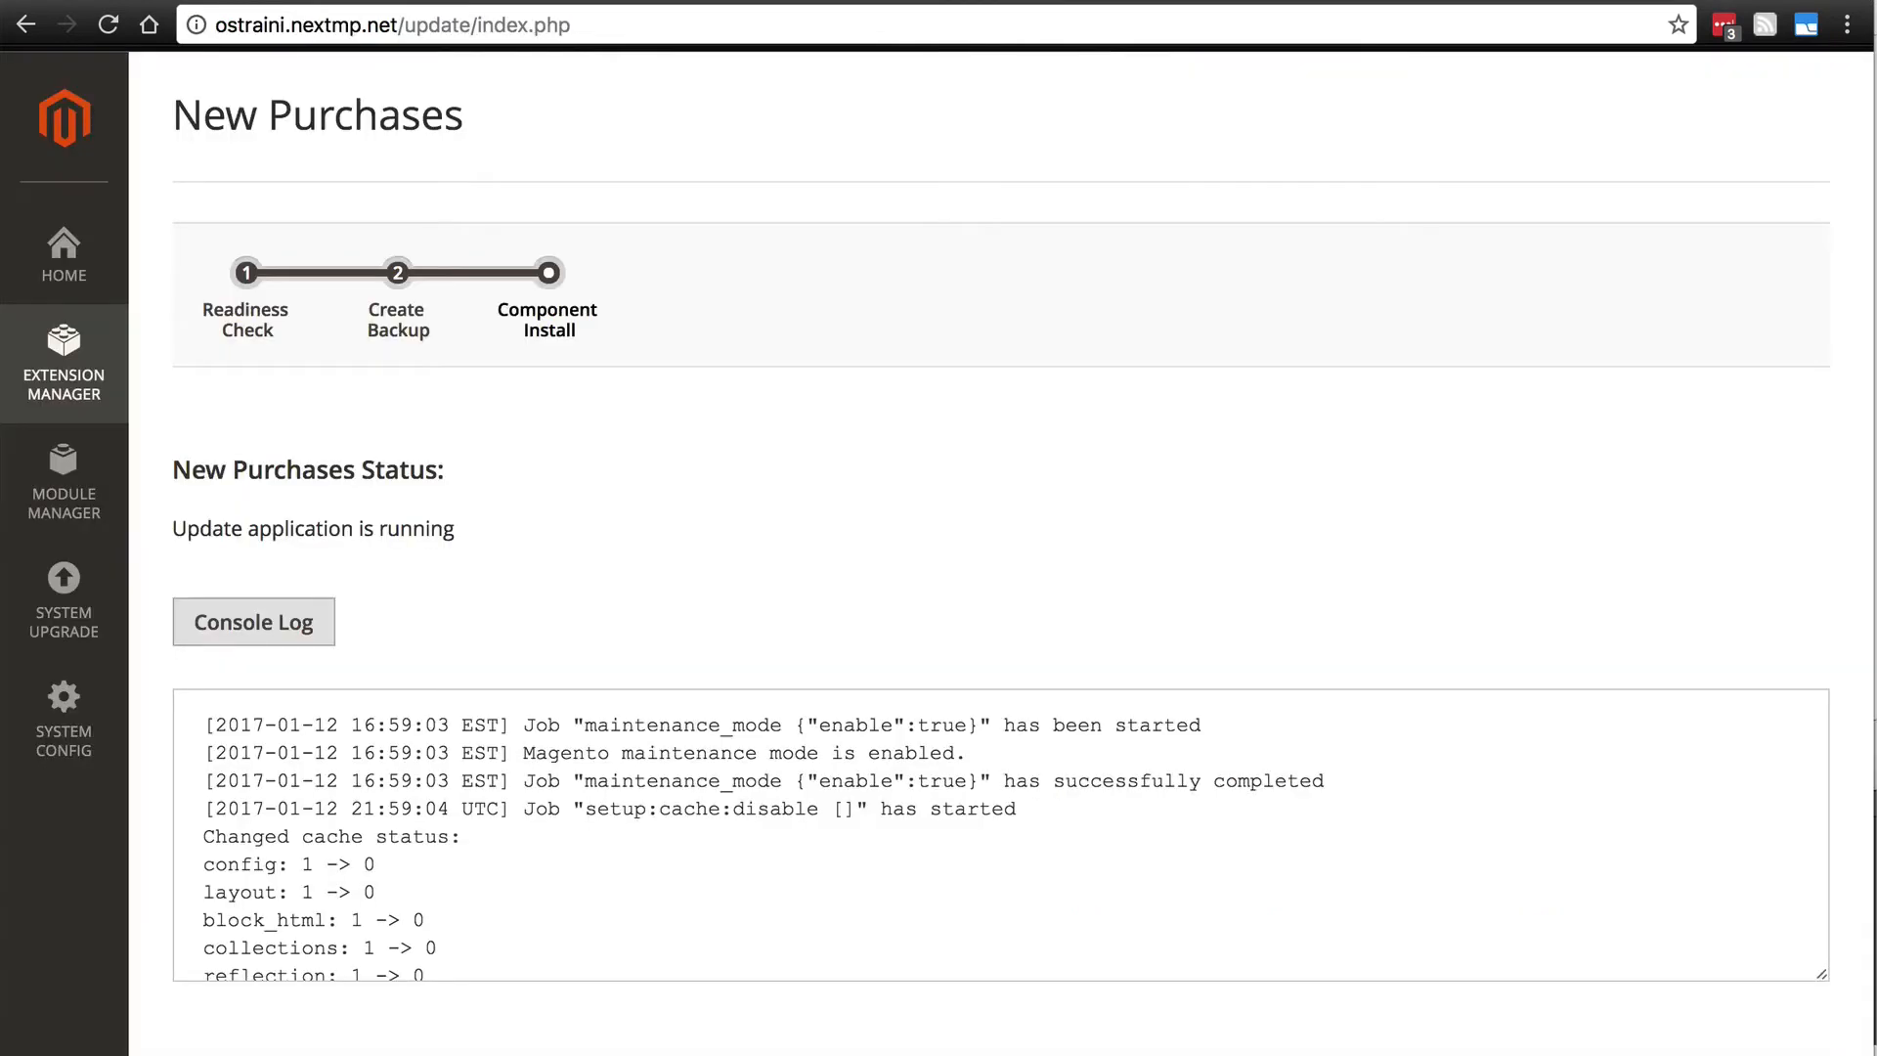
mouse_move(622, 530)
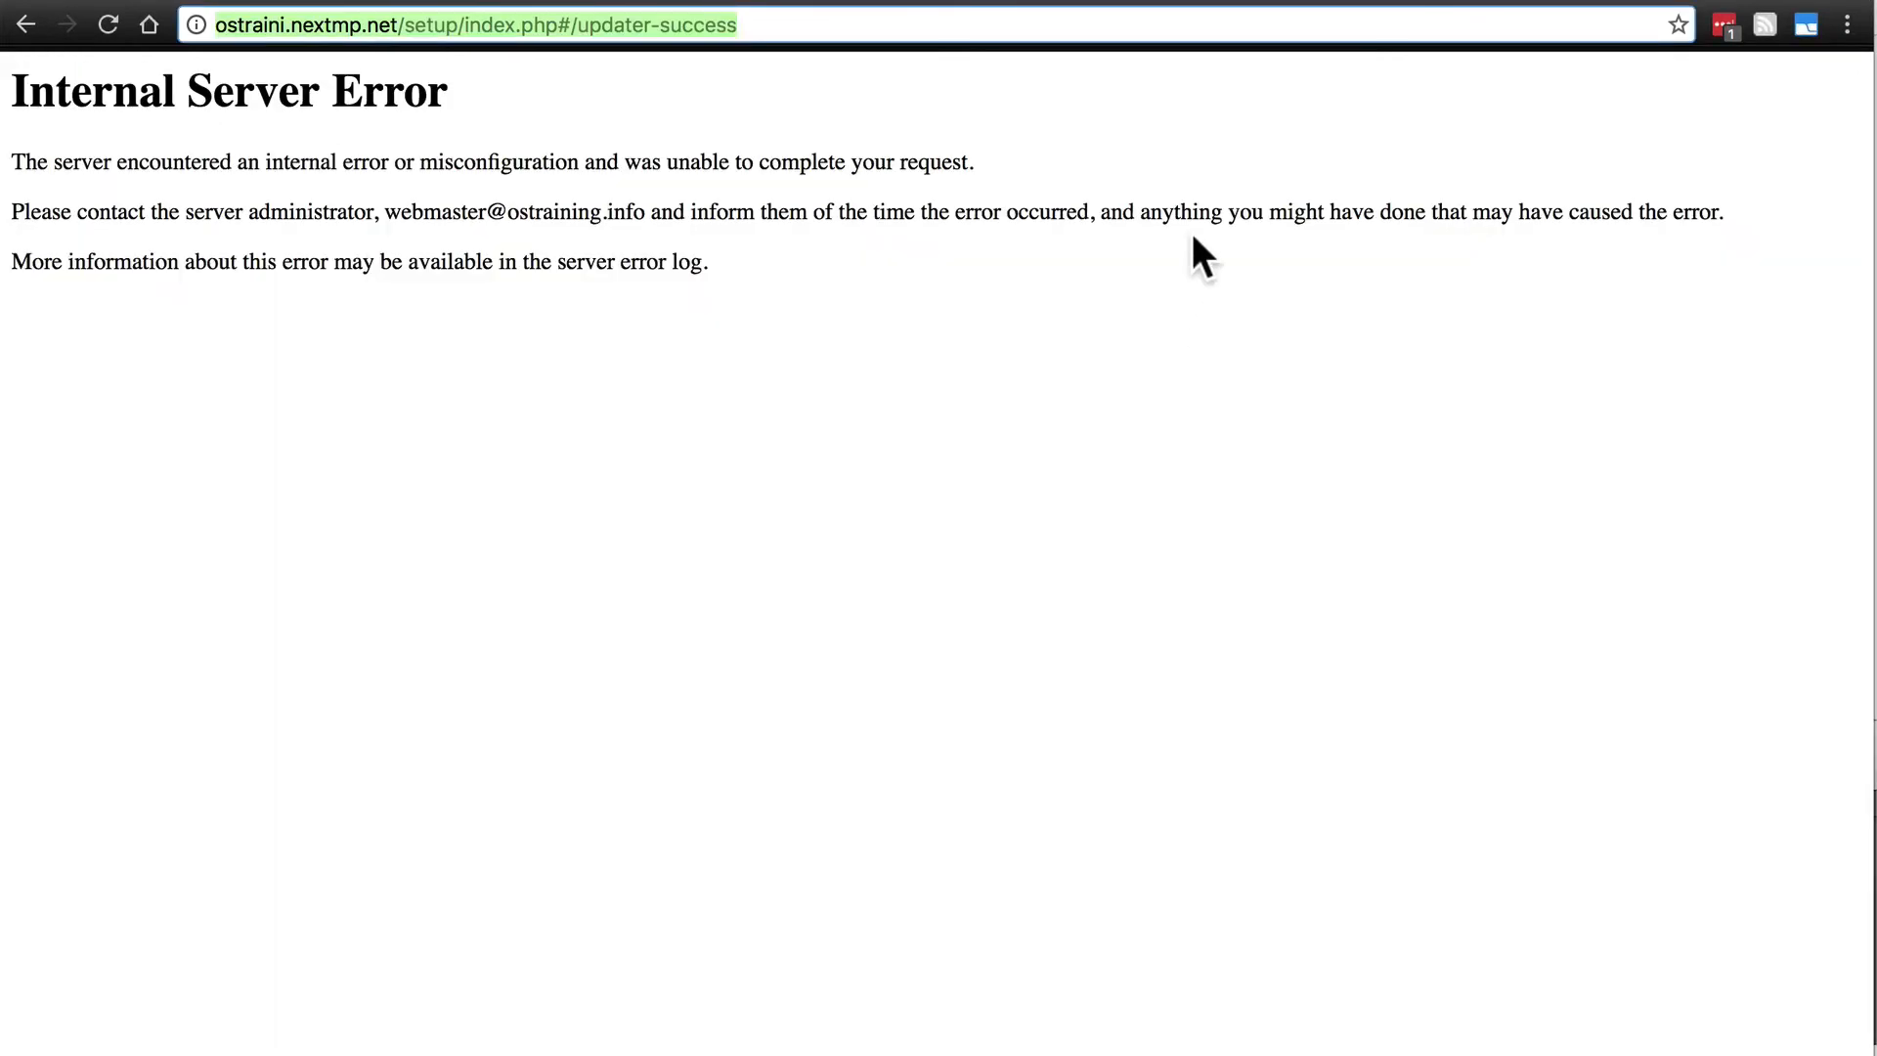
mouse_move(554, 186)
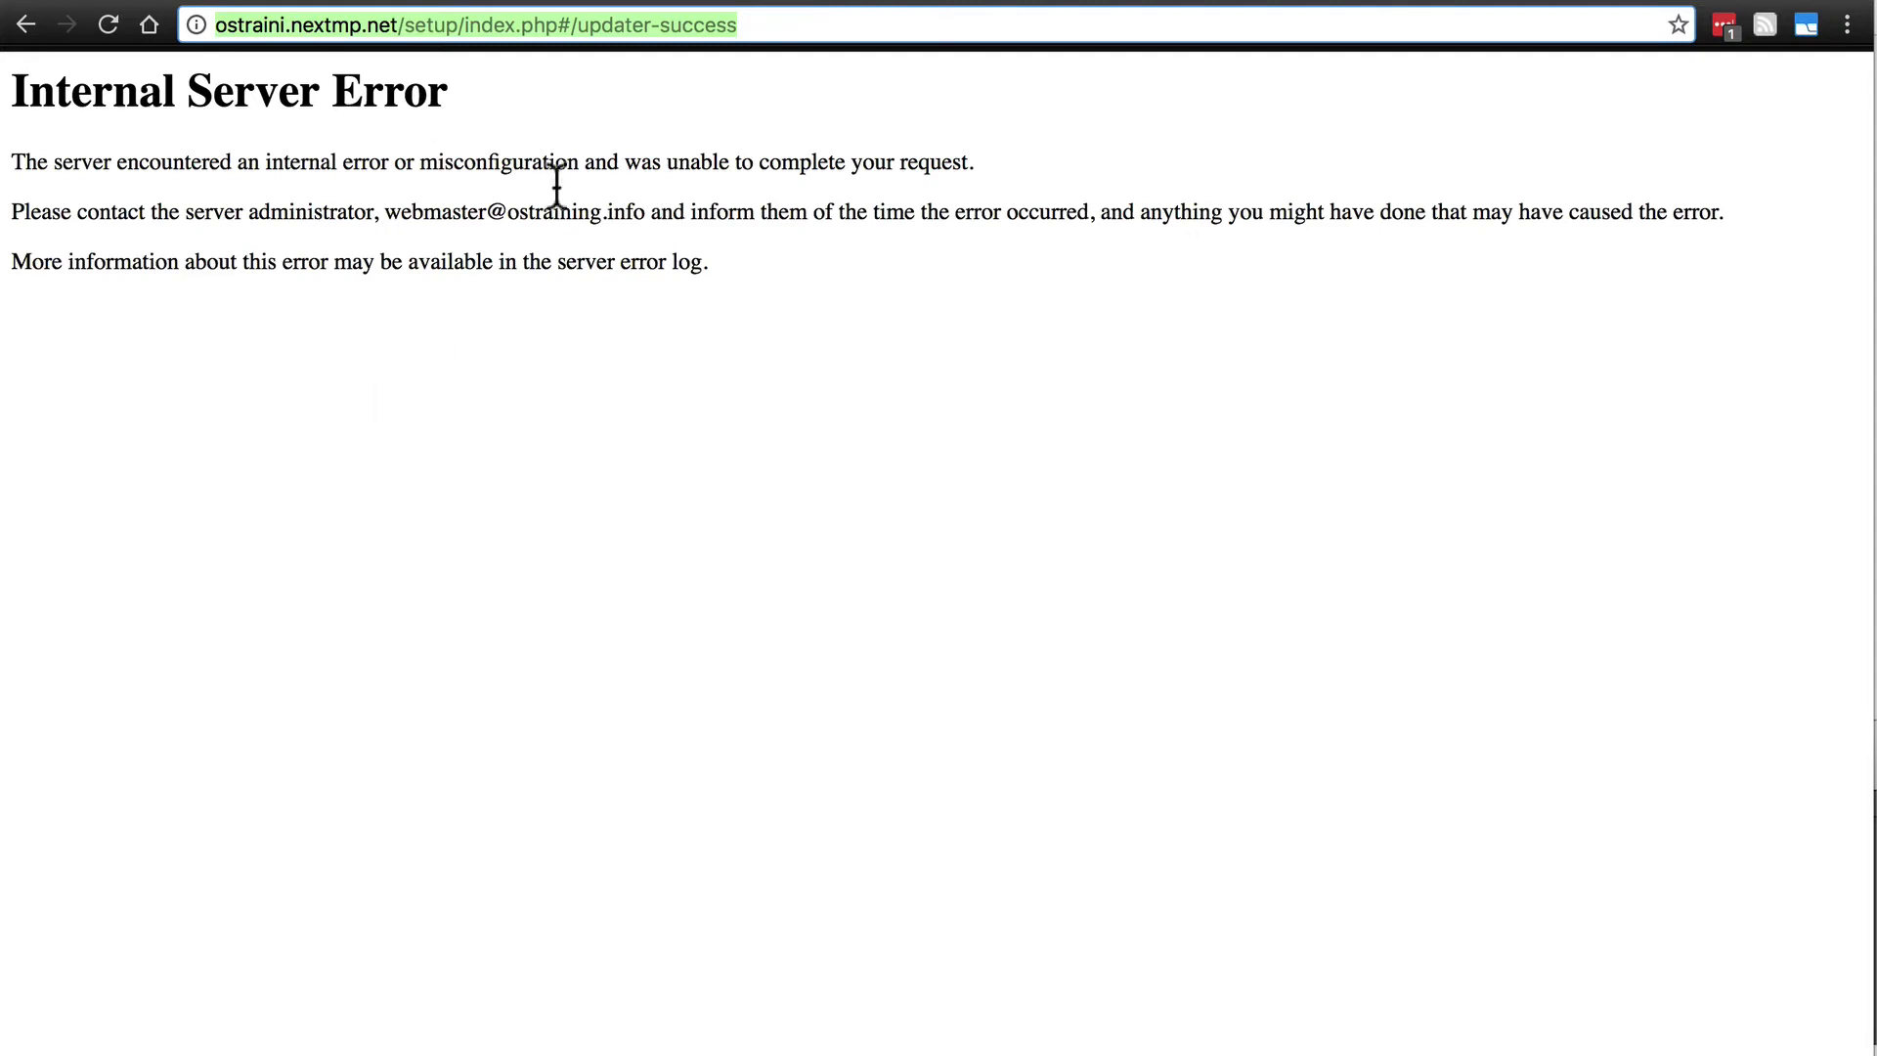
mouse_move(383, 209)
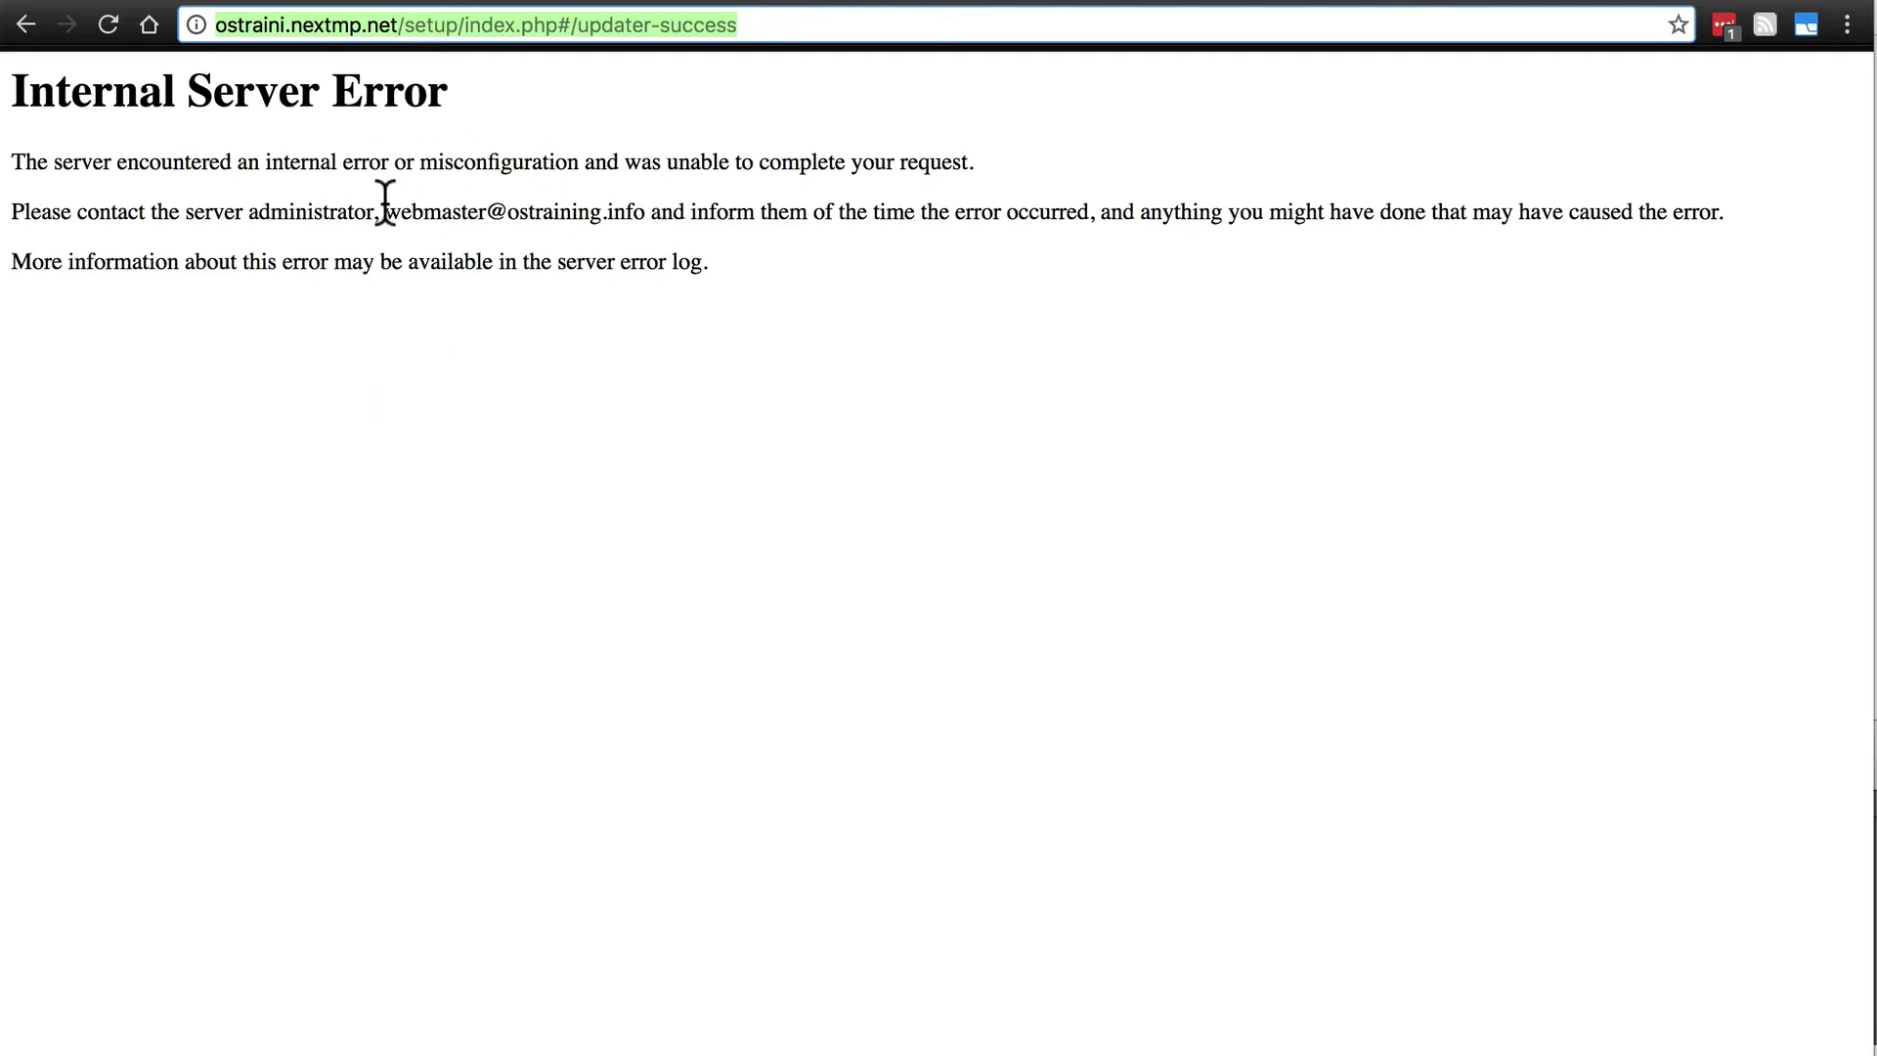
mouse_move(497, 212)
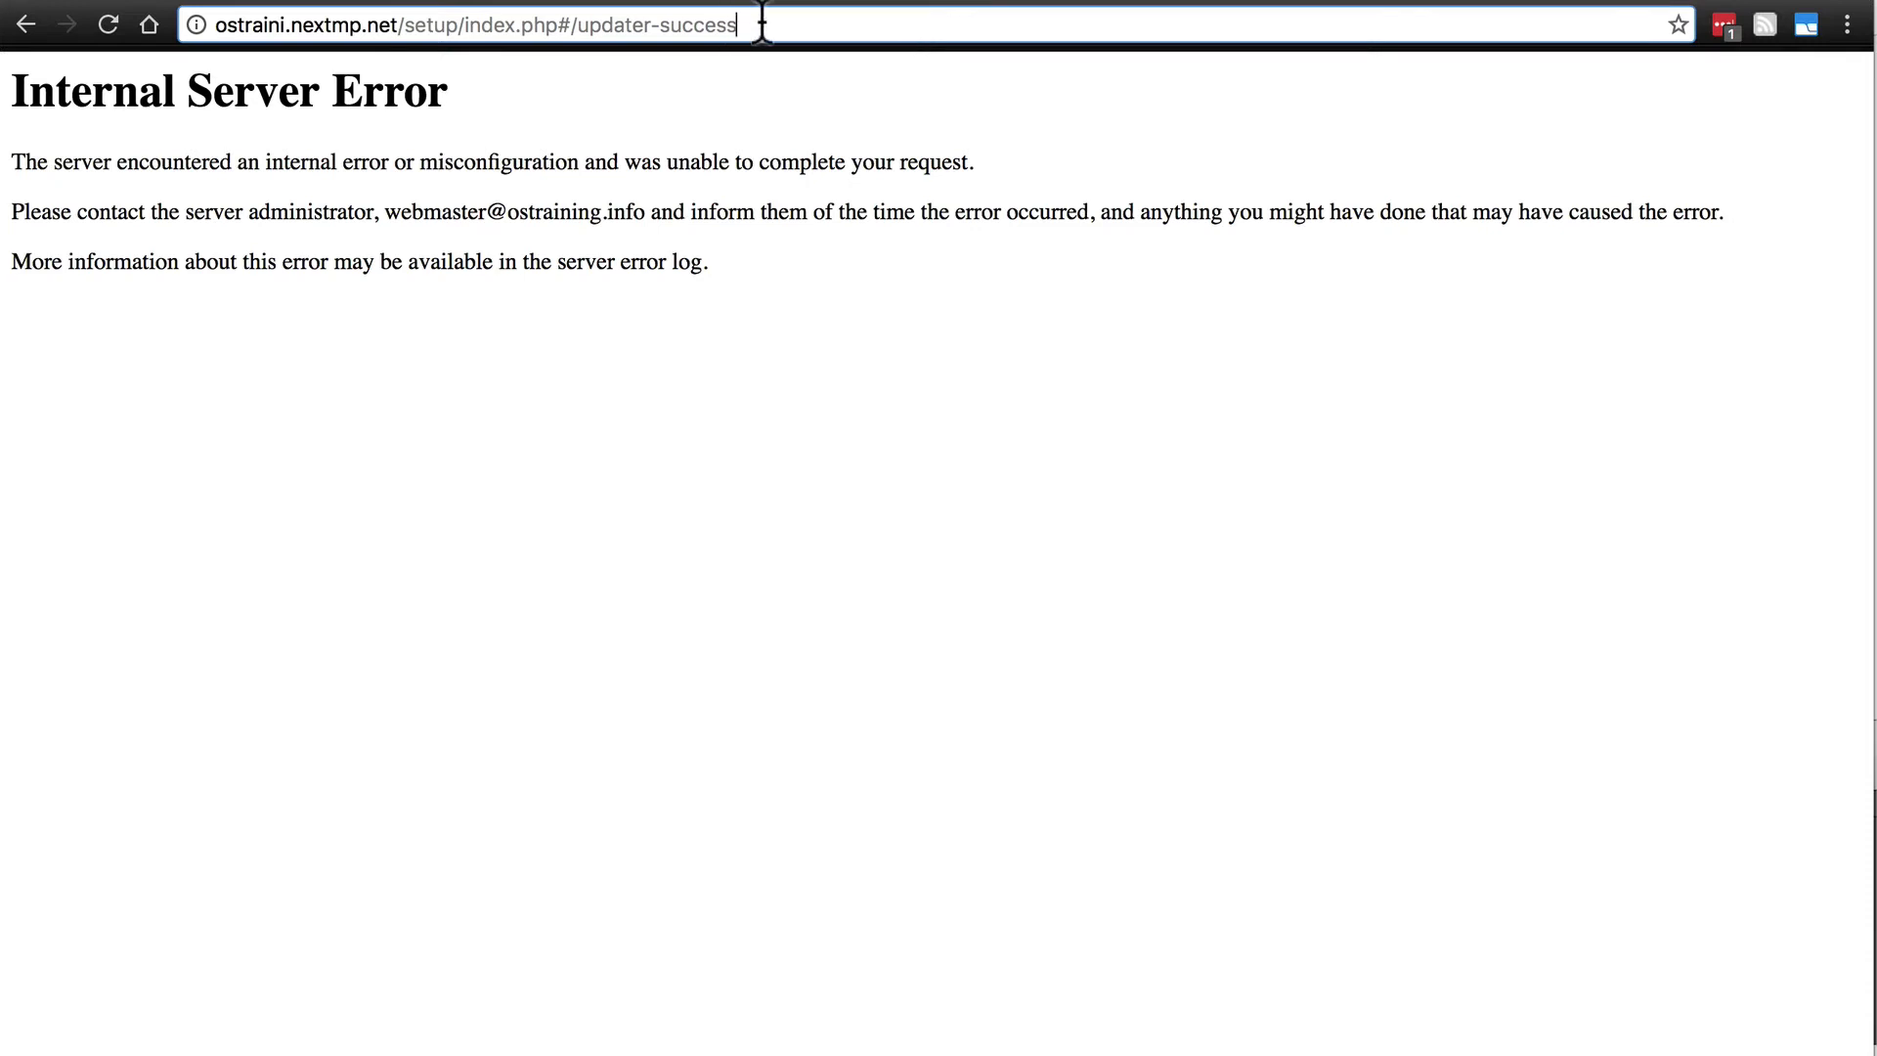
mouse_move(739, 201)
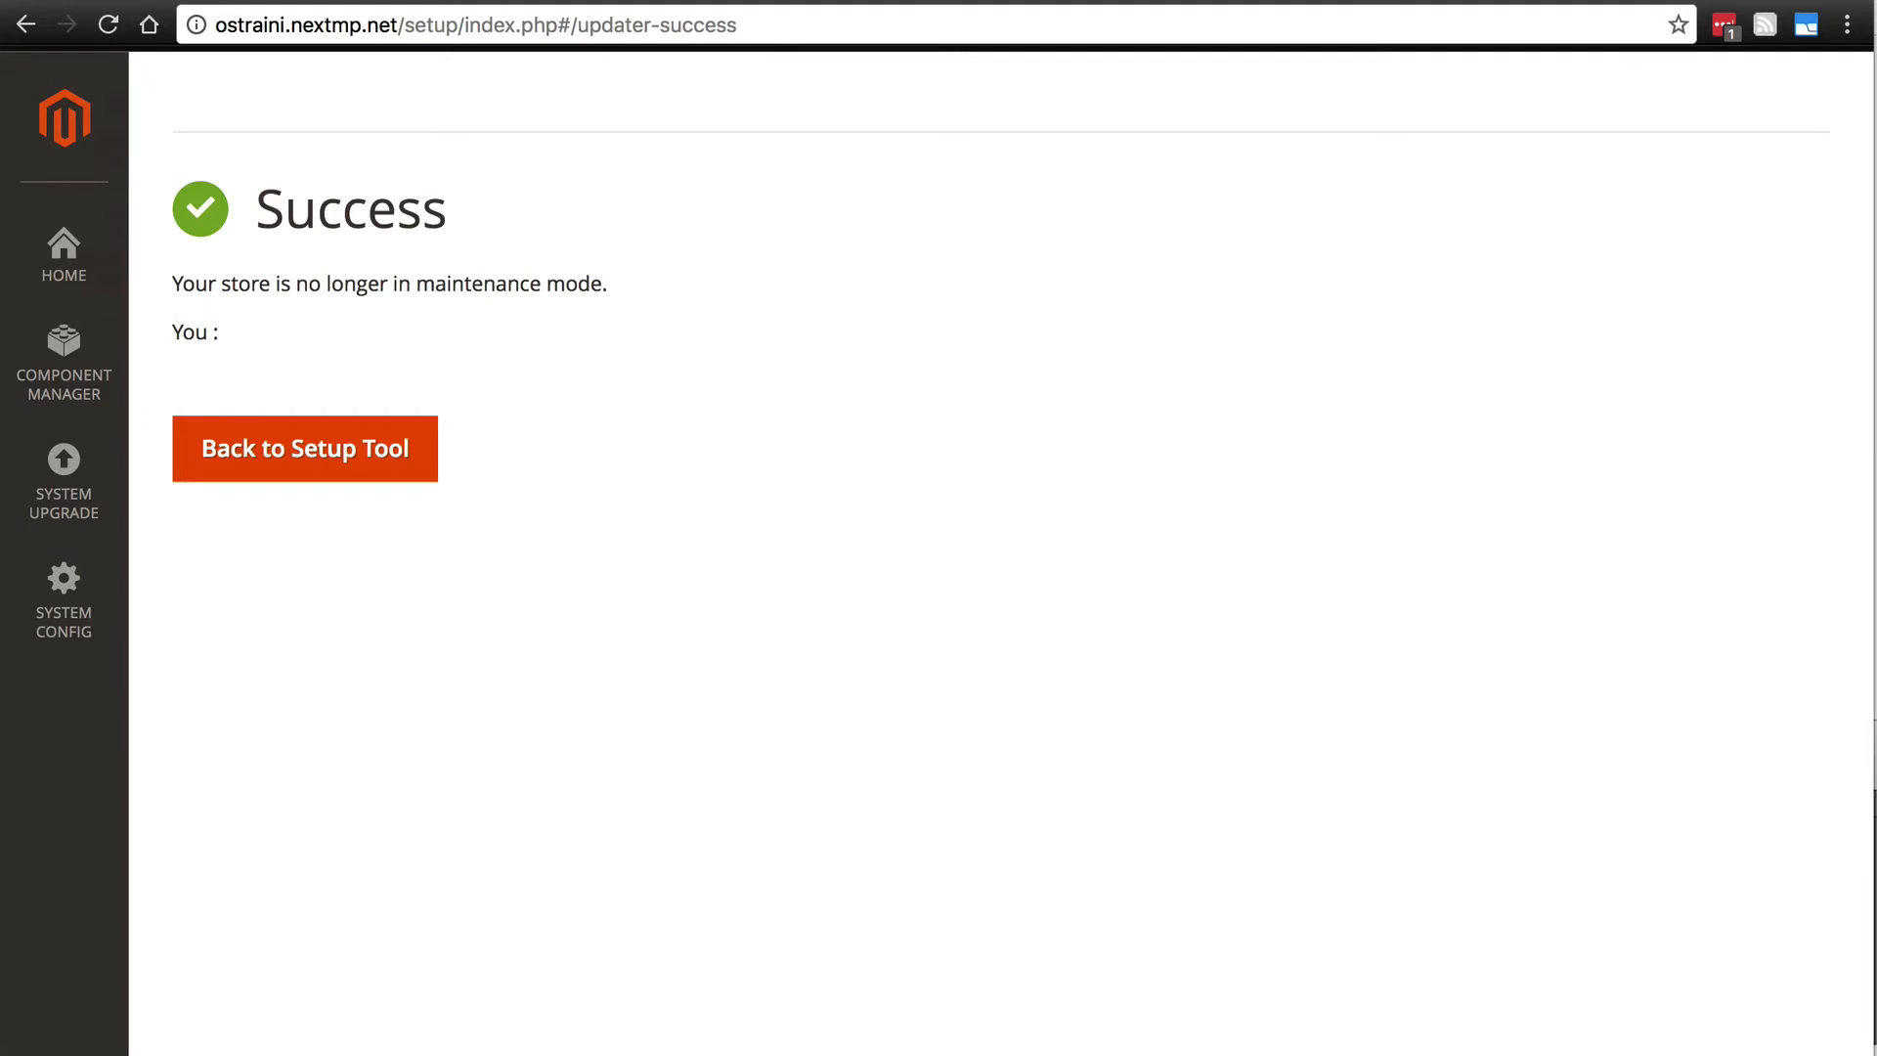
mouse_move(261, 362)
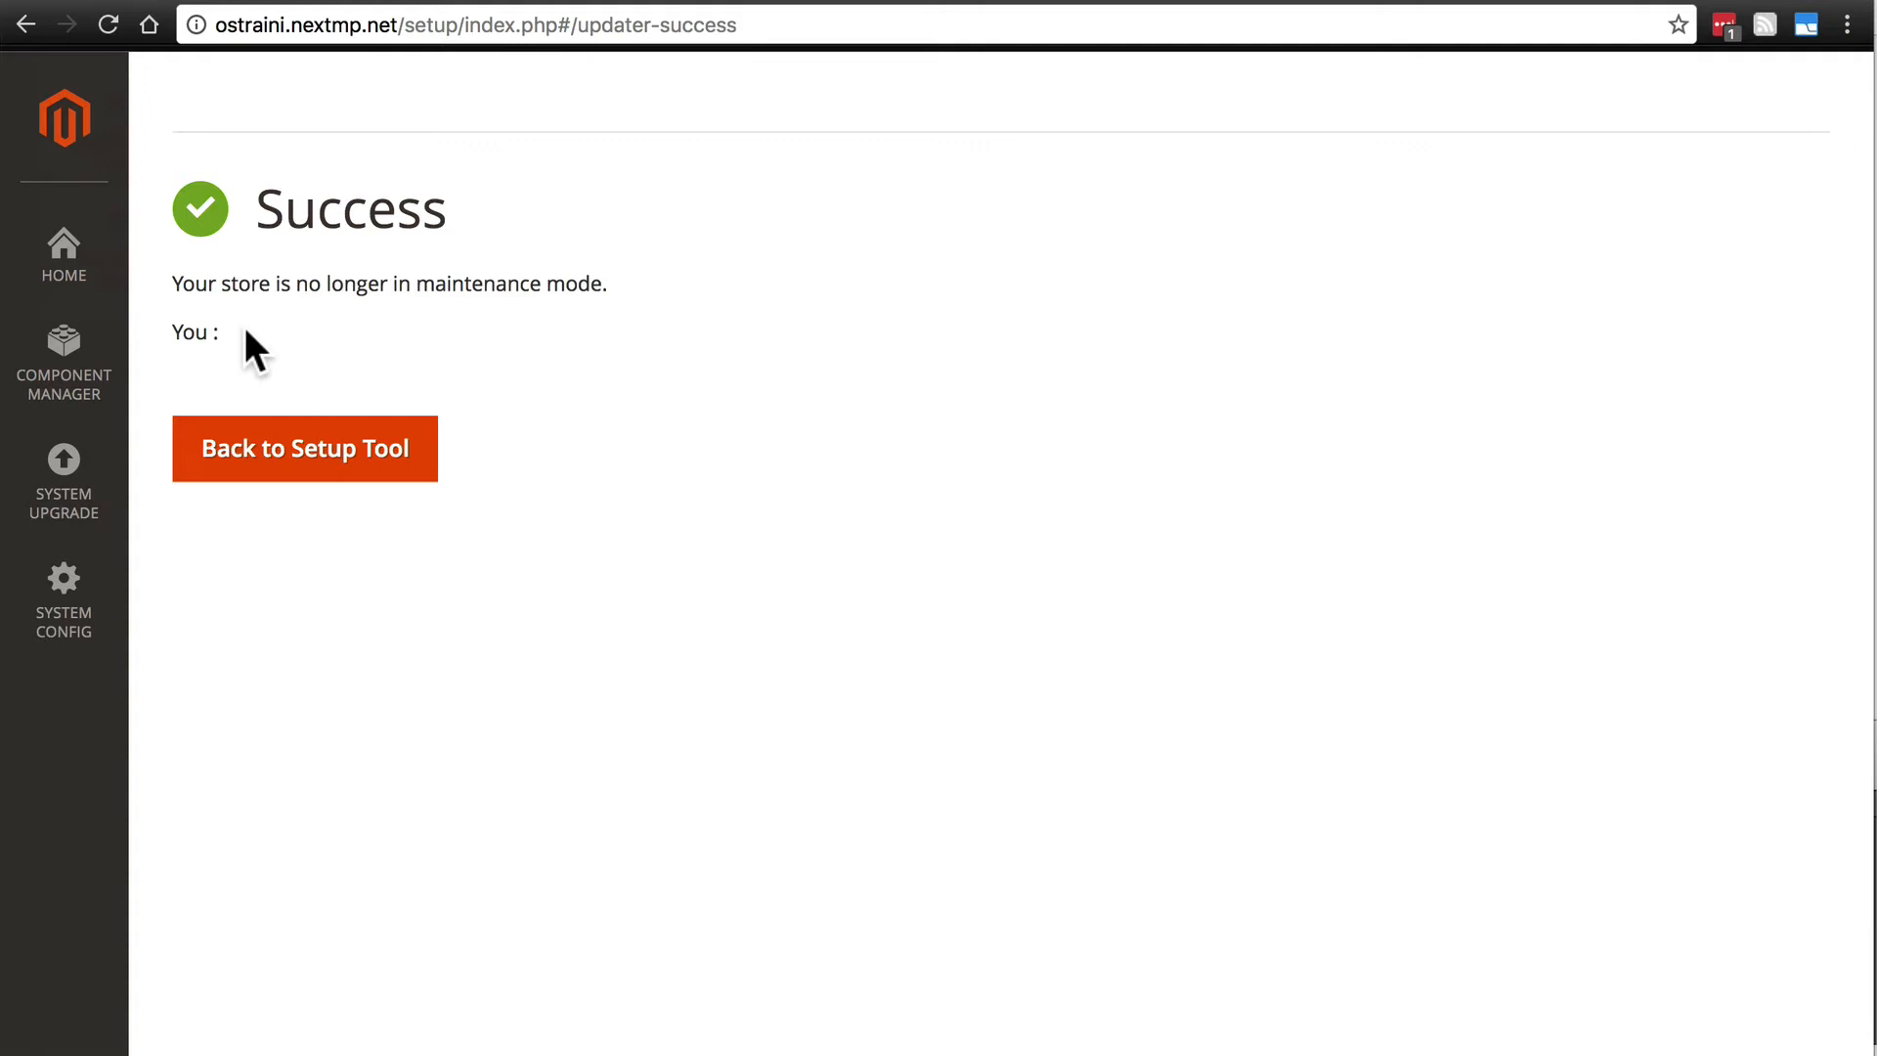
mouse_move(378, 389)
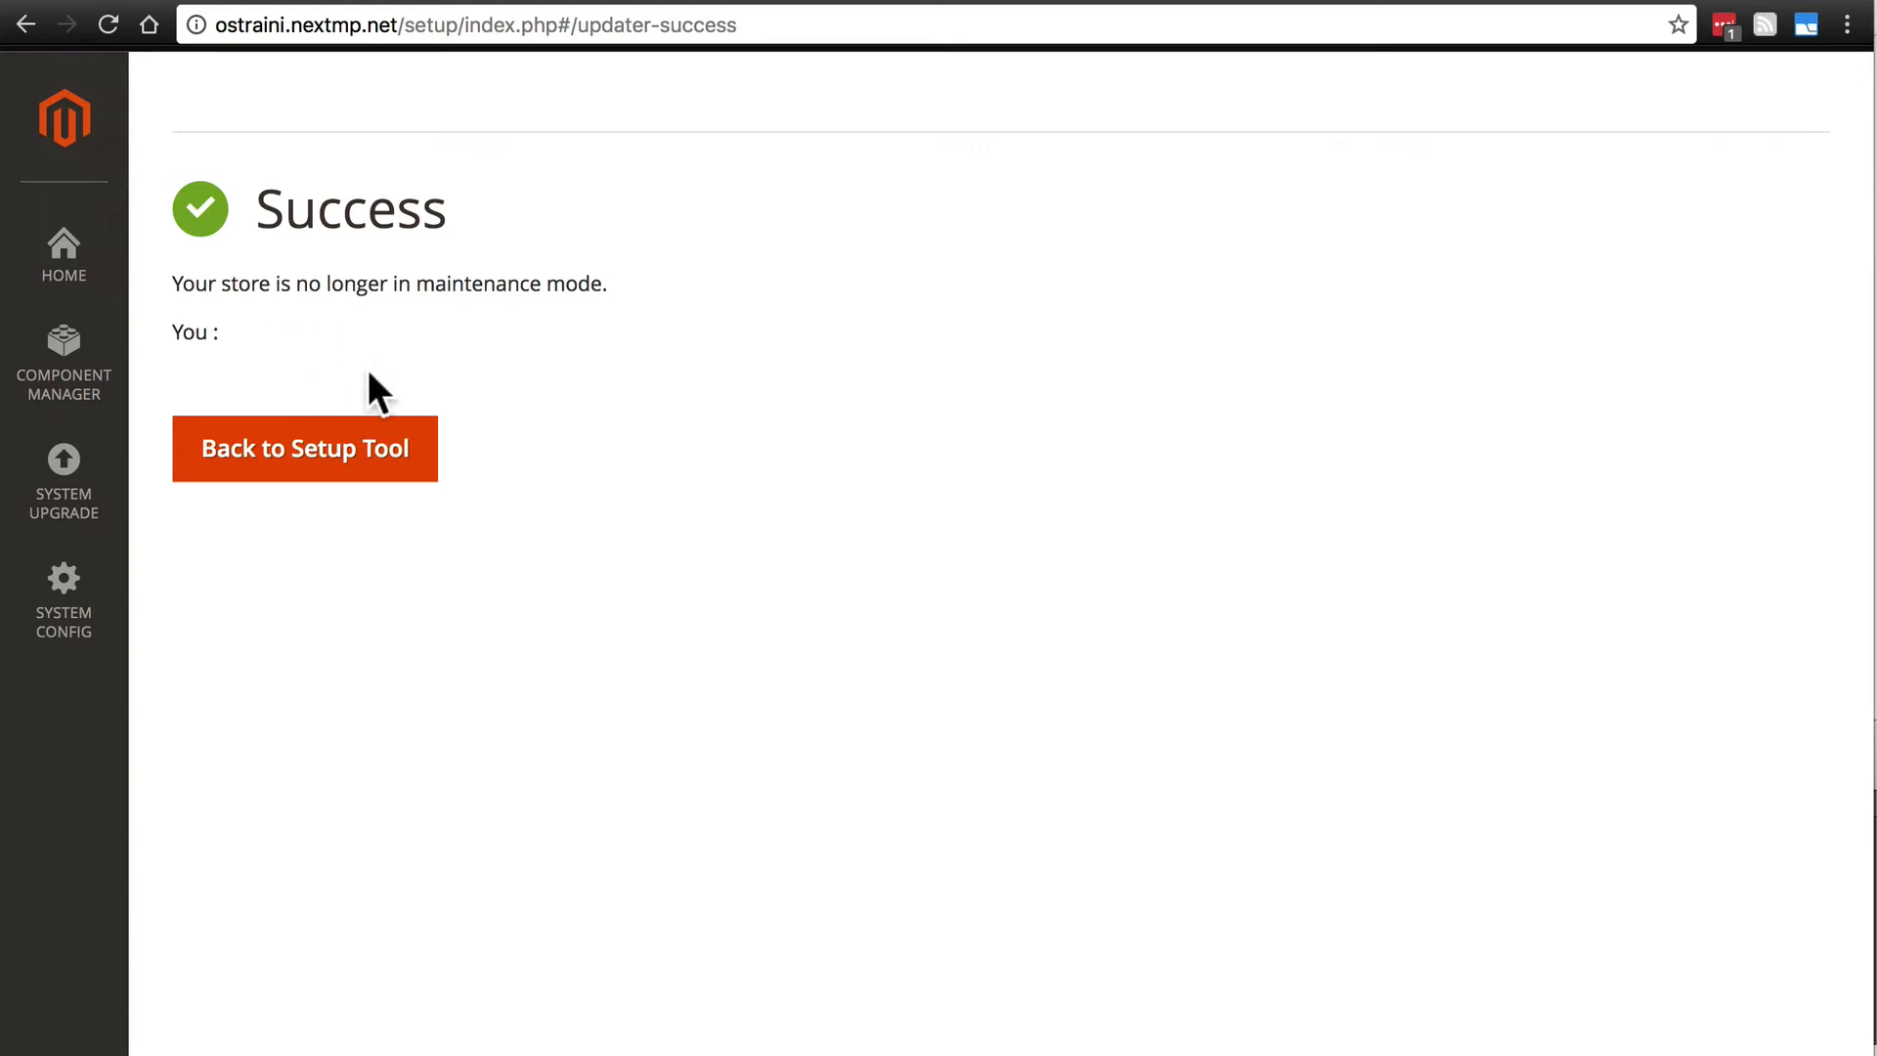
mouse_move(425, 406)
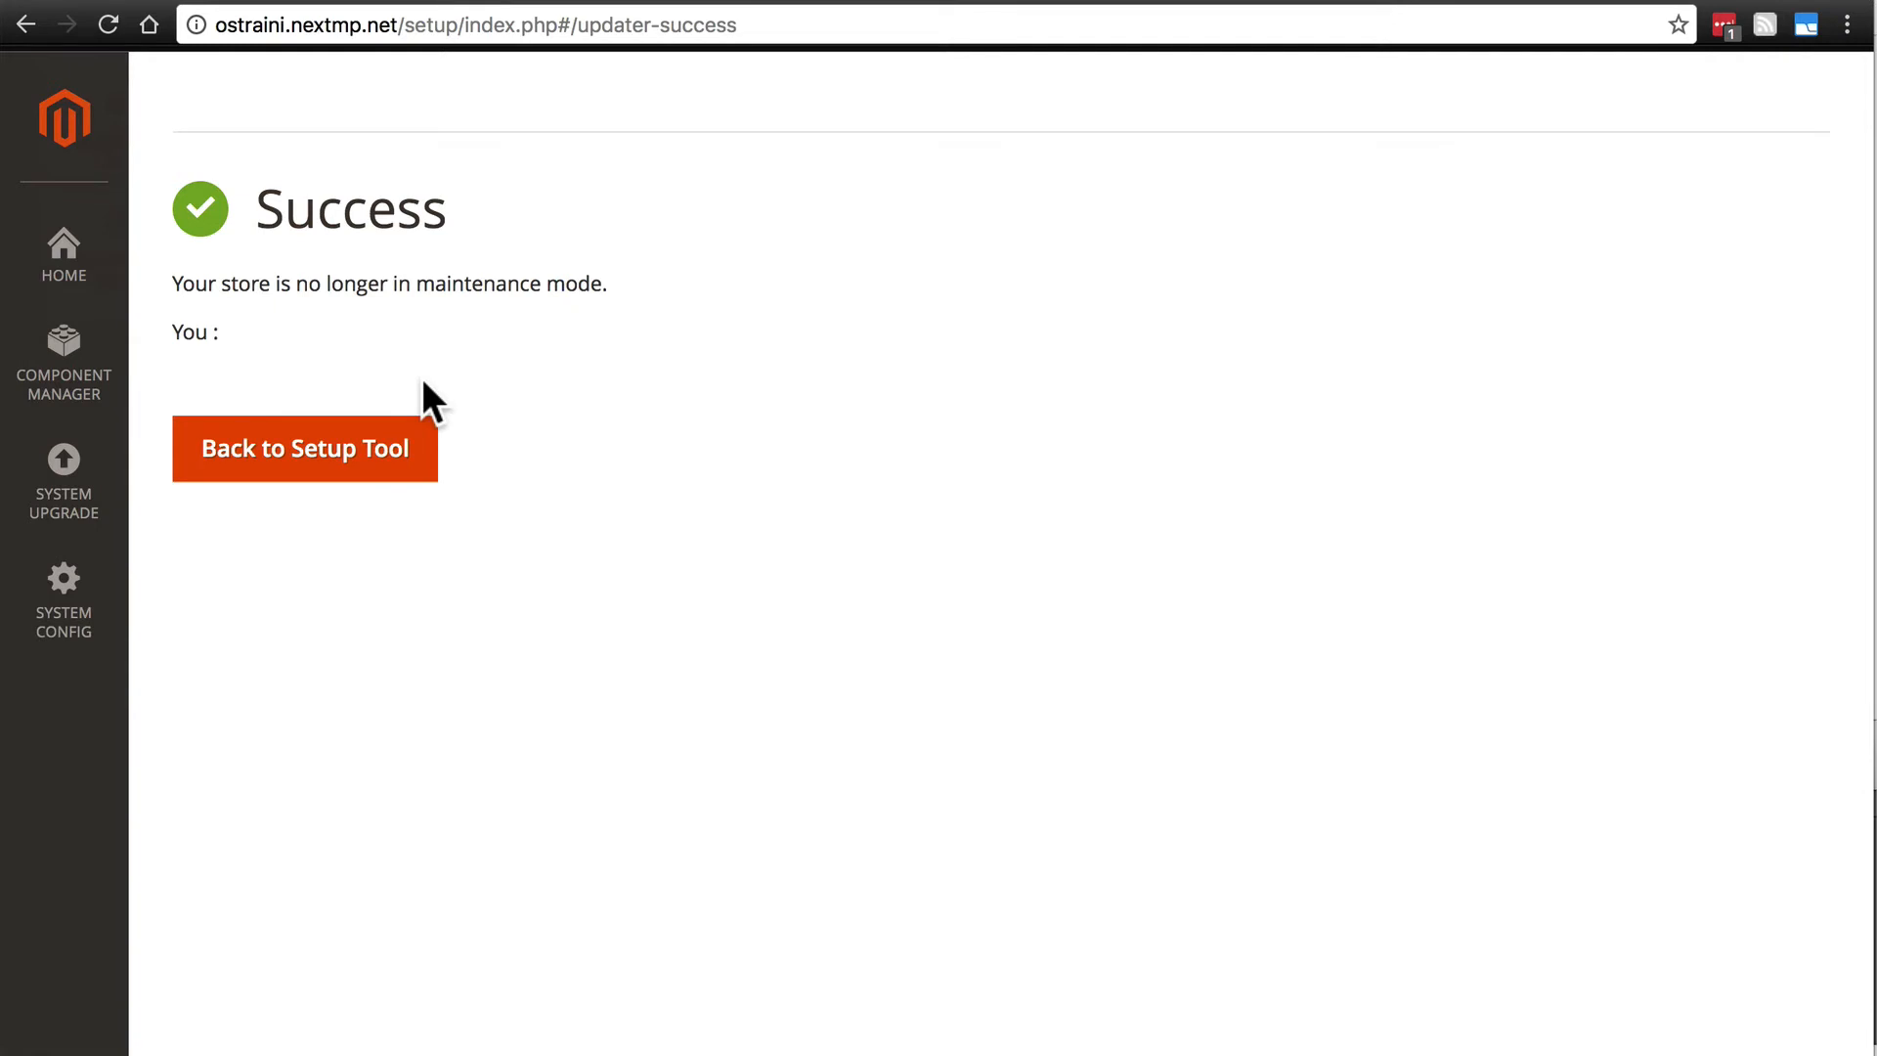
mouse_move(430, 383)
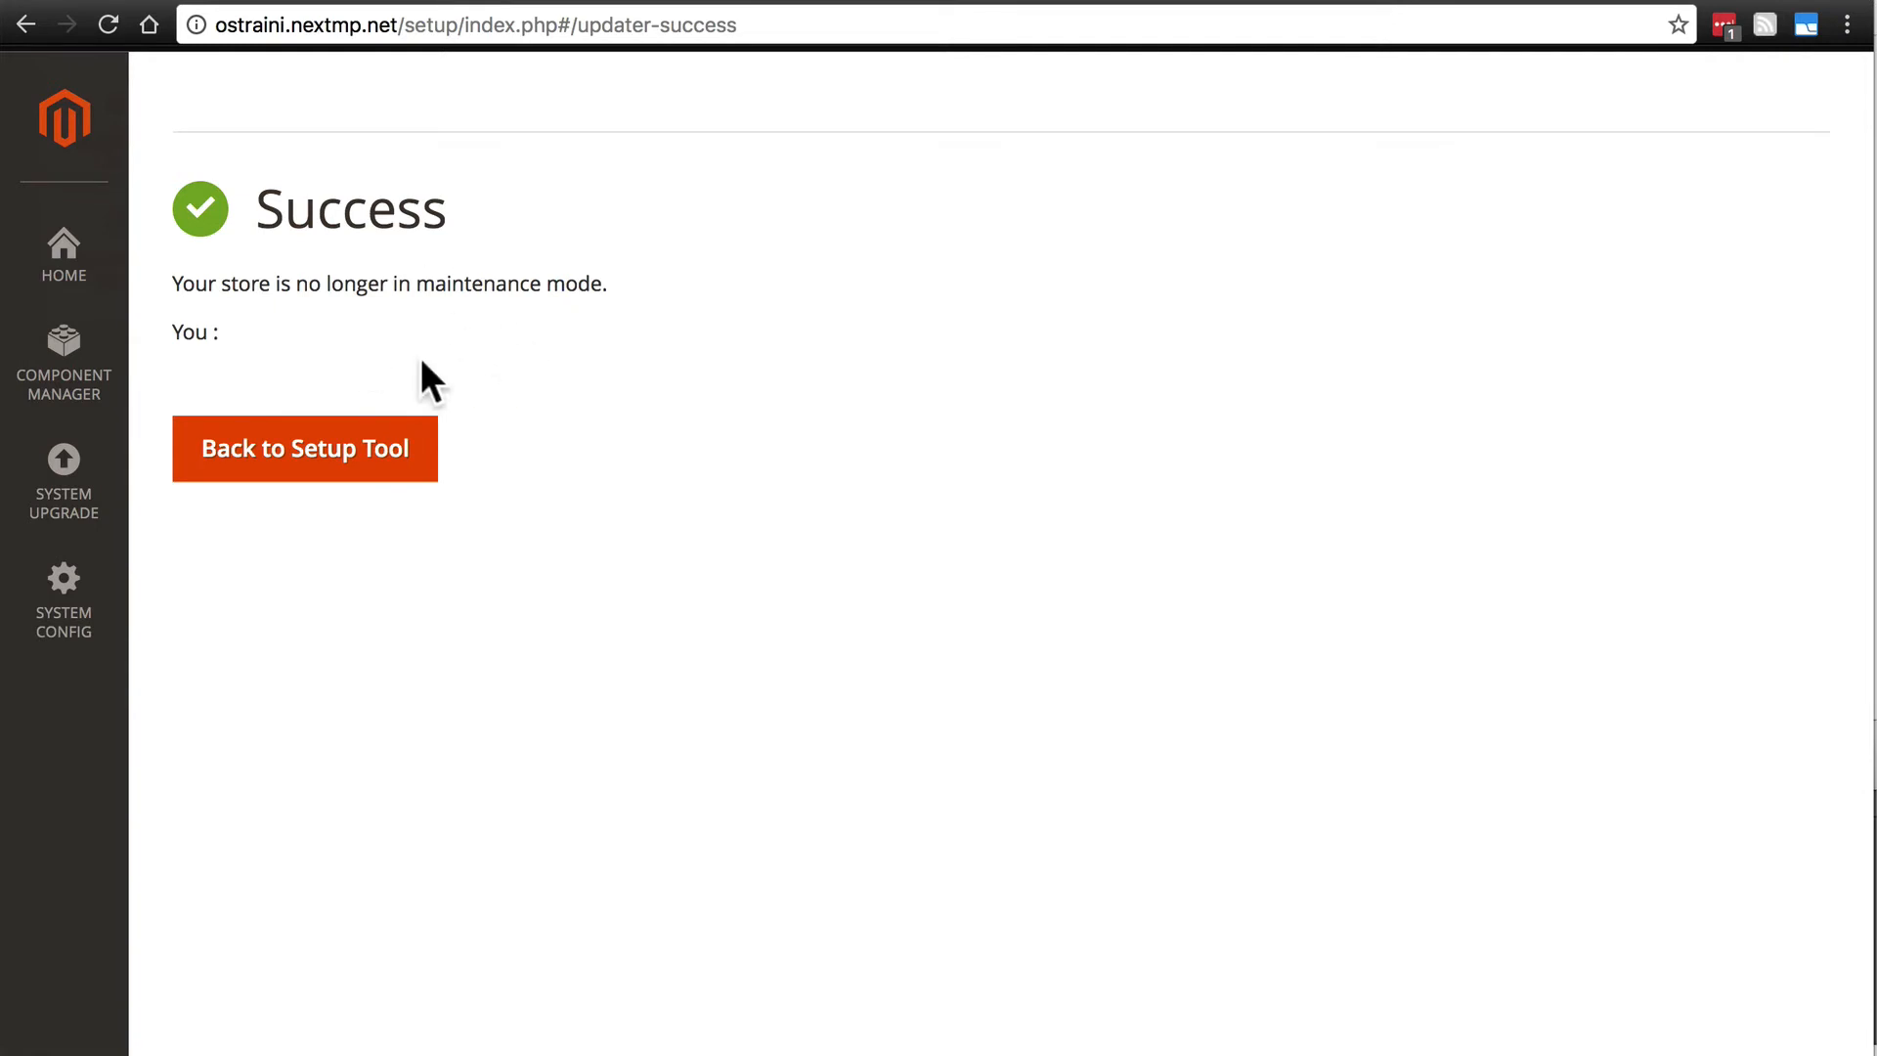
mouse_move(381, 356)
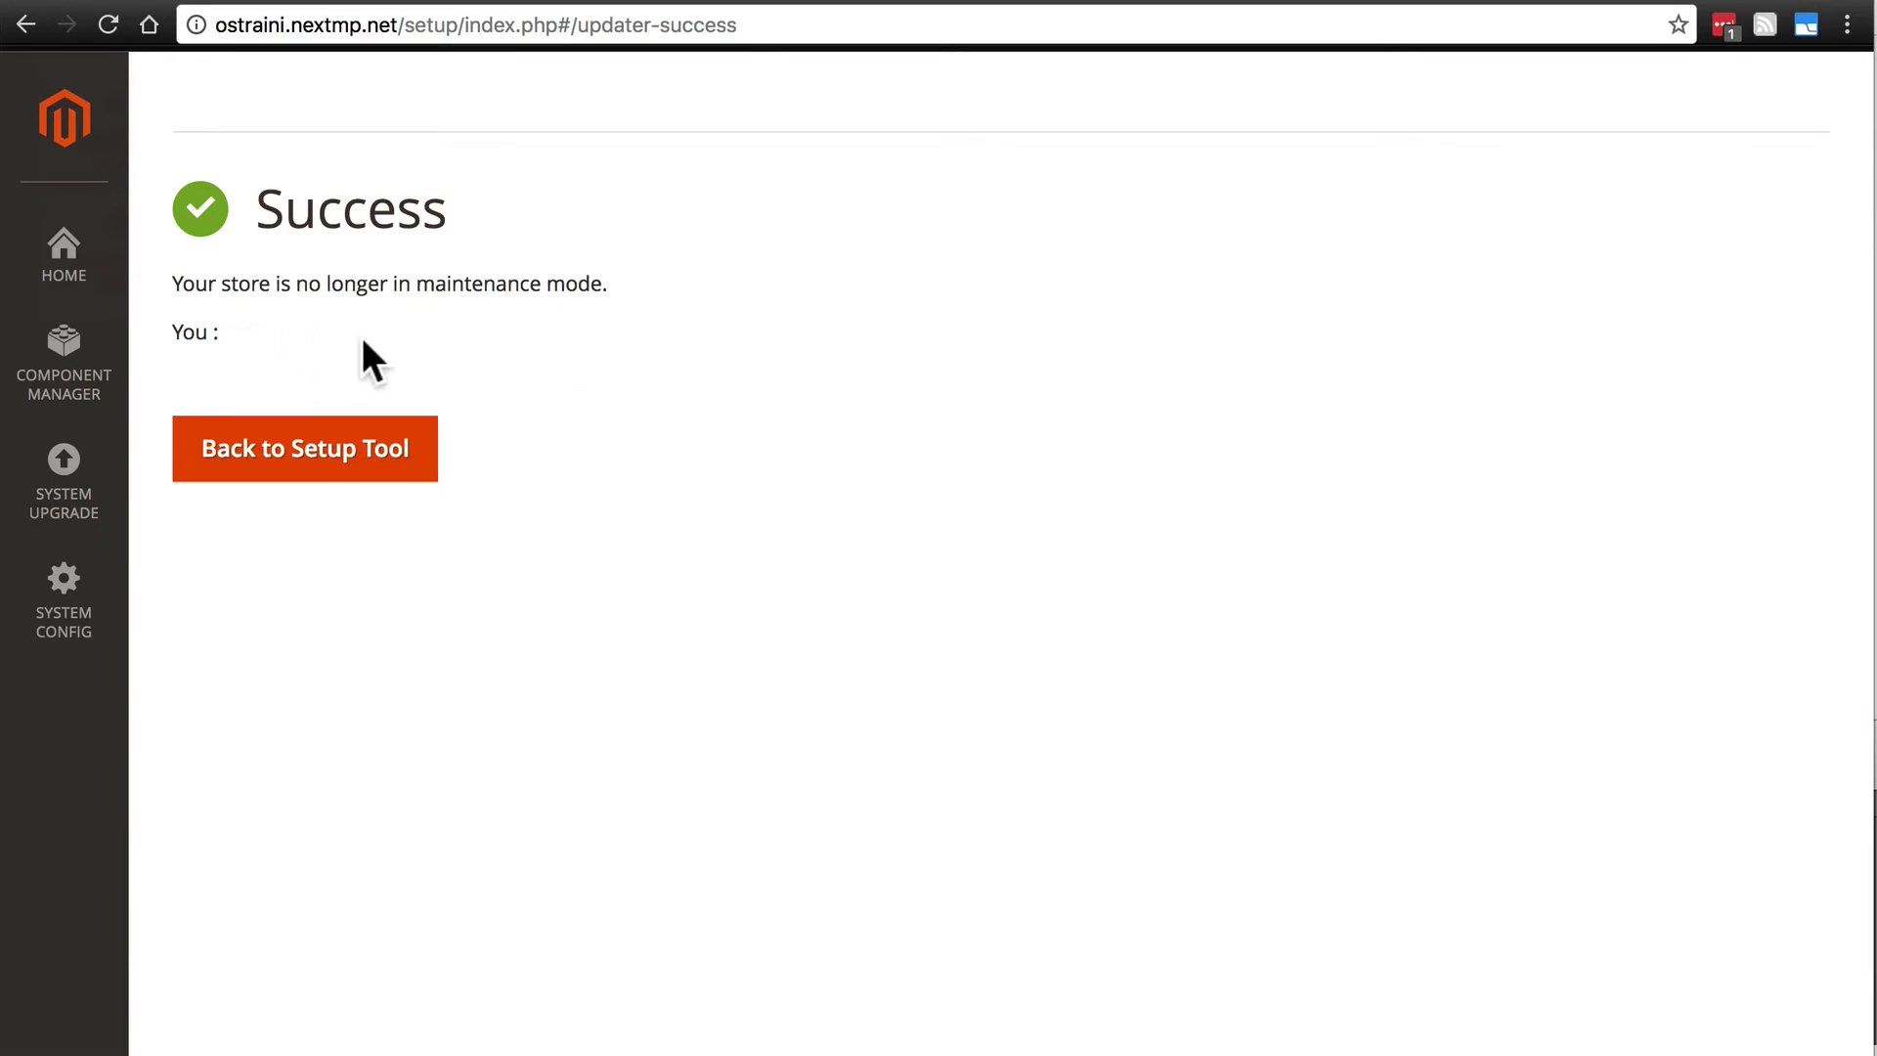
mouse_move(417, 362)
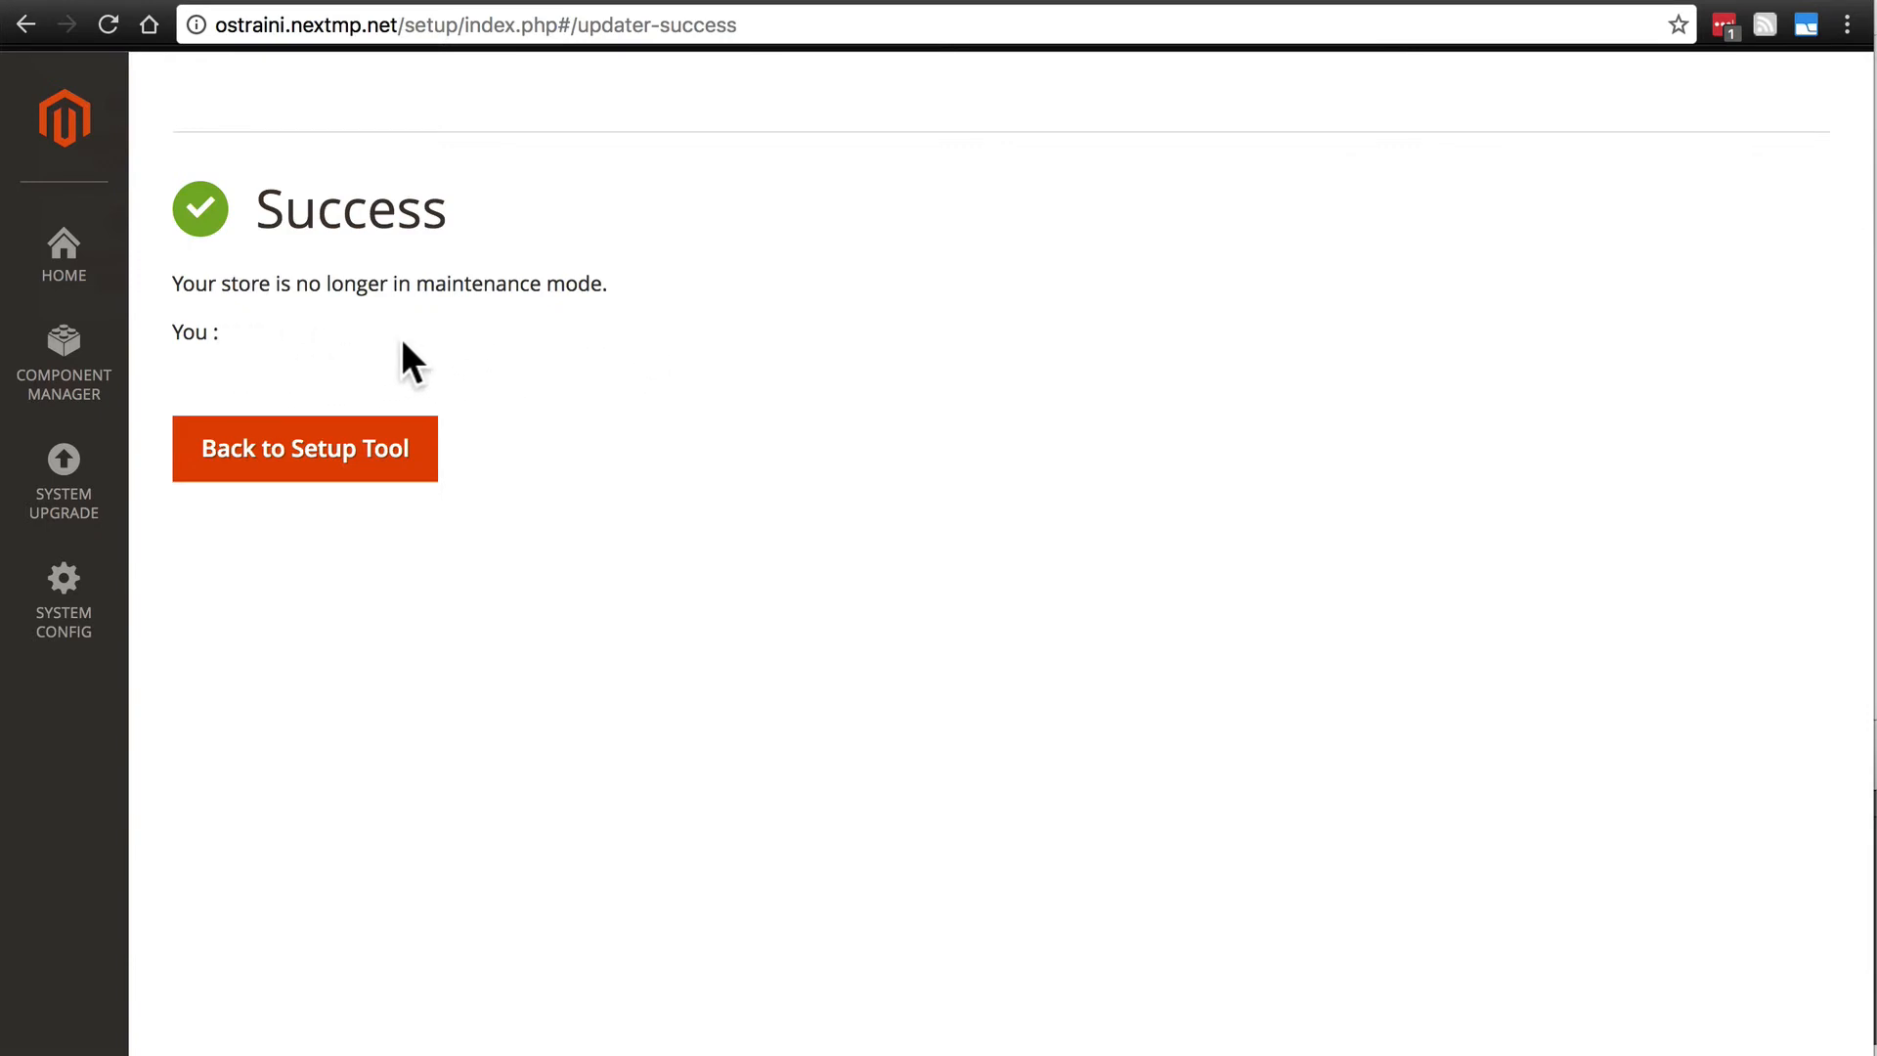
mouse_move(321, 357)
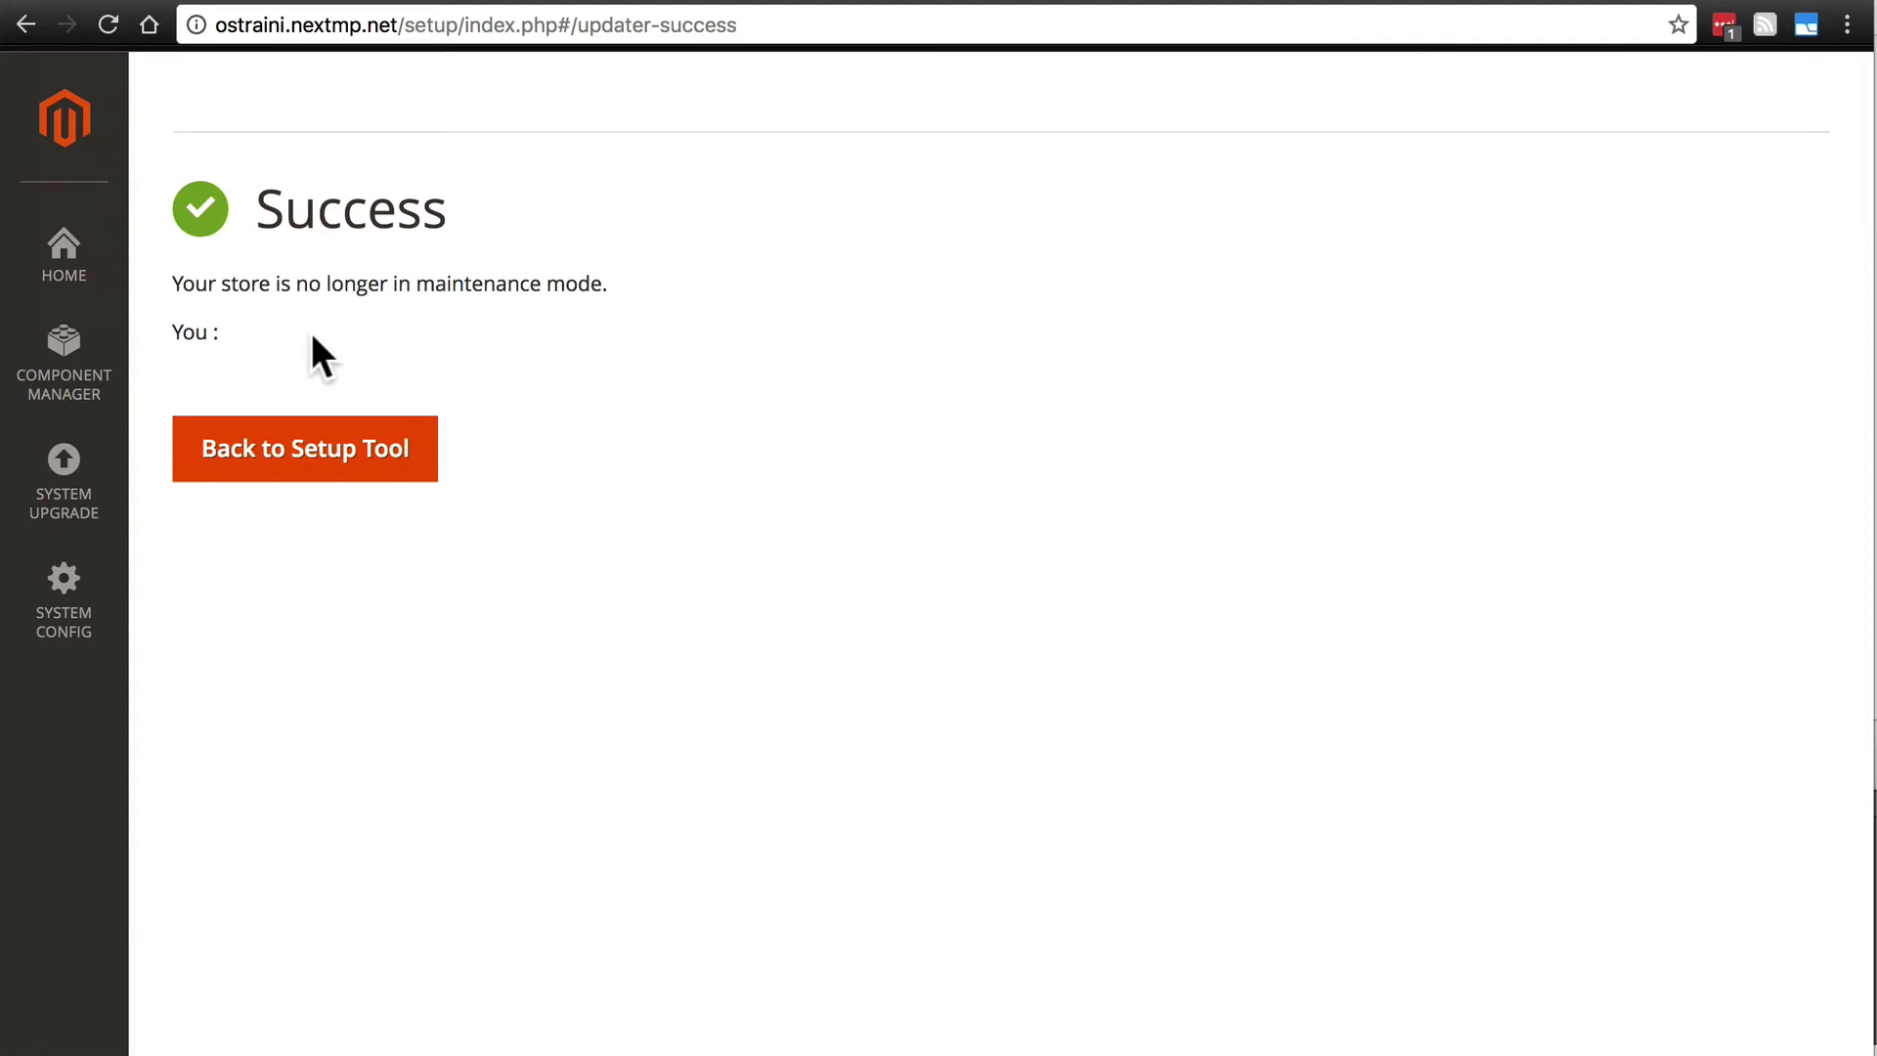
mouse_move(431, 405)
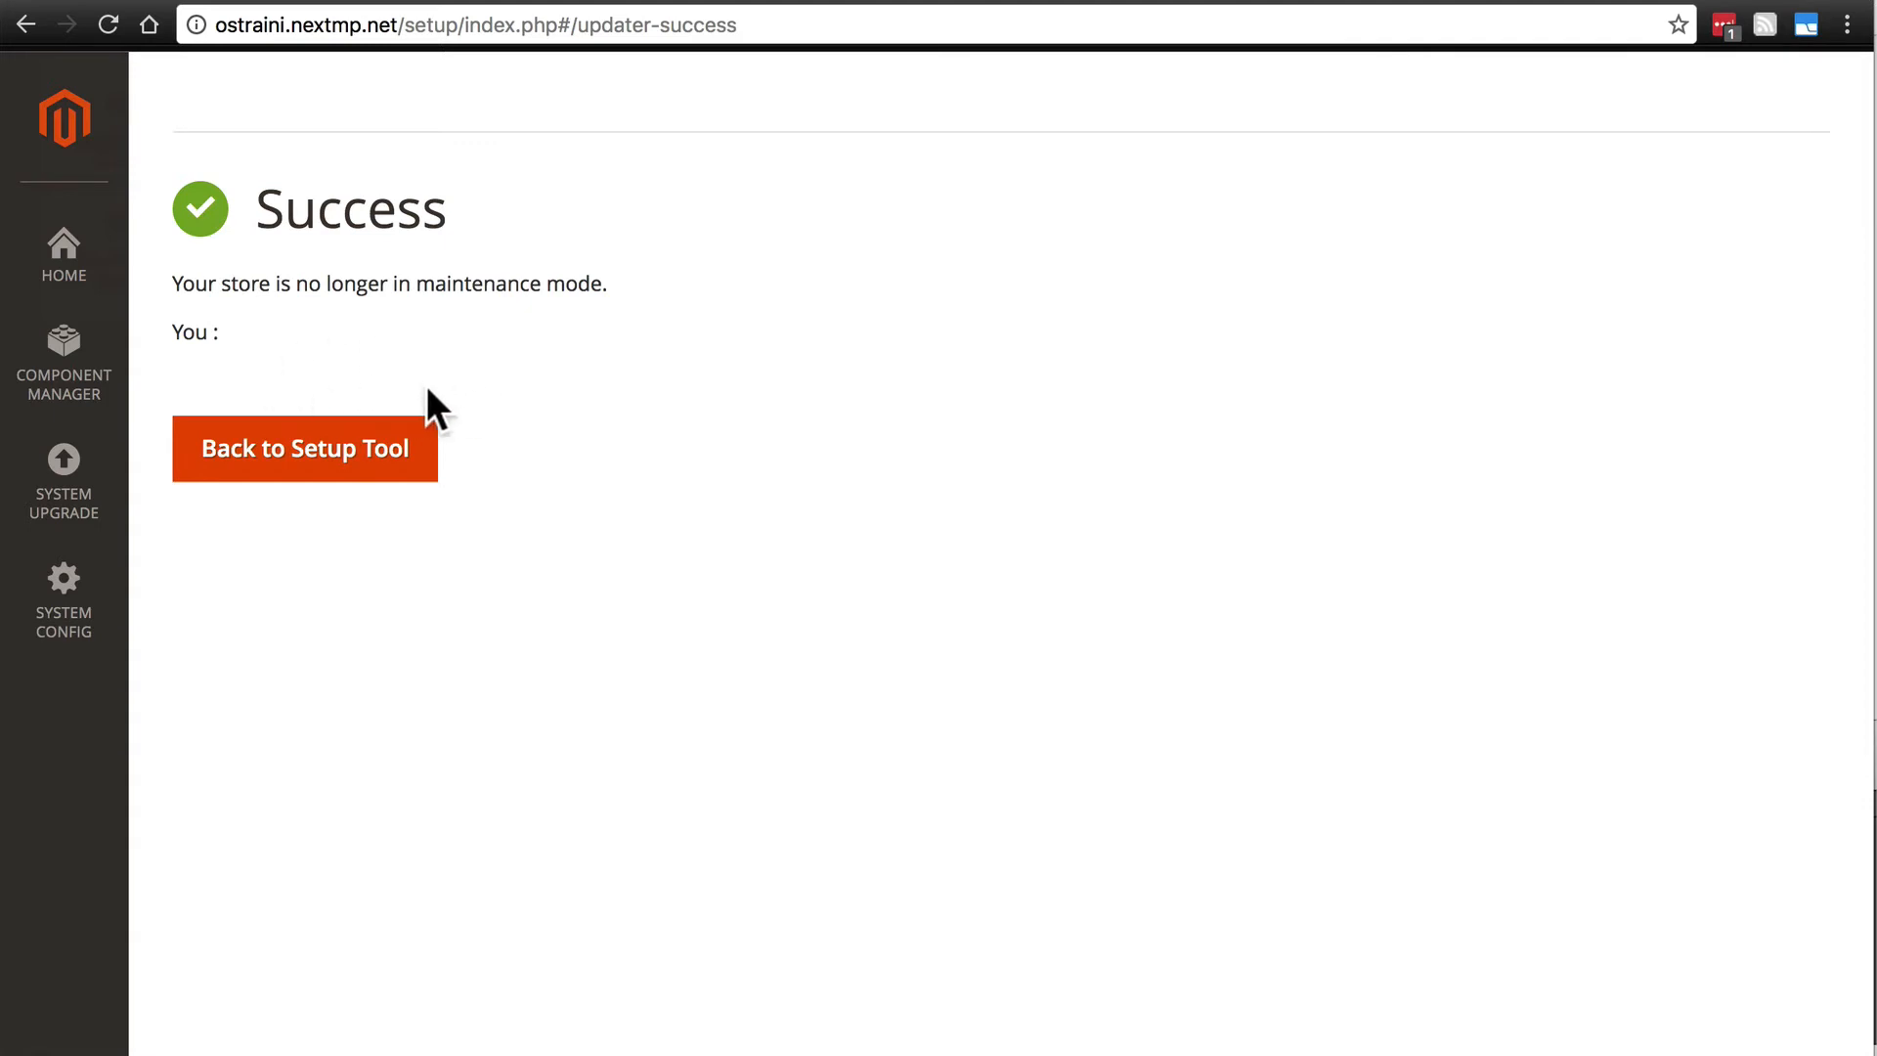
mouse_move(233, 203)
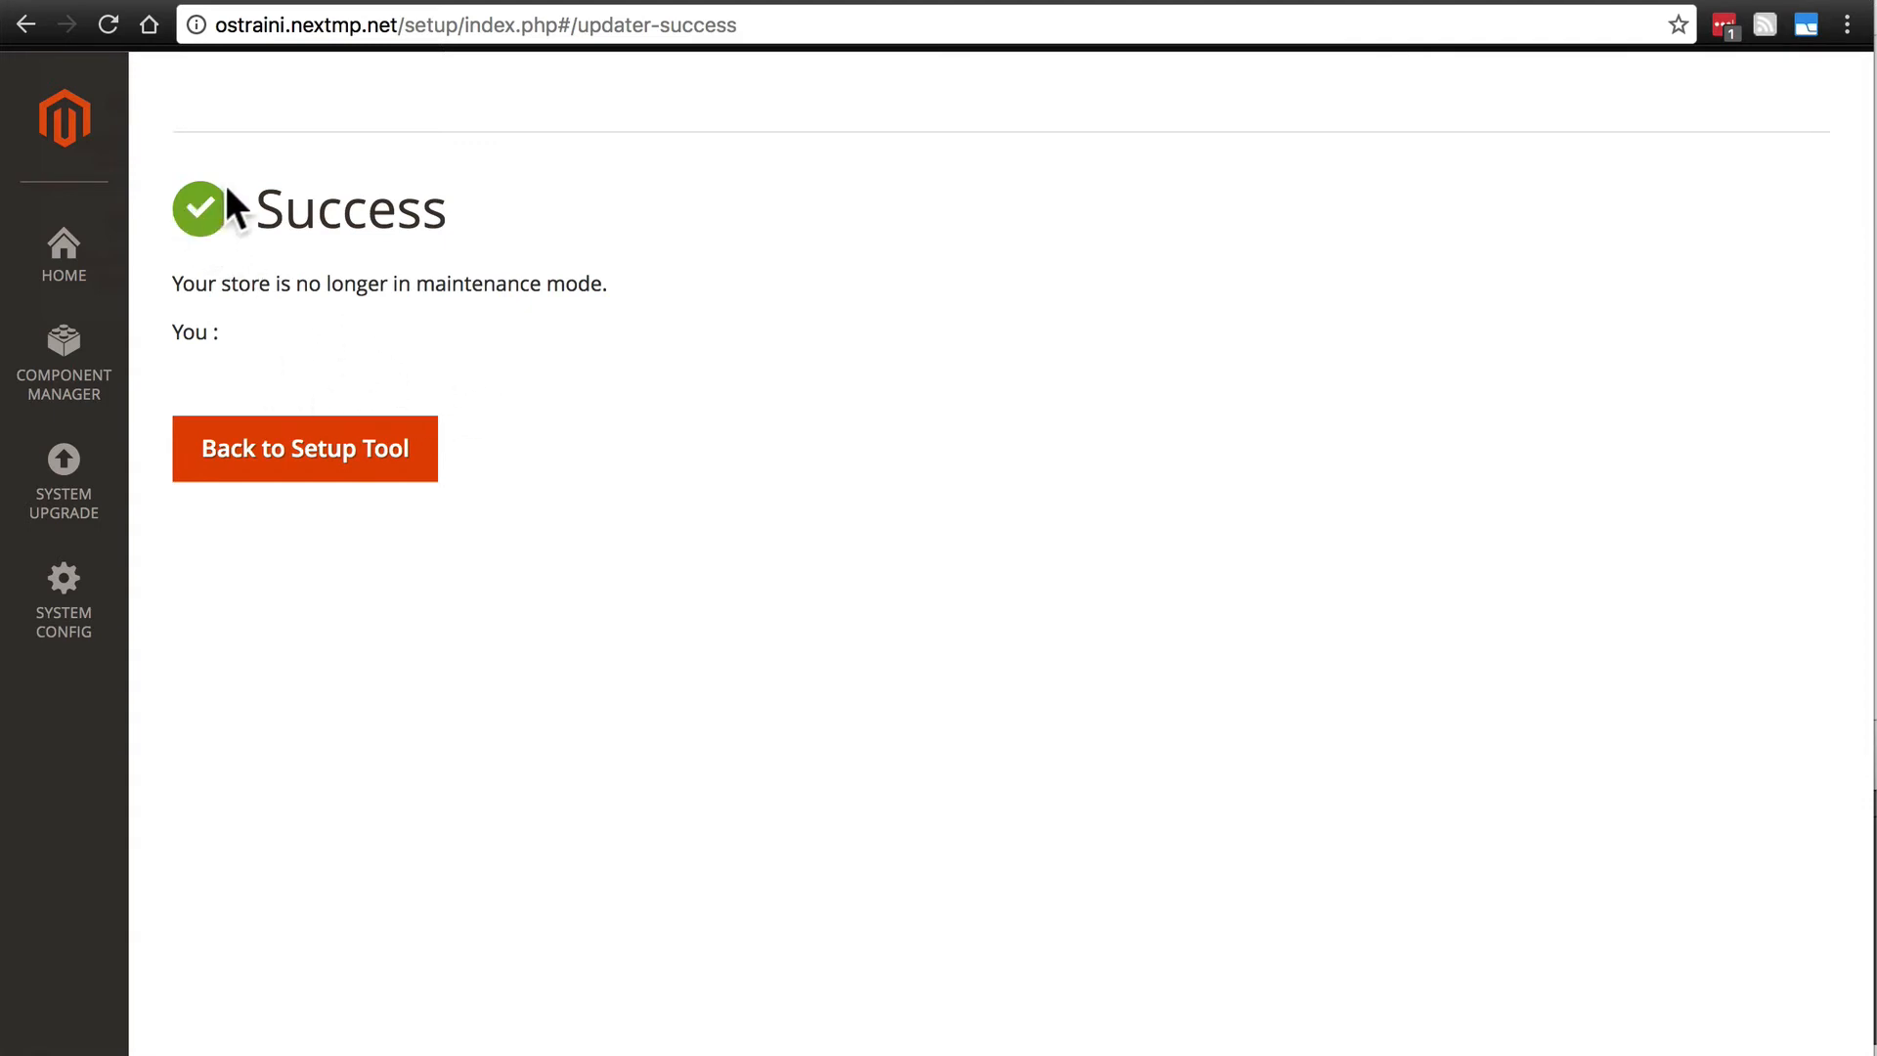
mouse_move(341, 473)
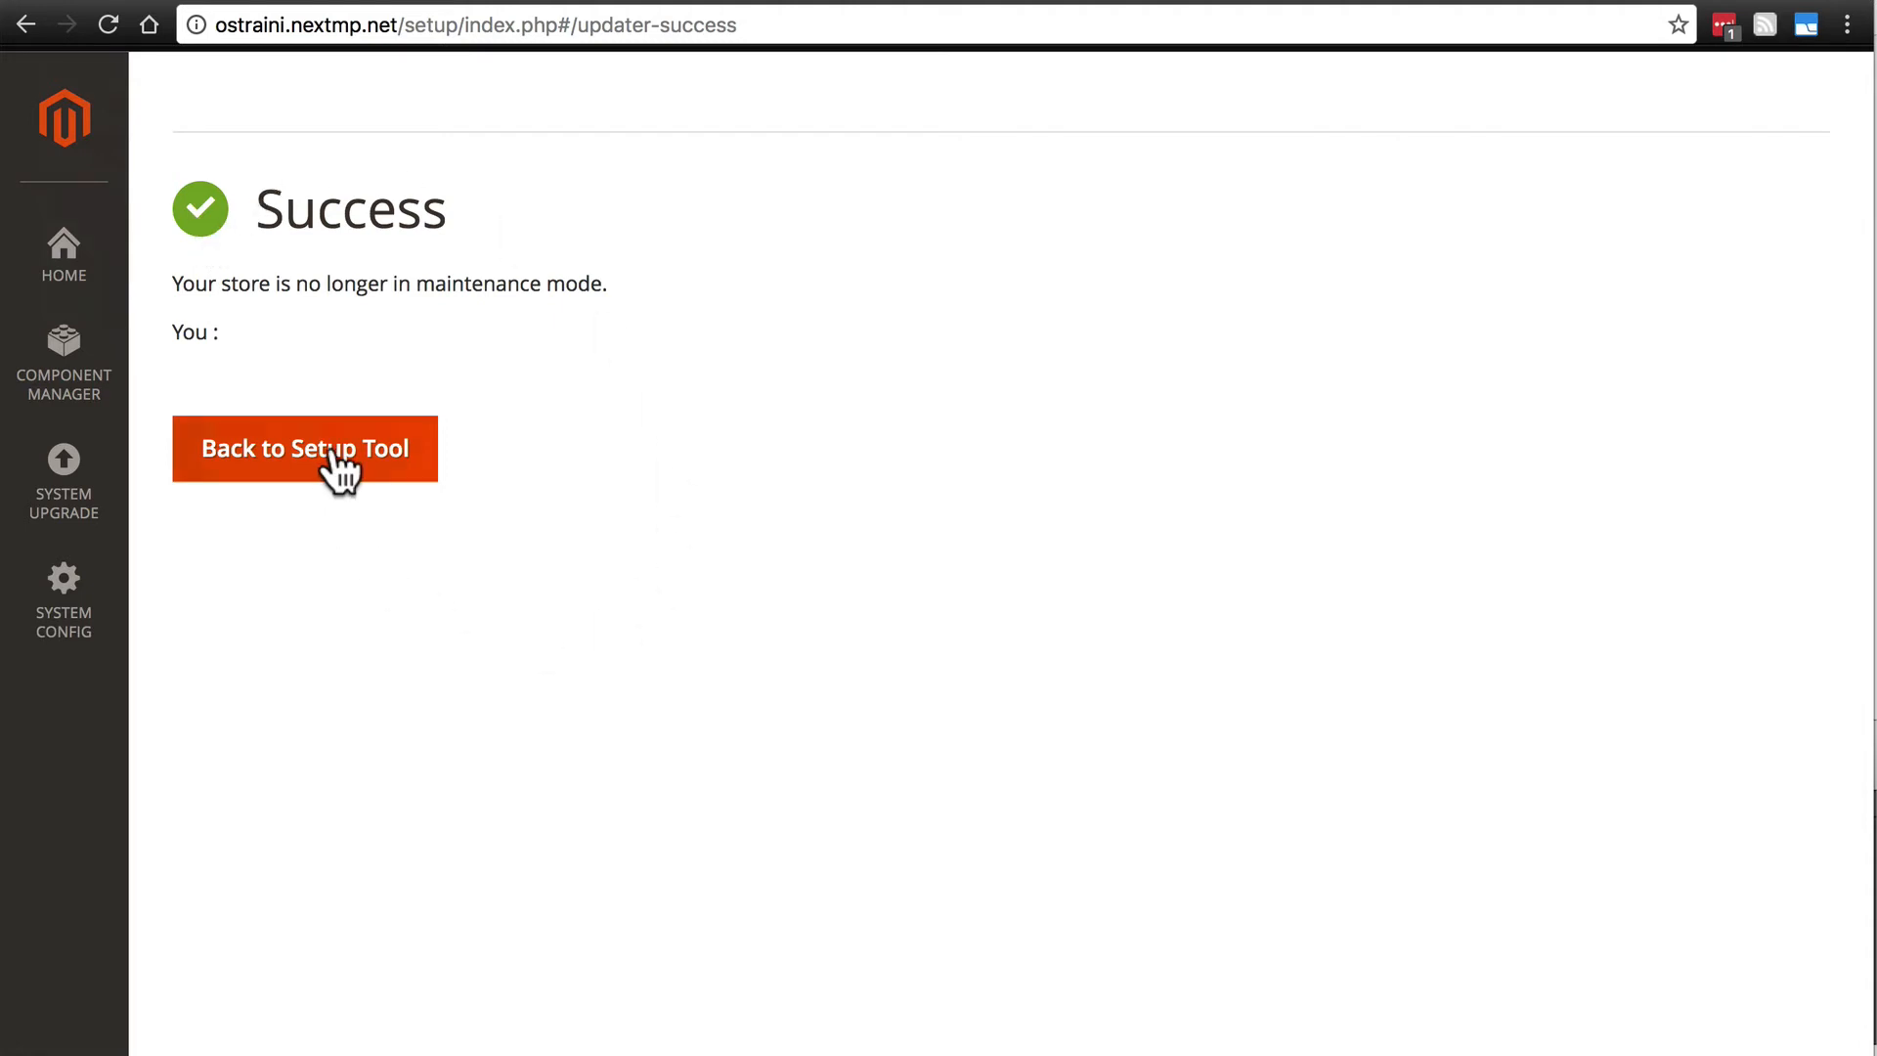
Leave the update Success page via Back to Setup Tool
left_click(306, 449)
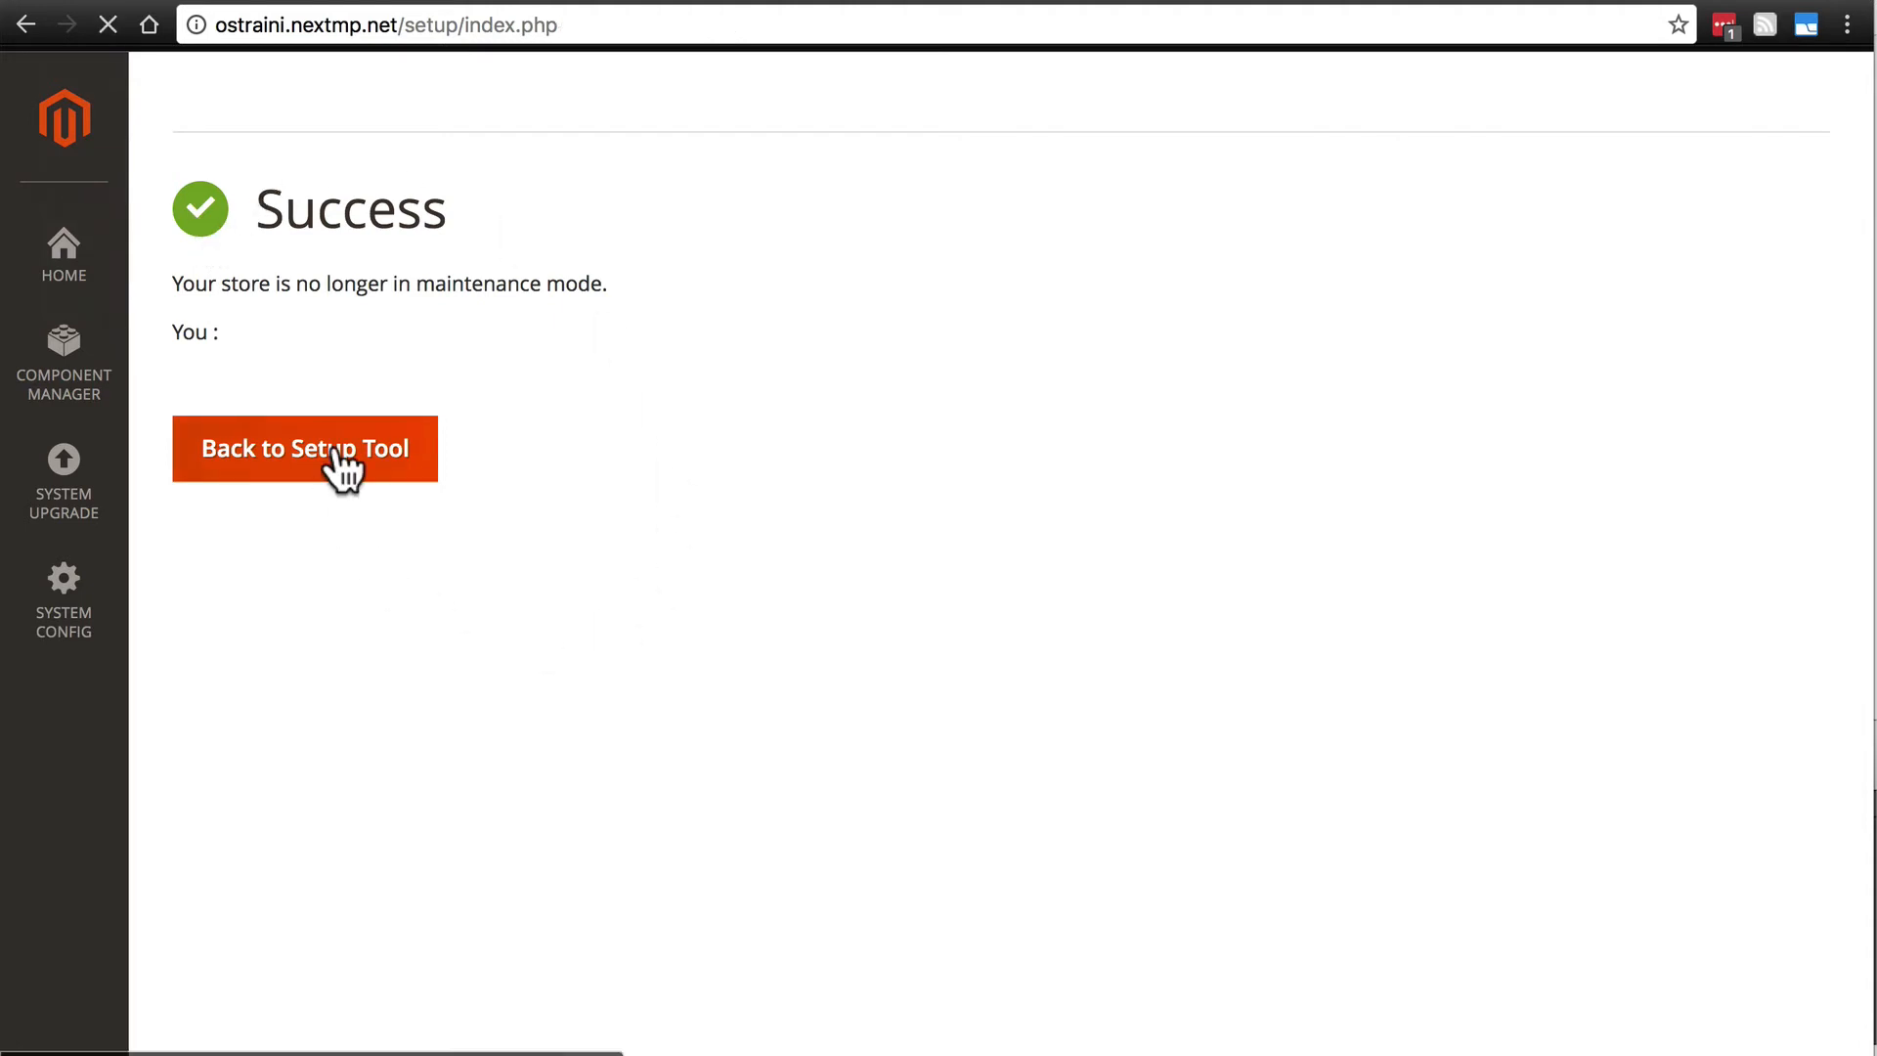
Load the admin URL to reach the Magento Admin Dashboard for Store Owner Rob
left_click(305, 449)
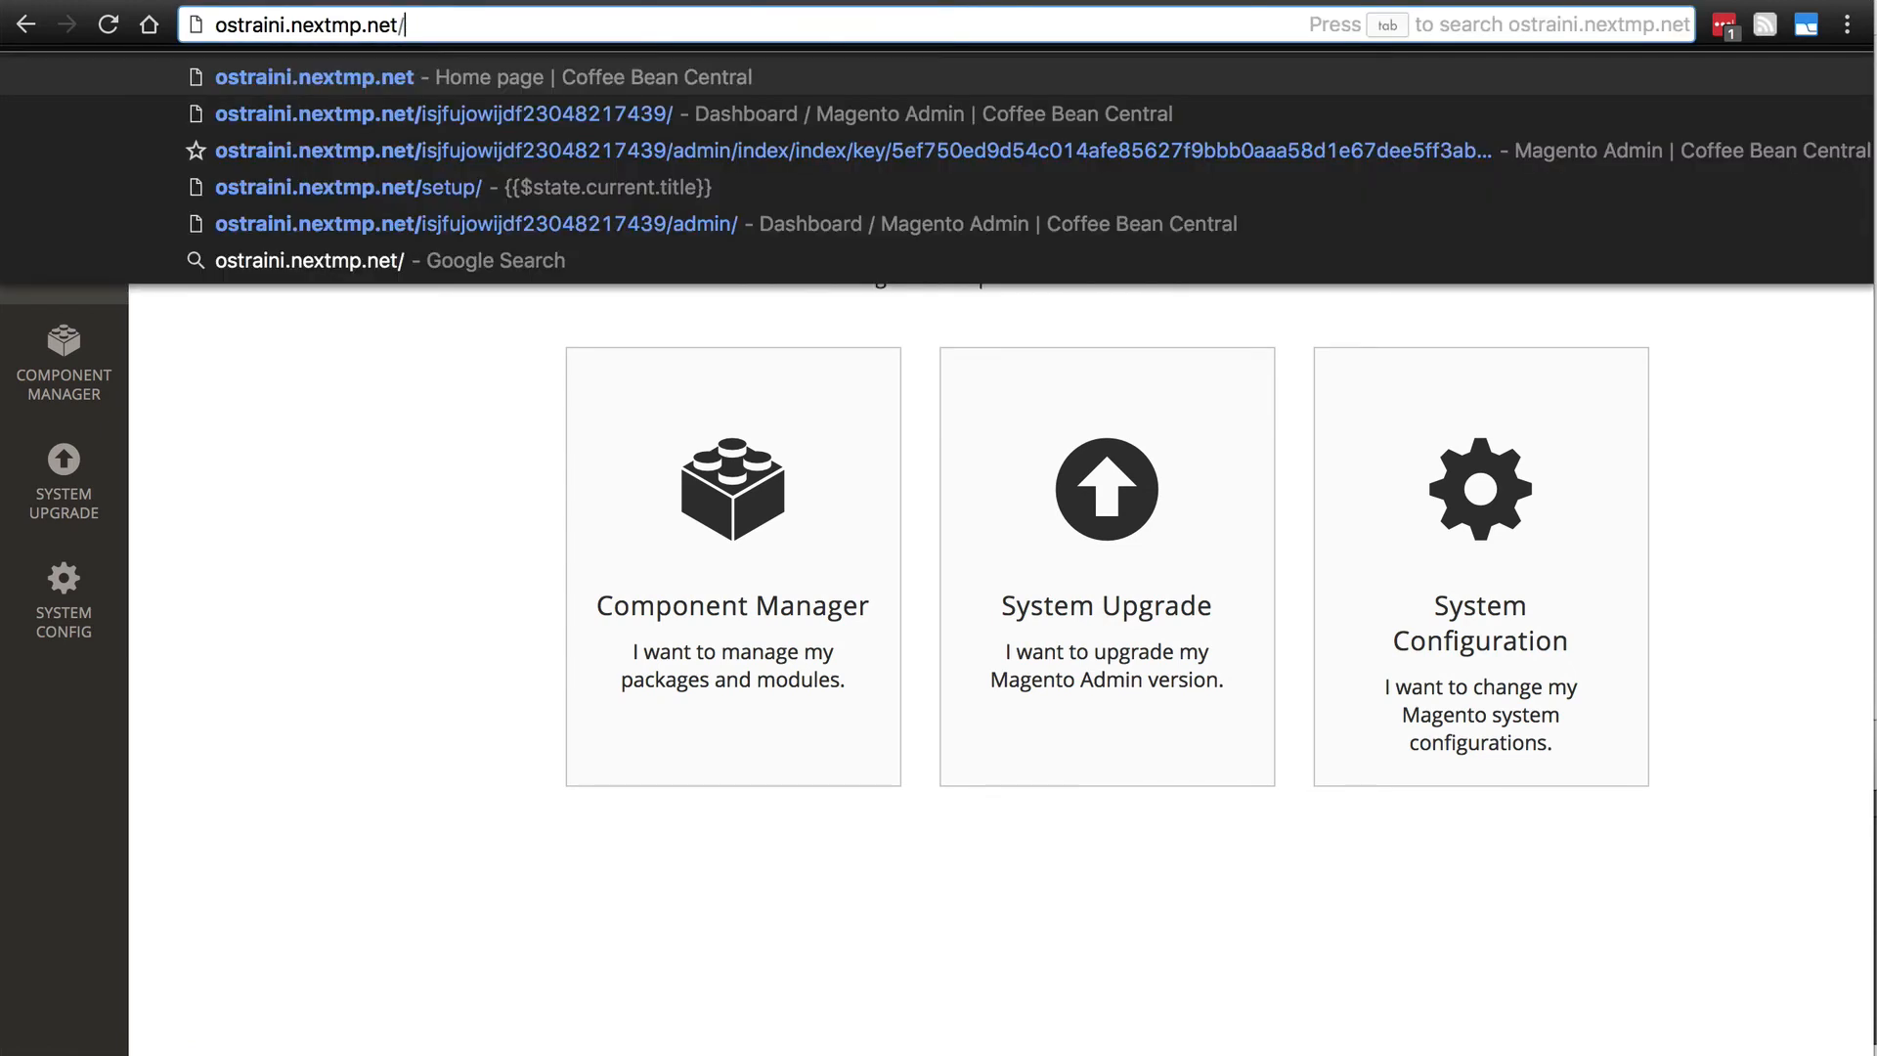
left_click(469, 113)
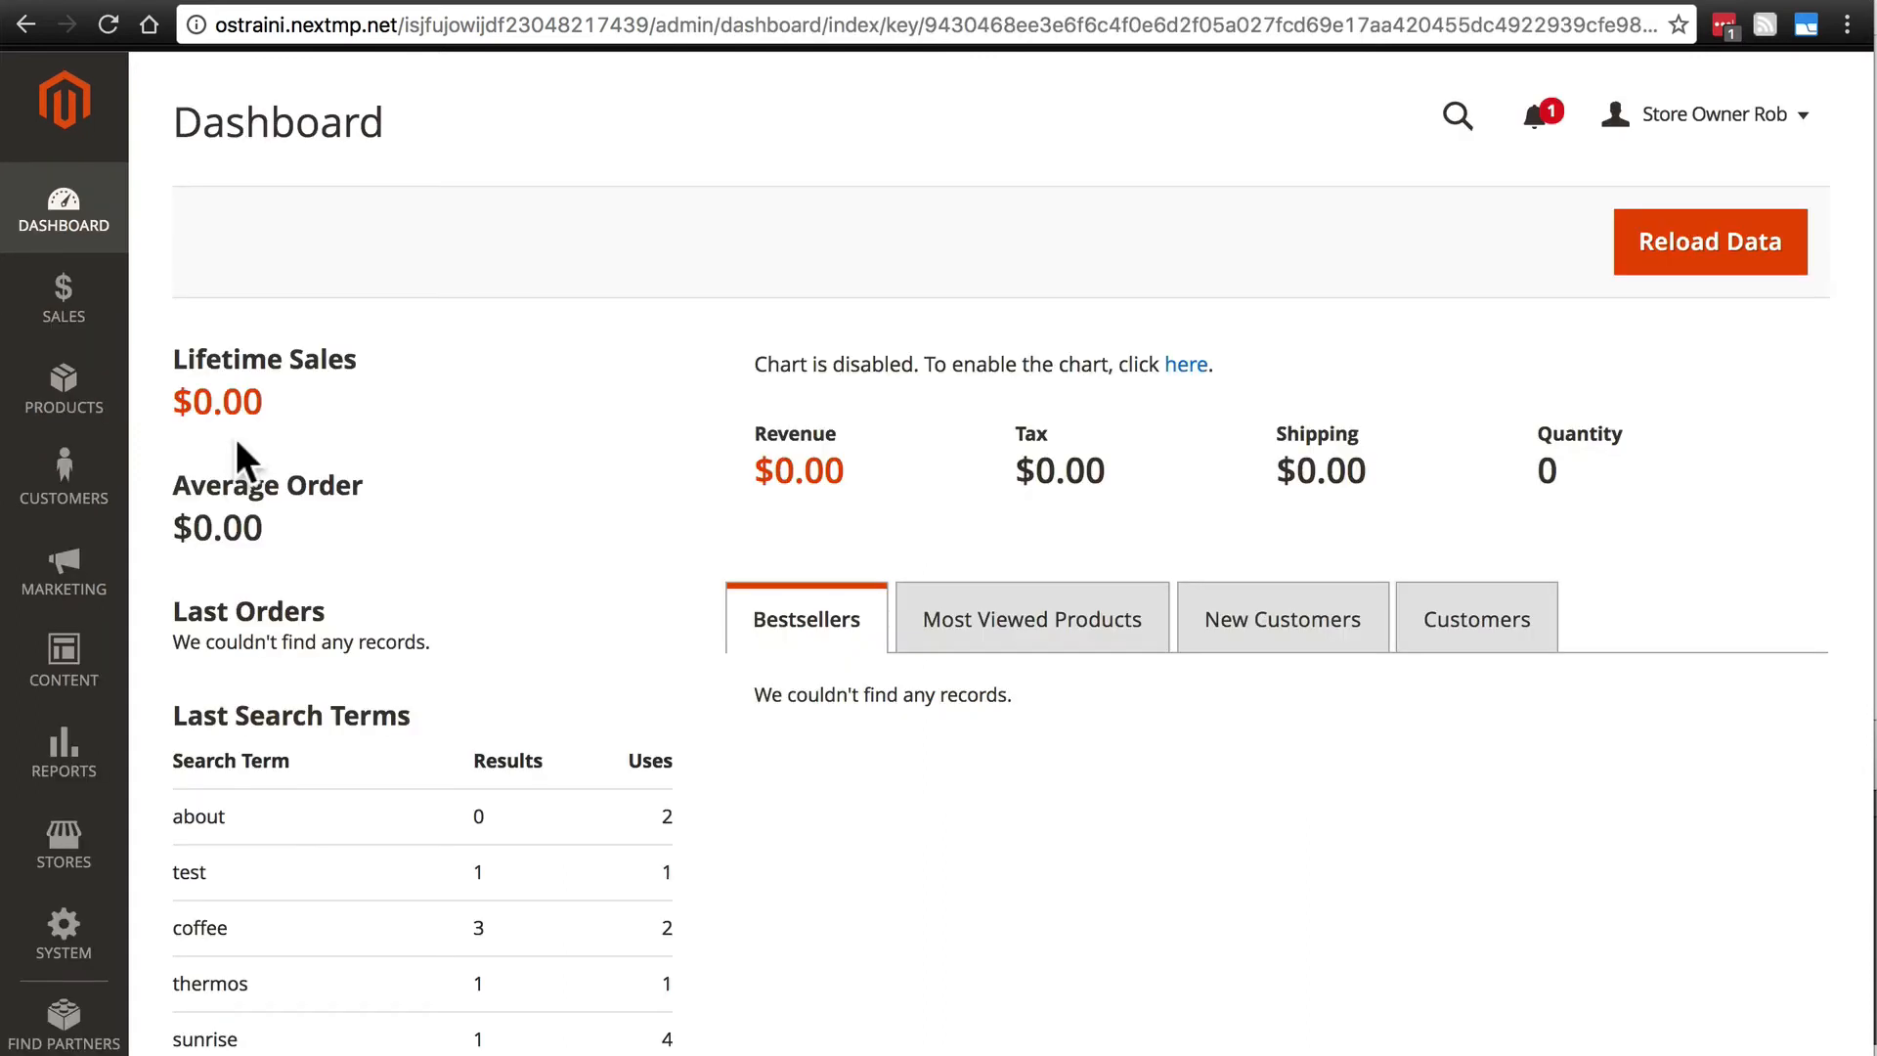
mouse_move(537, 463)
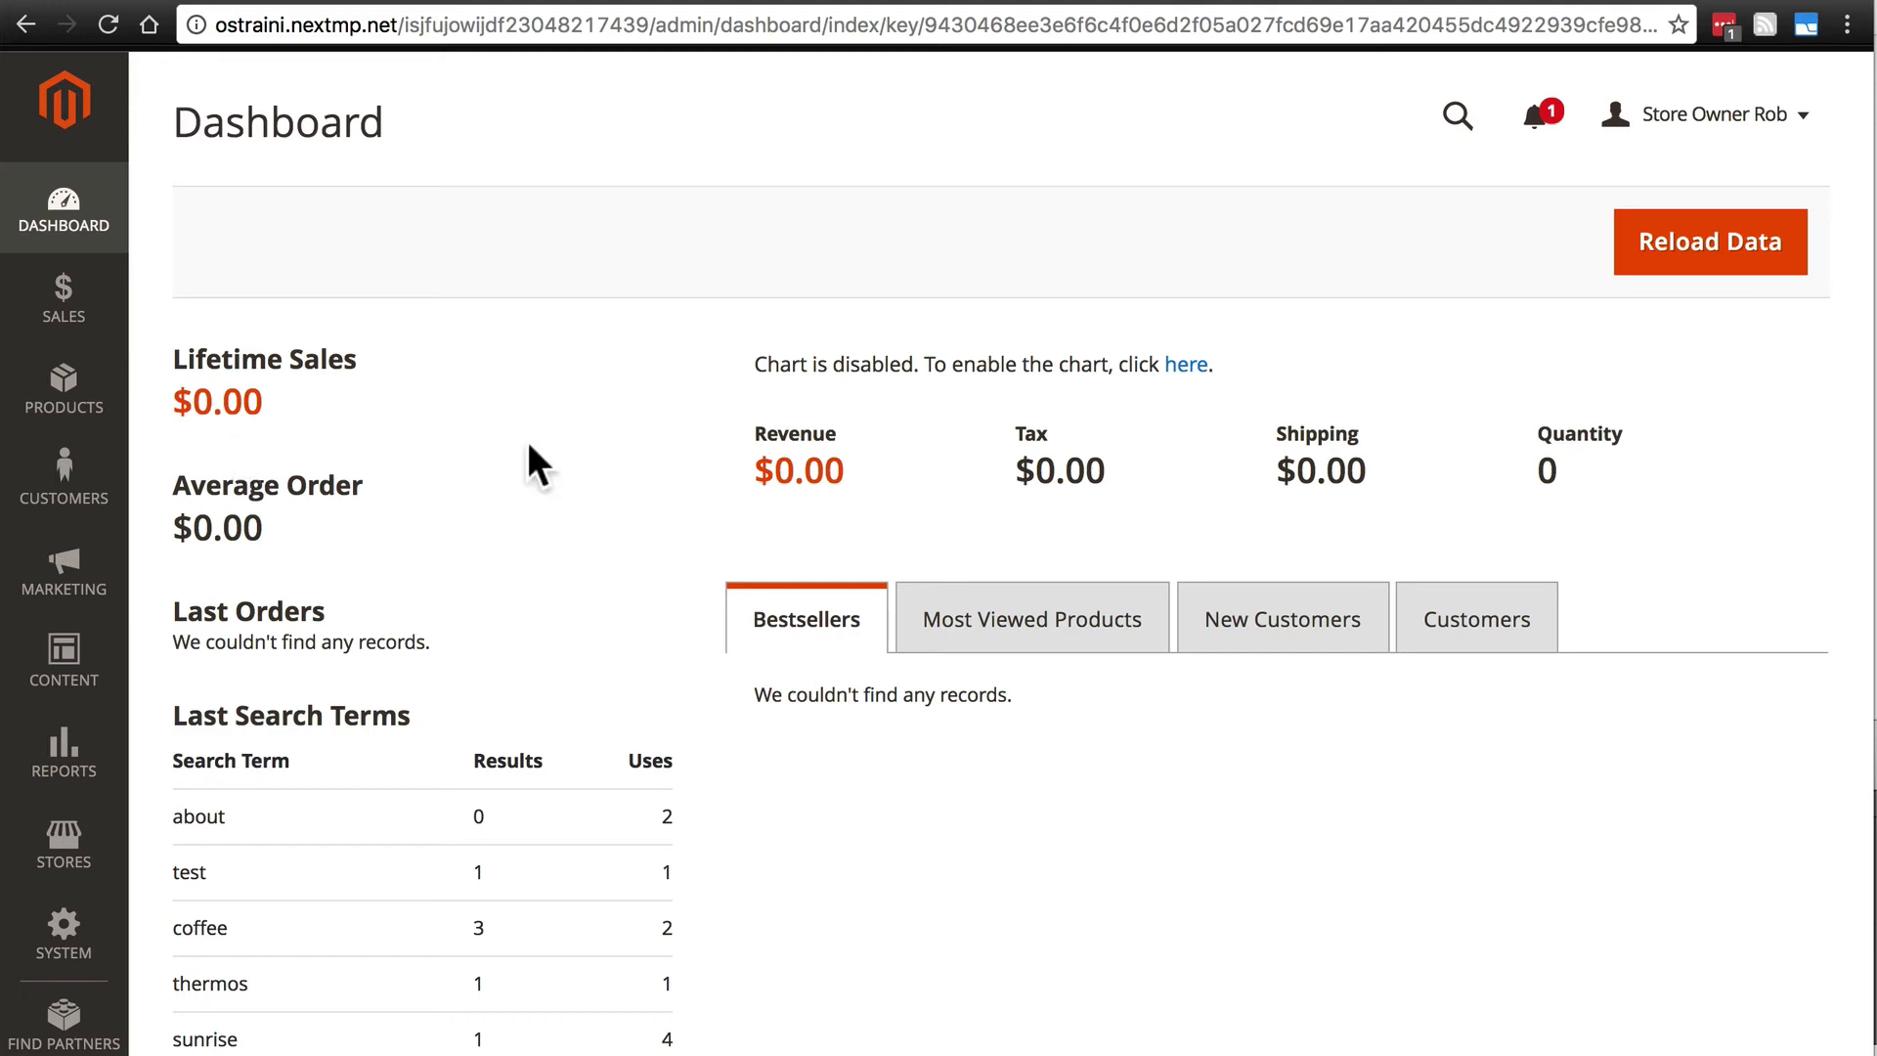
mouse_move(364, 438)
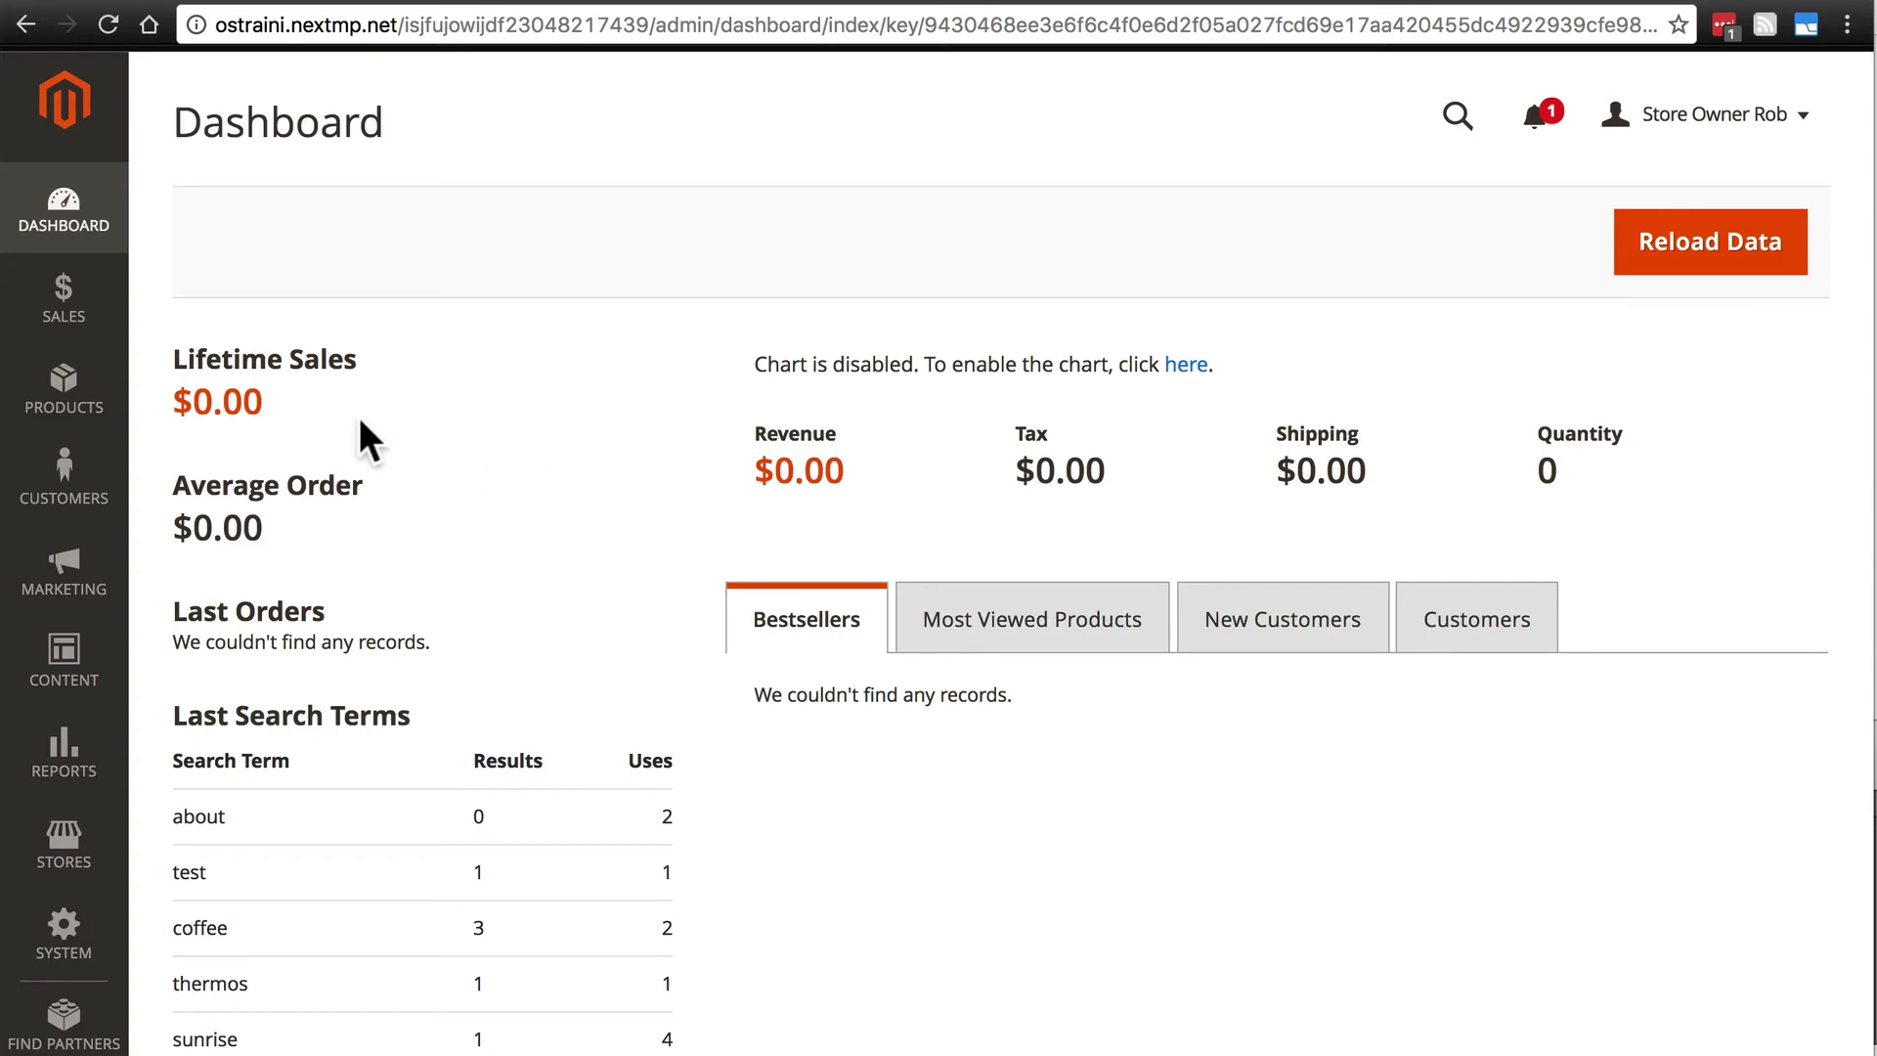
mouse_move(64, 476)
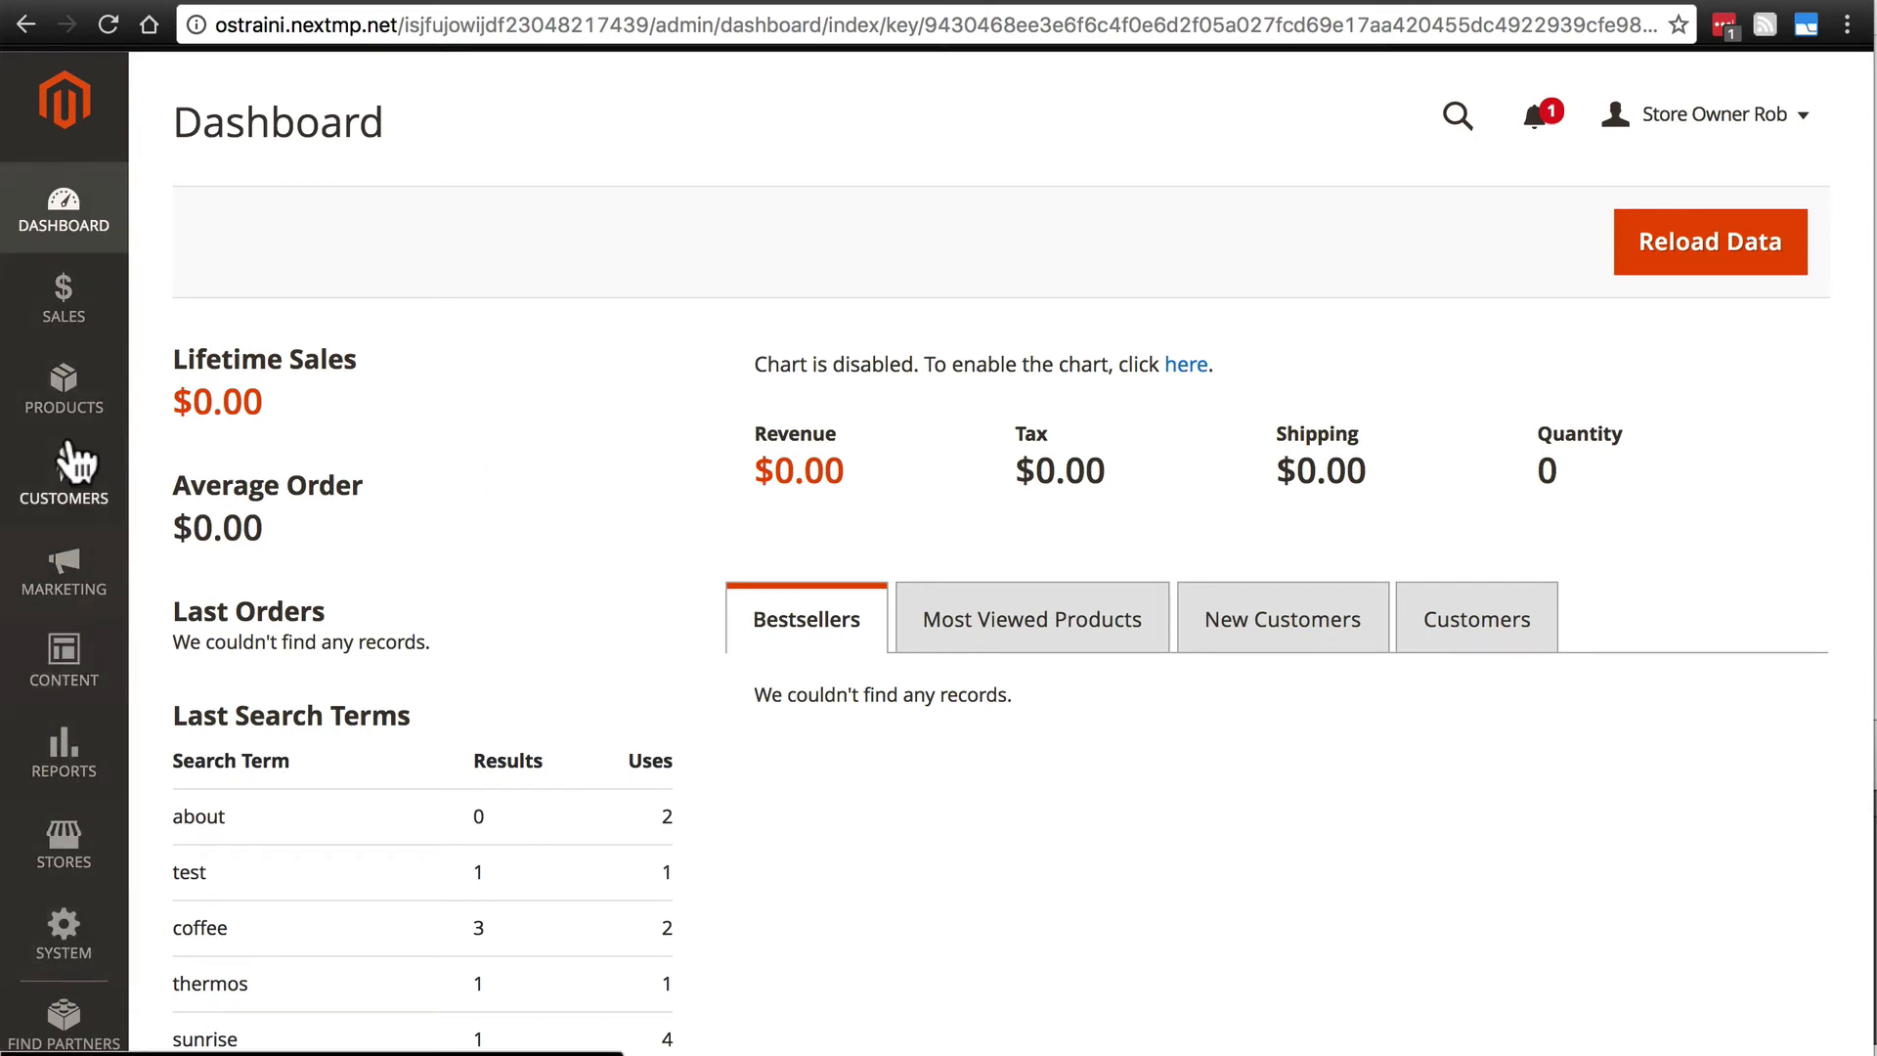
mouse_move(63, 389)
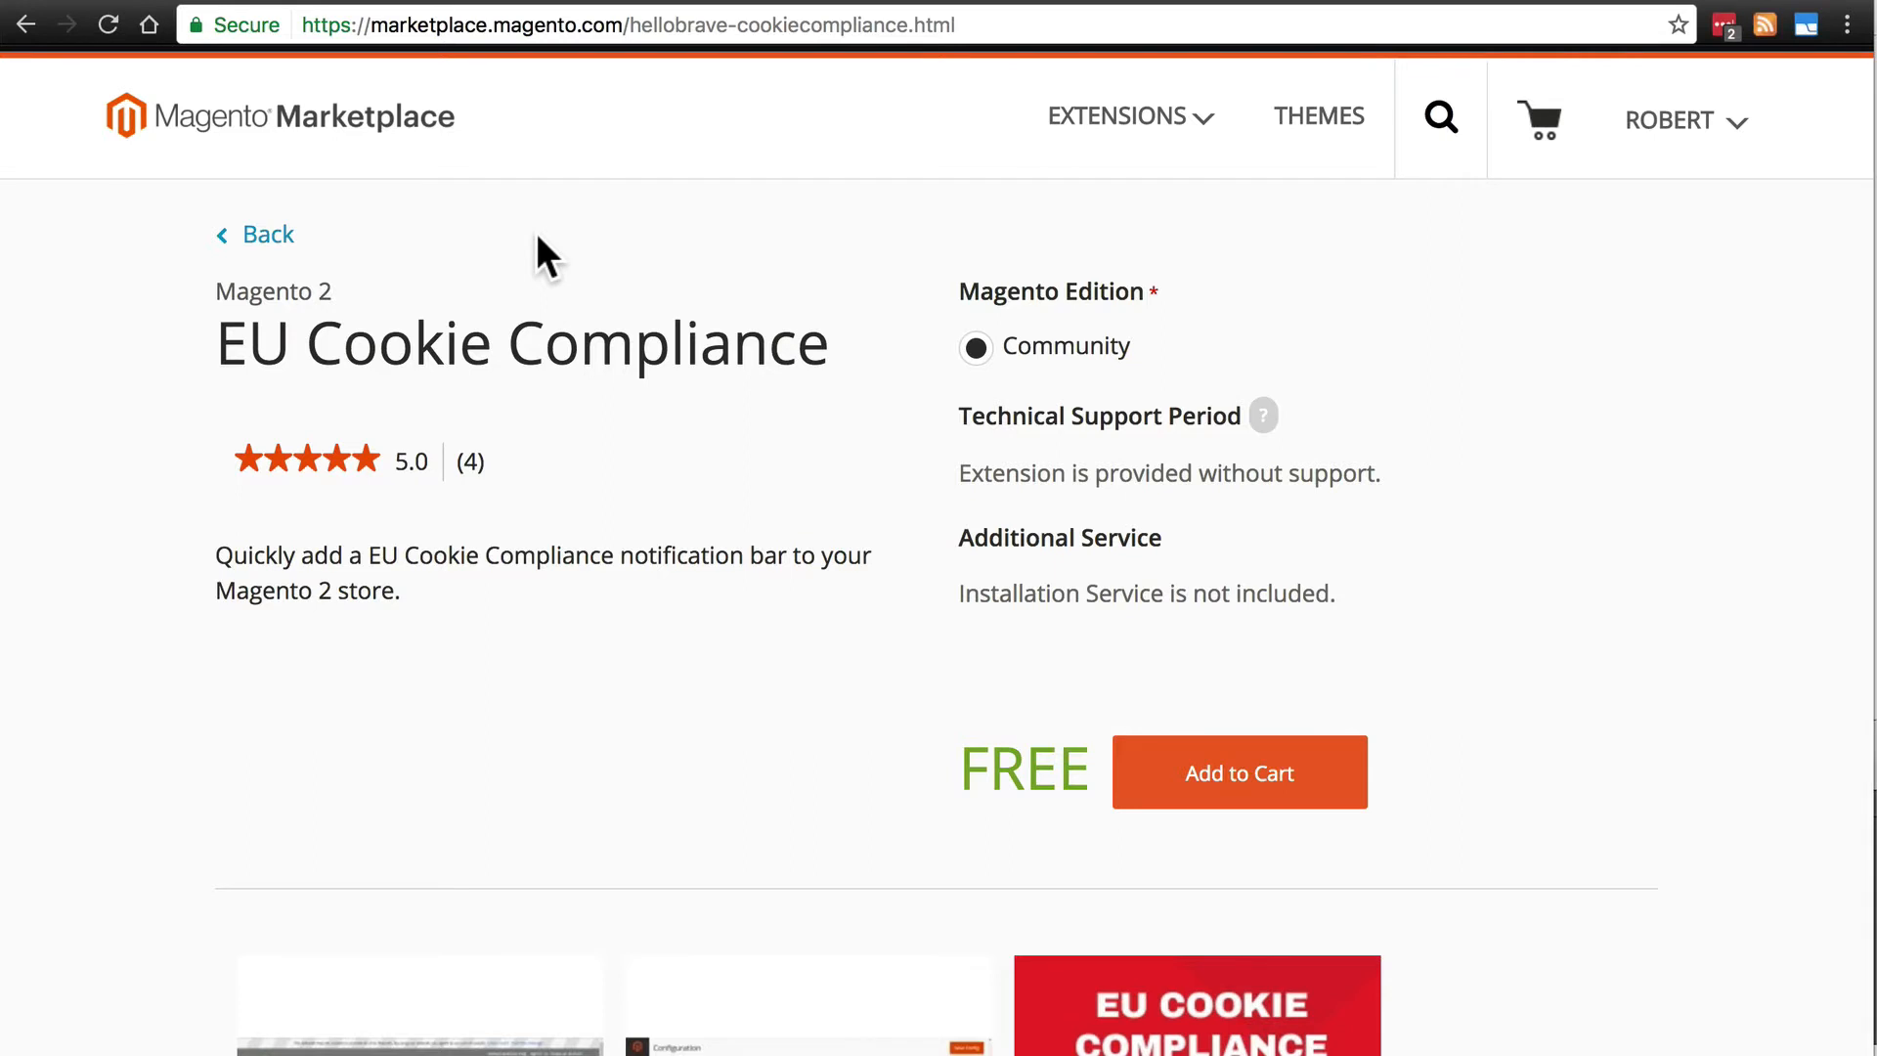
mouse_move(446, 515)
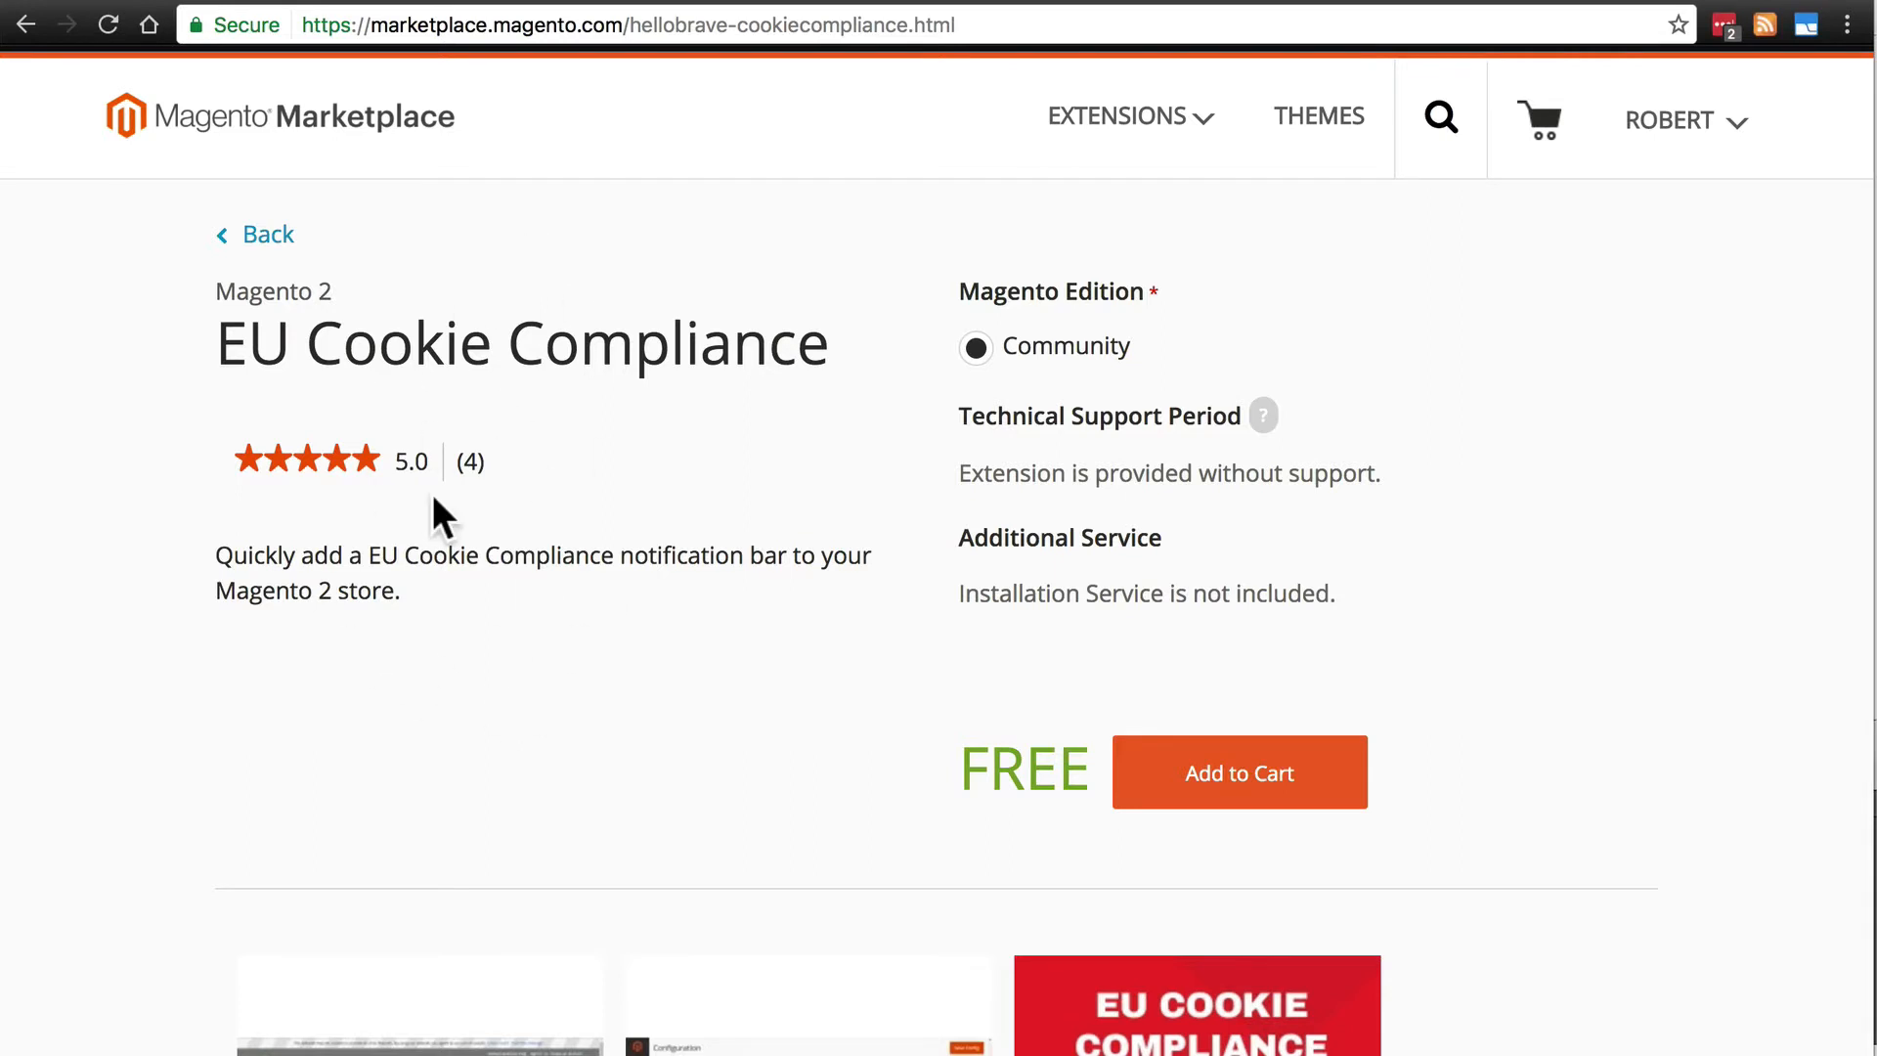
scroll("down", 3)
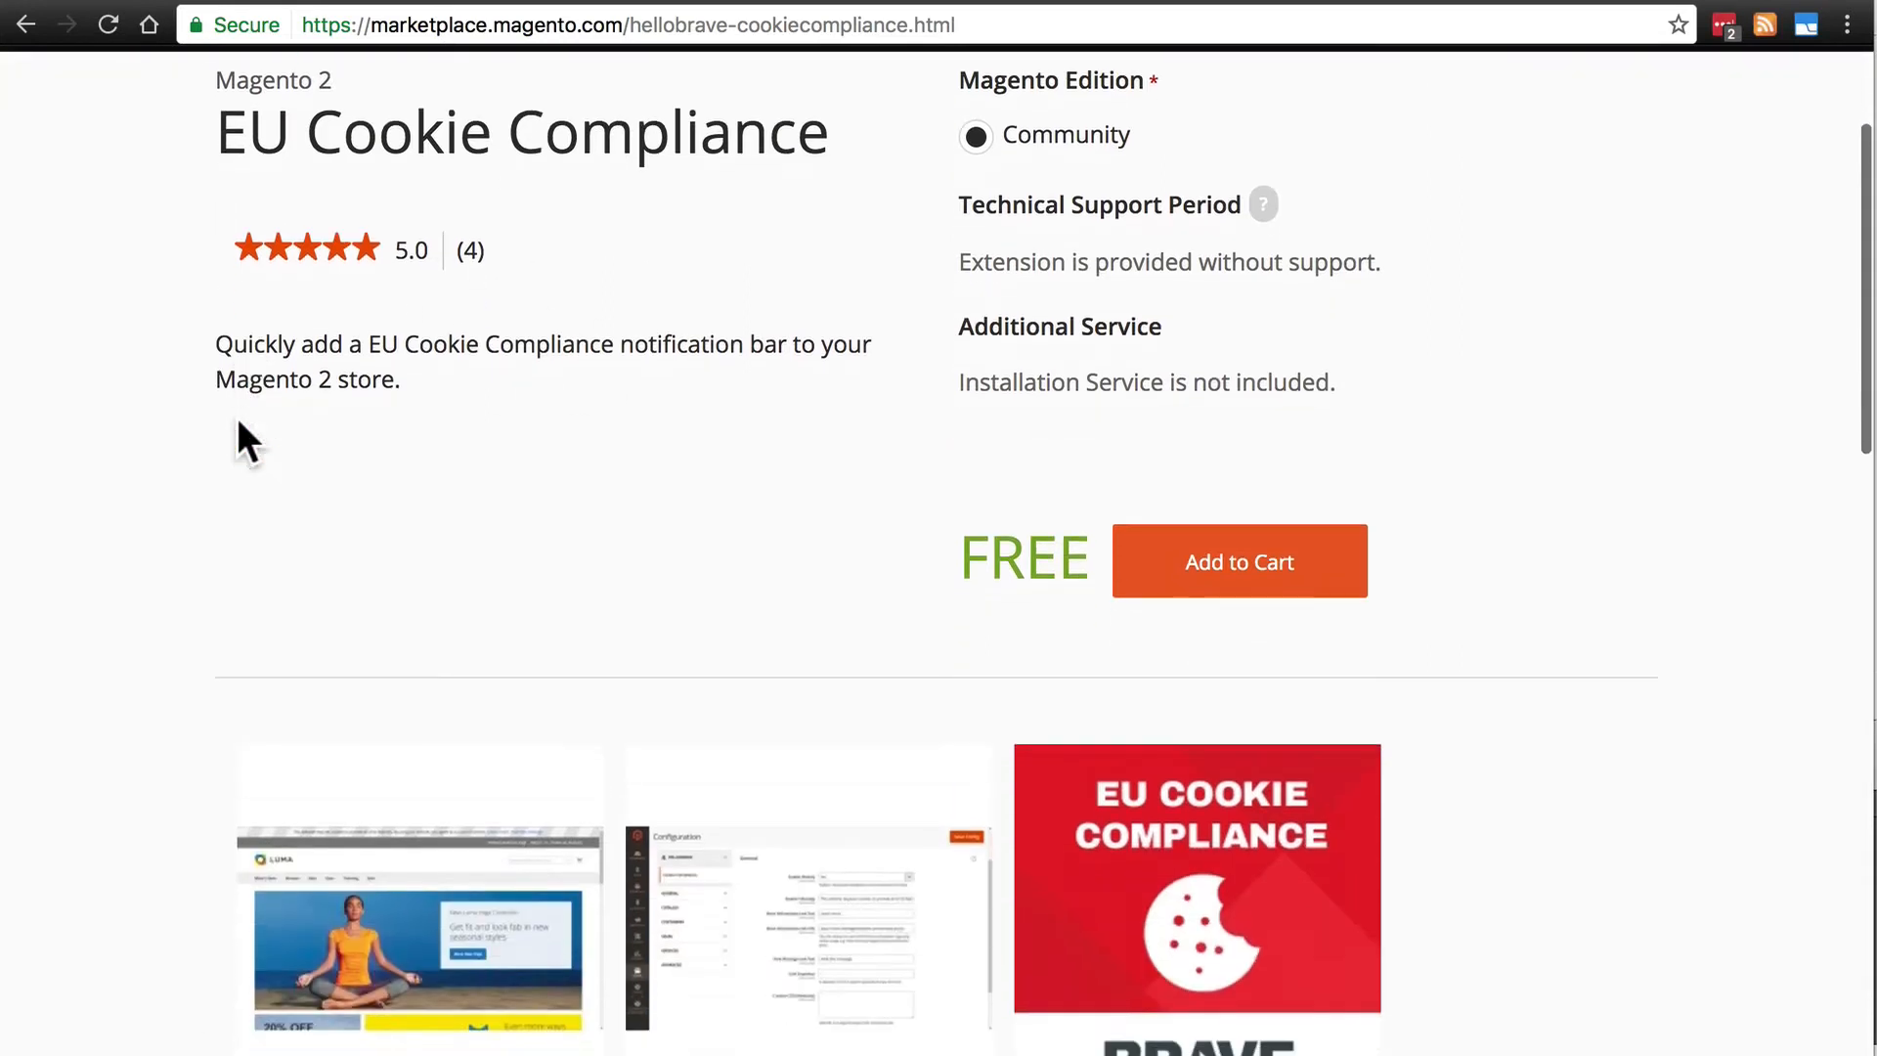
scroll("down", 3)
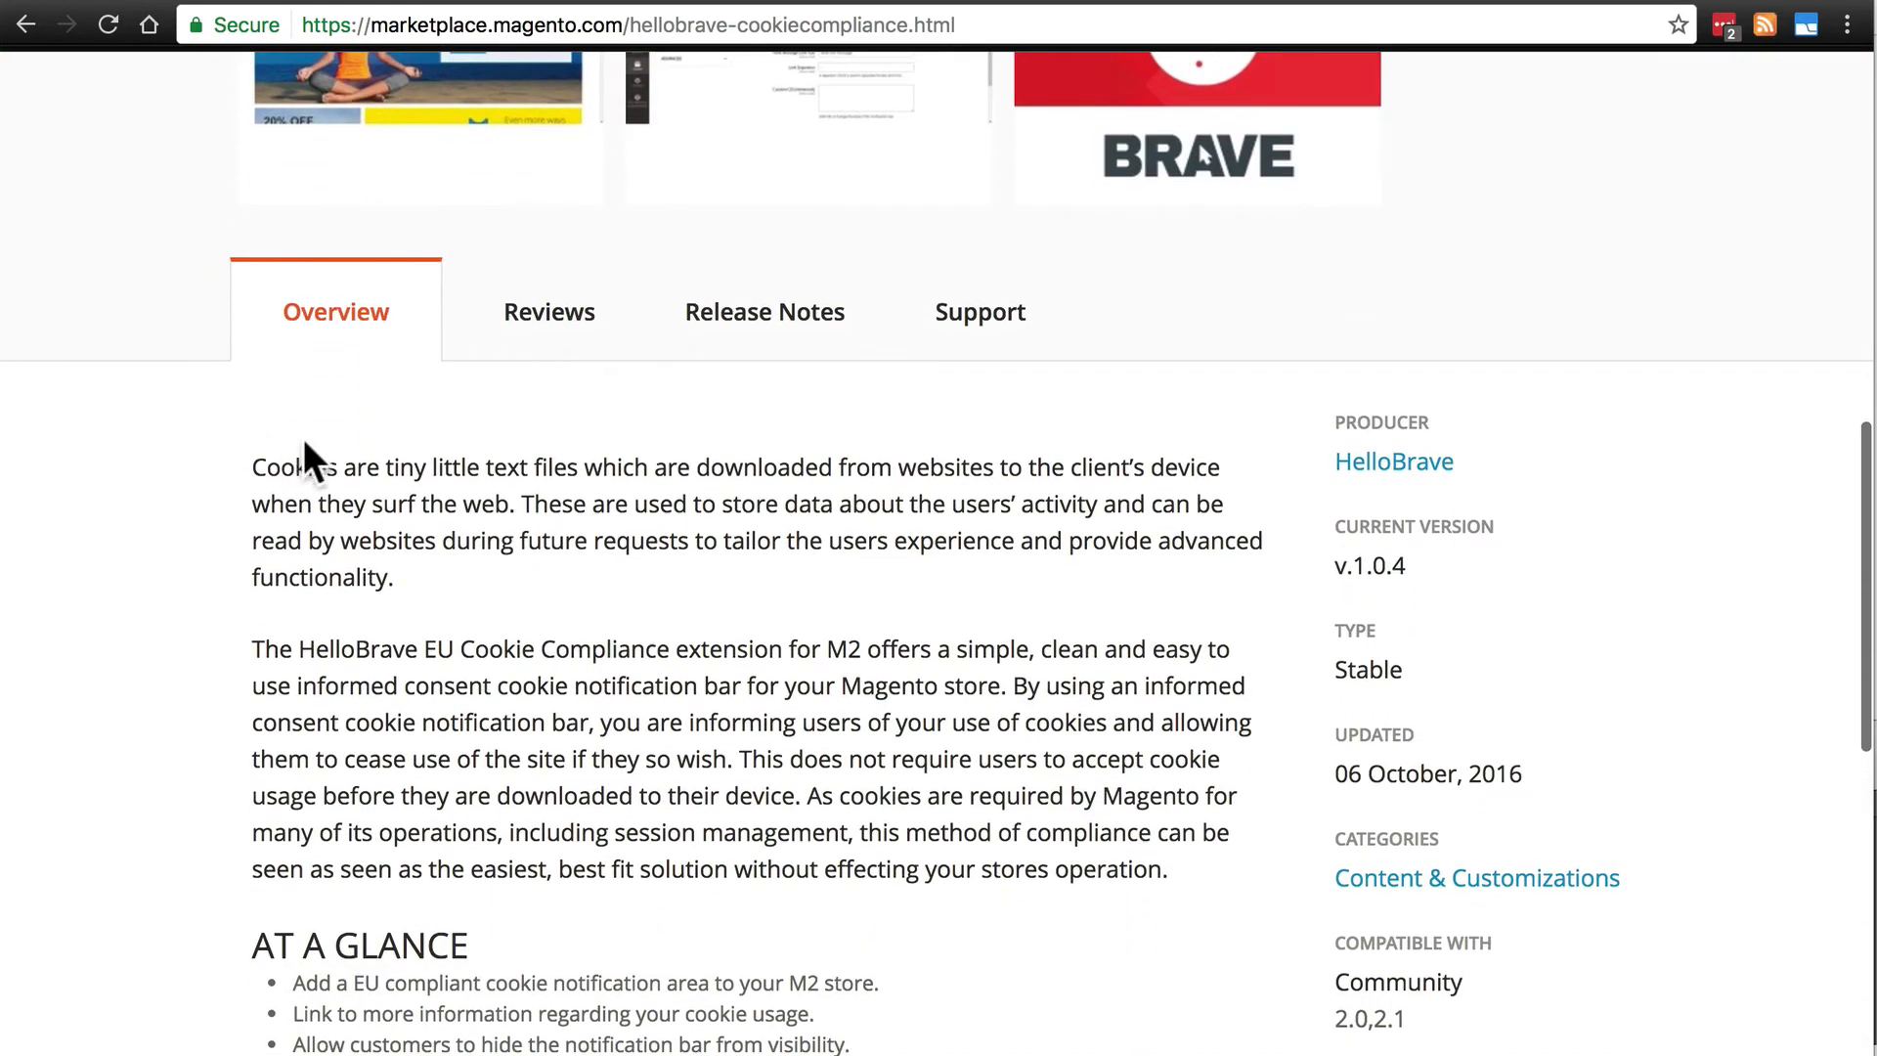
scroll("down", 3)
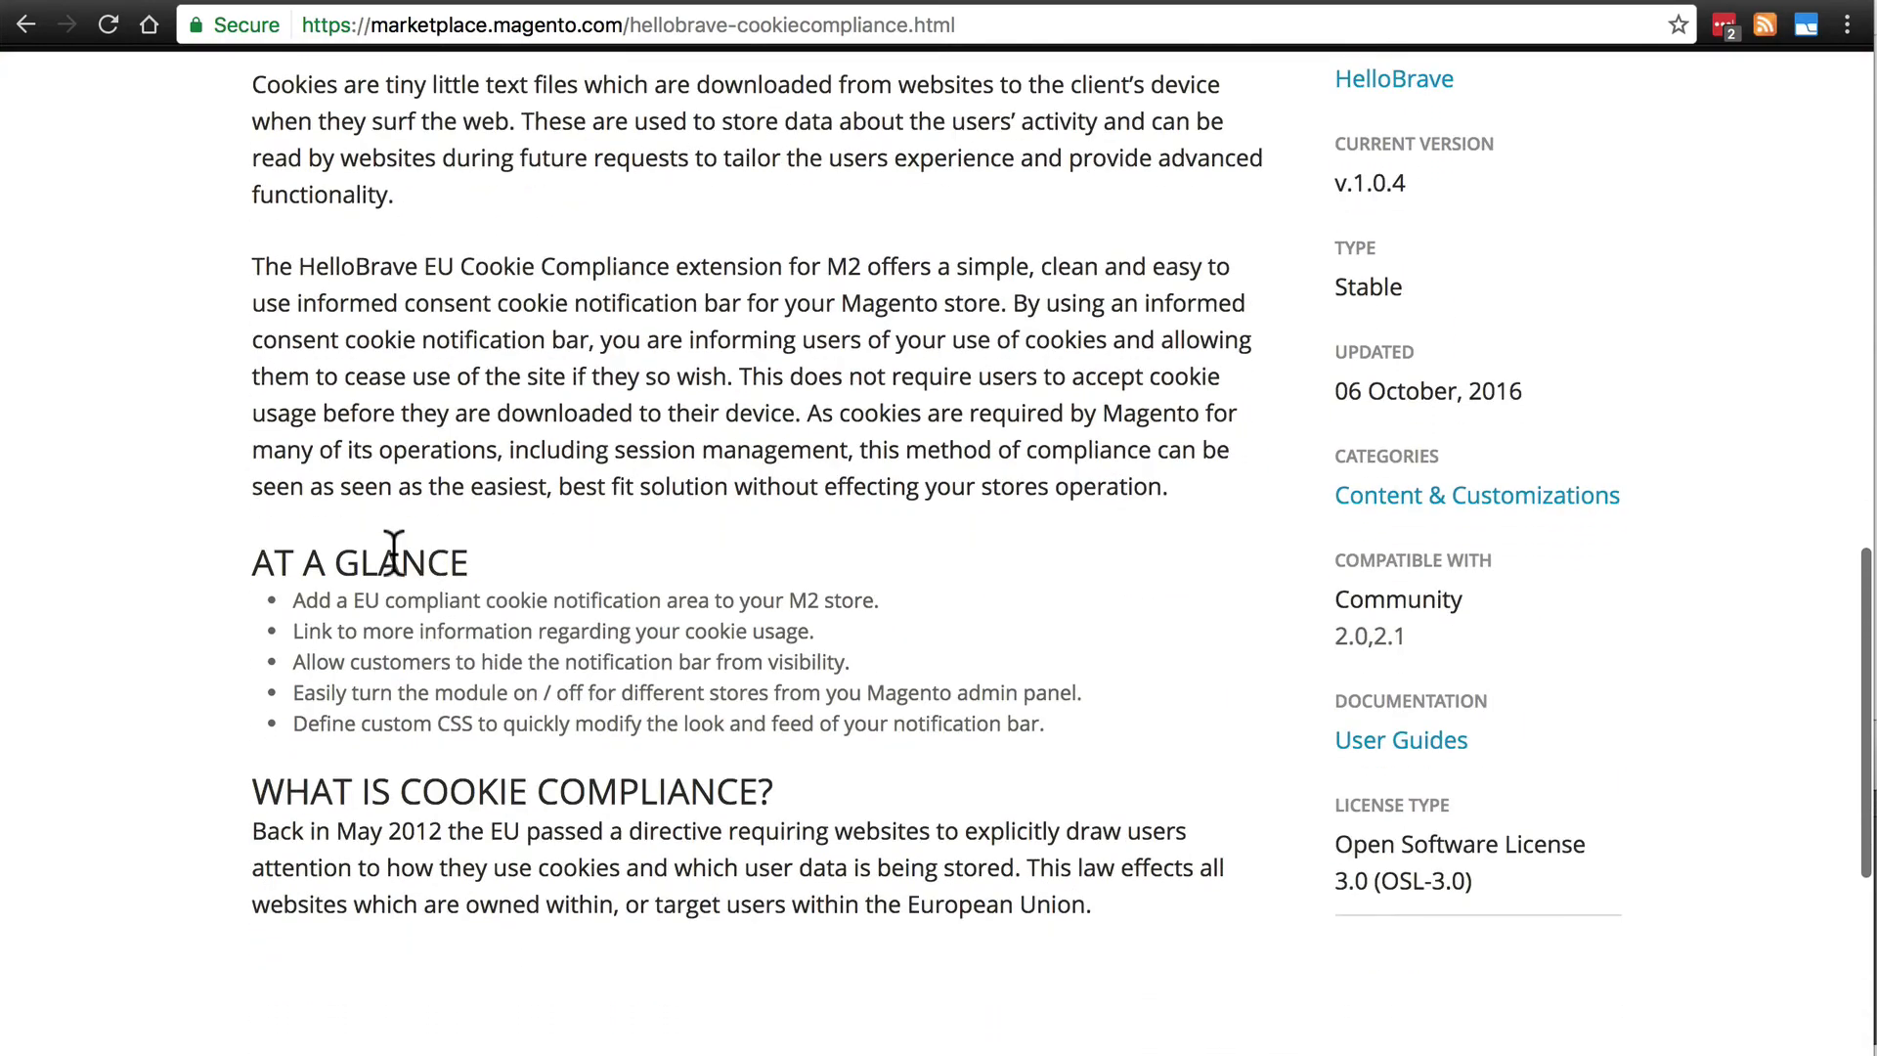
scroll("up", 3)
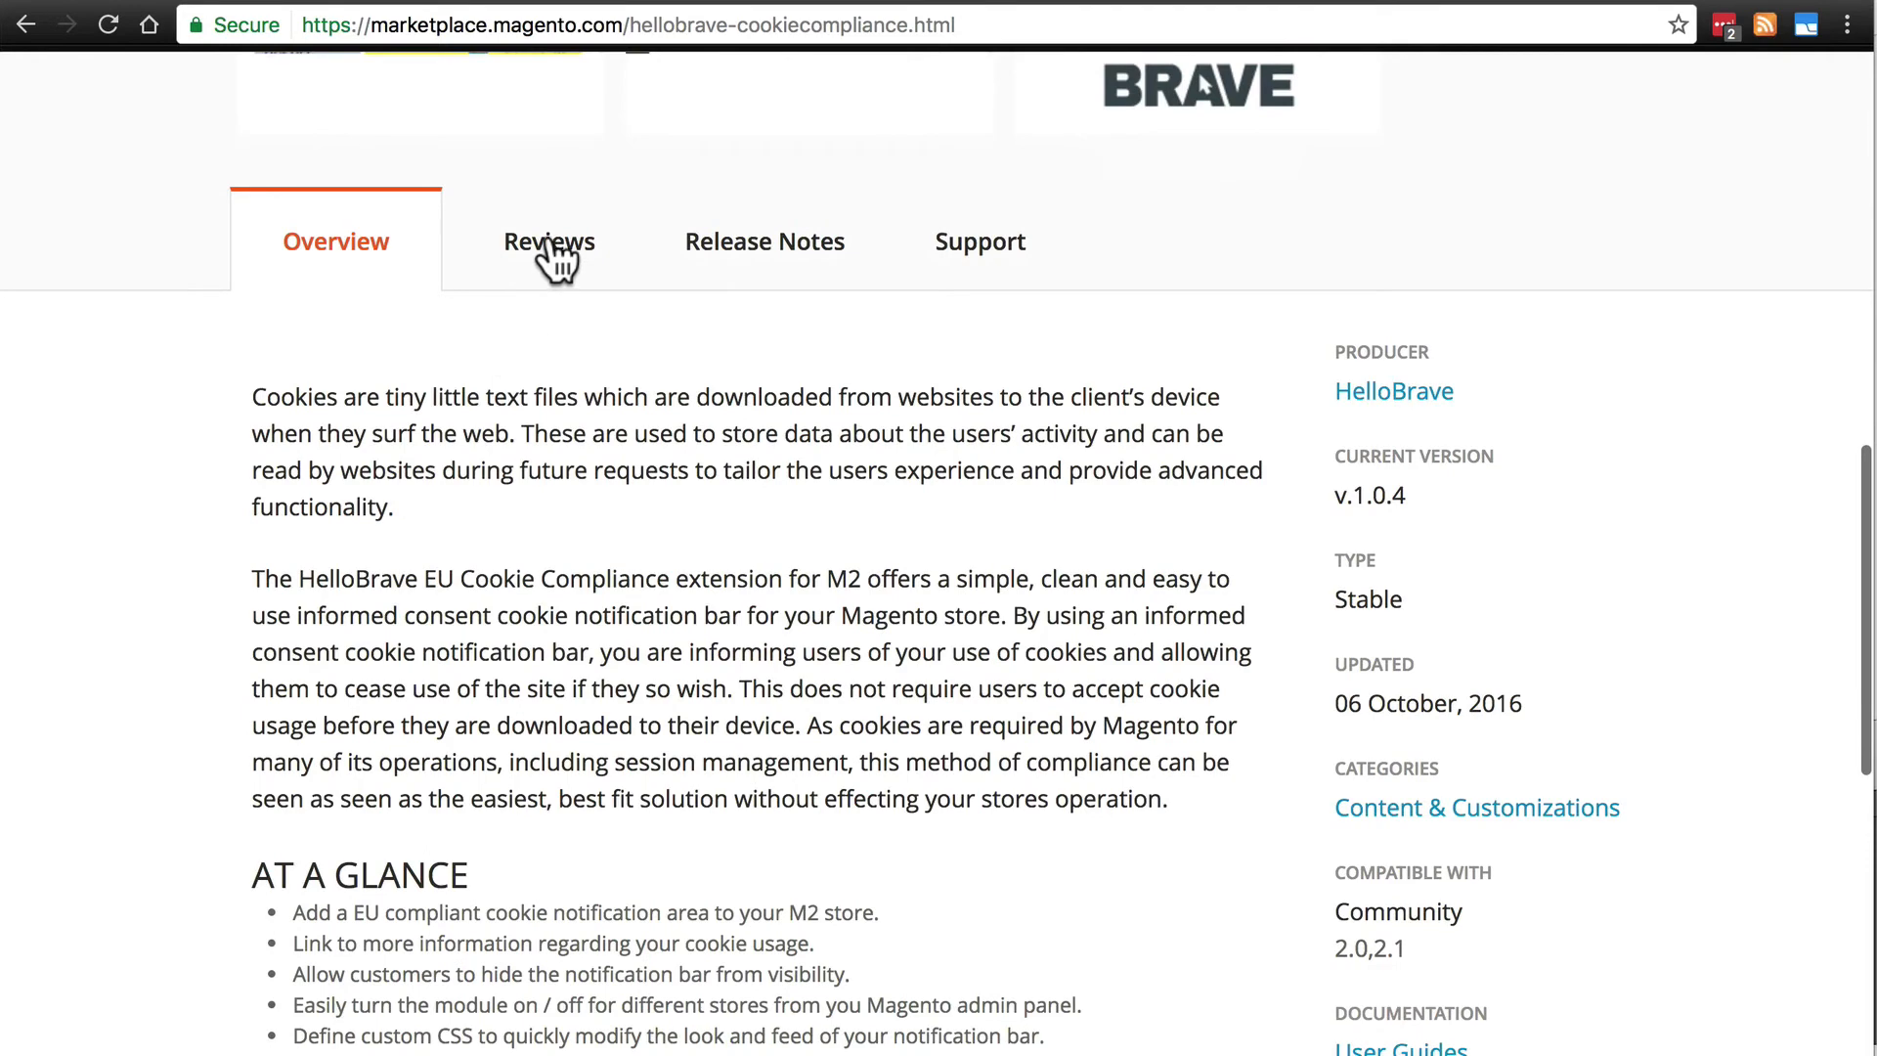
mouse_move(335, 242)
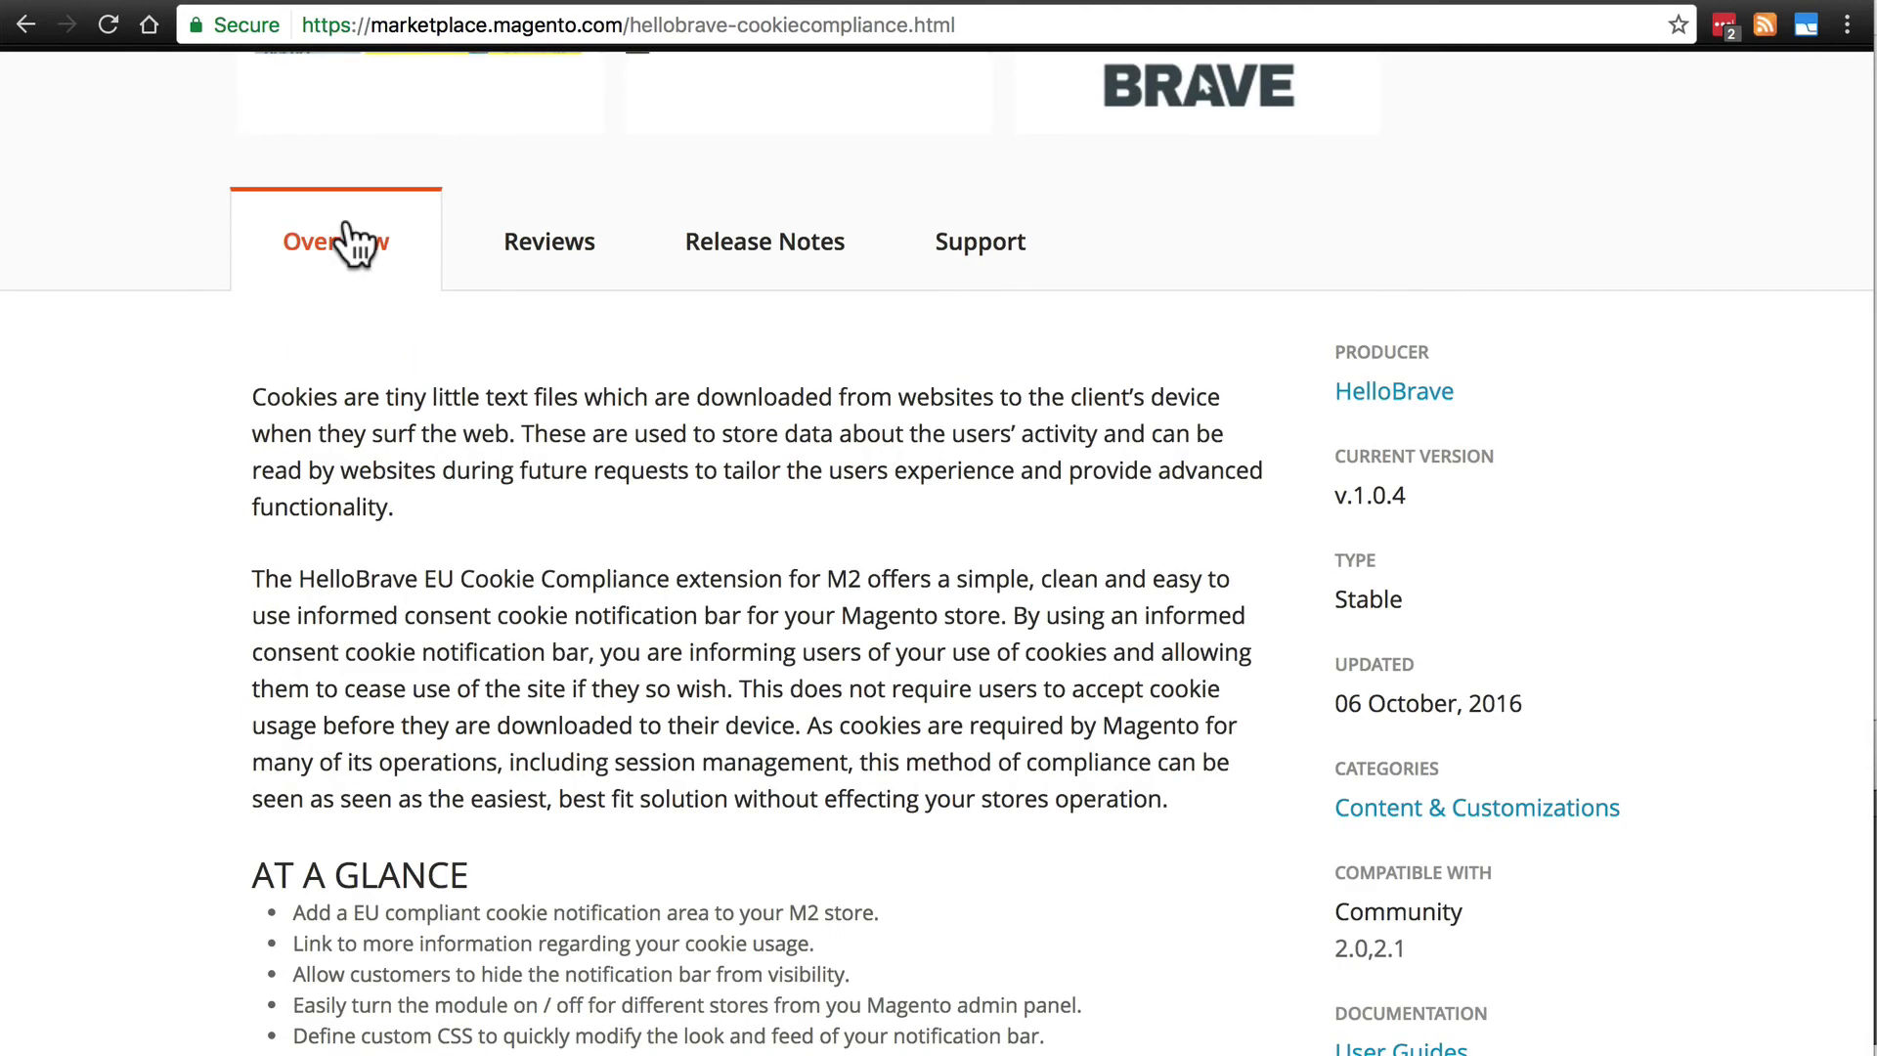
scroll("down", 3)
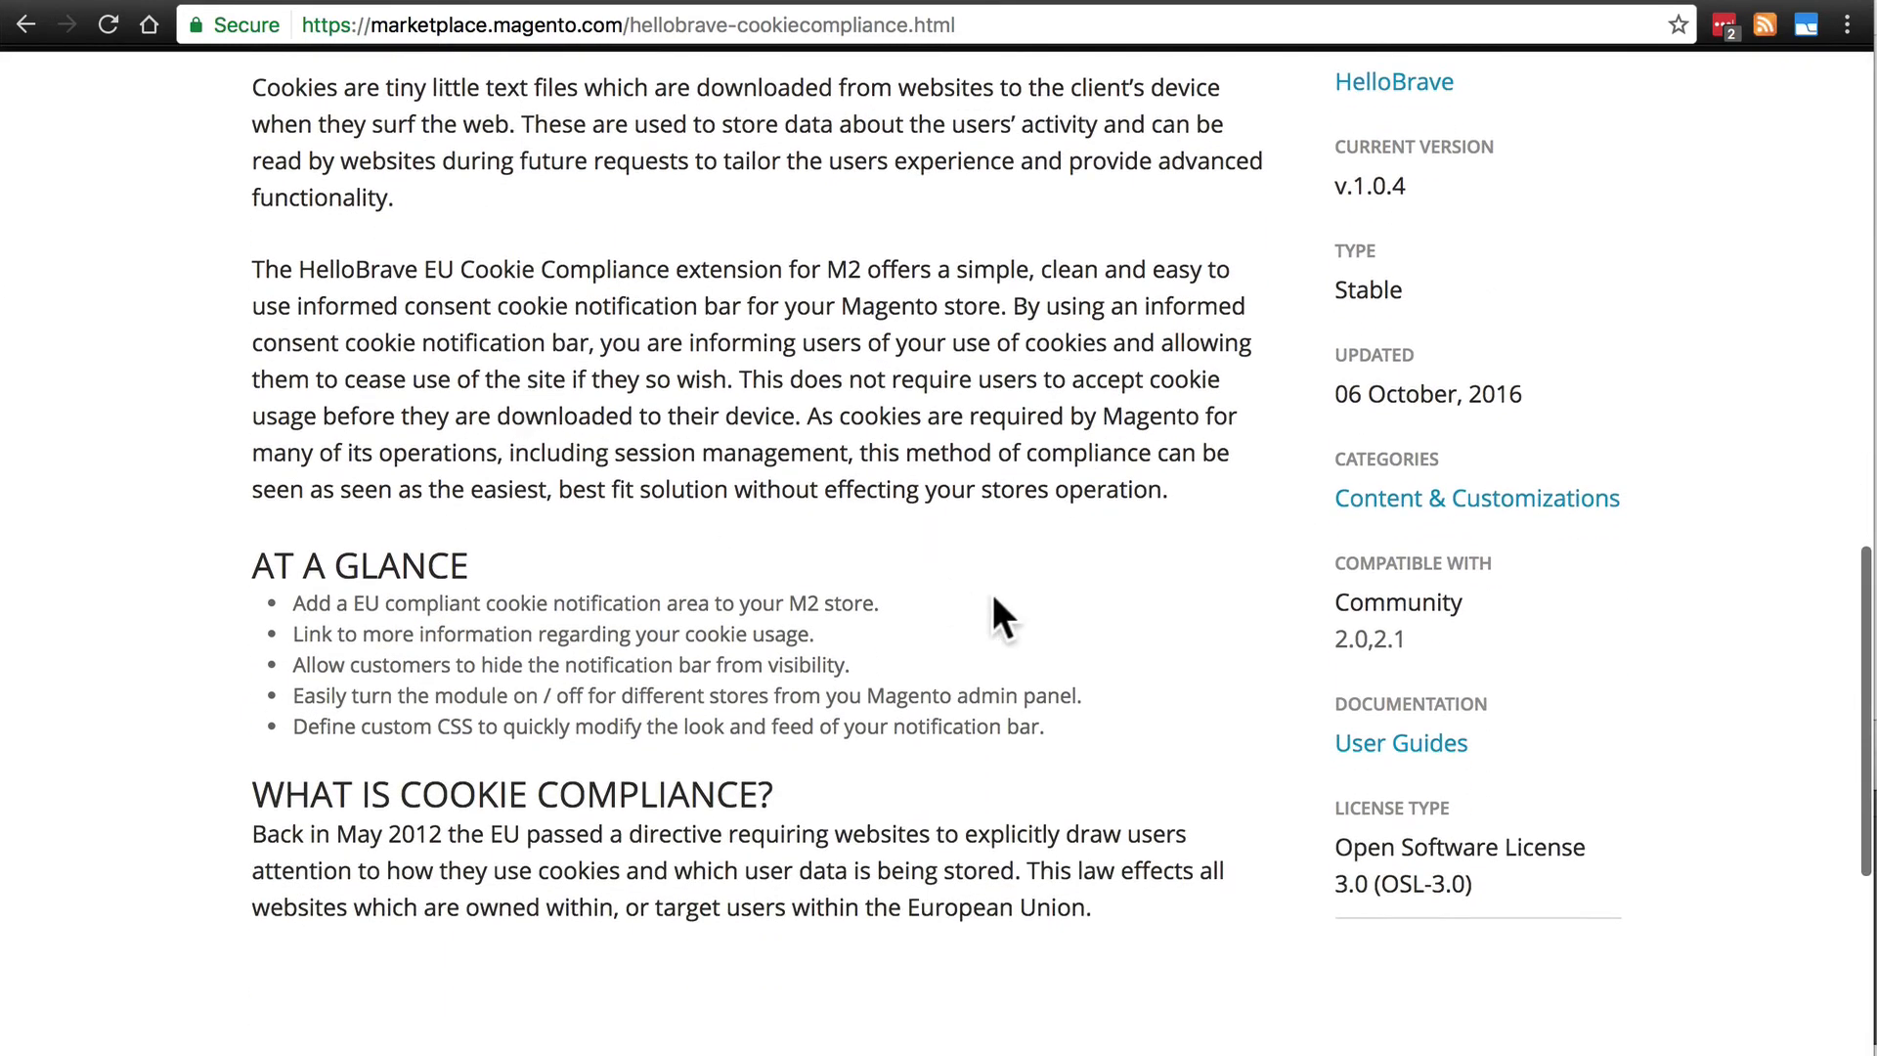
mouse_move(1401, 760)
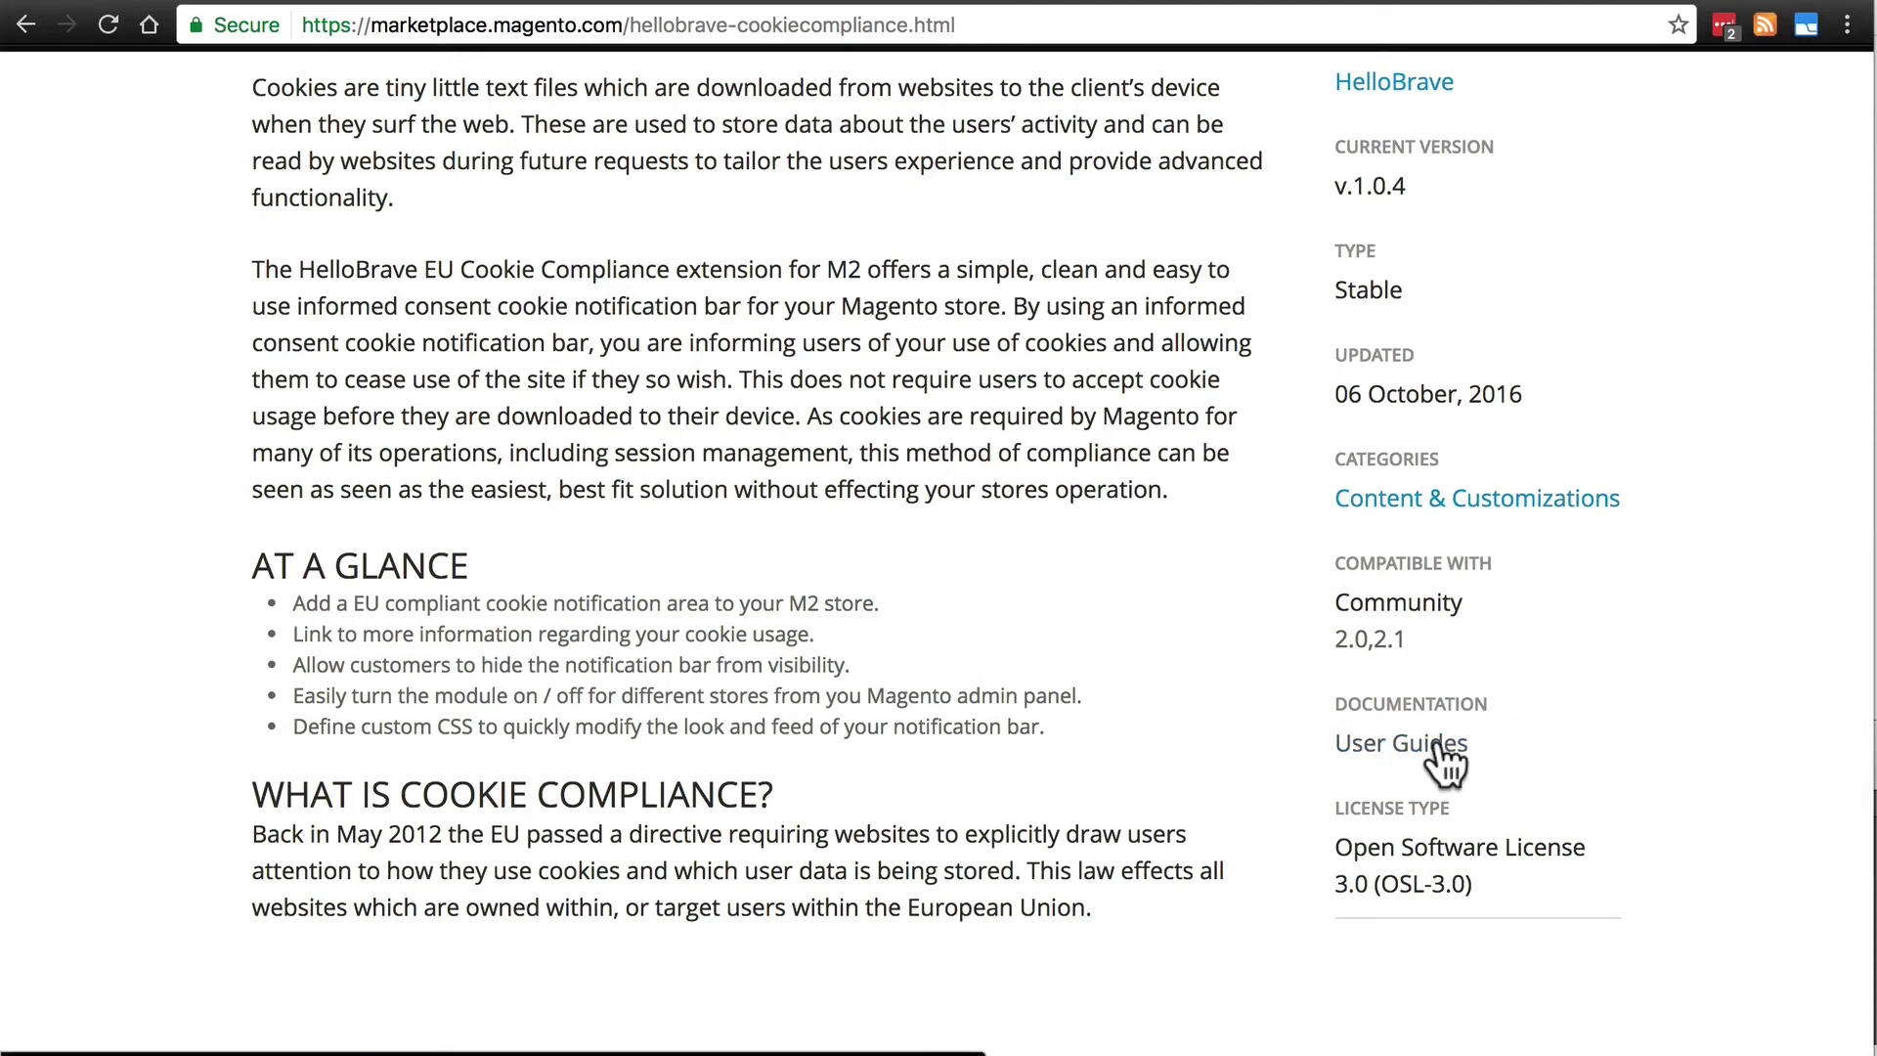
mouse_move(1506, 796)
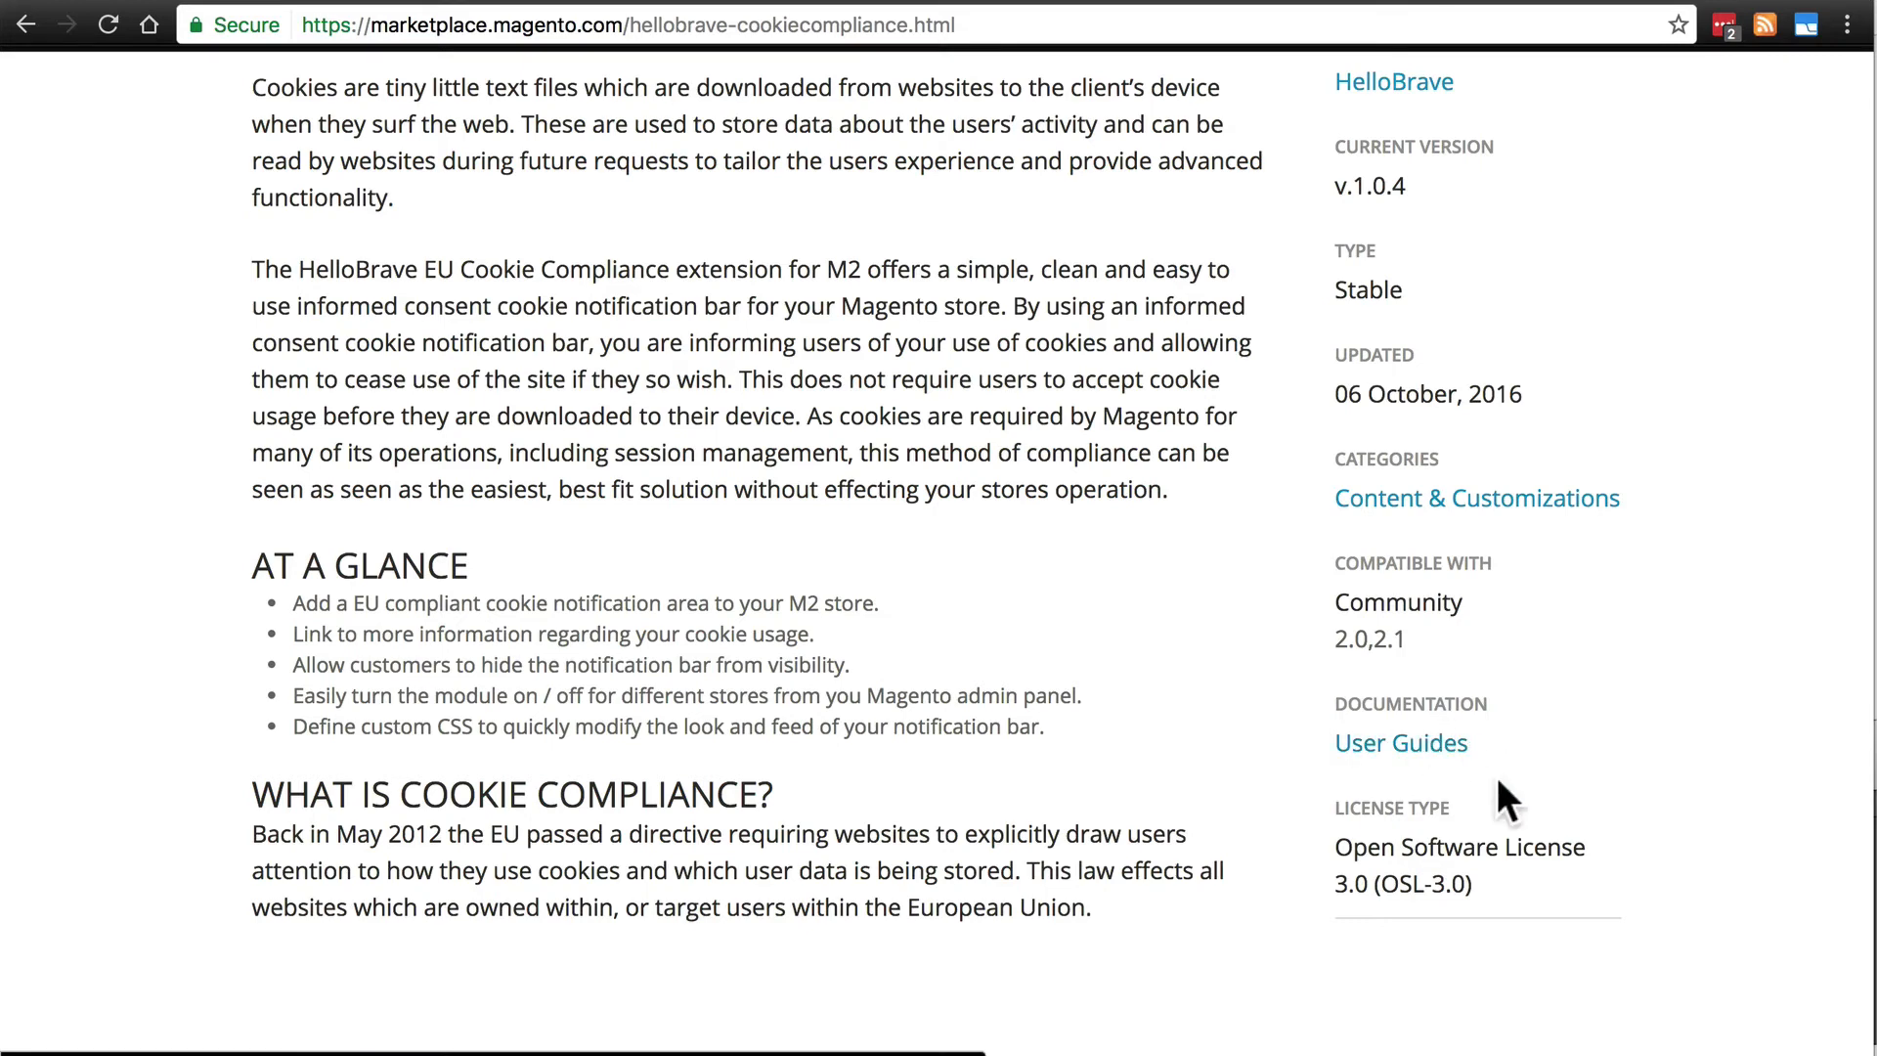
mouse_move(1530, 779)
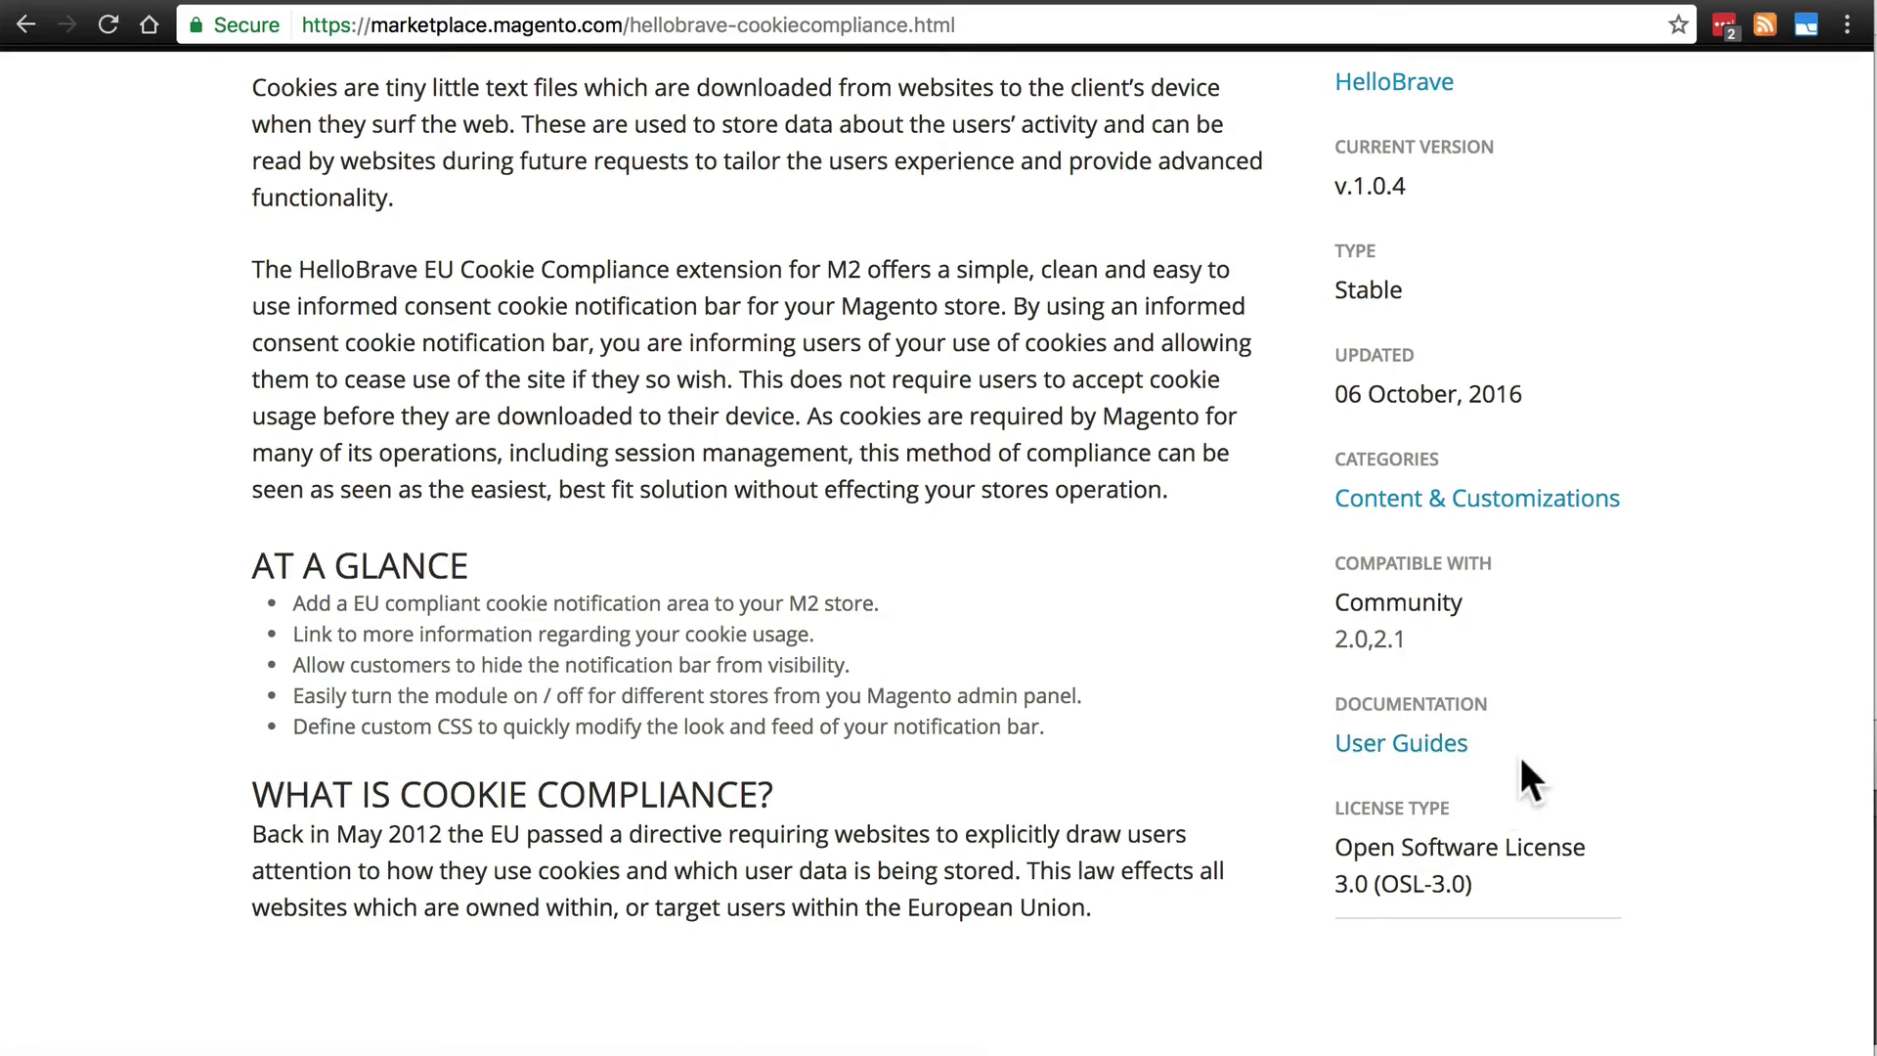
mouse_move(1530, 781)
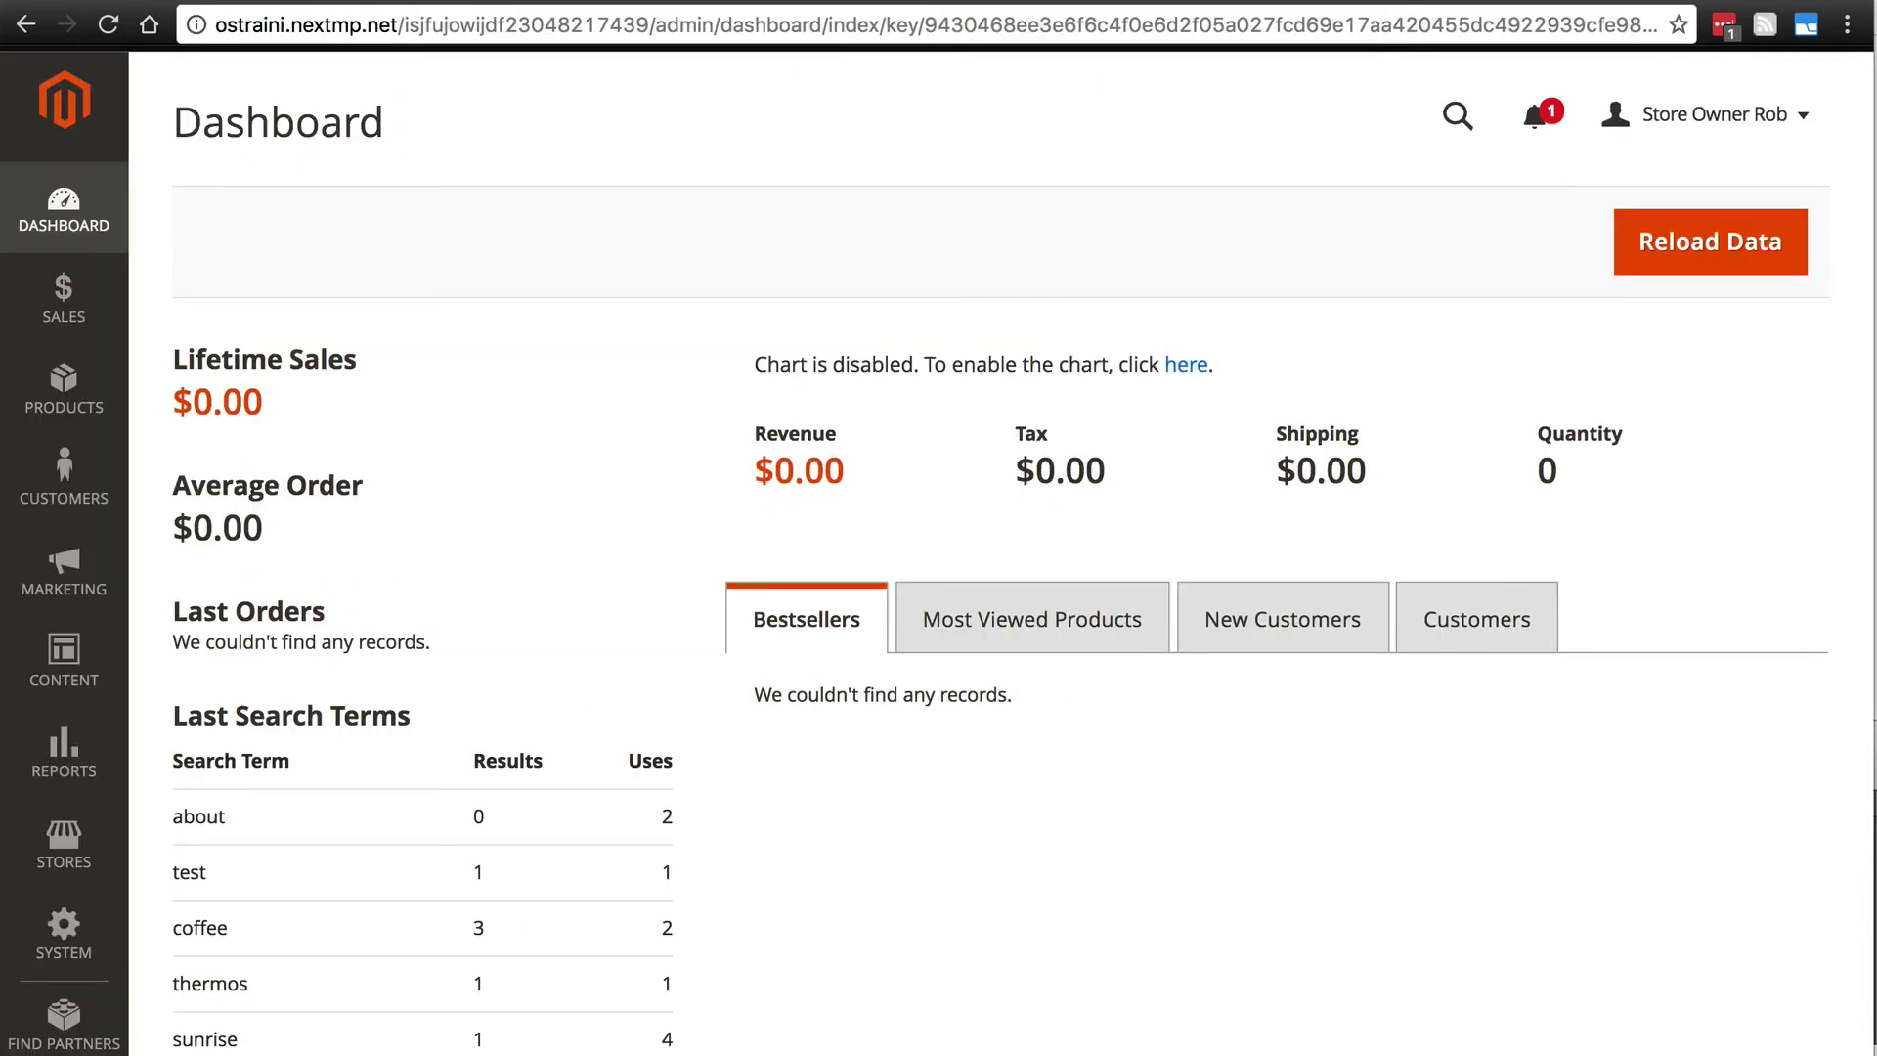
mouse_move(1002, 587)
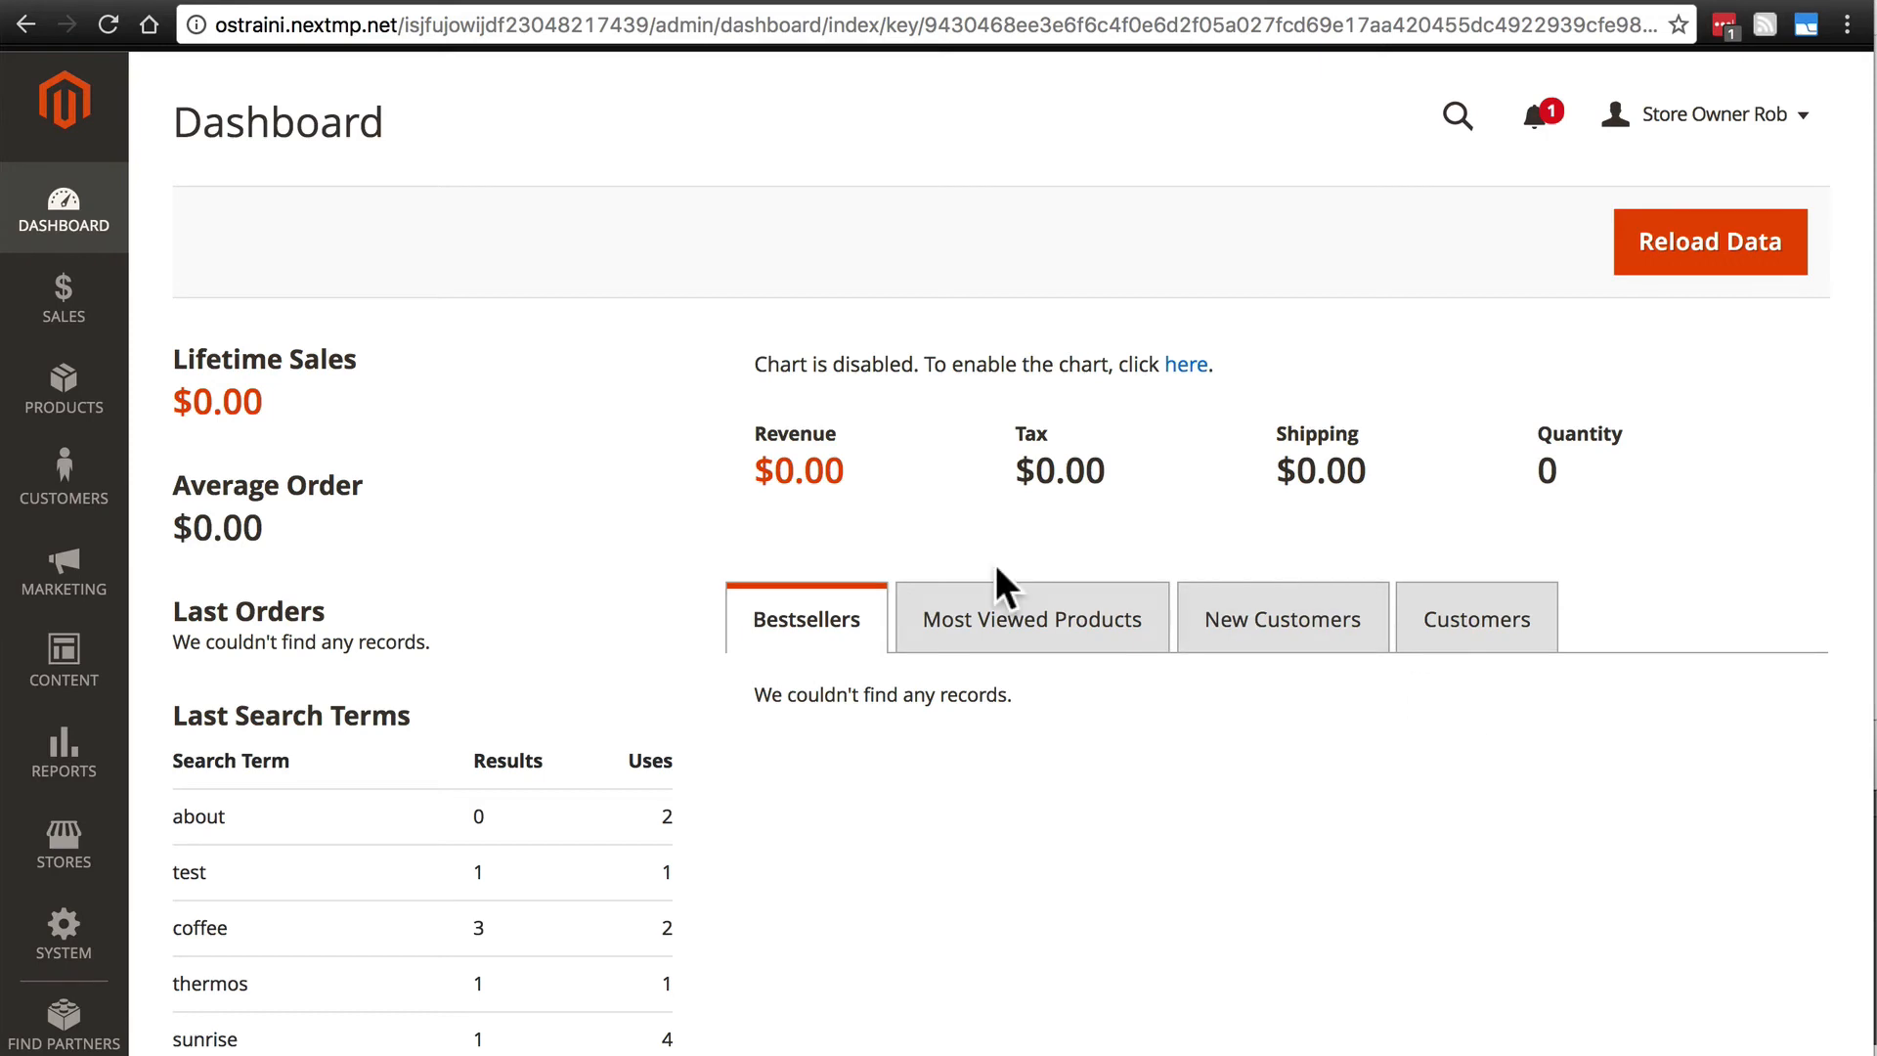
mouse_move(524, 656)
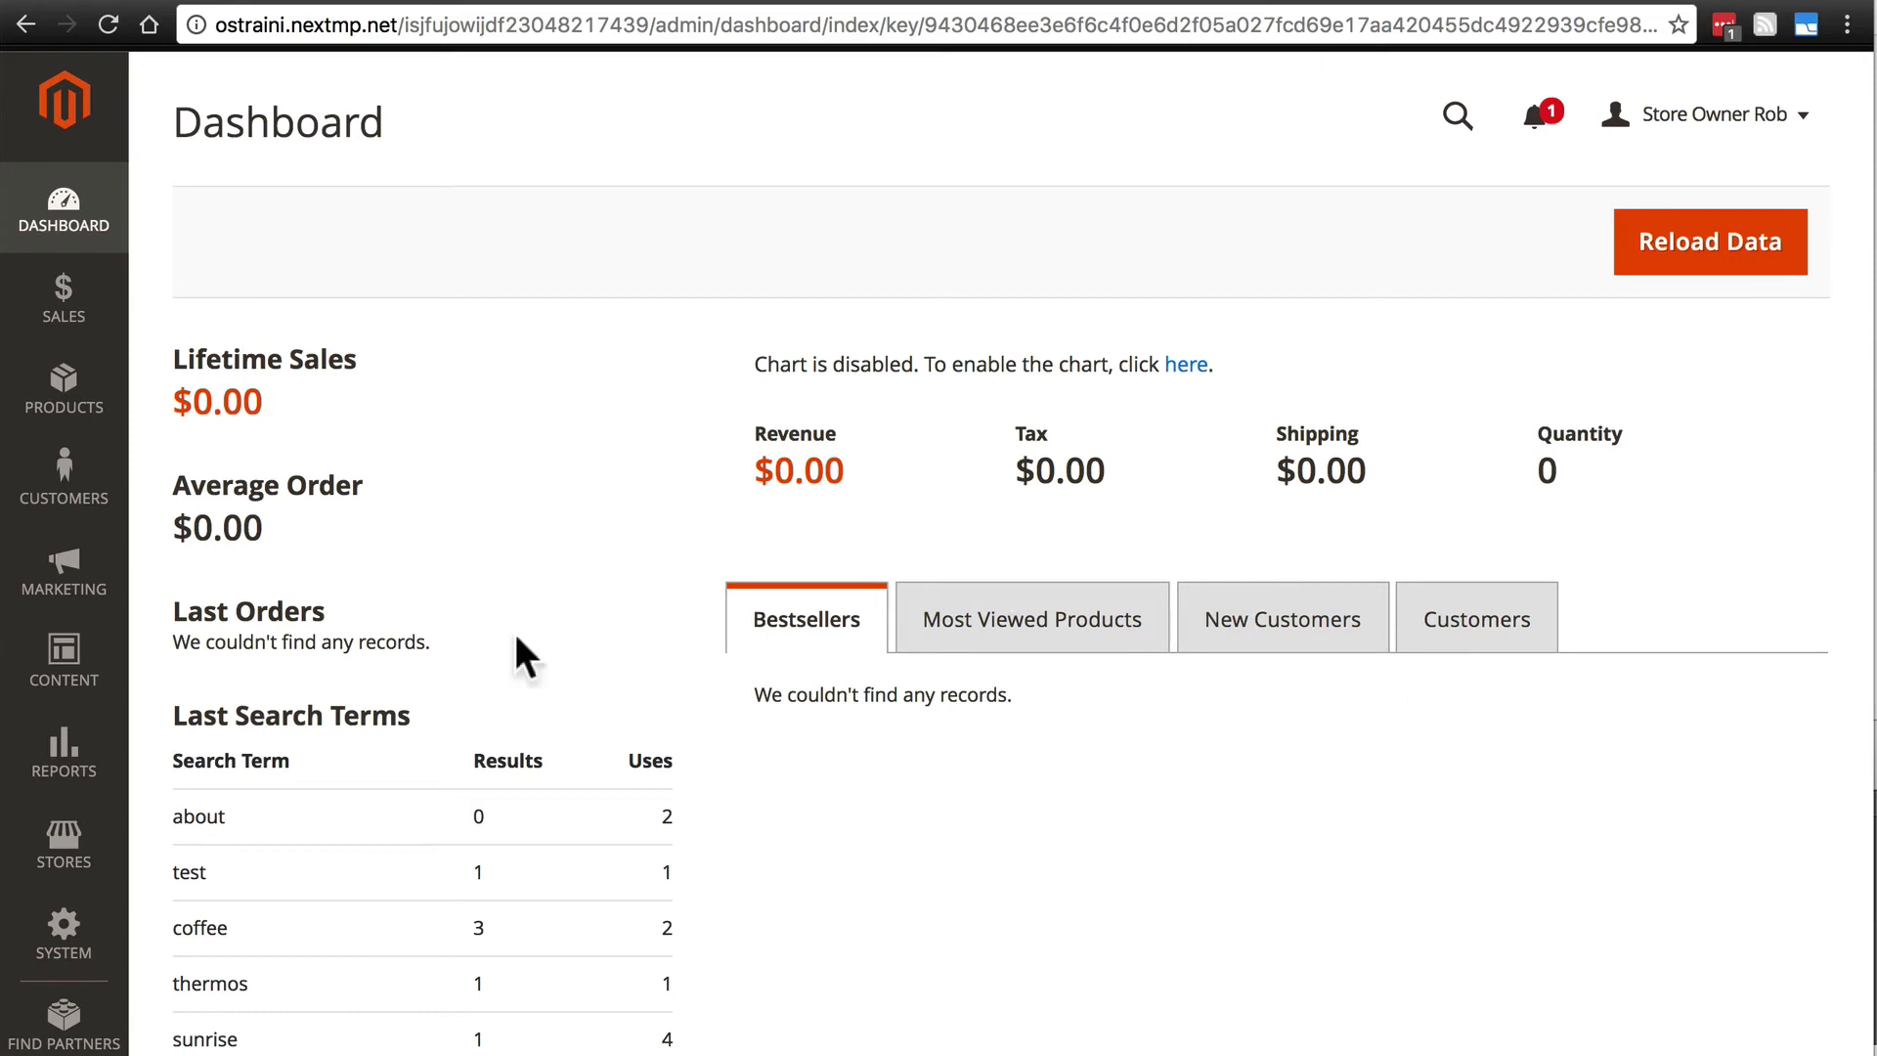
Open Stores > Configuration > HelloBrave > Cookie Compliance settings
left_click(64, 847)
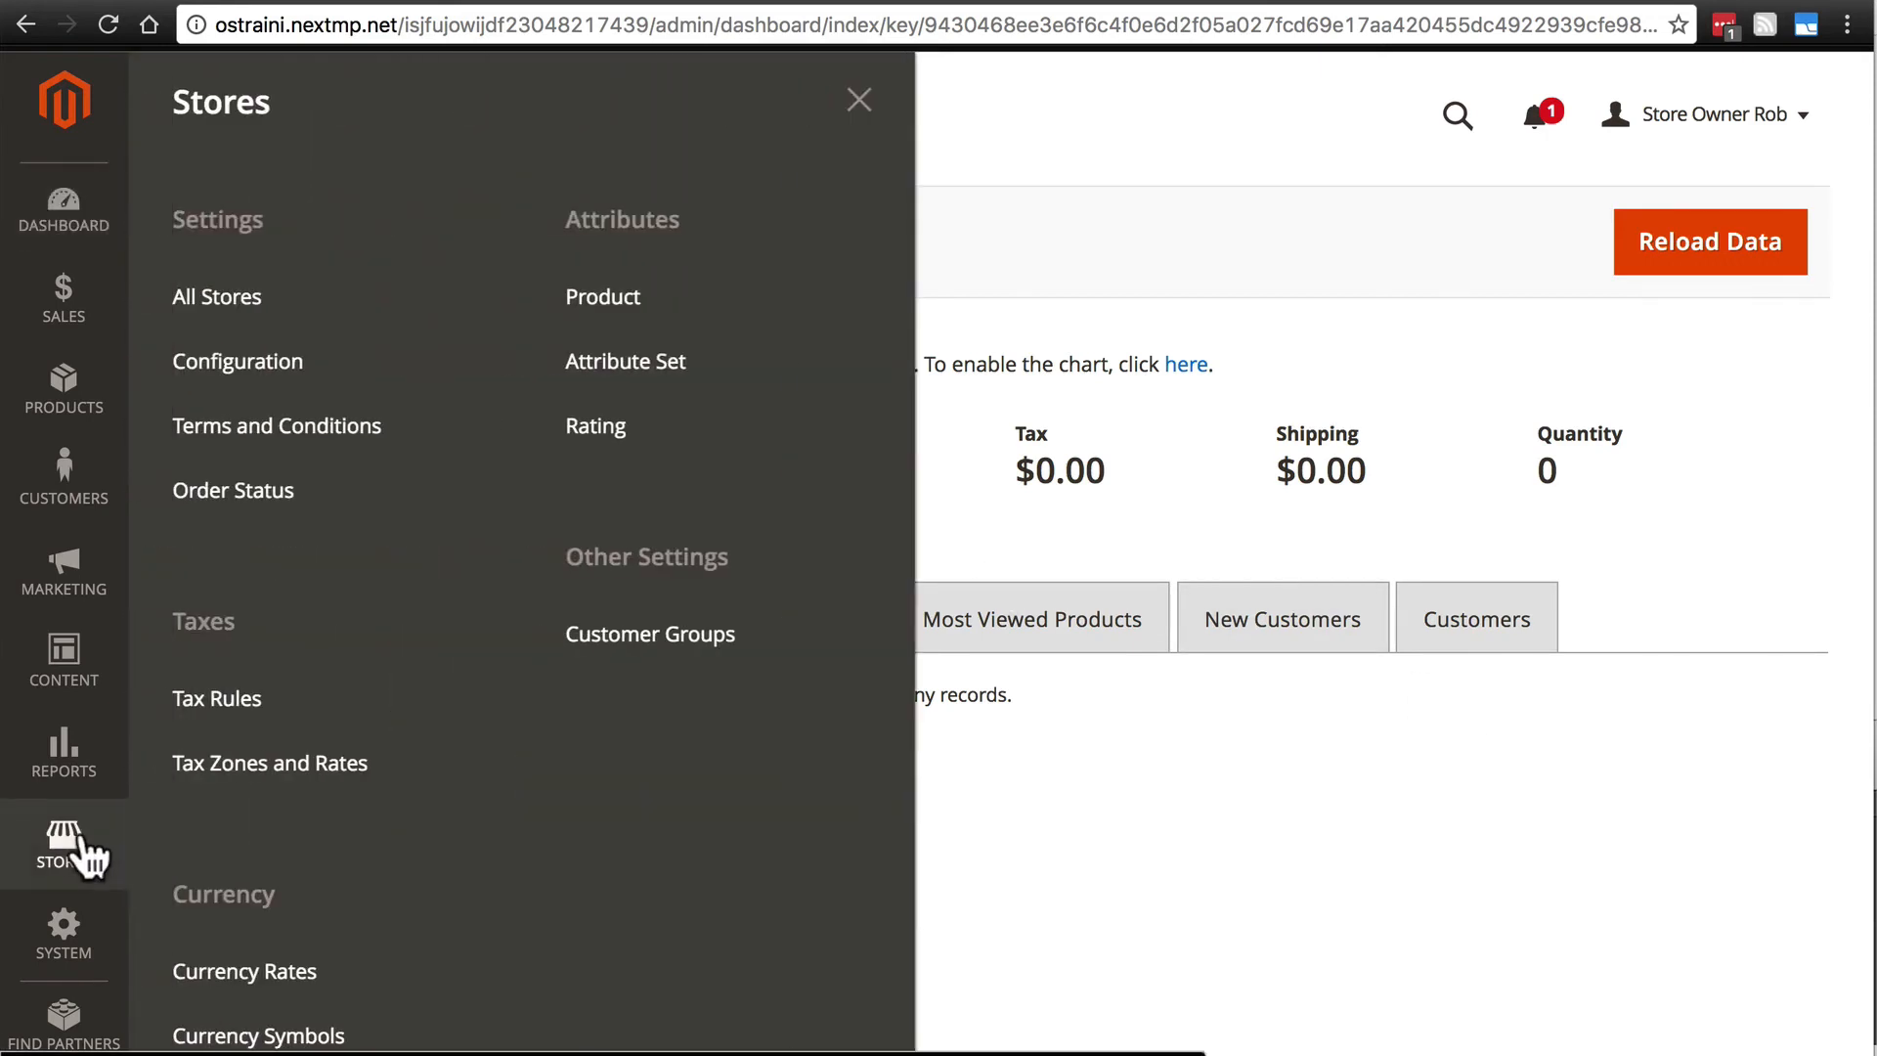
left_click(237, 361)
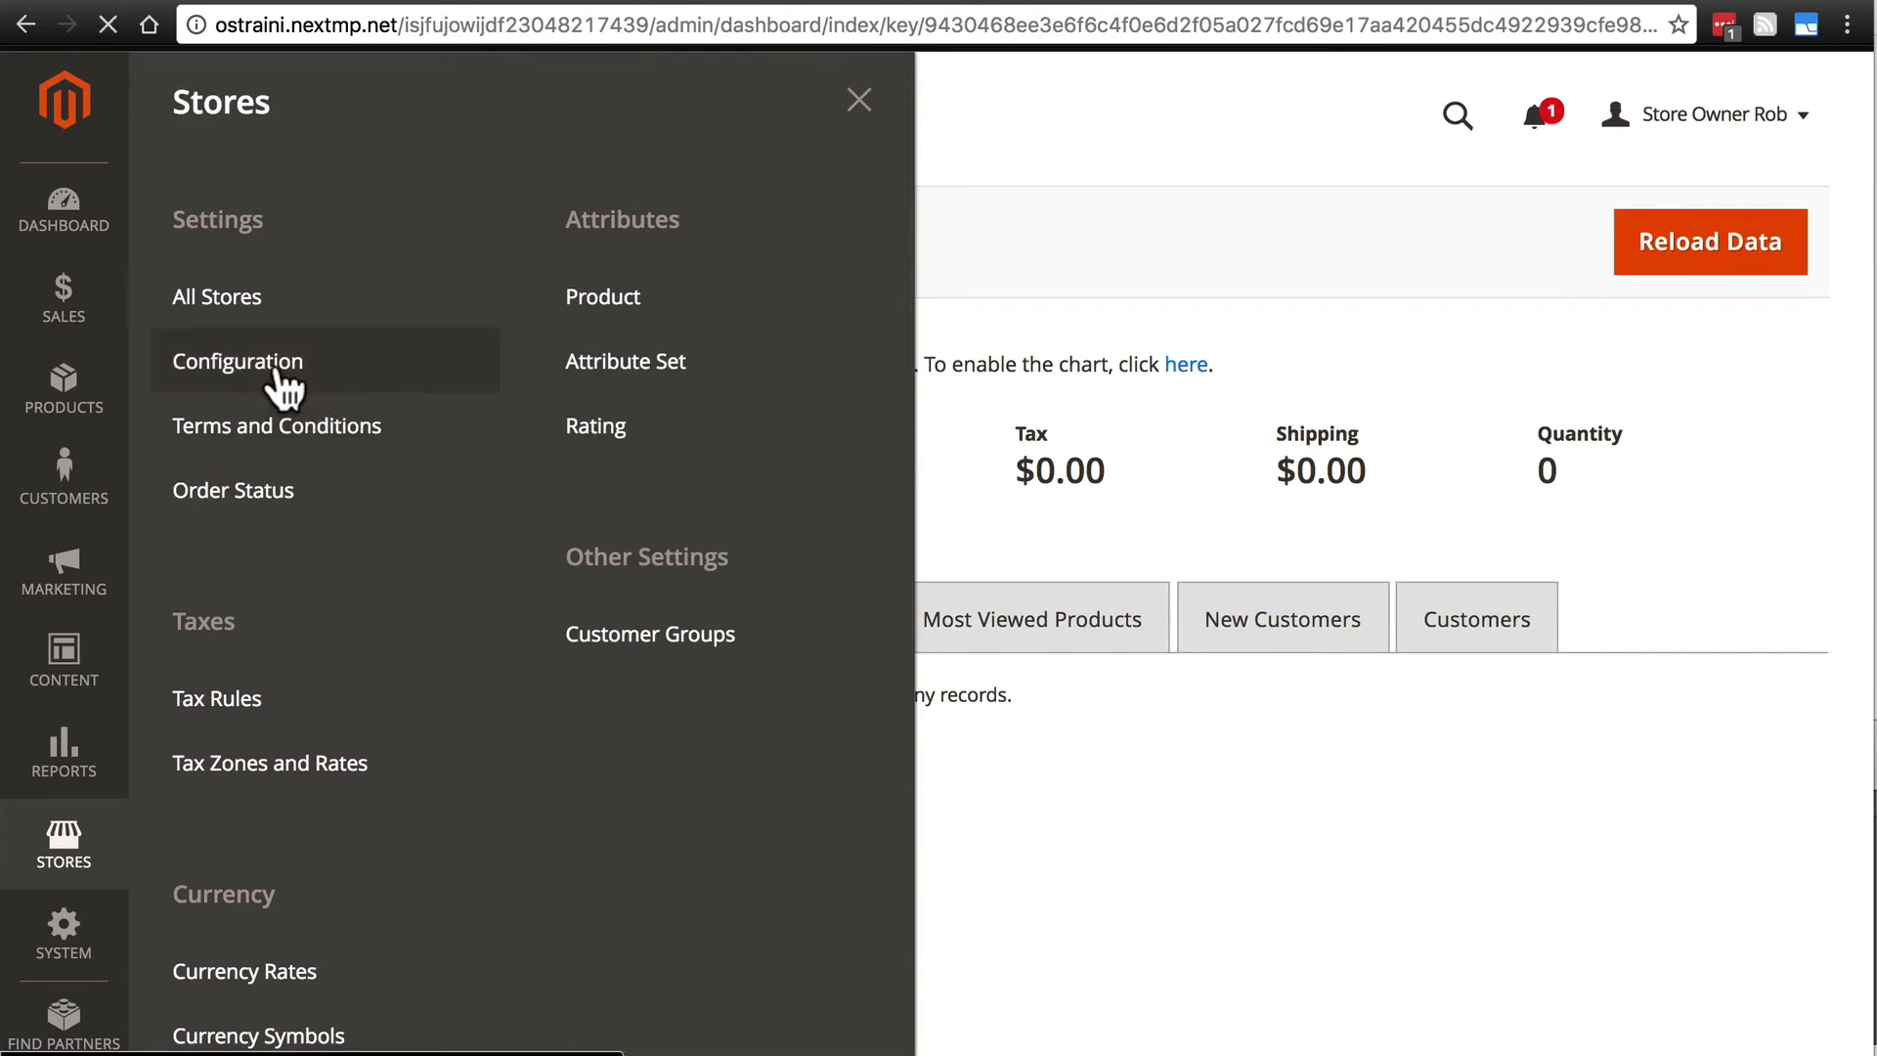
left_click(237, 361)
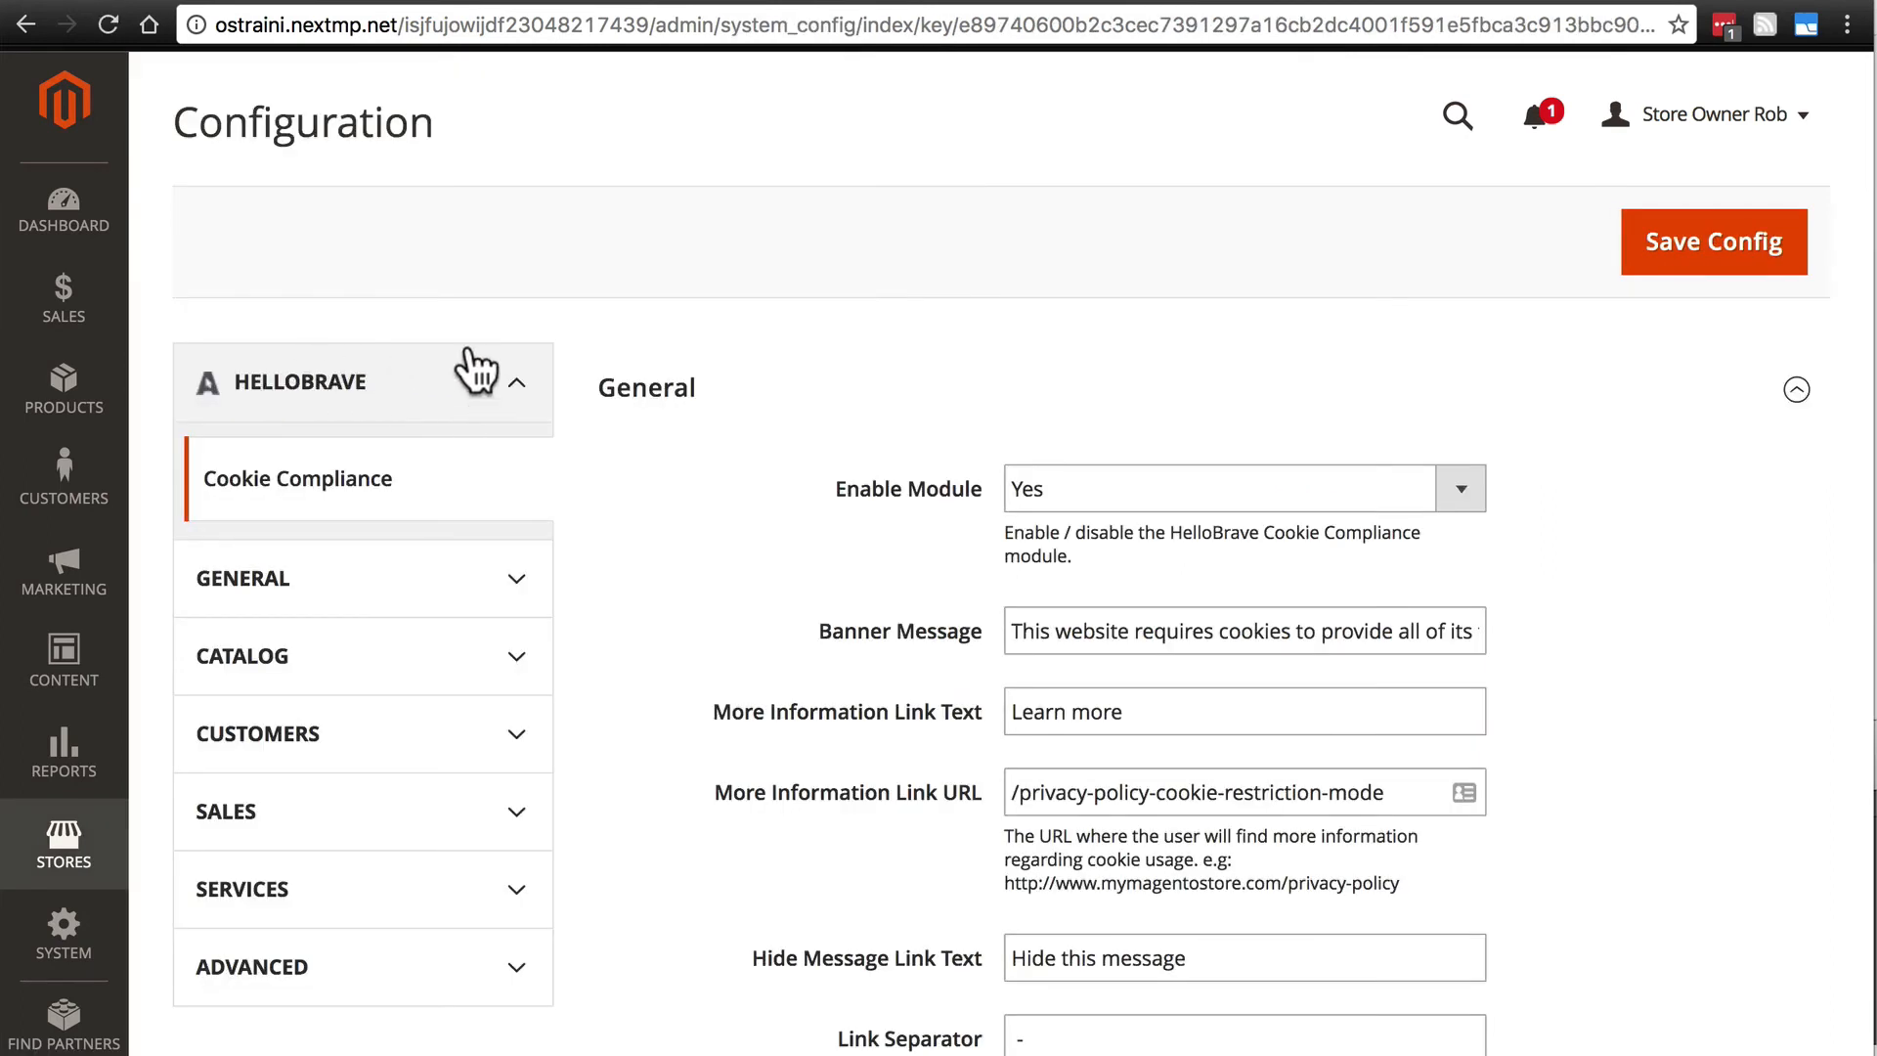
mouse_move(346, 416)
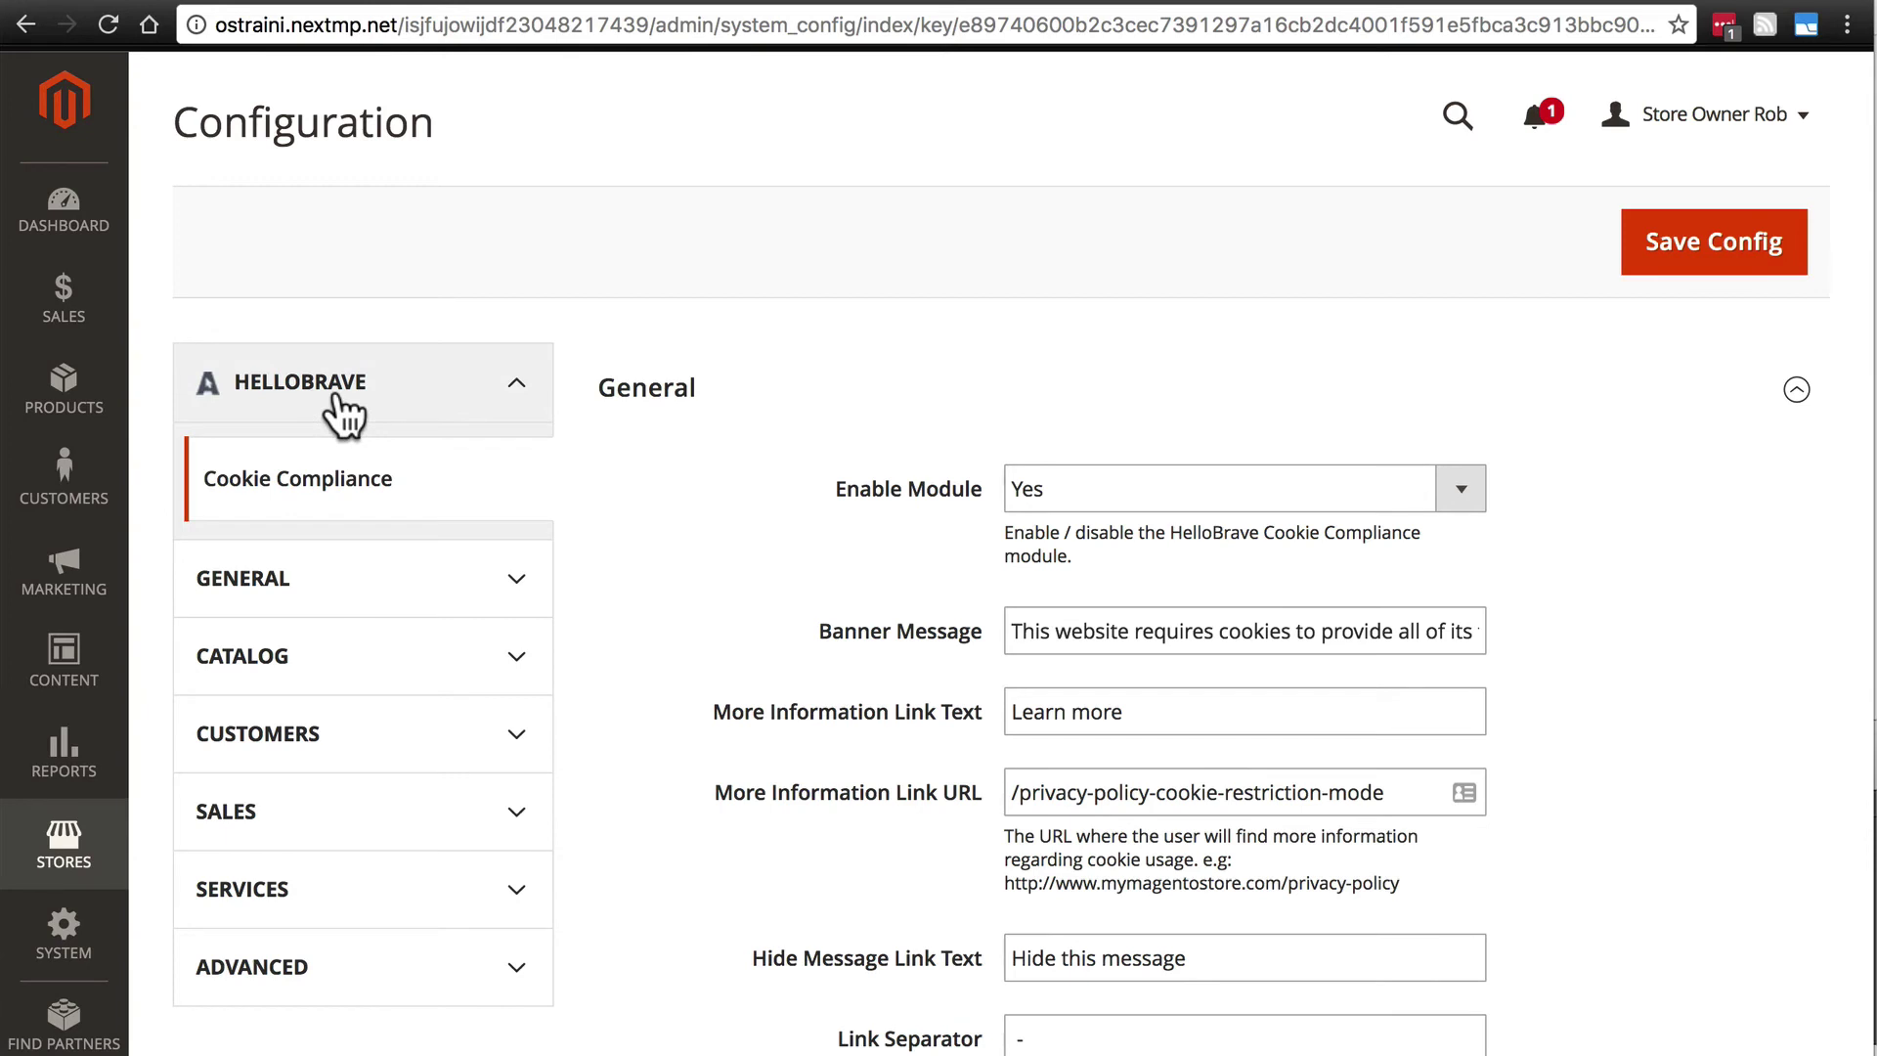
mouse_move(261, 413)
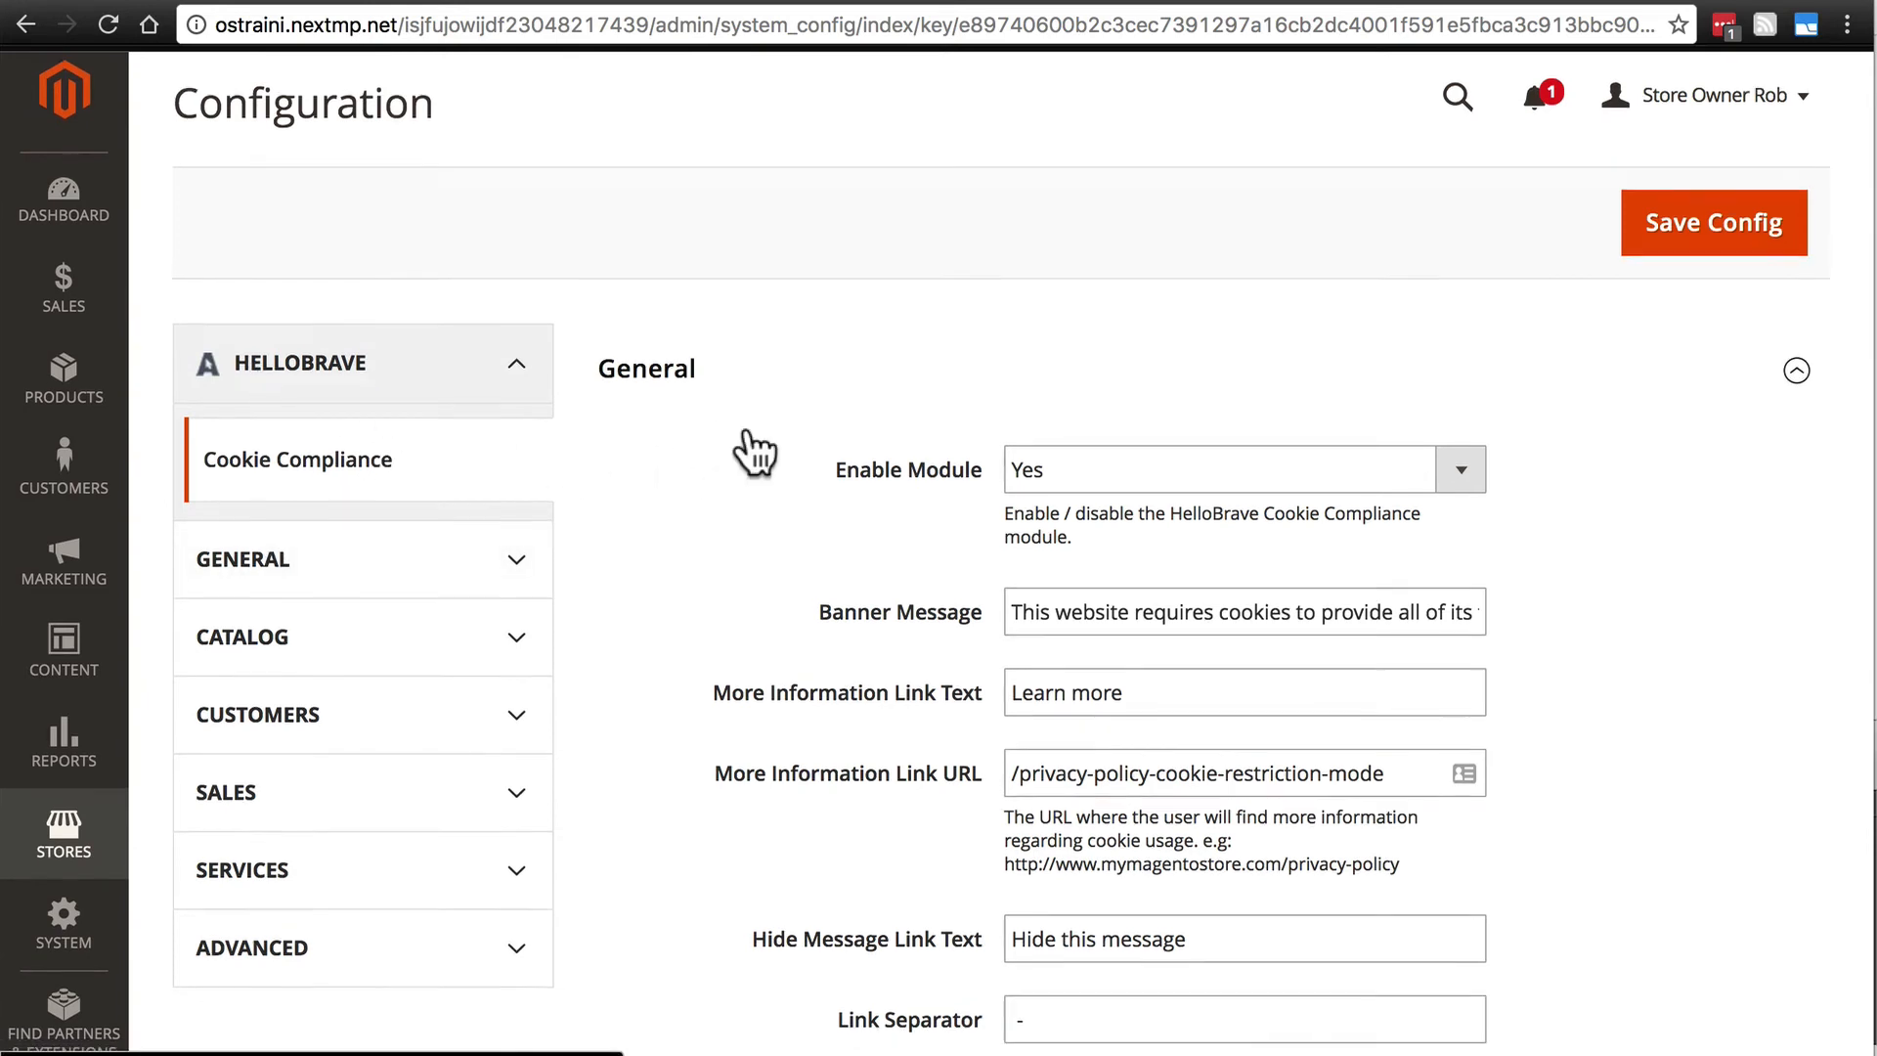
scroll("down", 3)
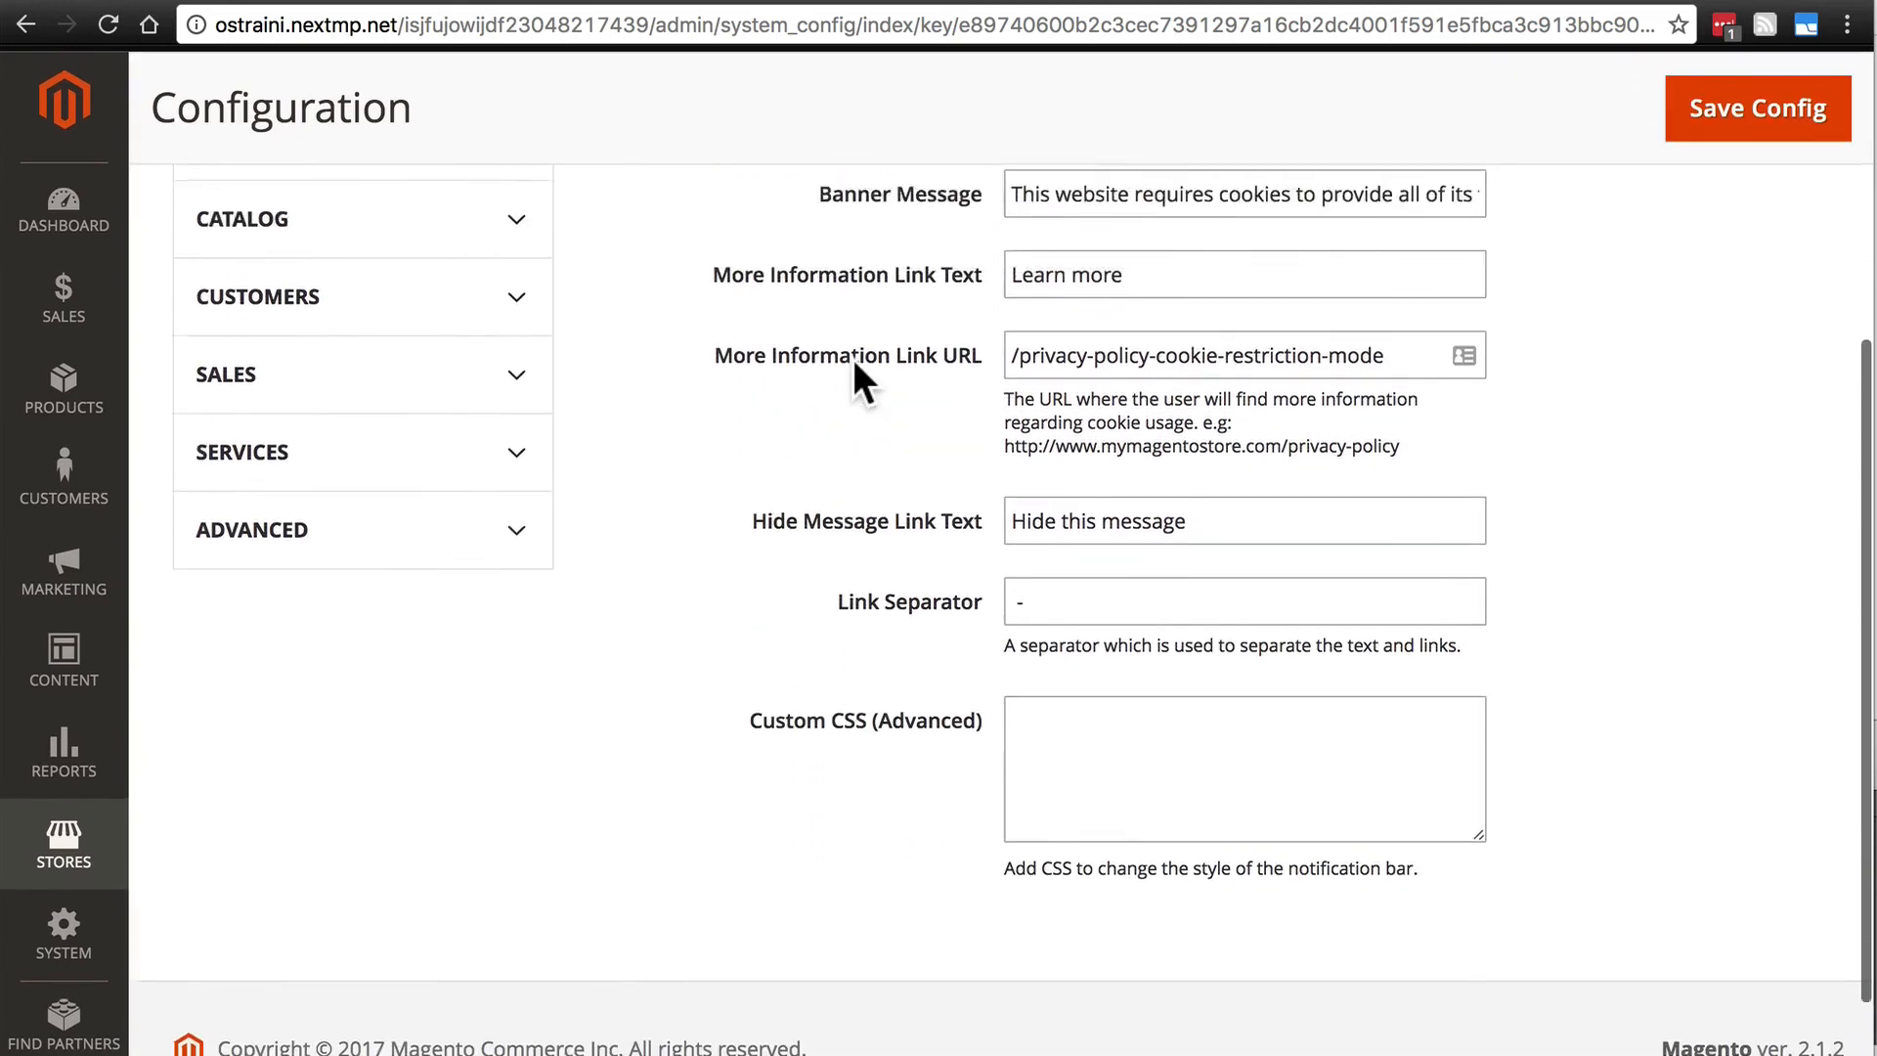
scroll("up", 3)
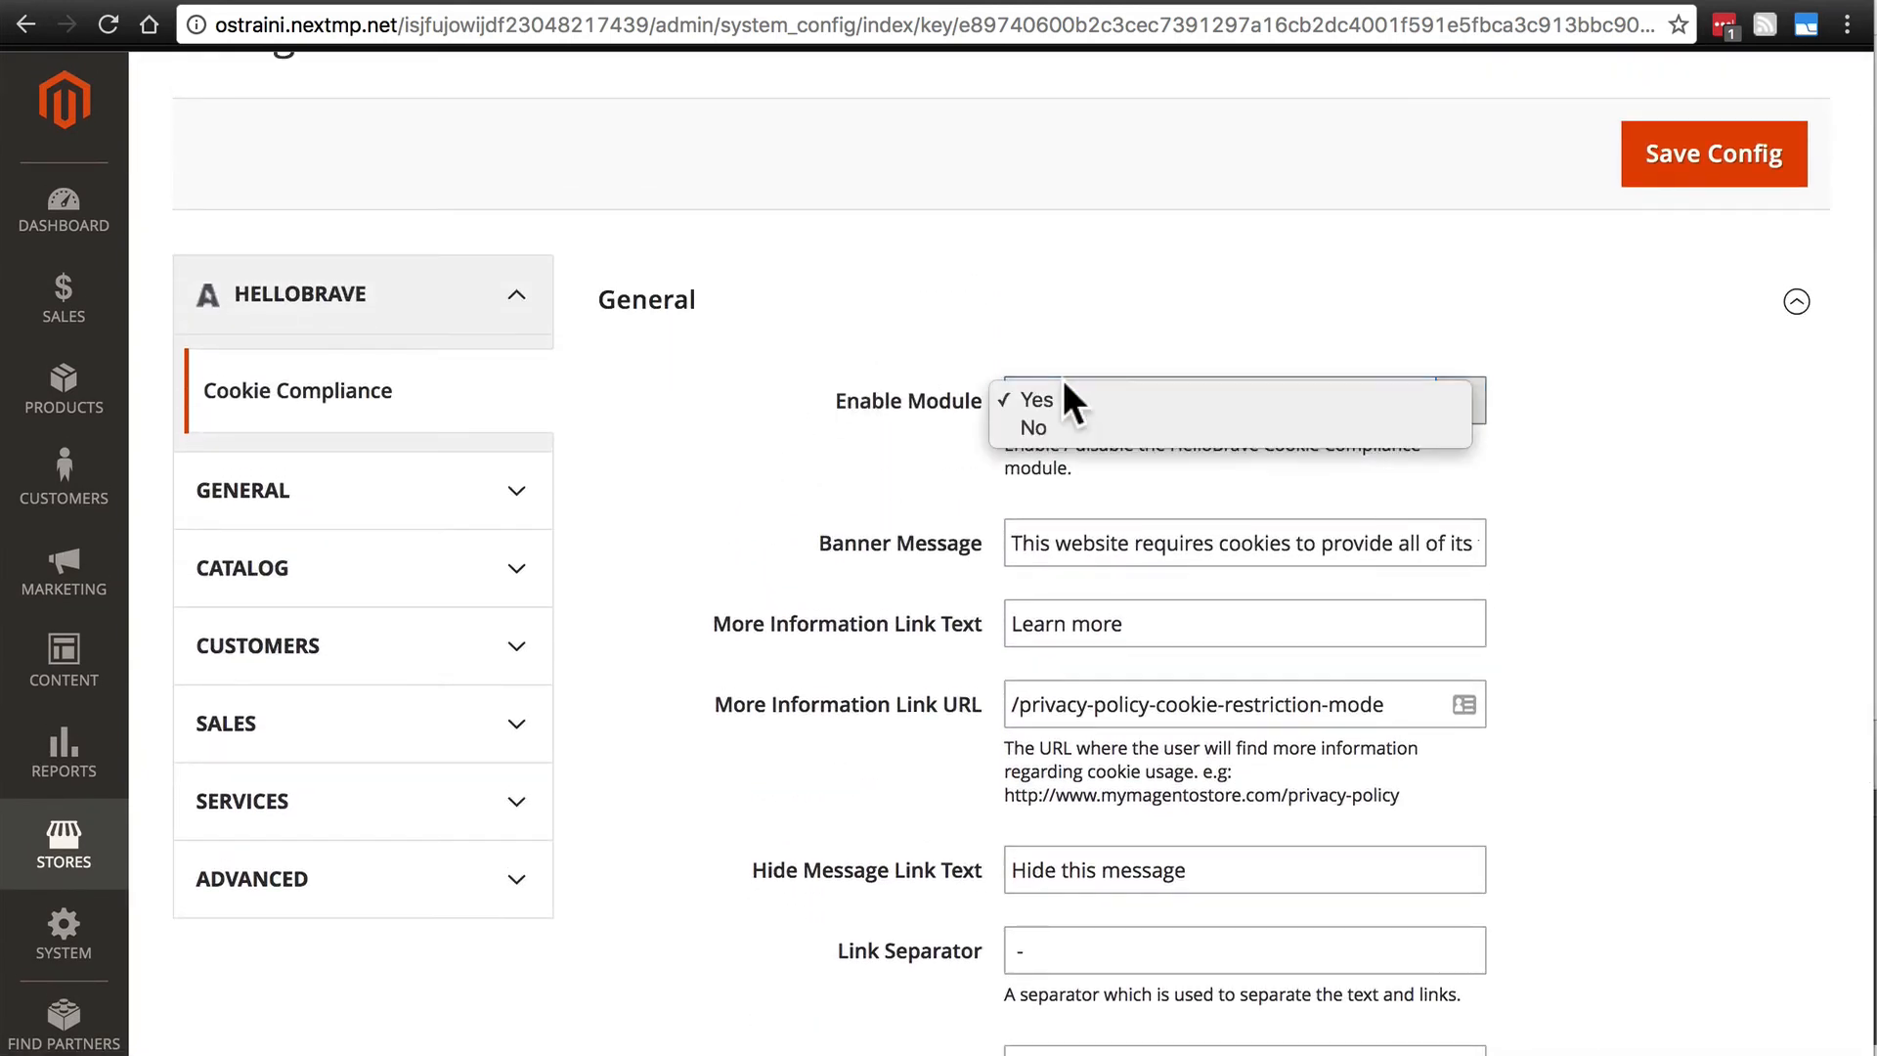
Set Enable Module to Yes and review the default banner message and link fields
left_click(1032, 398)
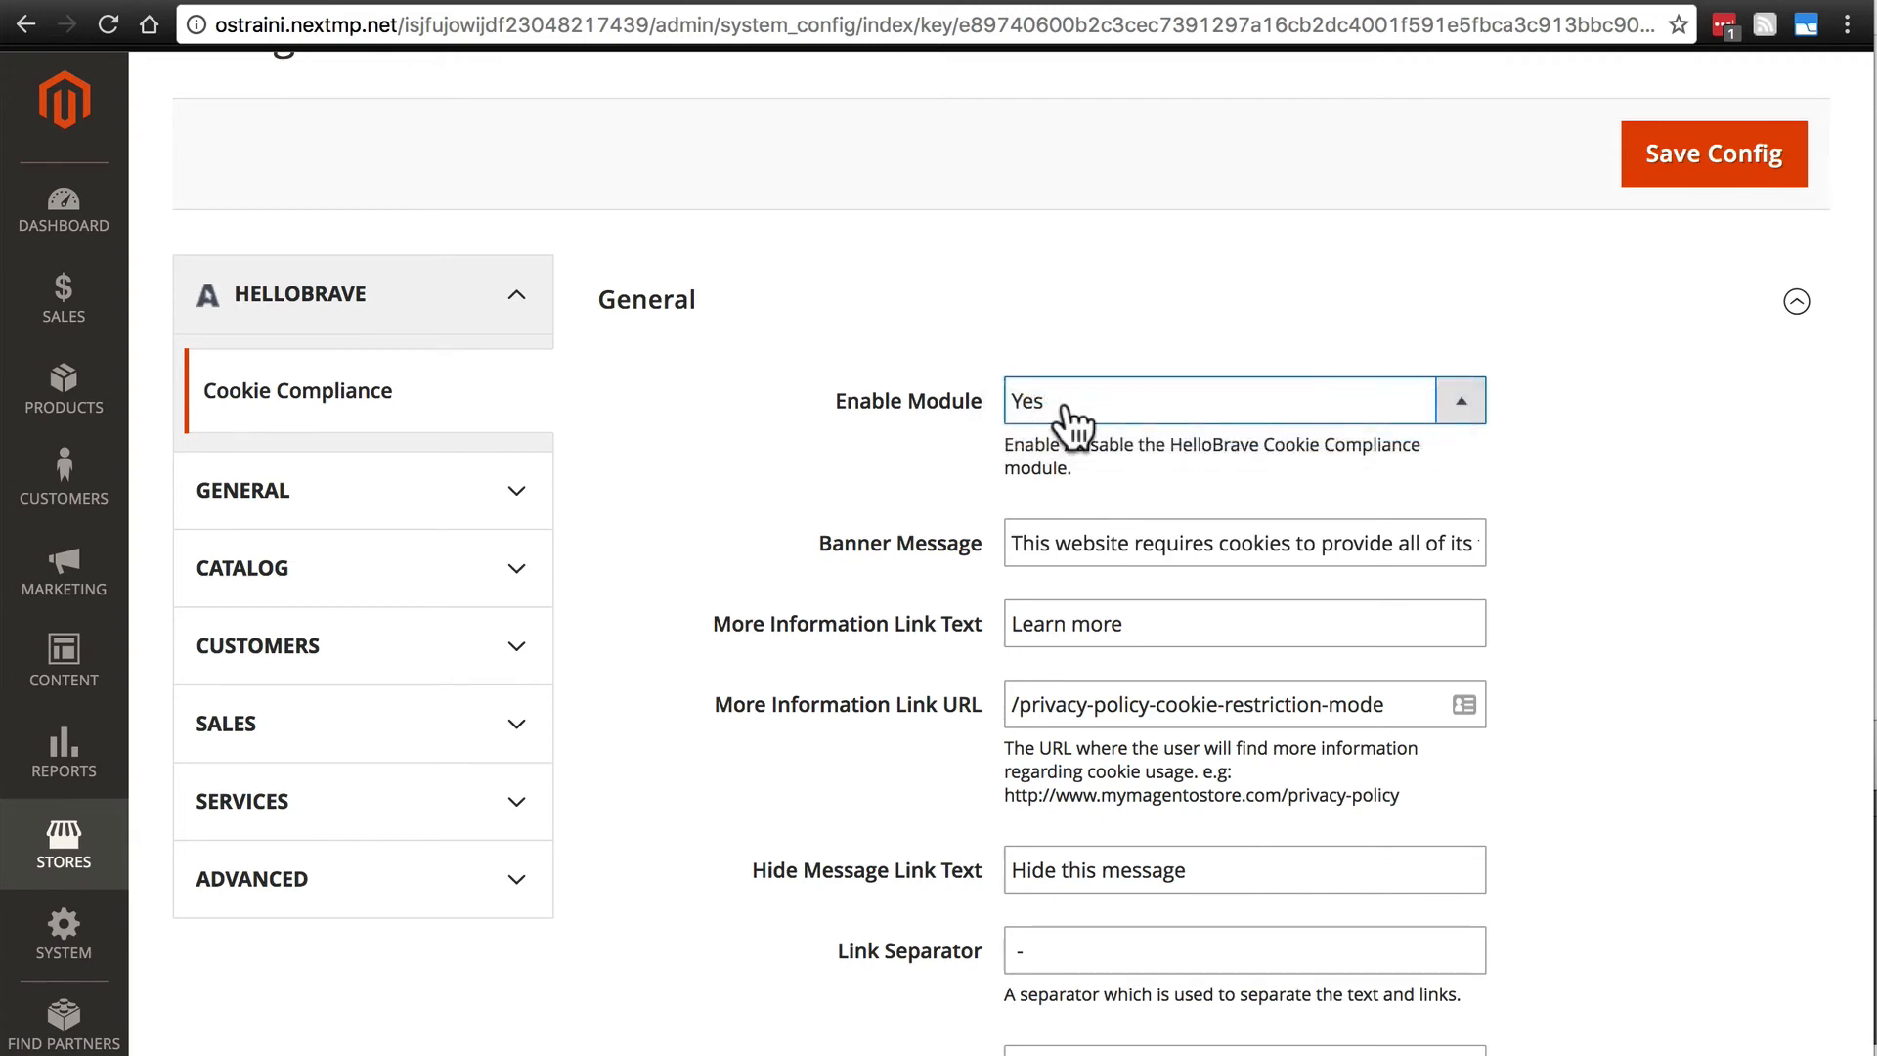
mouse_move(832, 658)
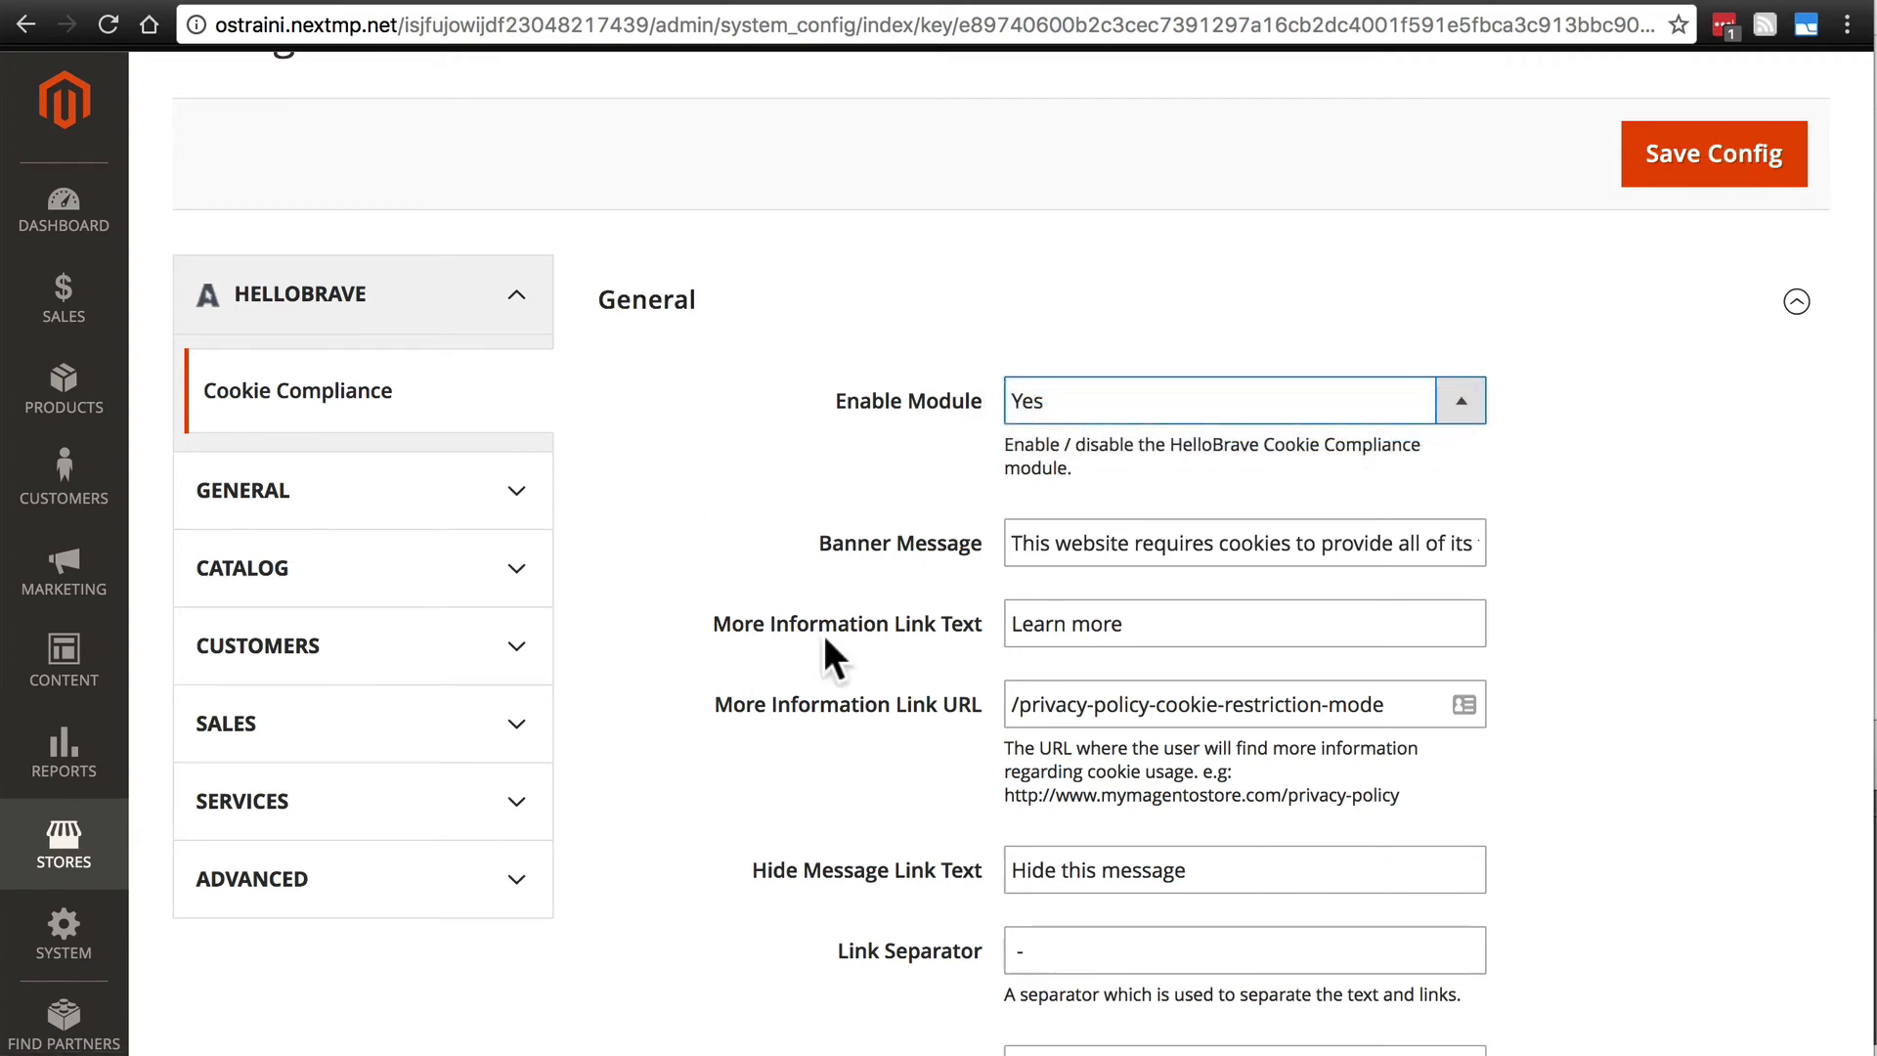
scroll("down", 3)
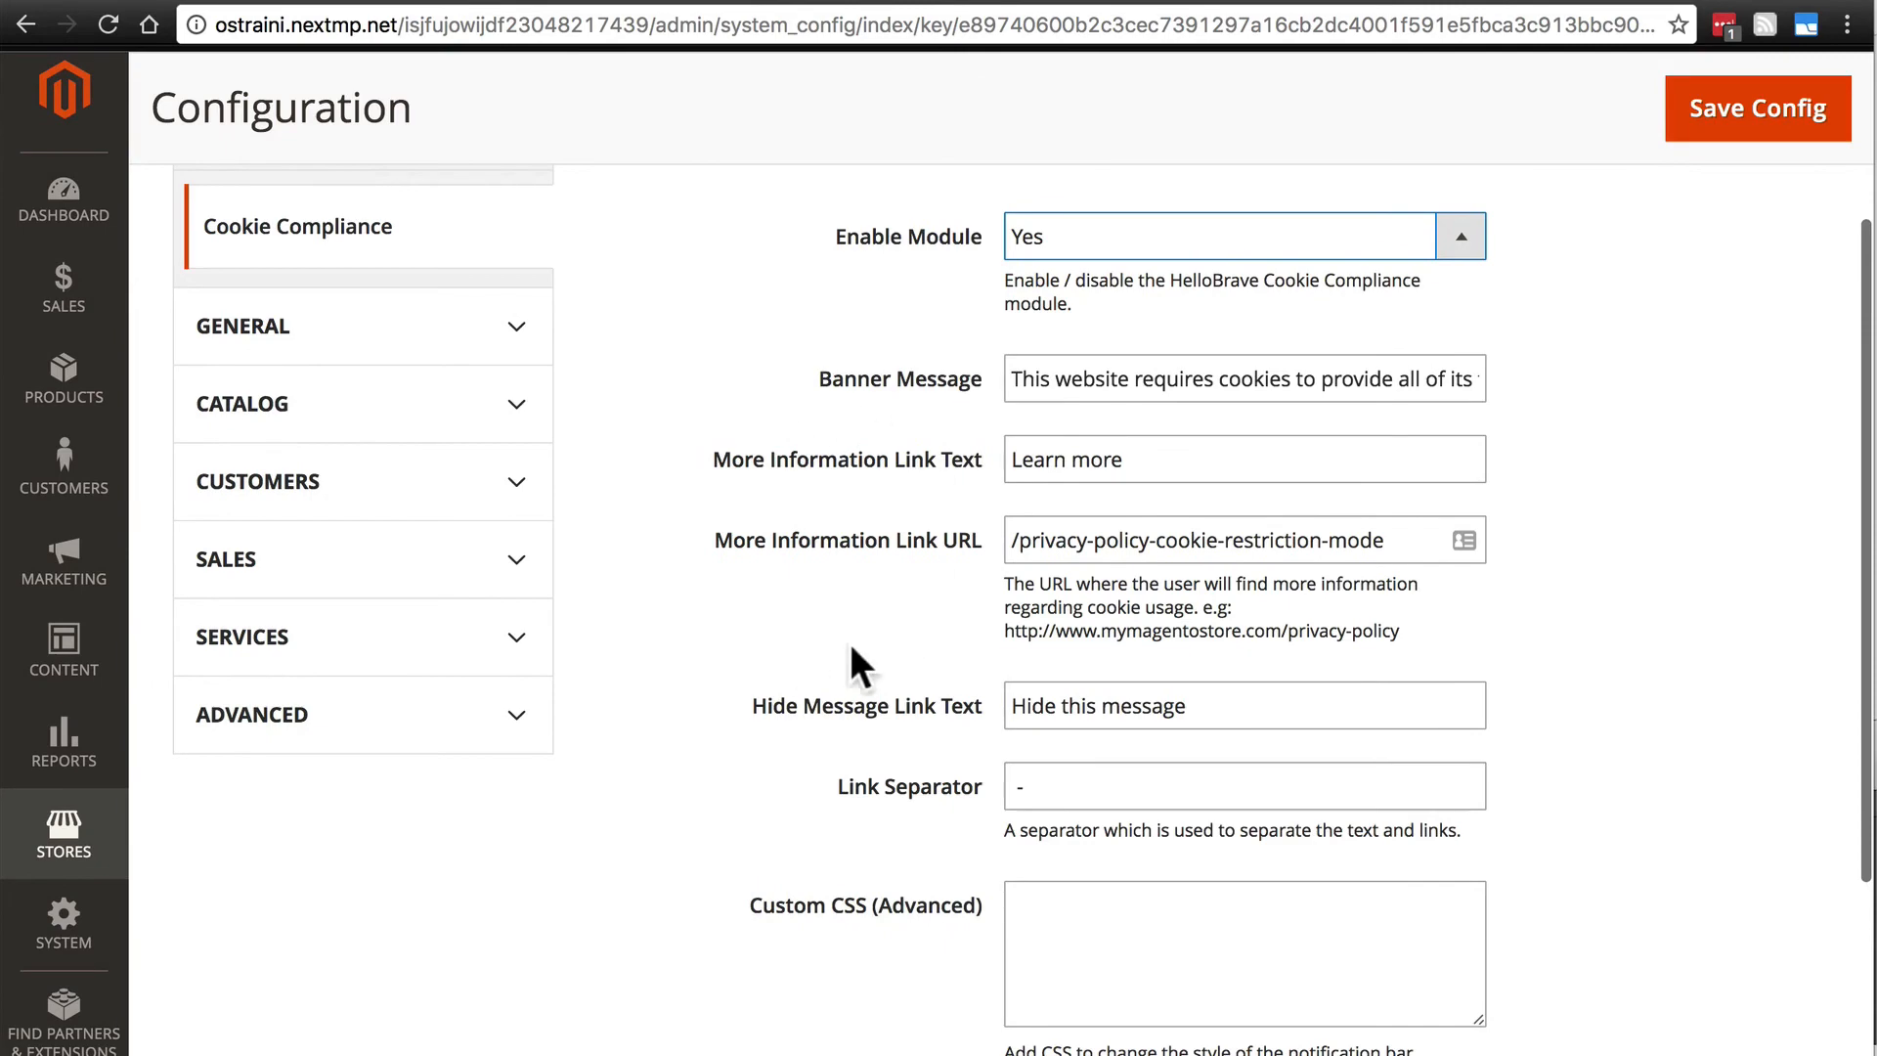
scroll("up", 3)
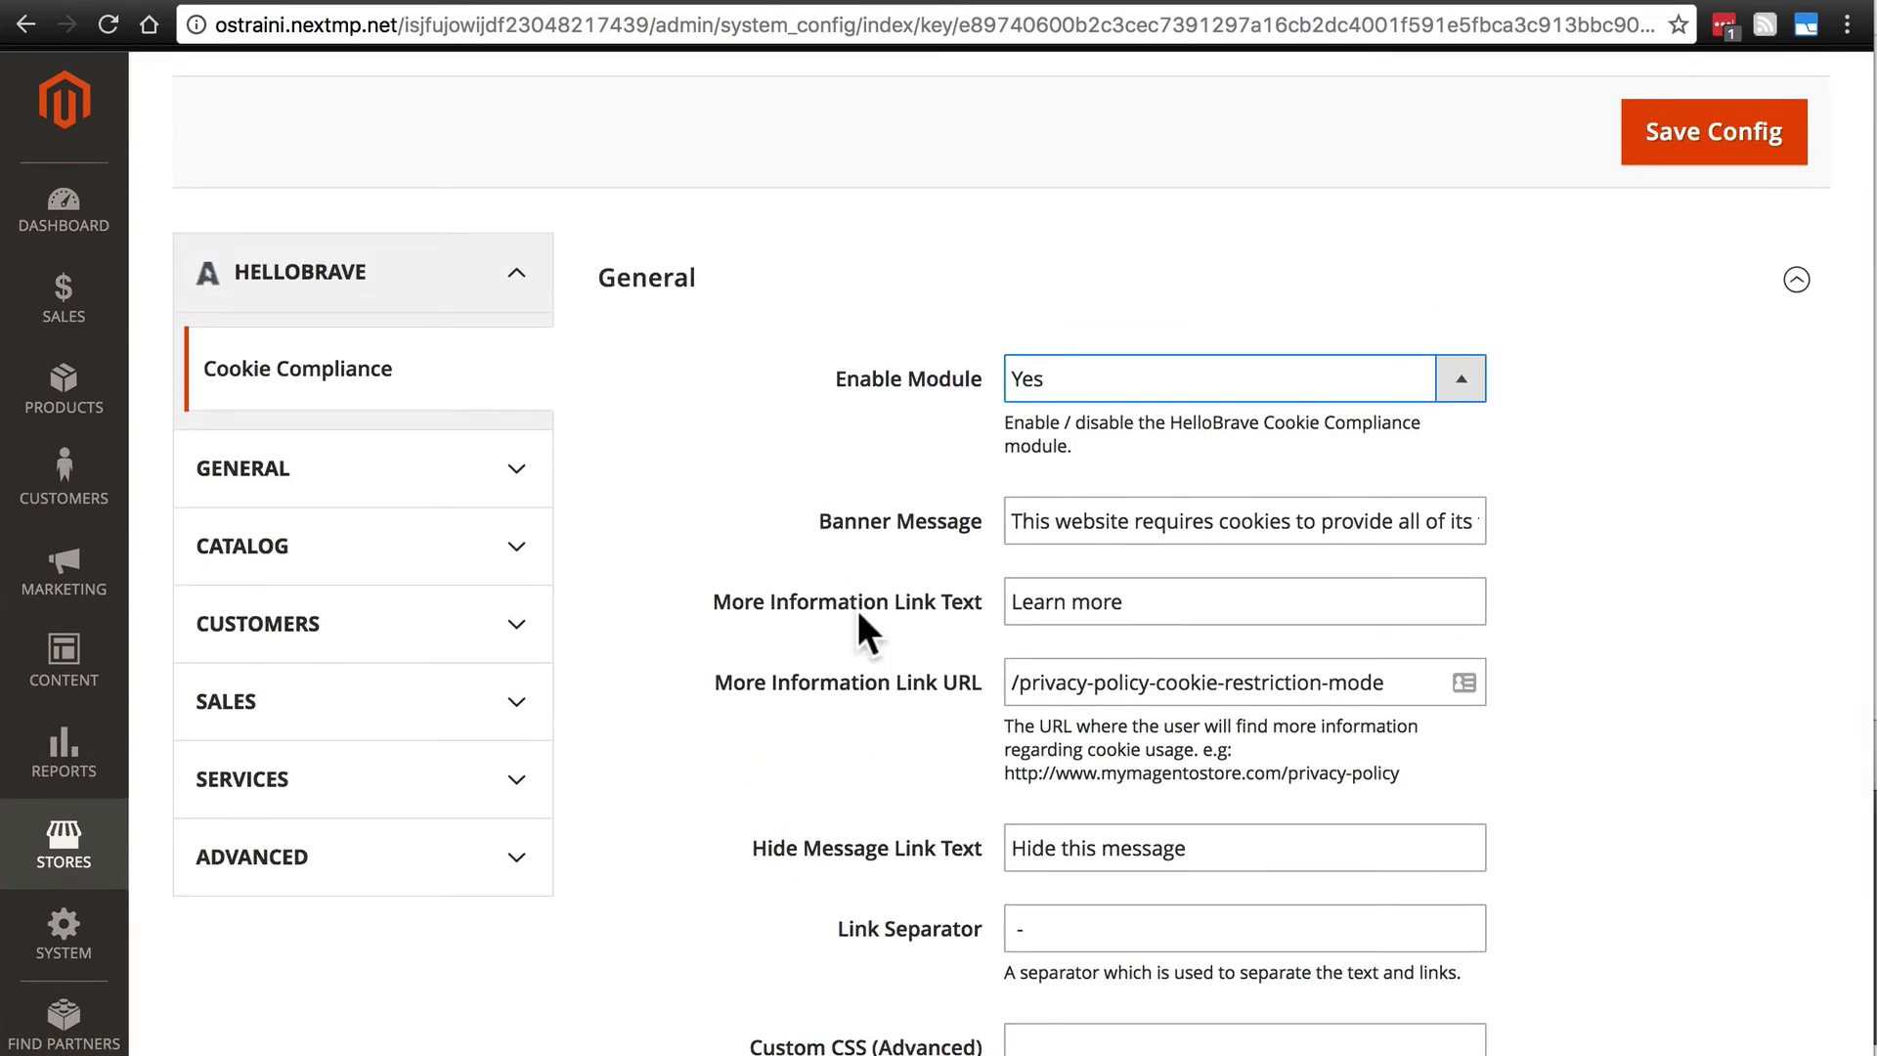
mouse_move(748, 608)
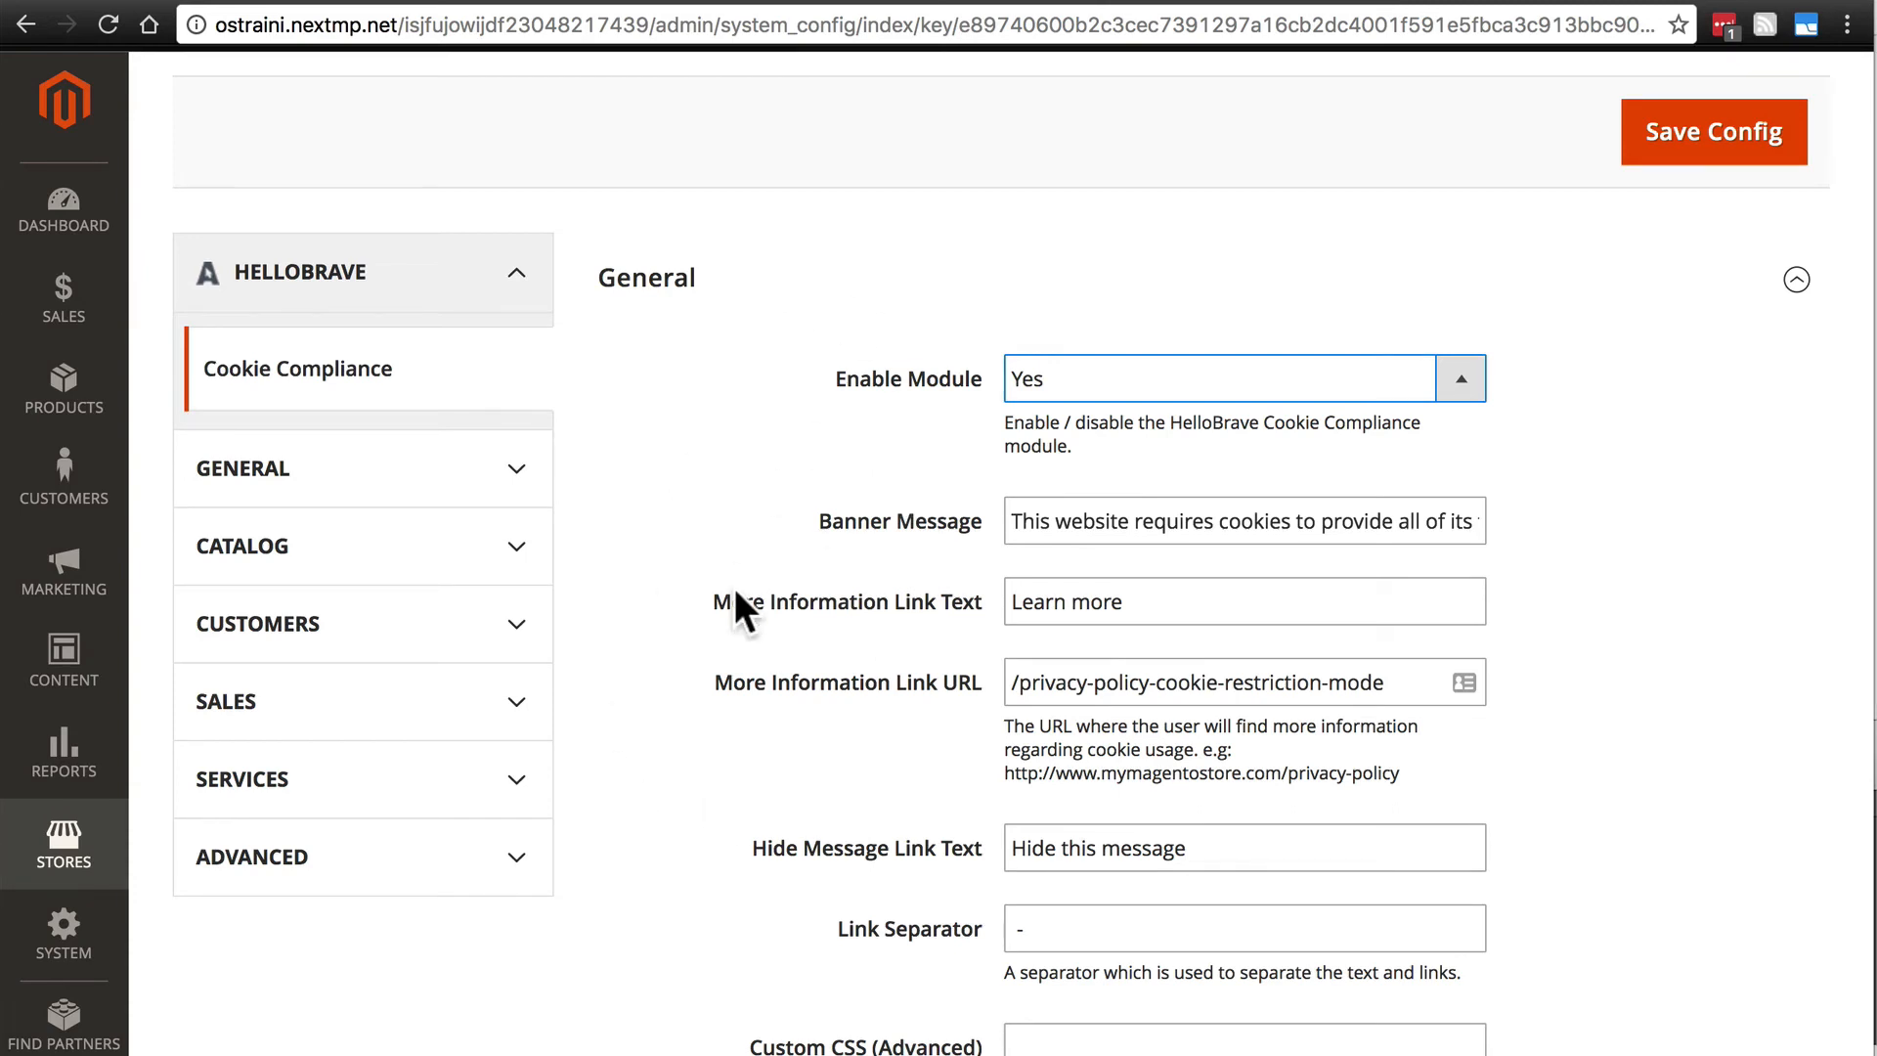
scroll("up", 3)
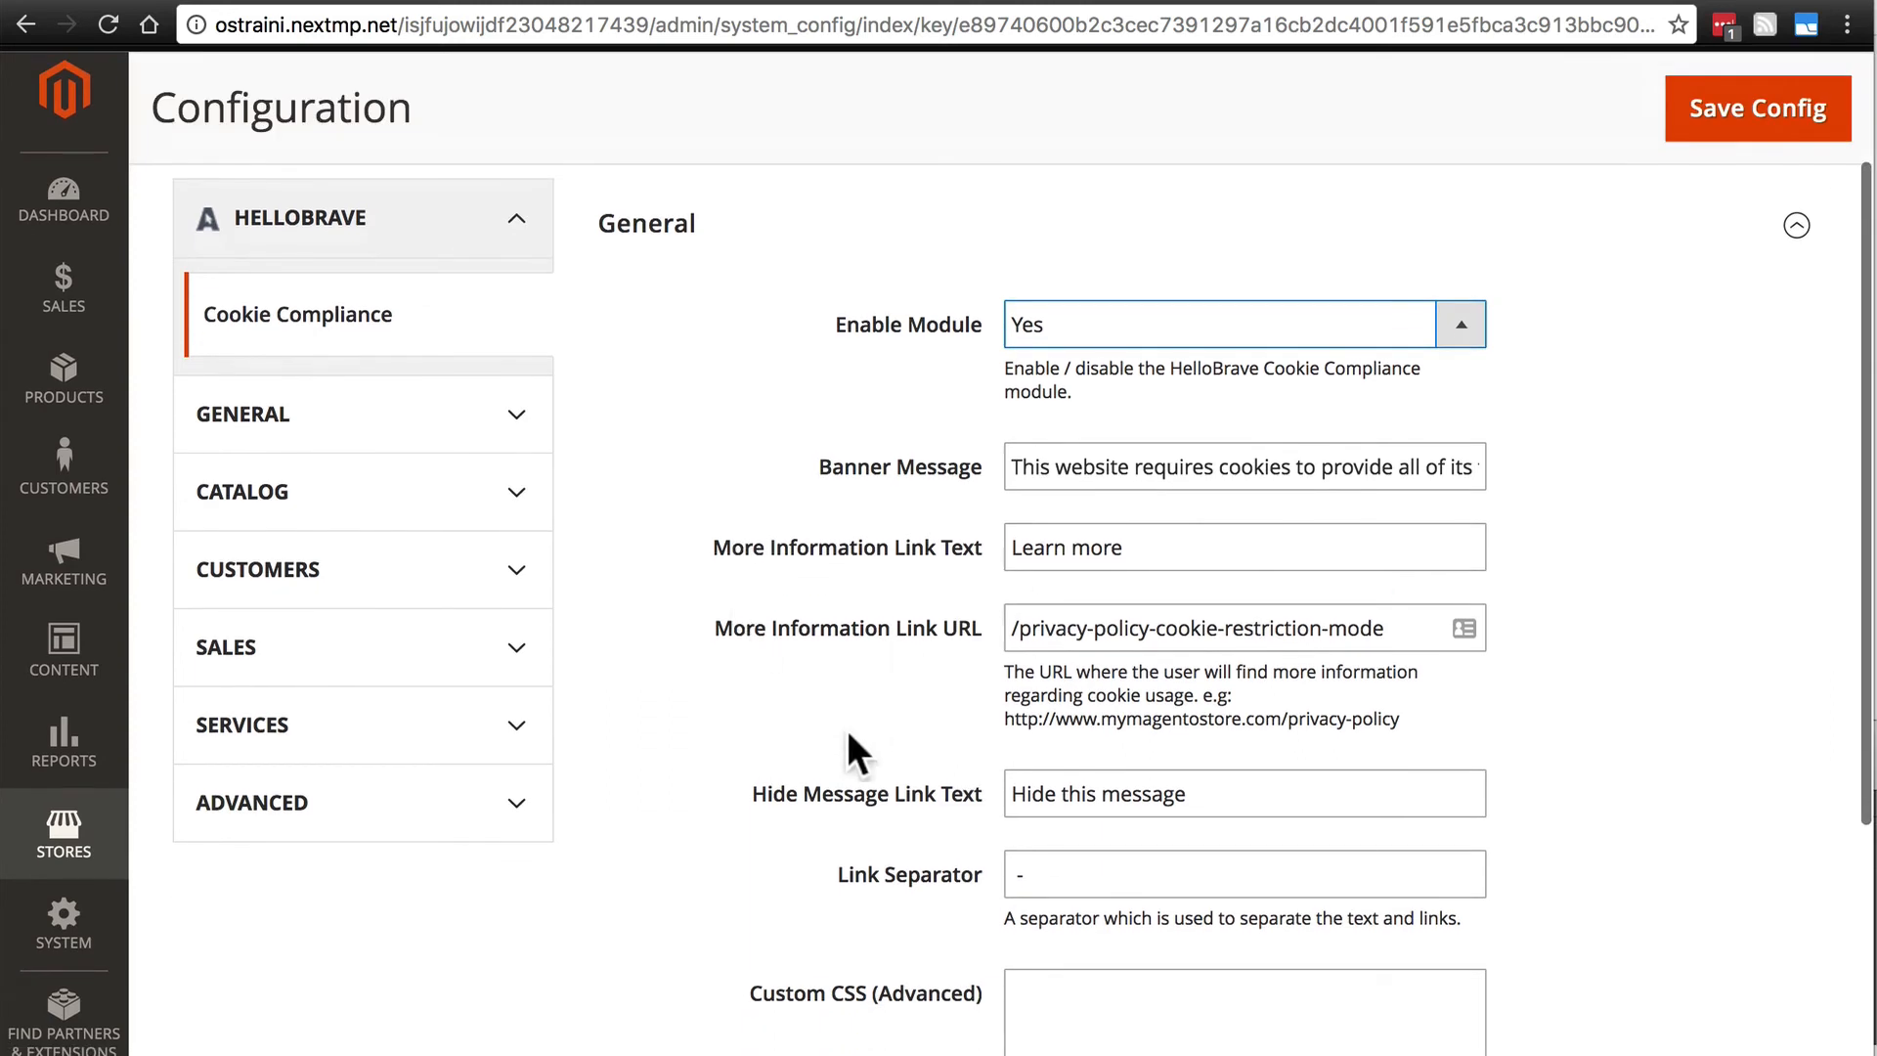
scroll("up", 3)
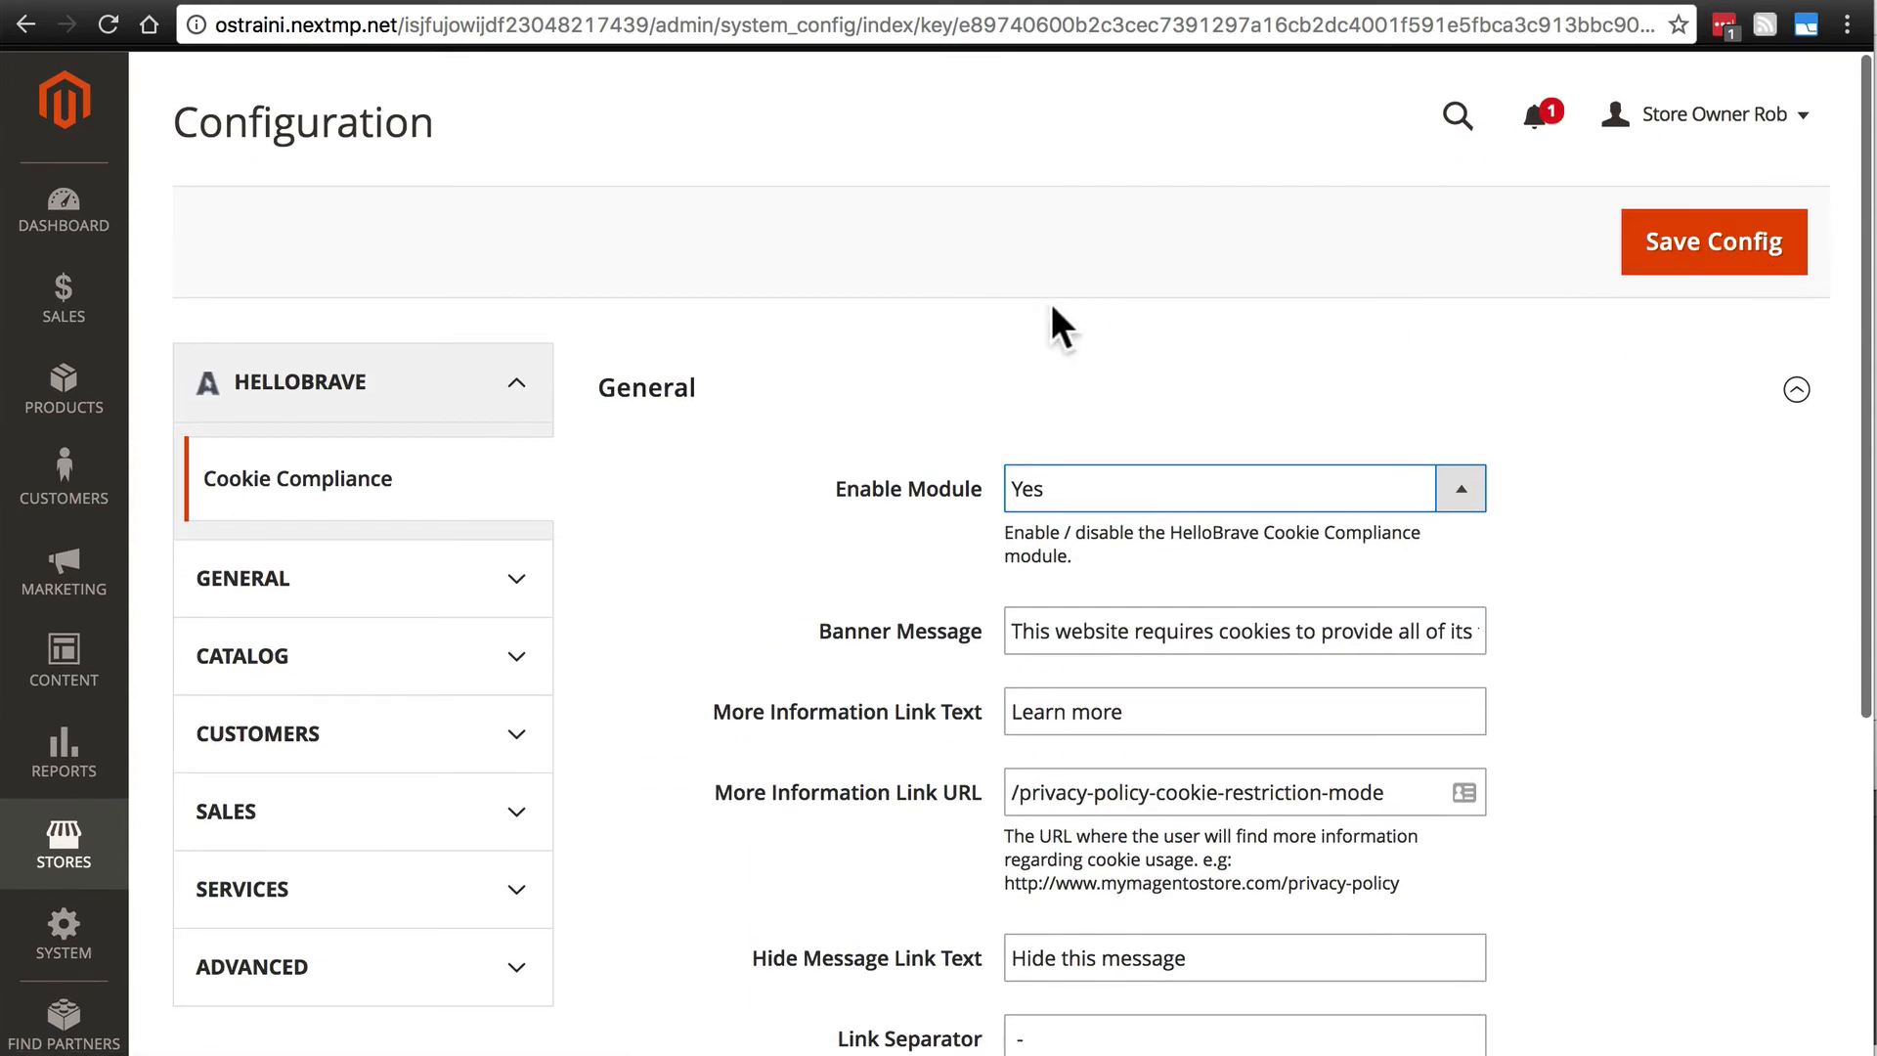
mouse_move(815, 489)
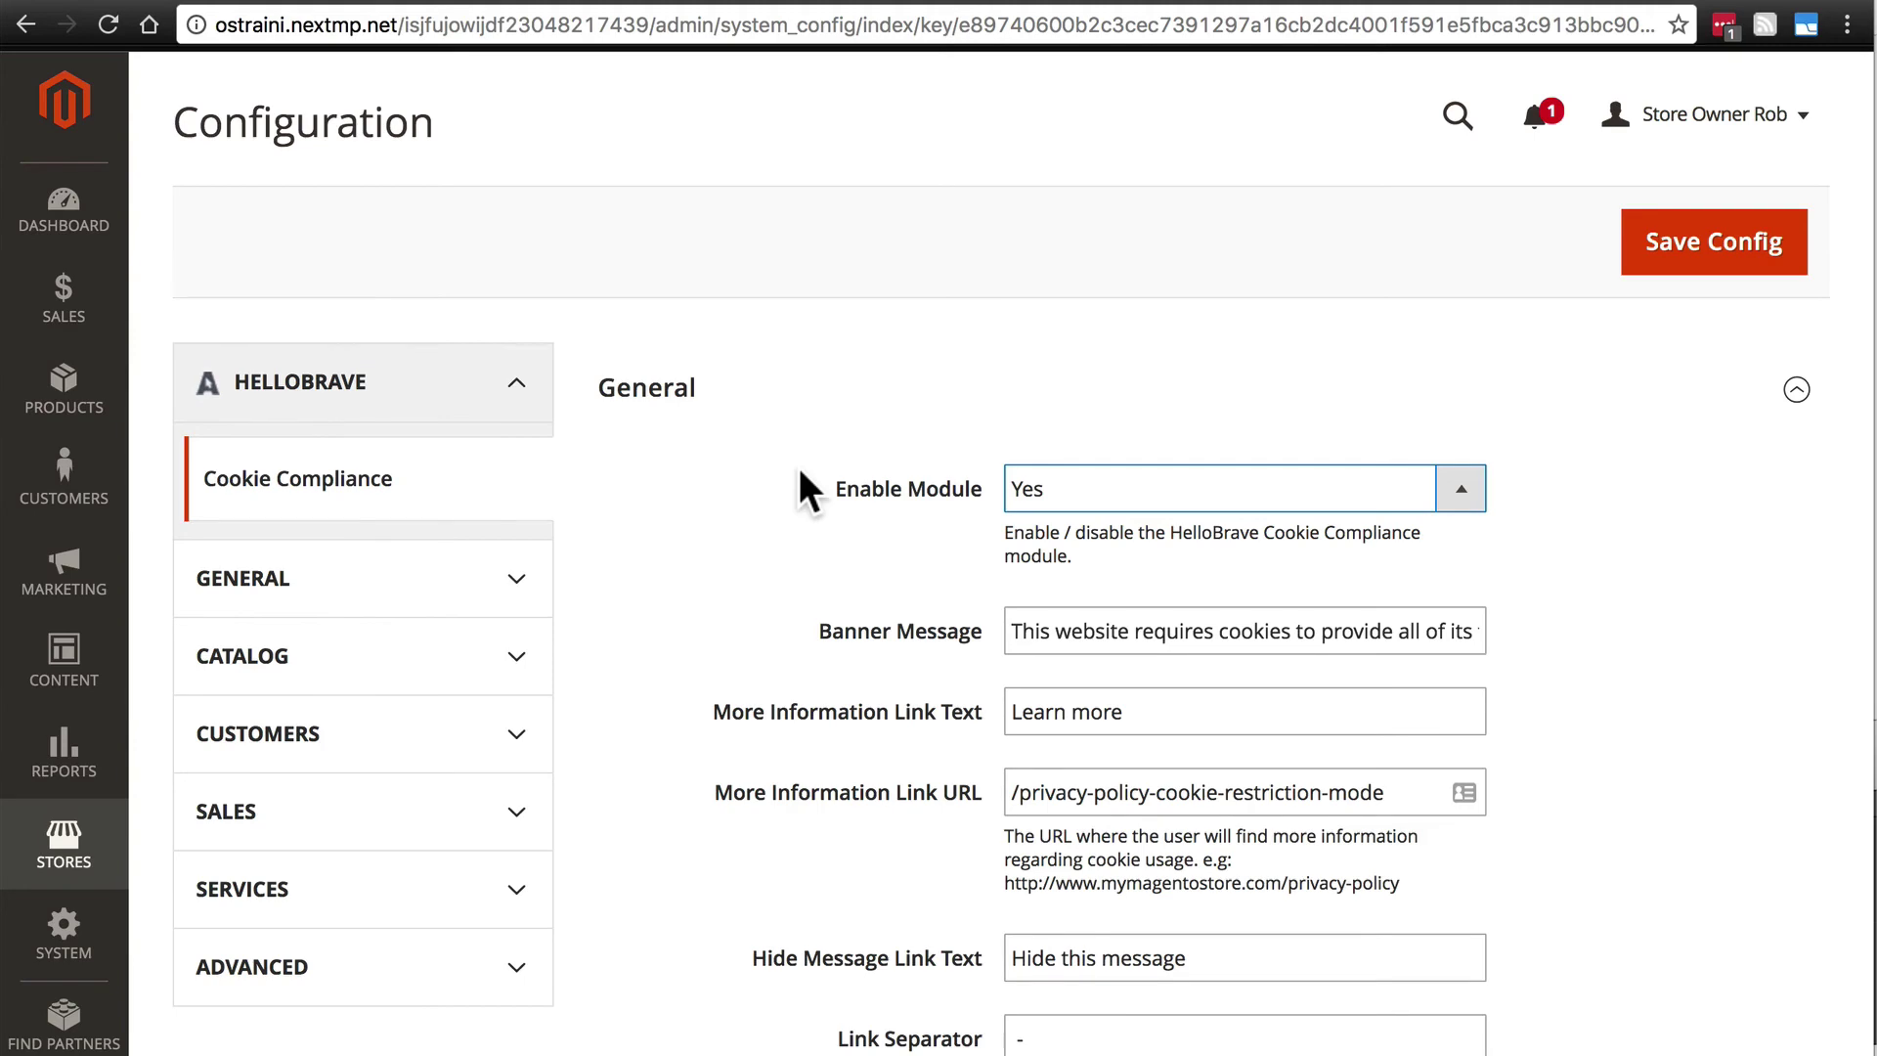
Navigate to /html/app/etc and chmod env.php to 0755 by removing group write
left_click(586, 24)
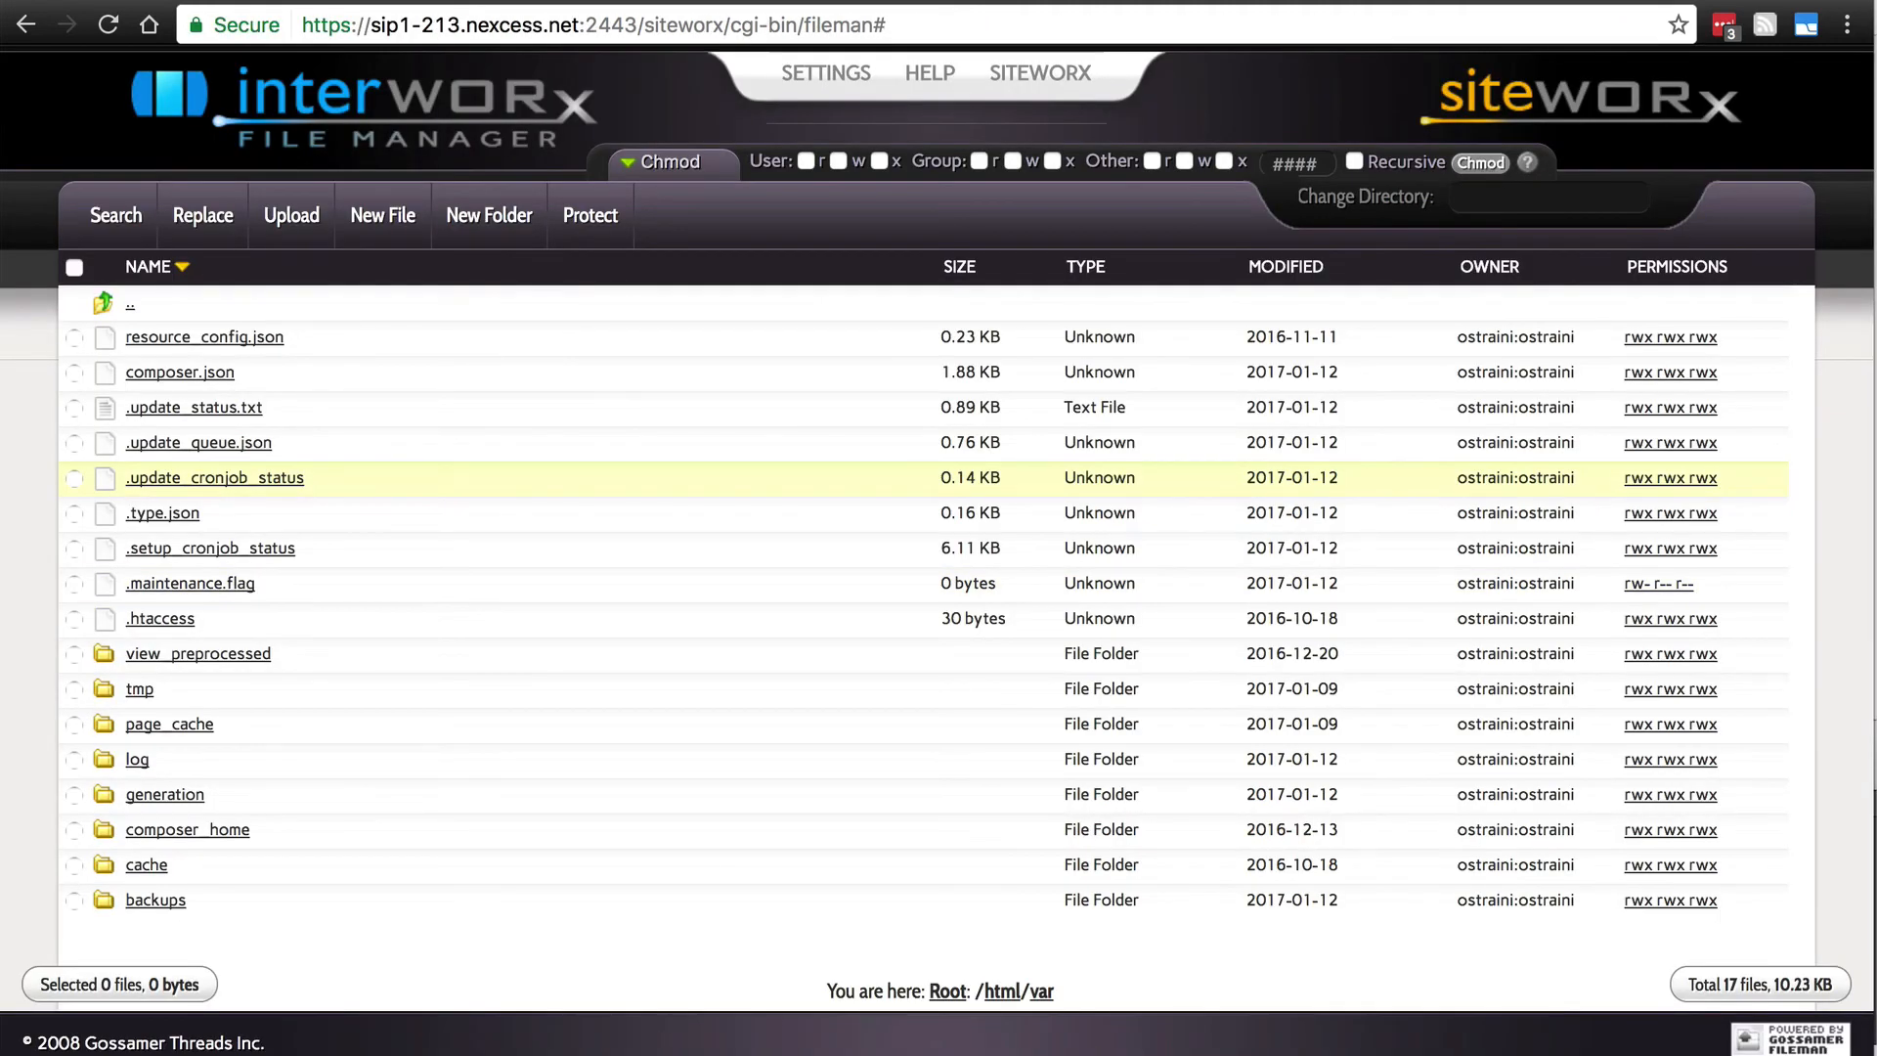
mouse_move(1012, 1012)
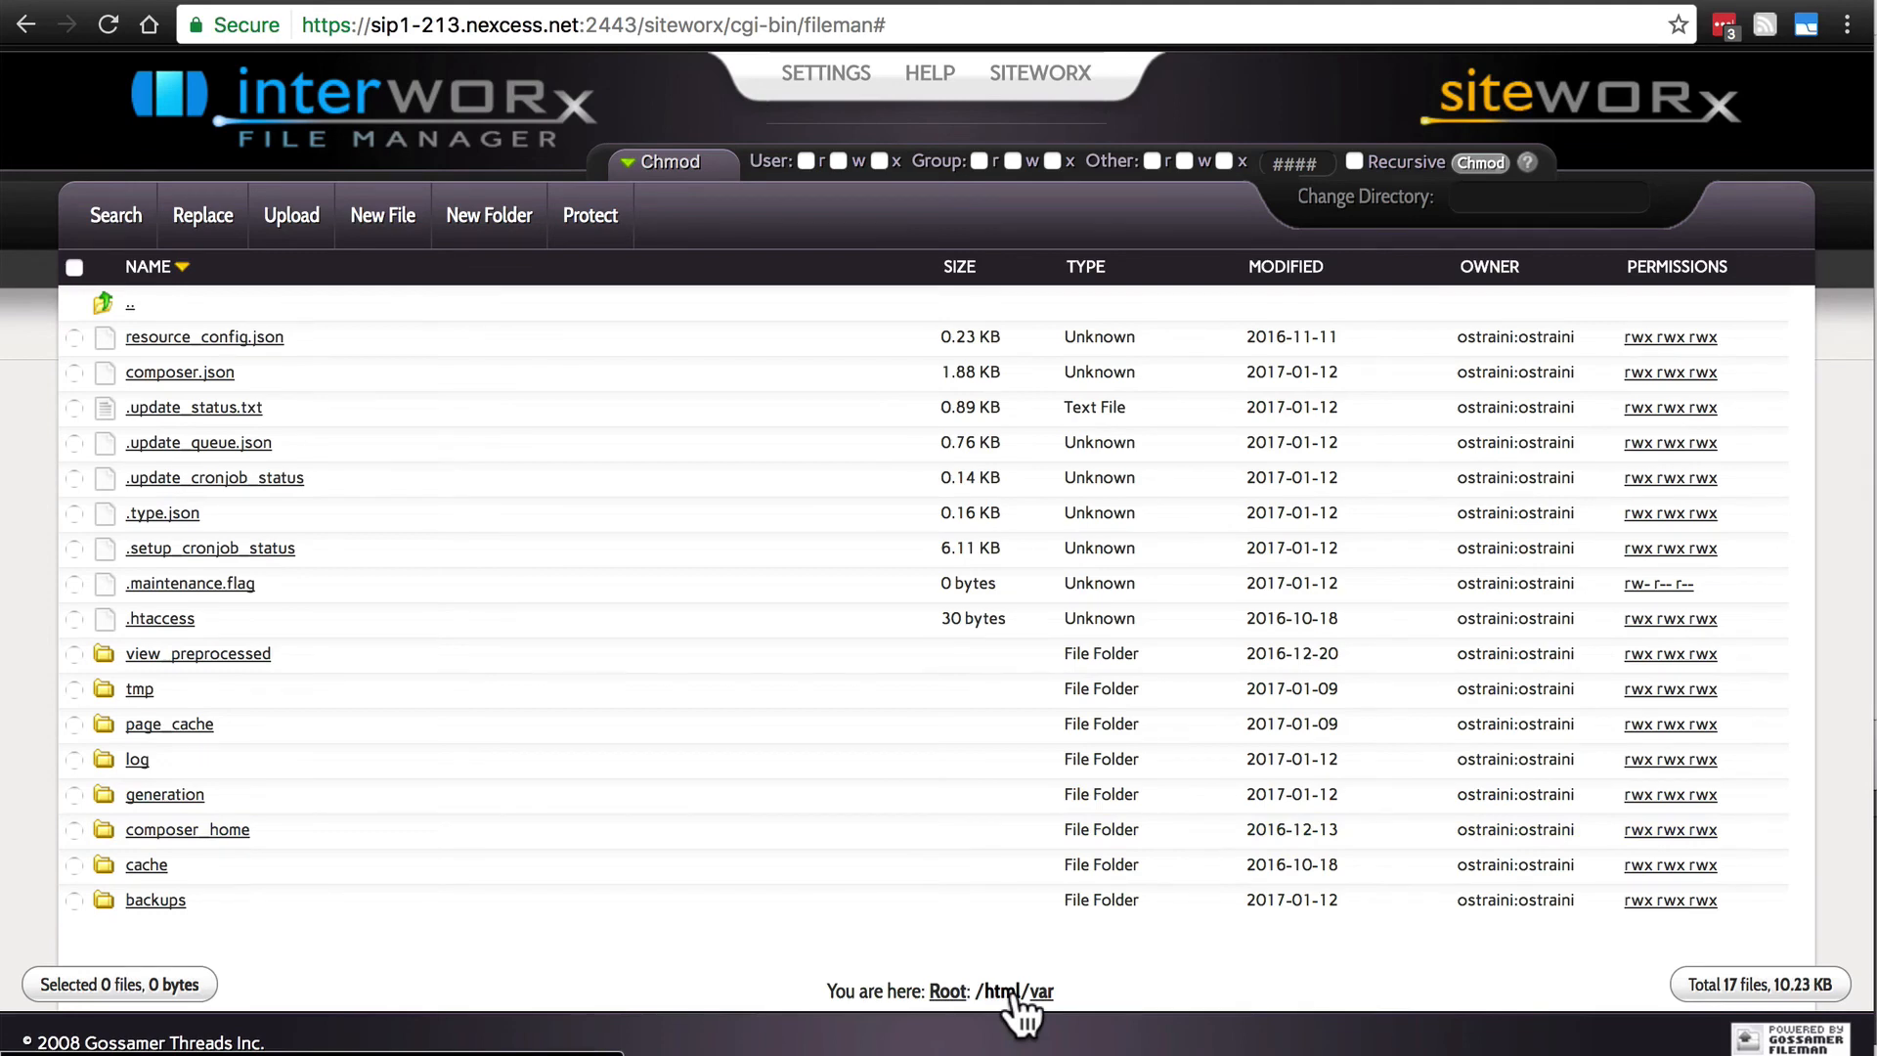
left_click(1017, 992)
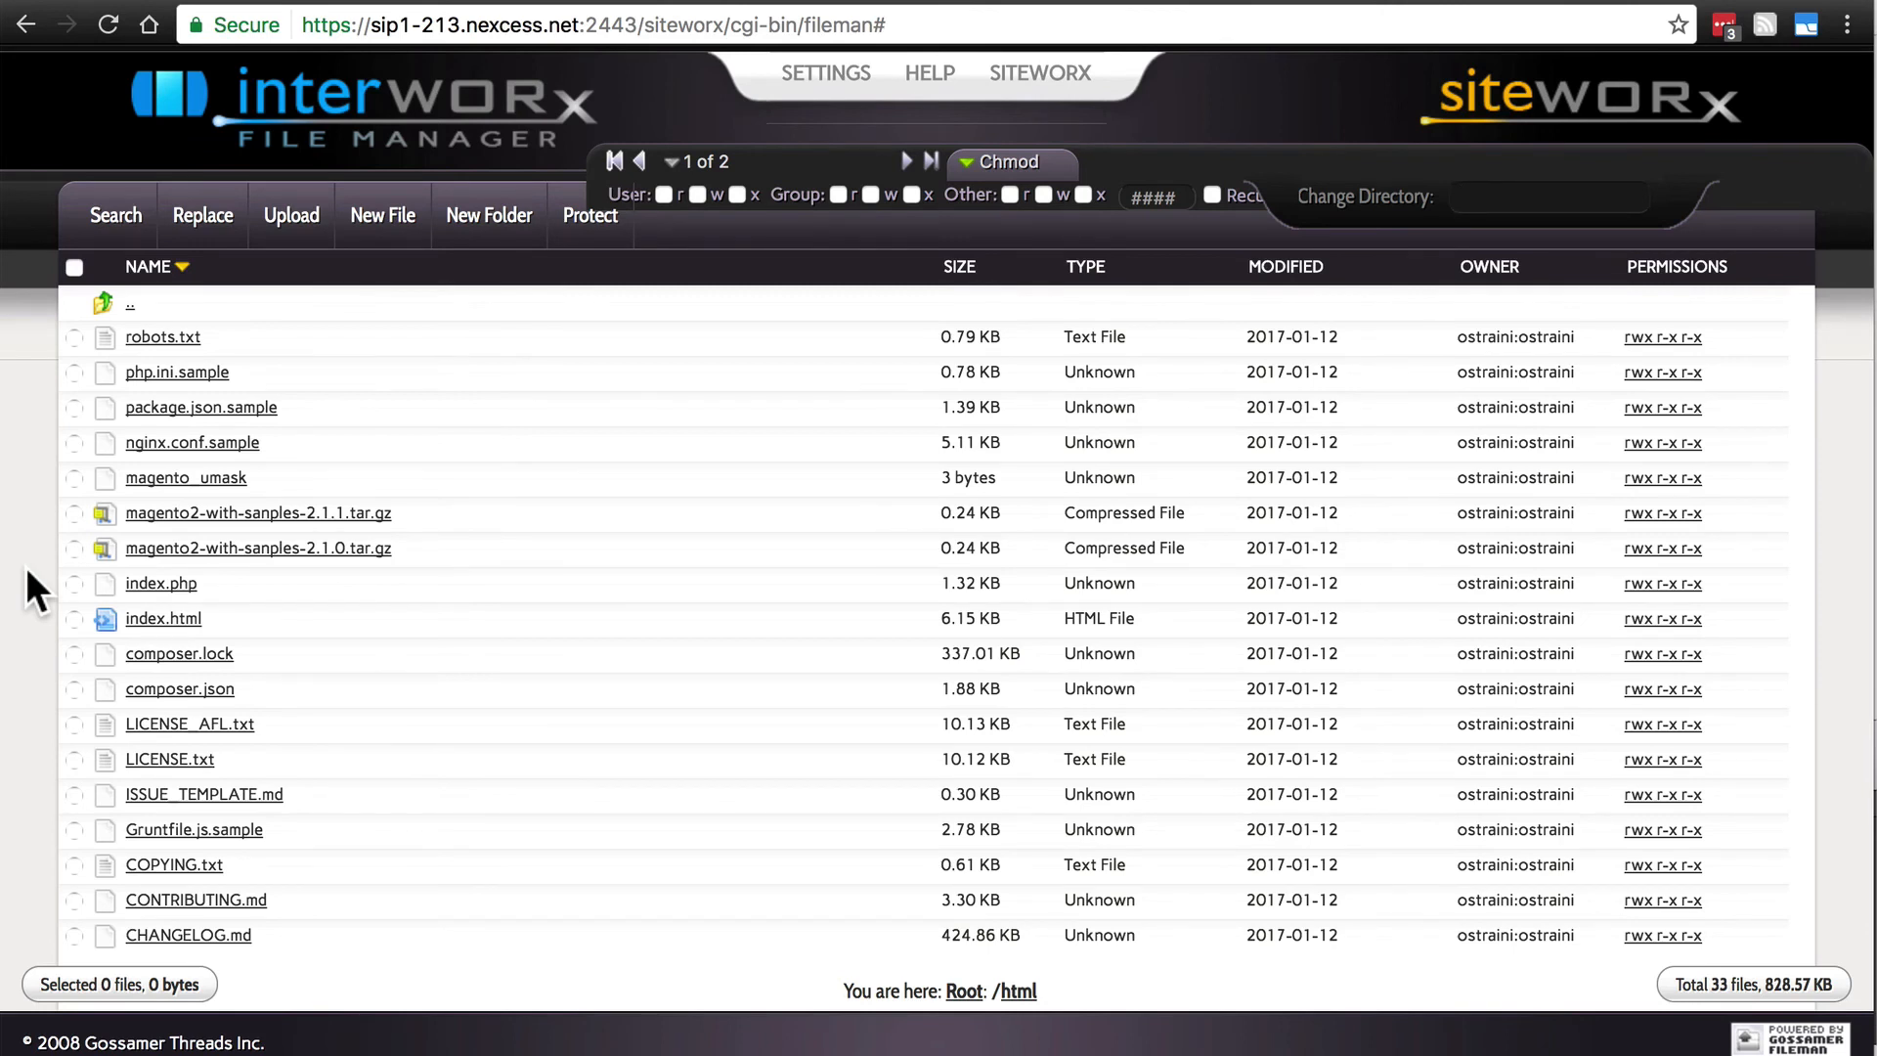
left_click(923, 160)
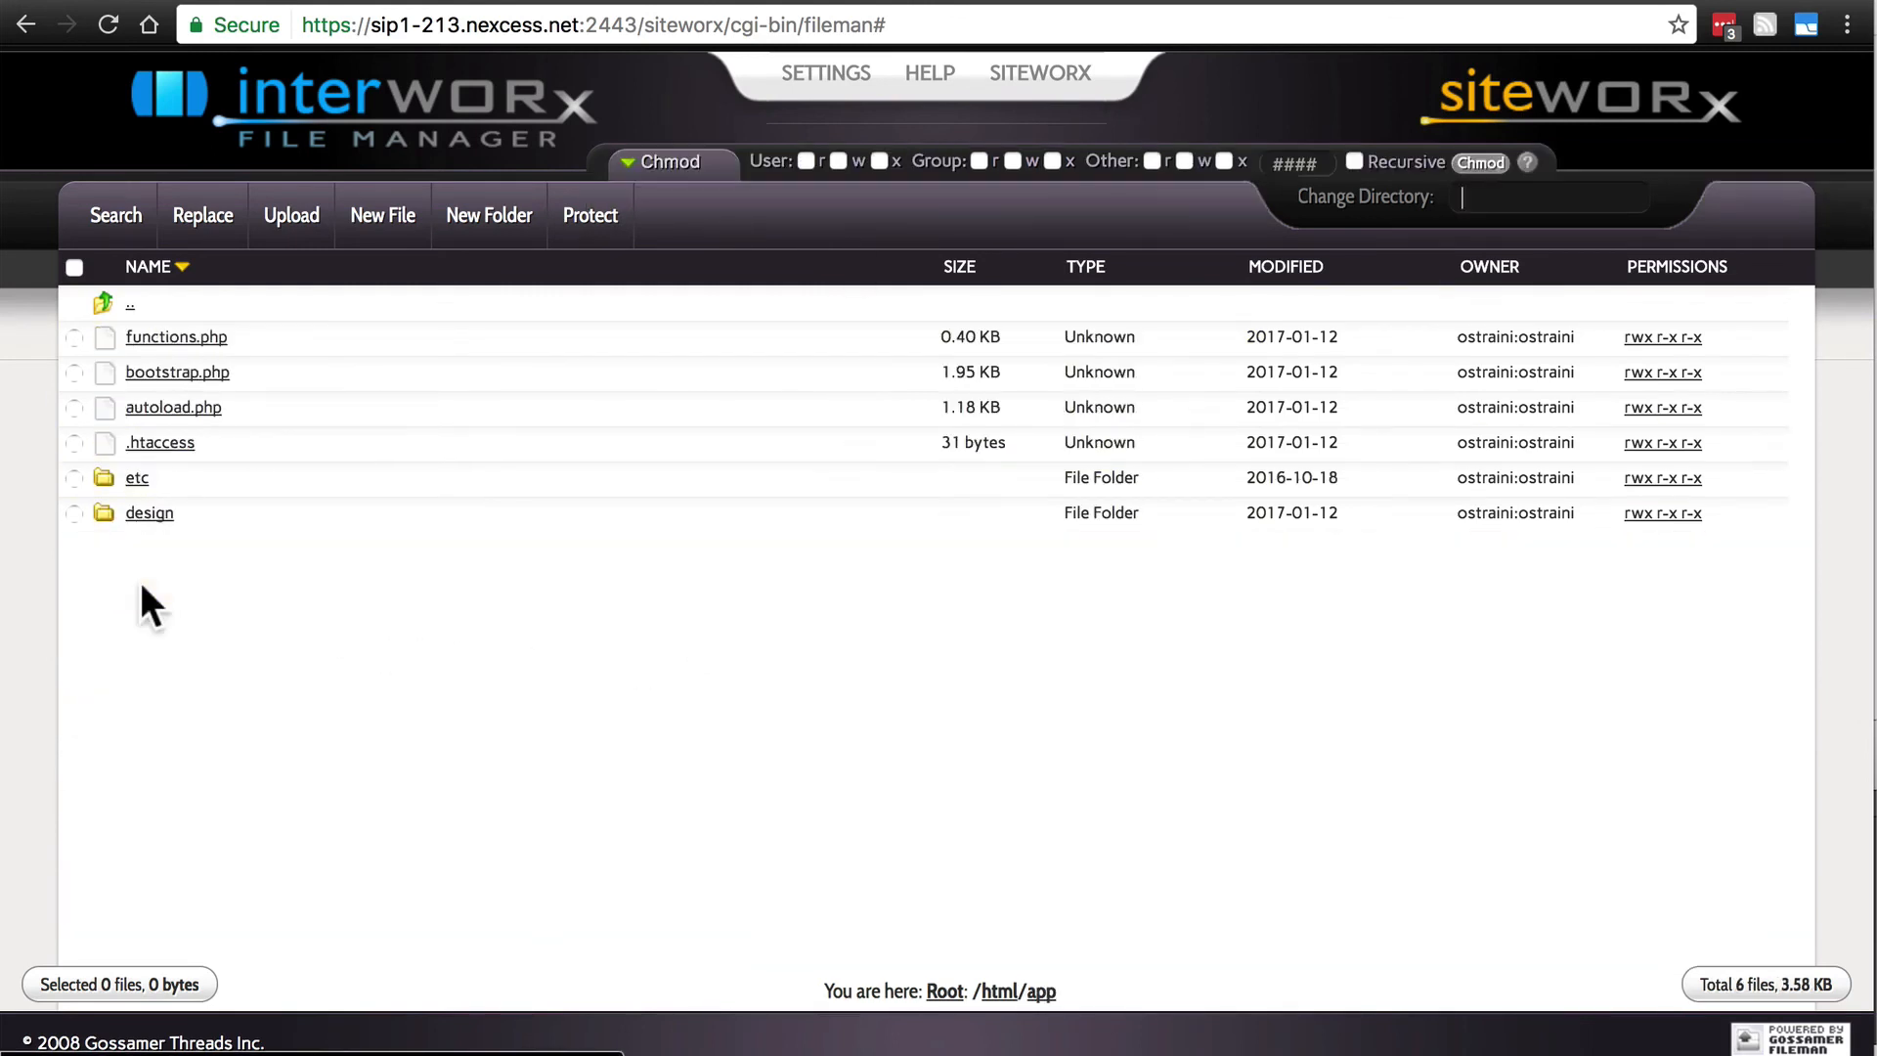
mouse_move(137, 478)
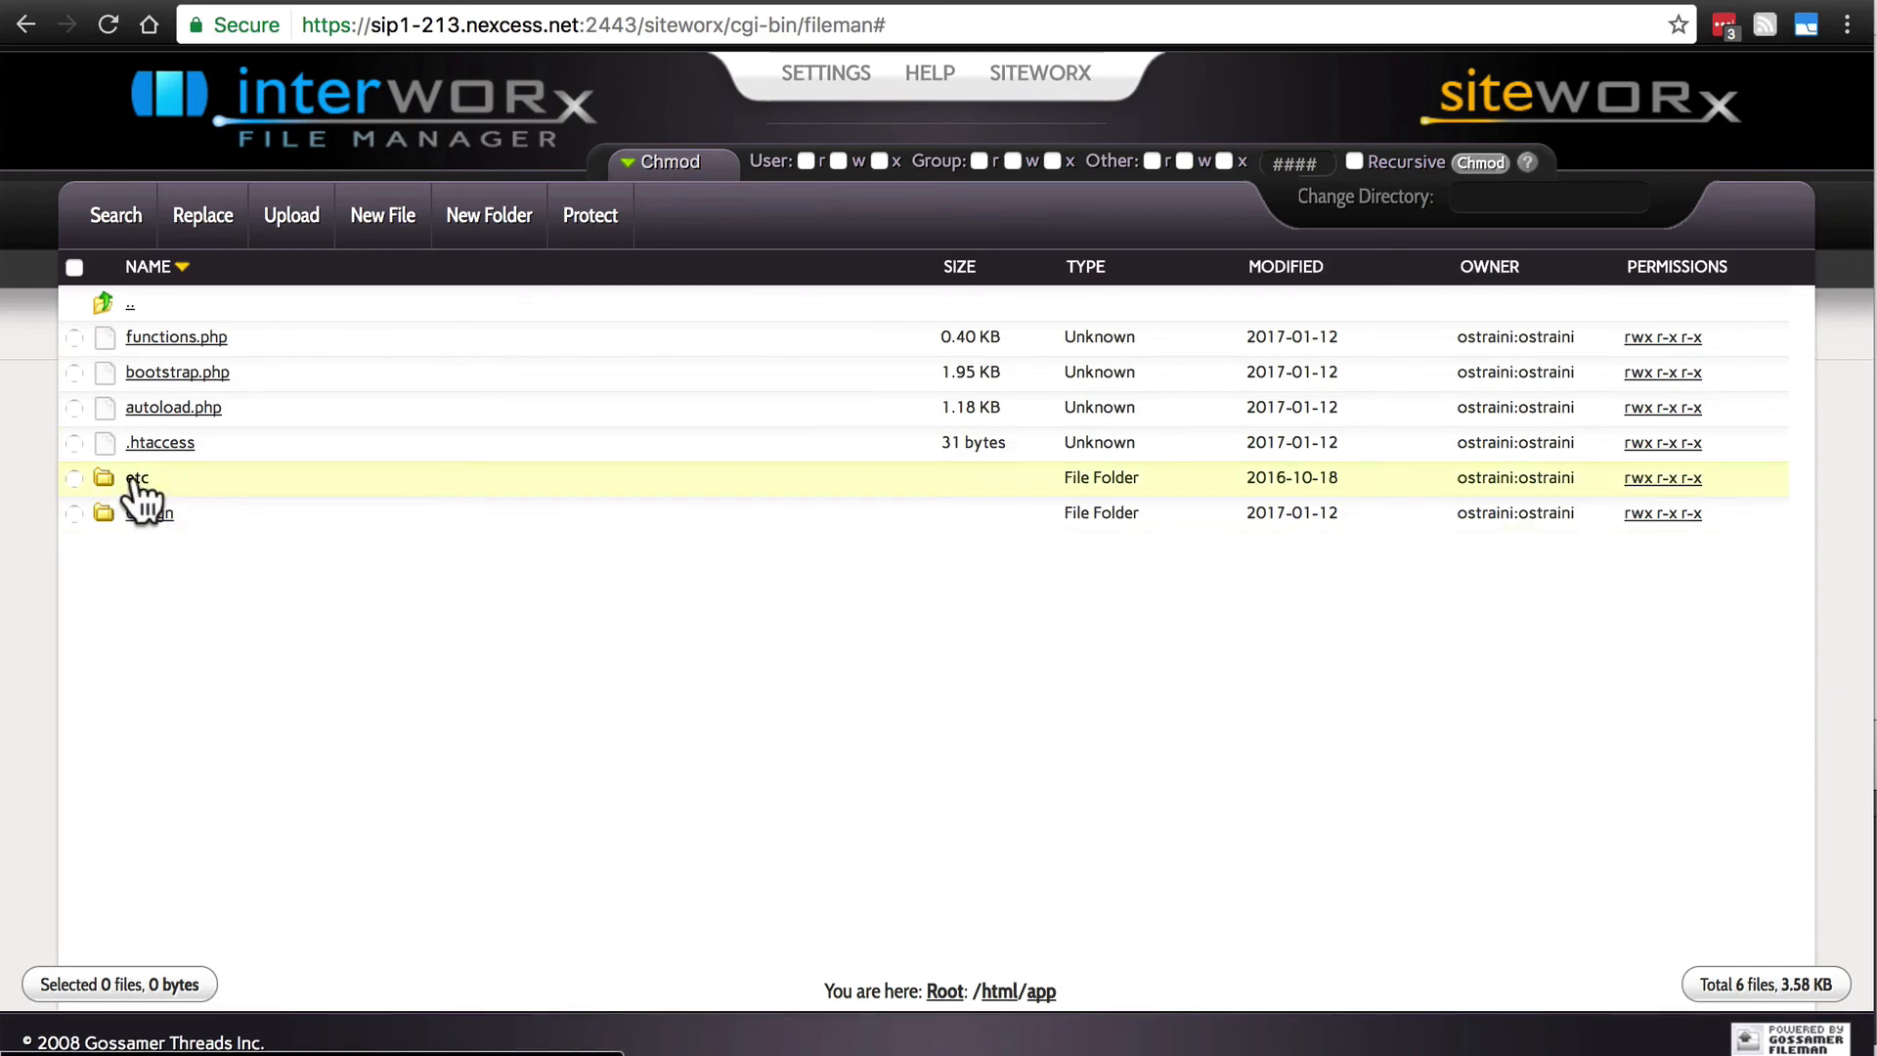
left_click(139, 478)
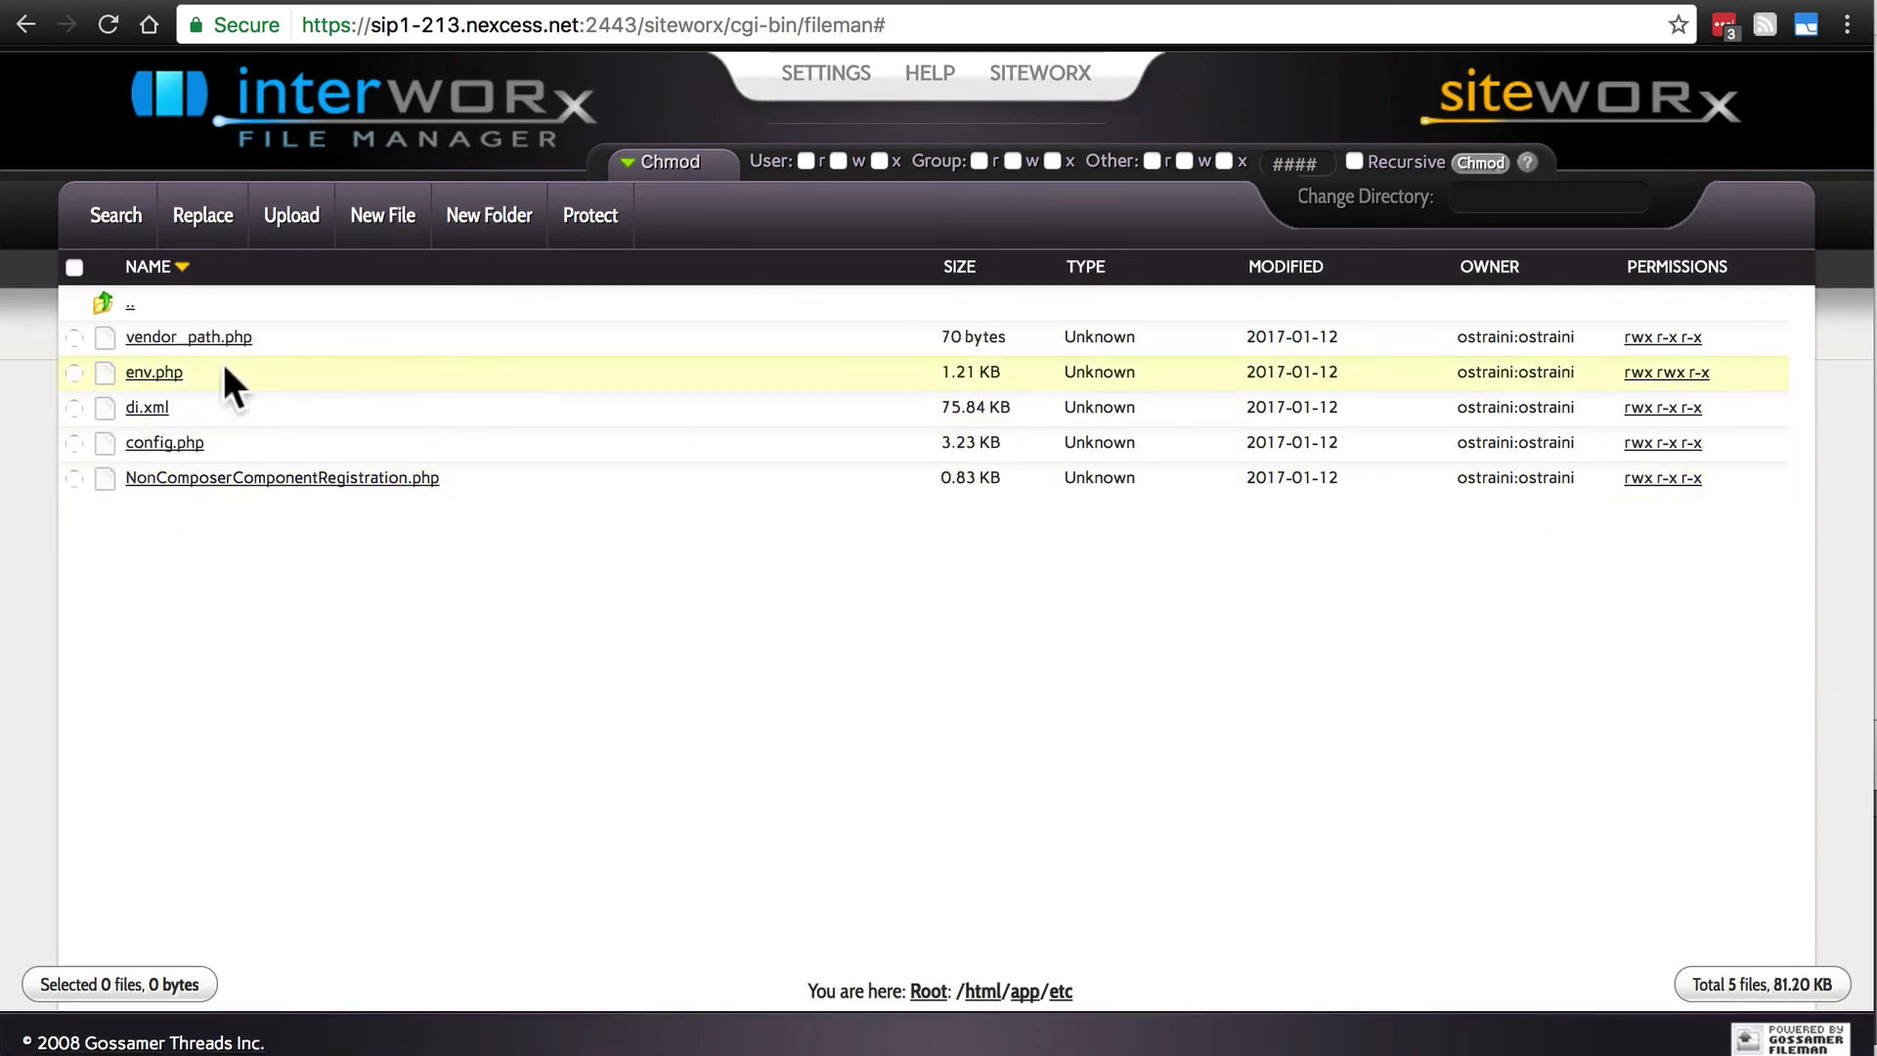
mouse_move(1665, 386)
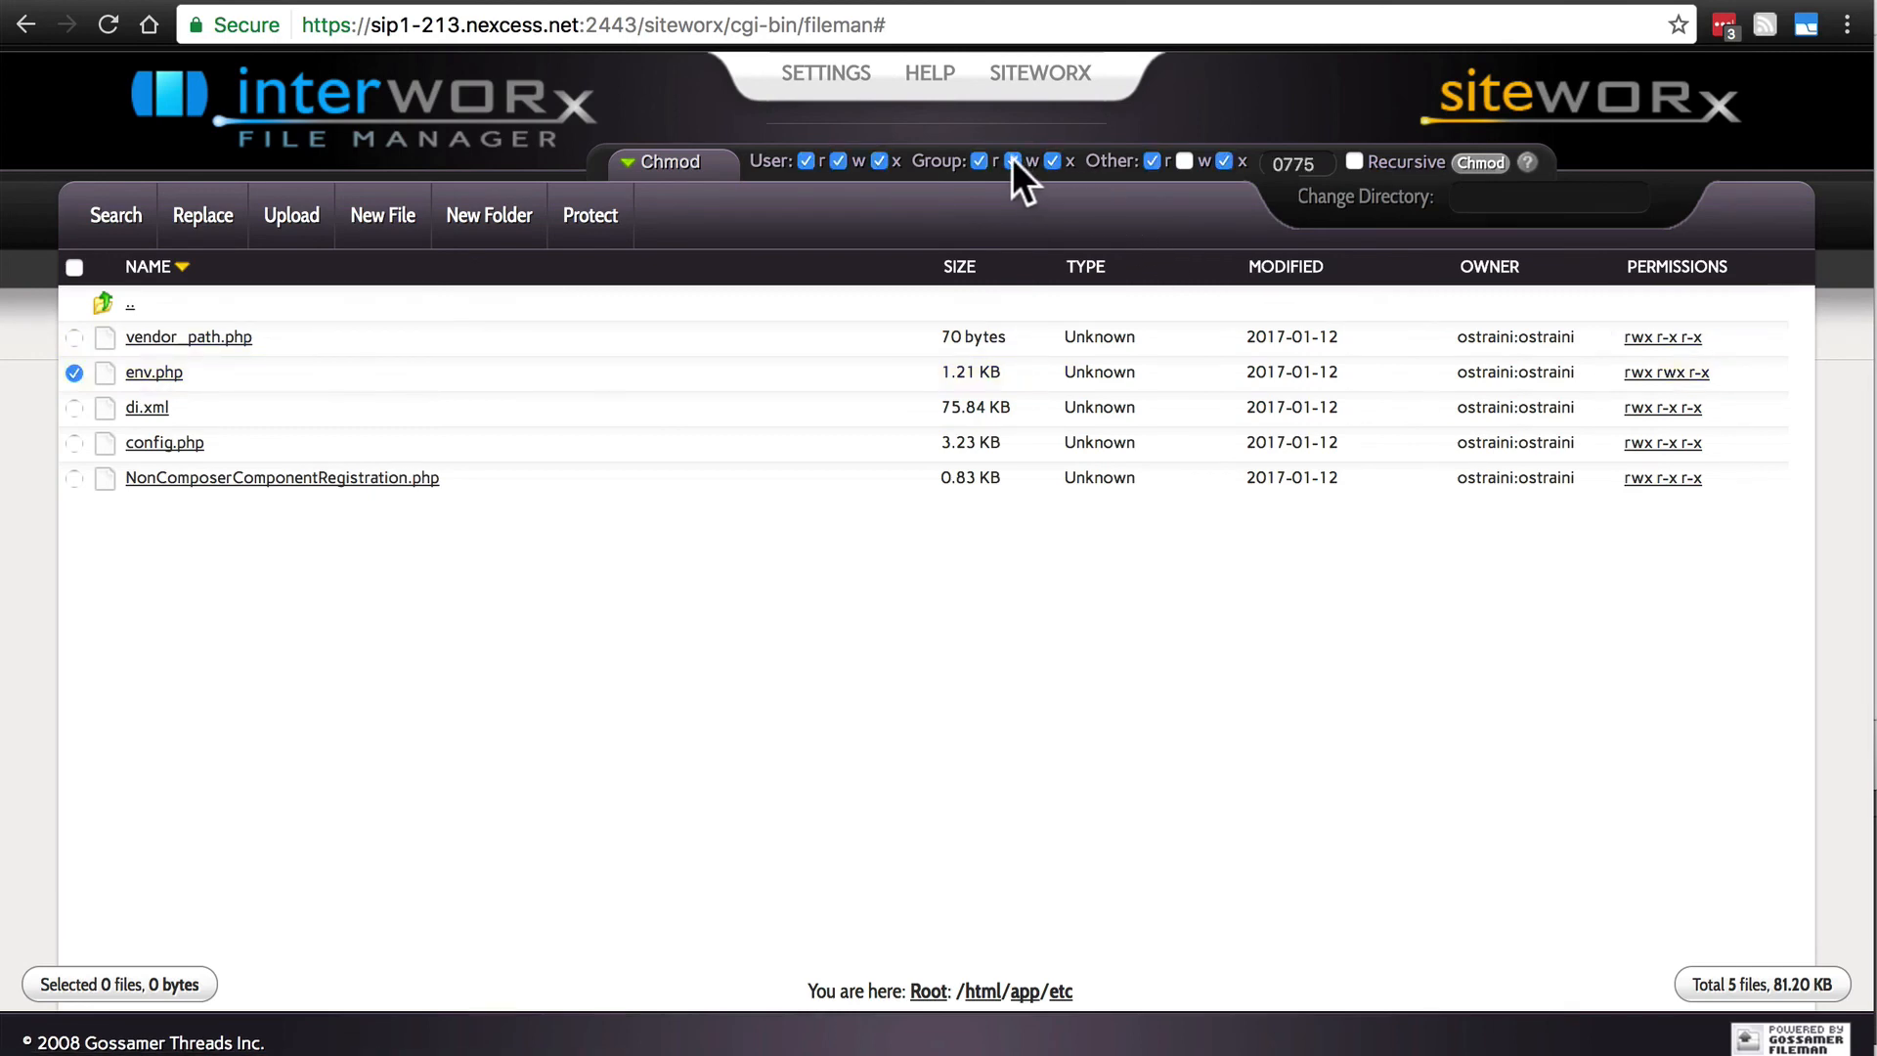
left_click(1019, 160)
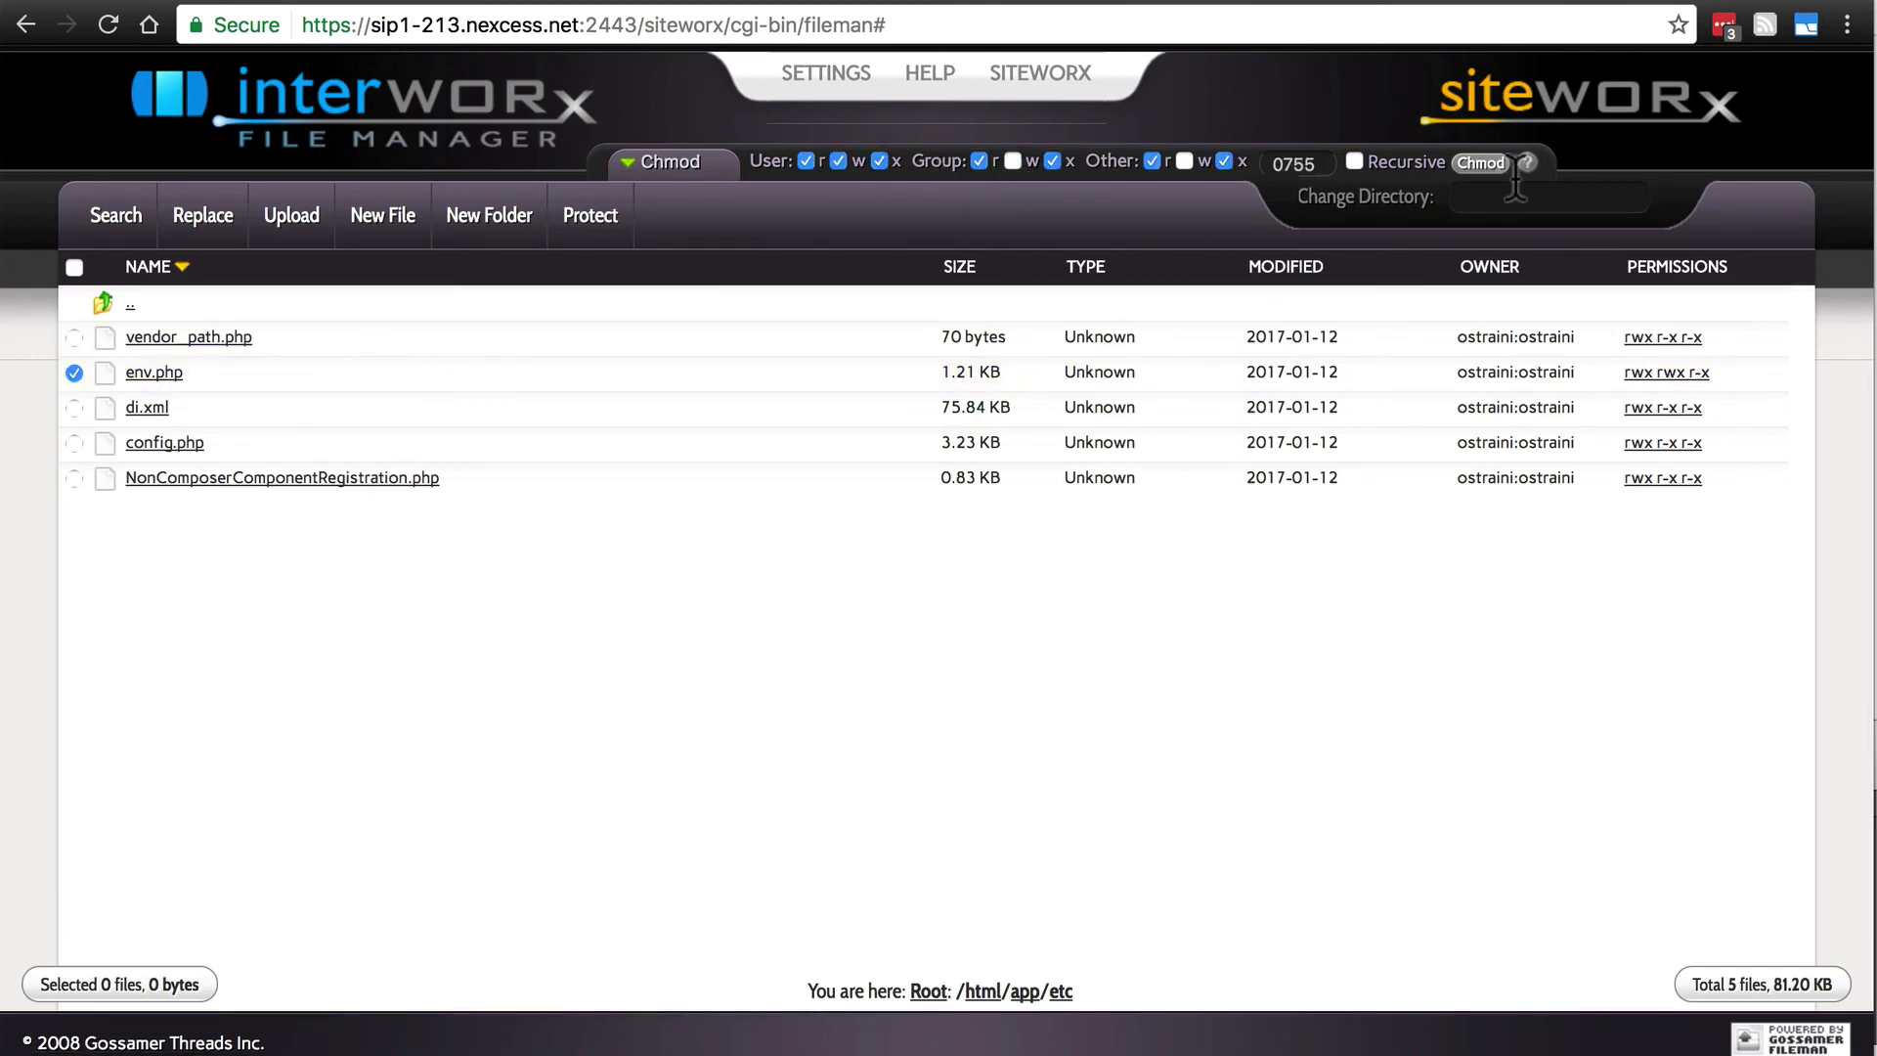
left_click(1479, 162)
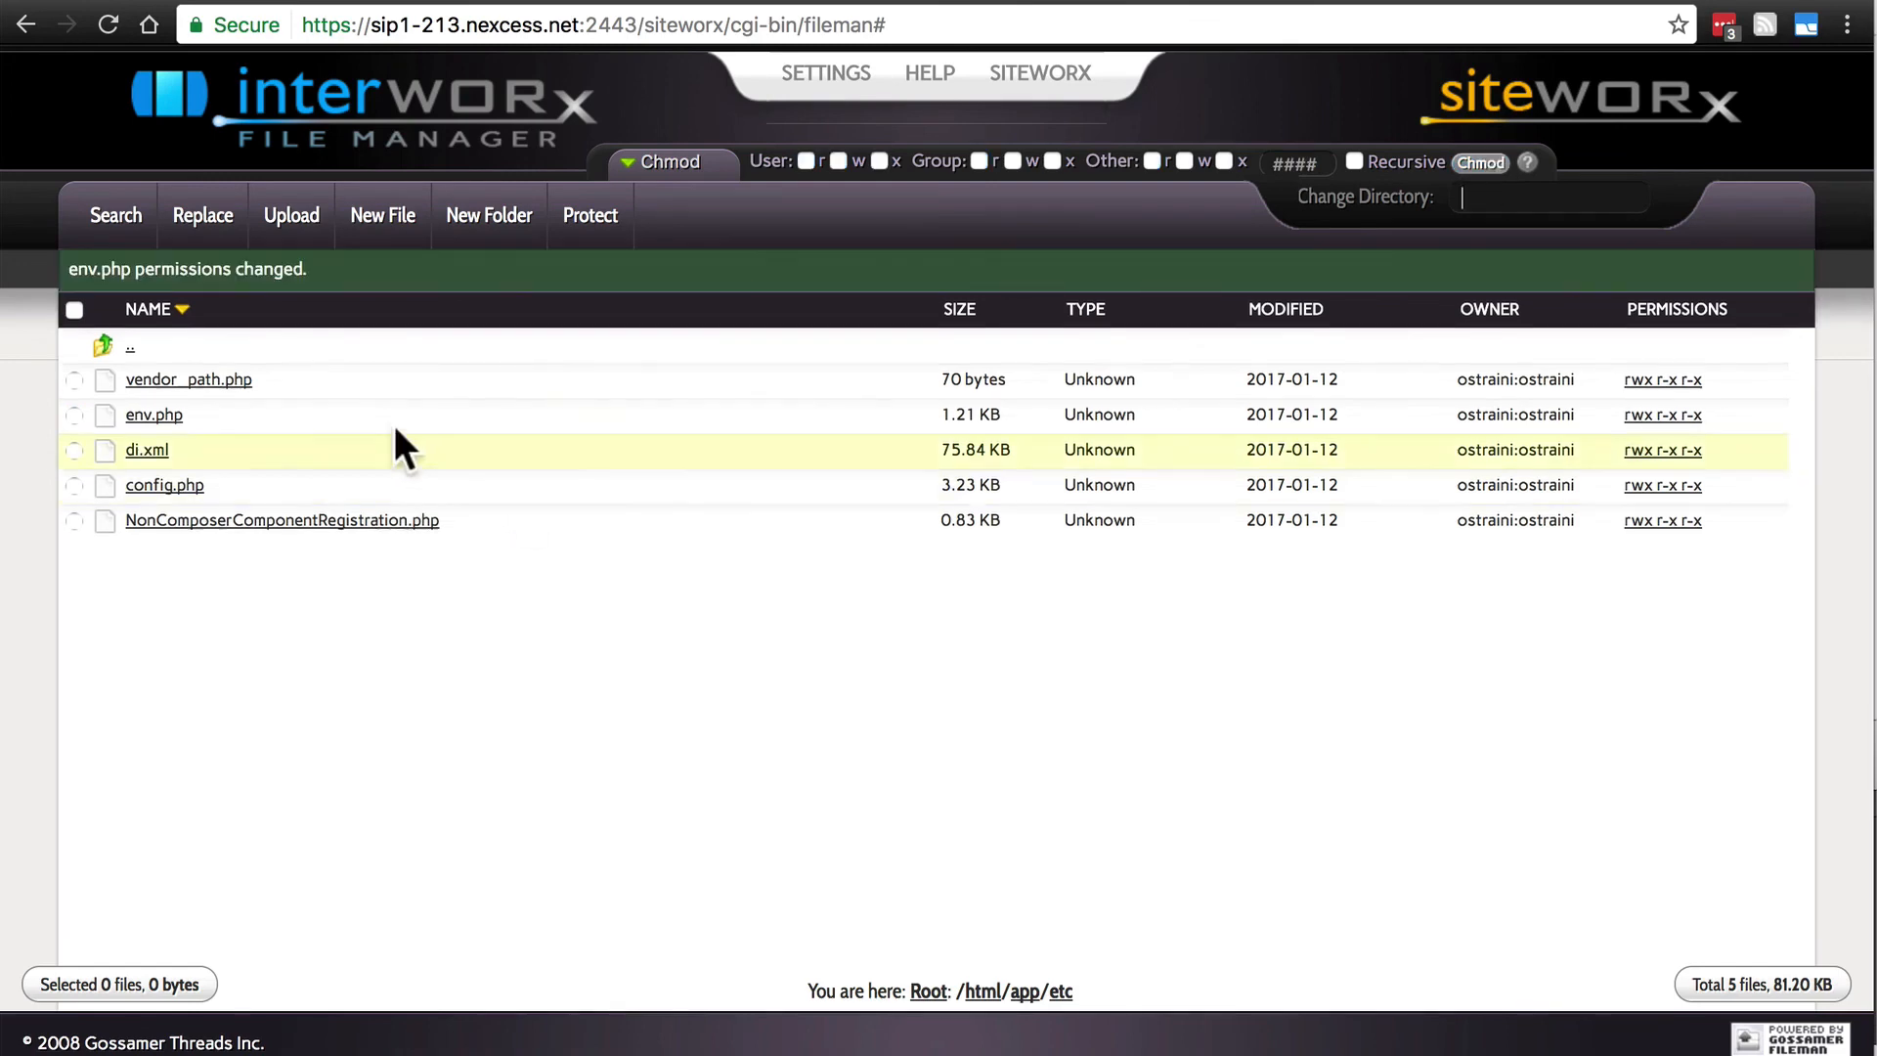
Remove group write from app/design/frontend/Magento, making it rwx r-x r-x
left_click(129, 346)
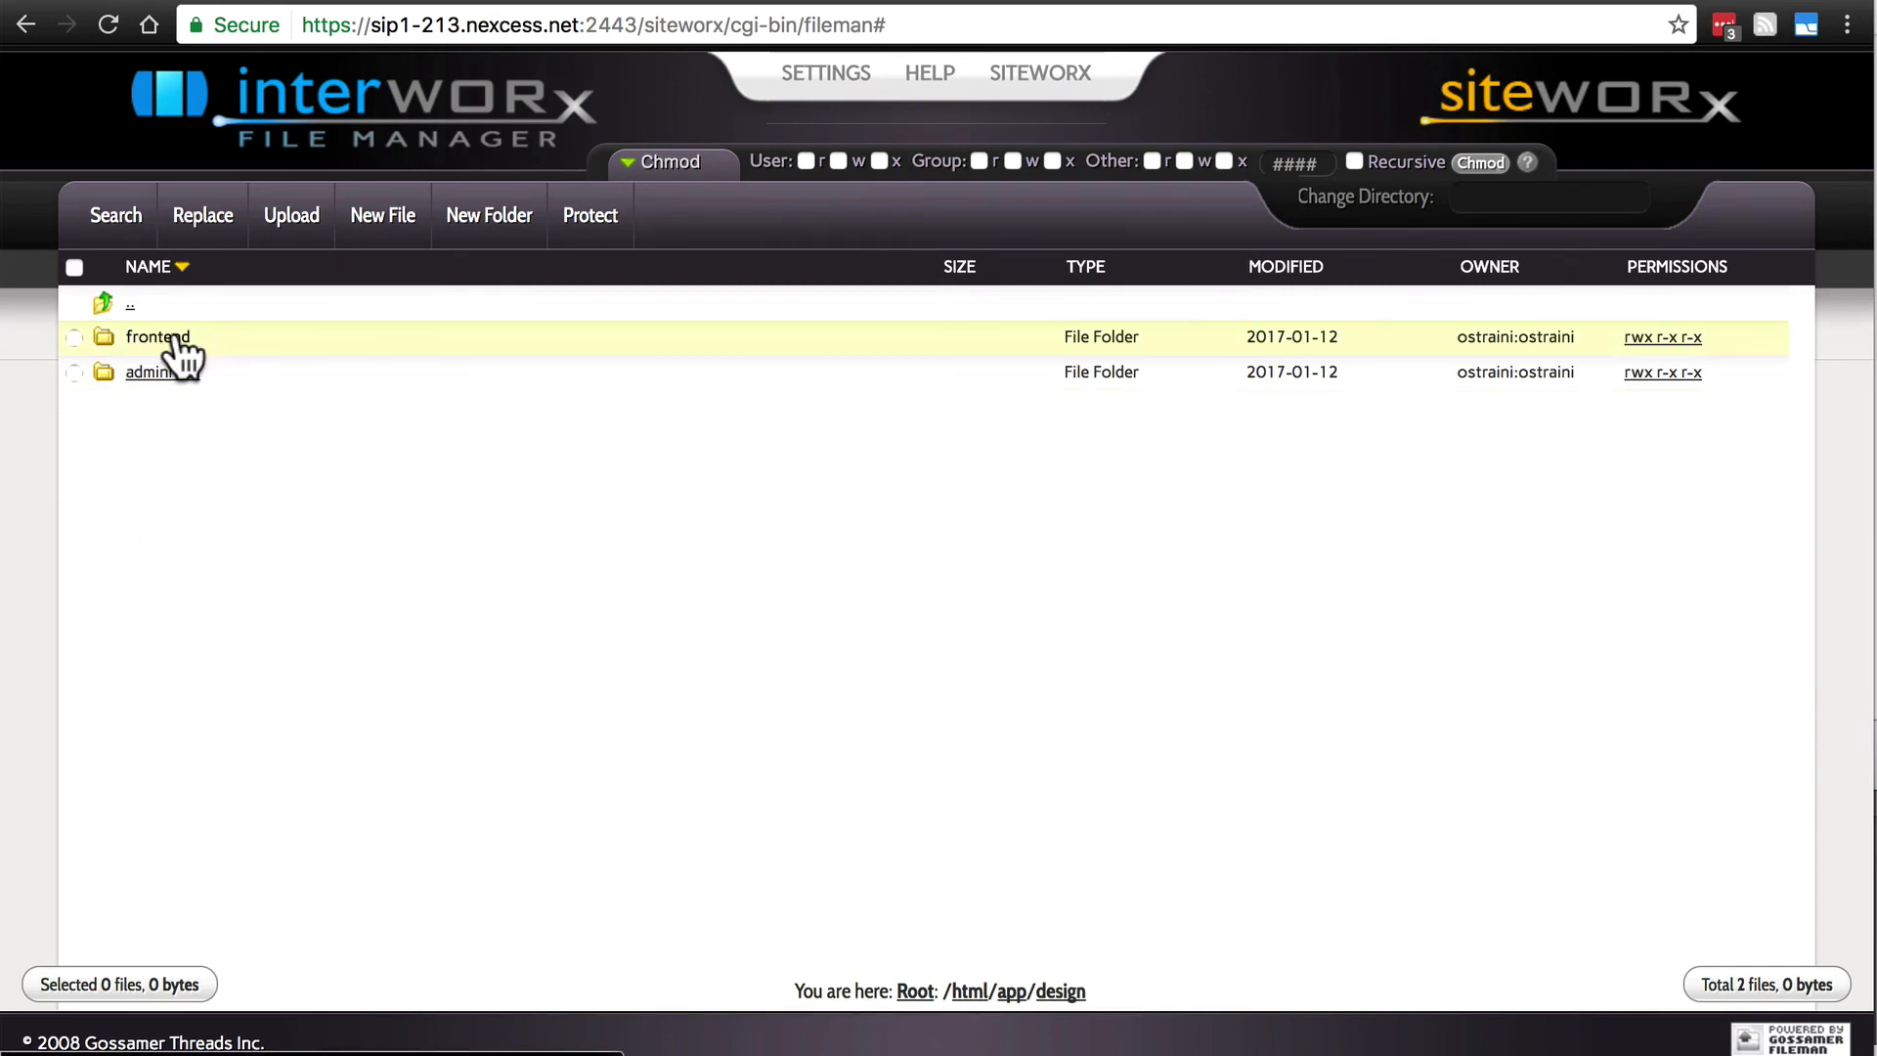
left_click(156, 337)
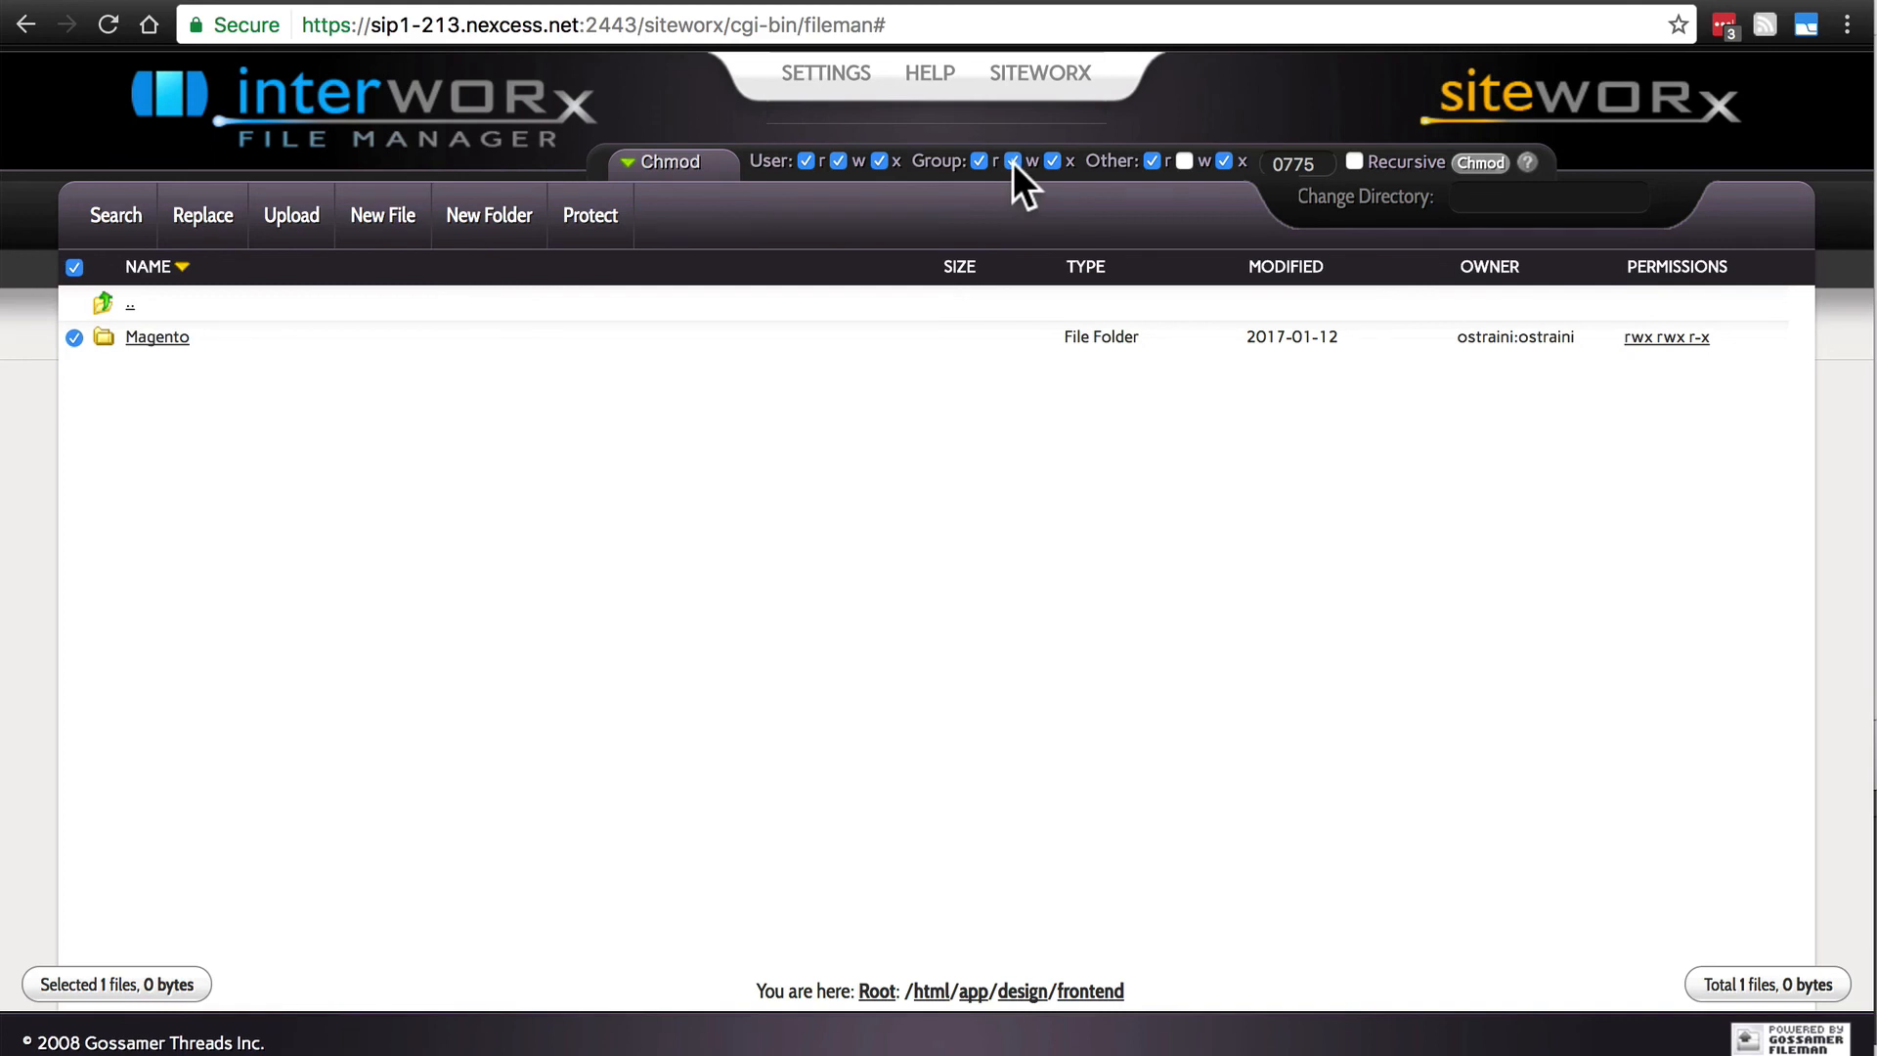
left_click(1014, 161)
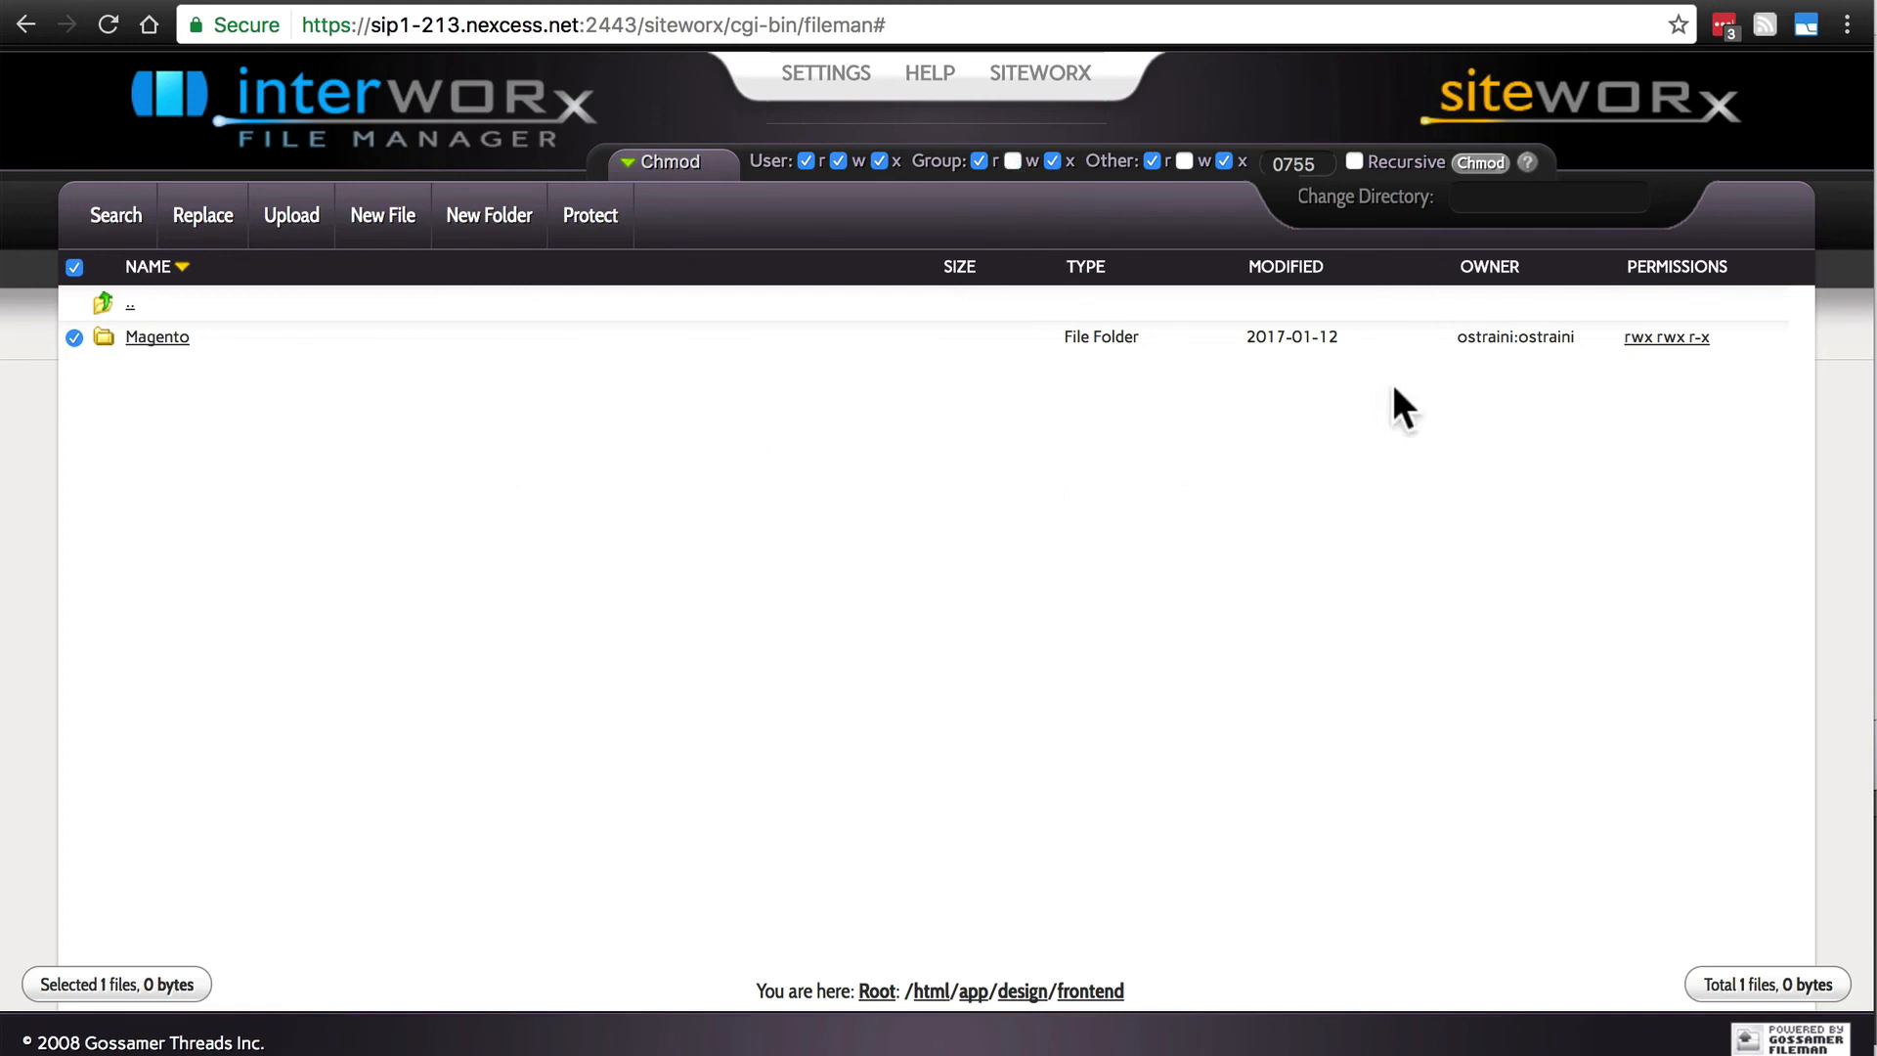
left_click(1479, 161)
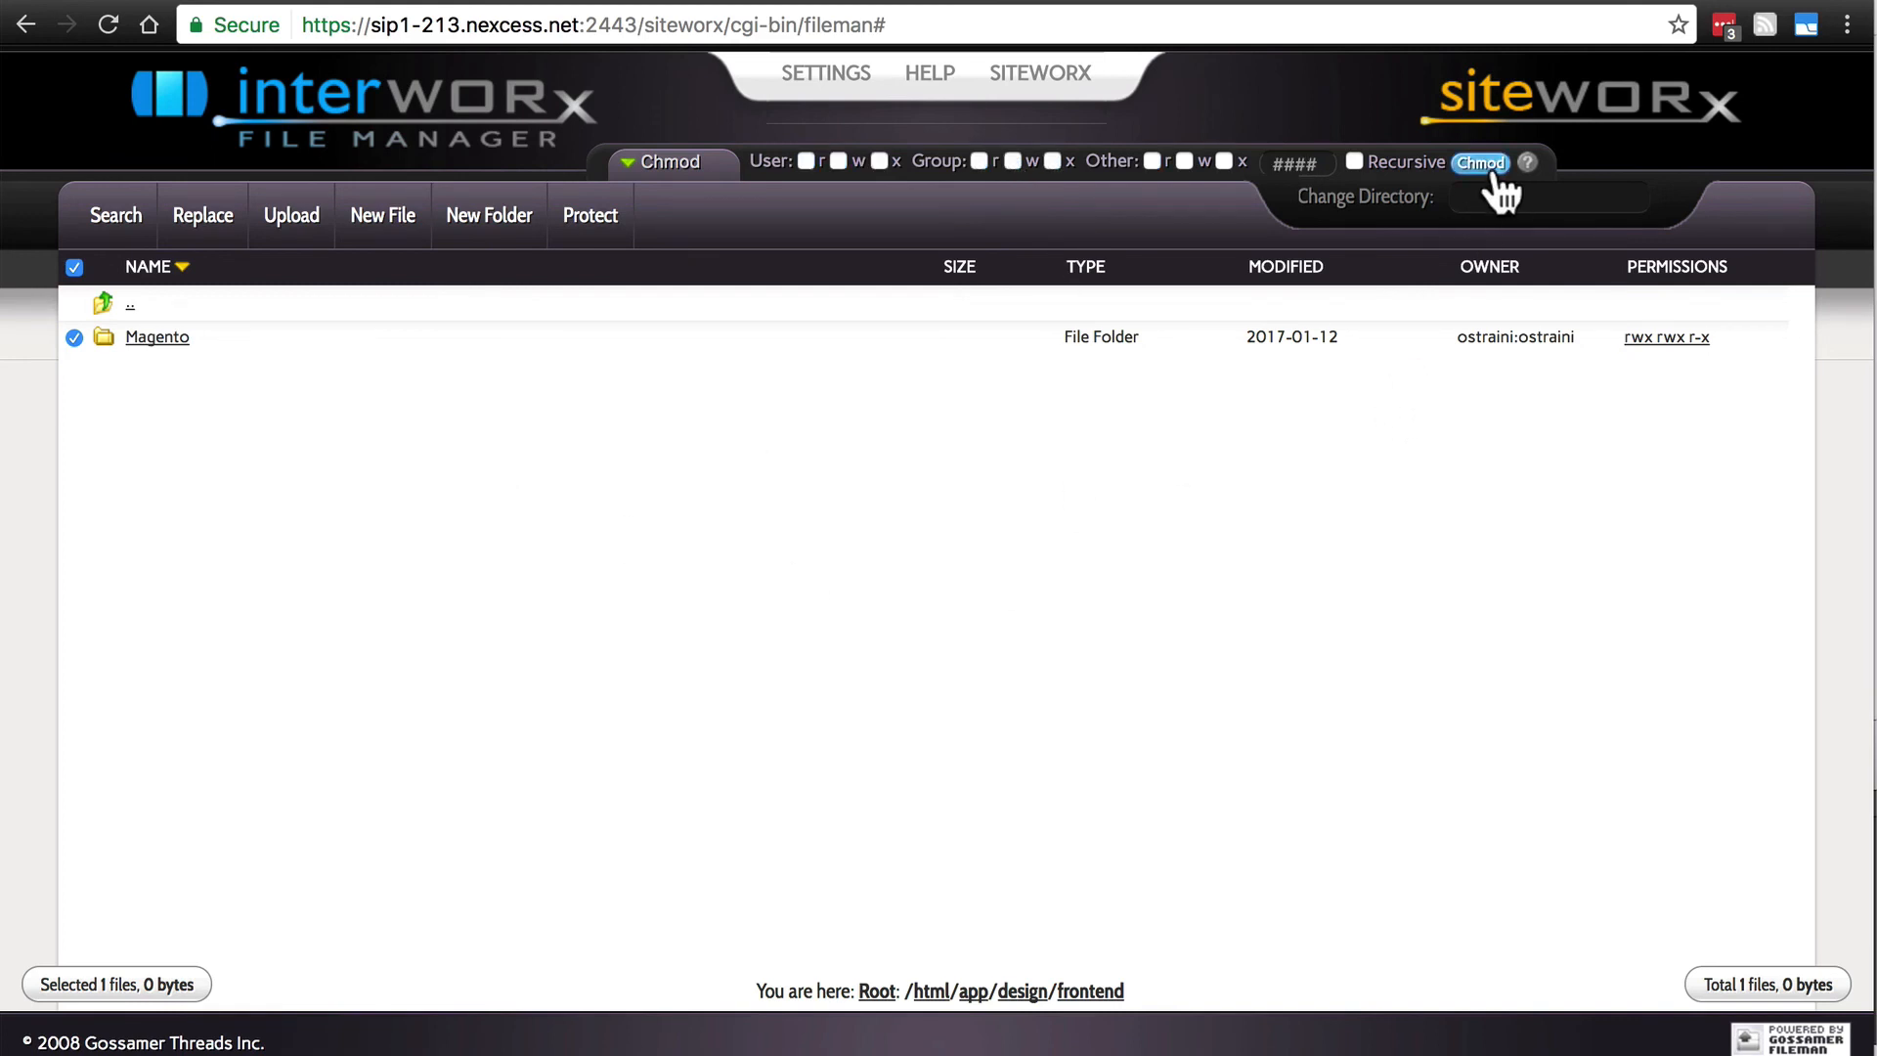
left_click(1480, 162)
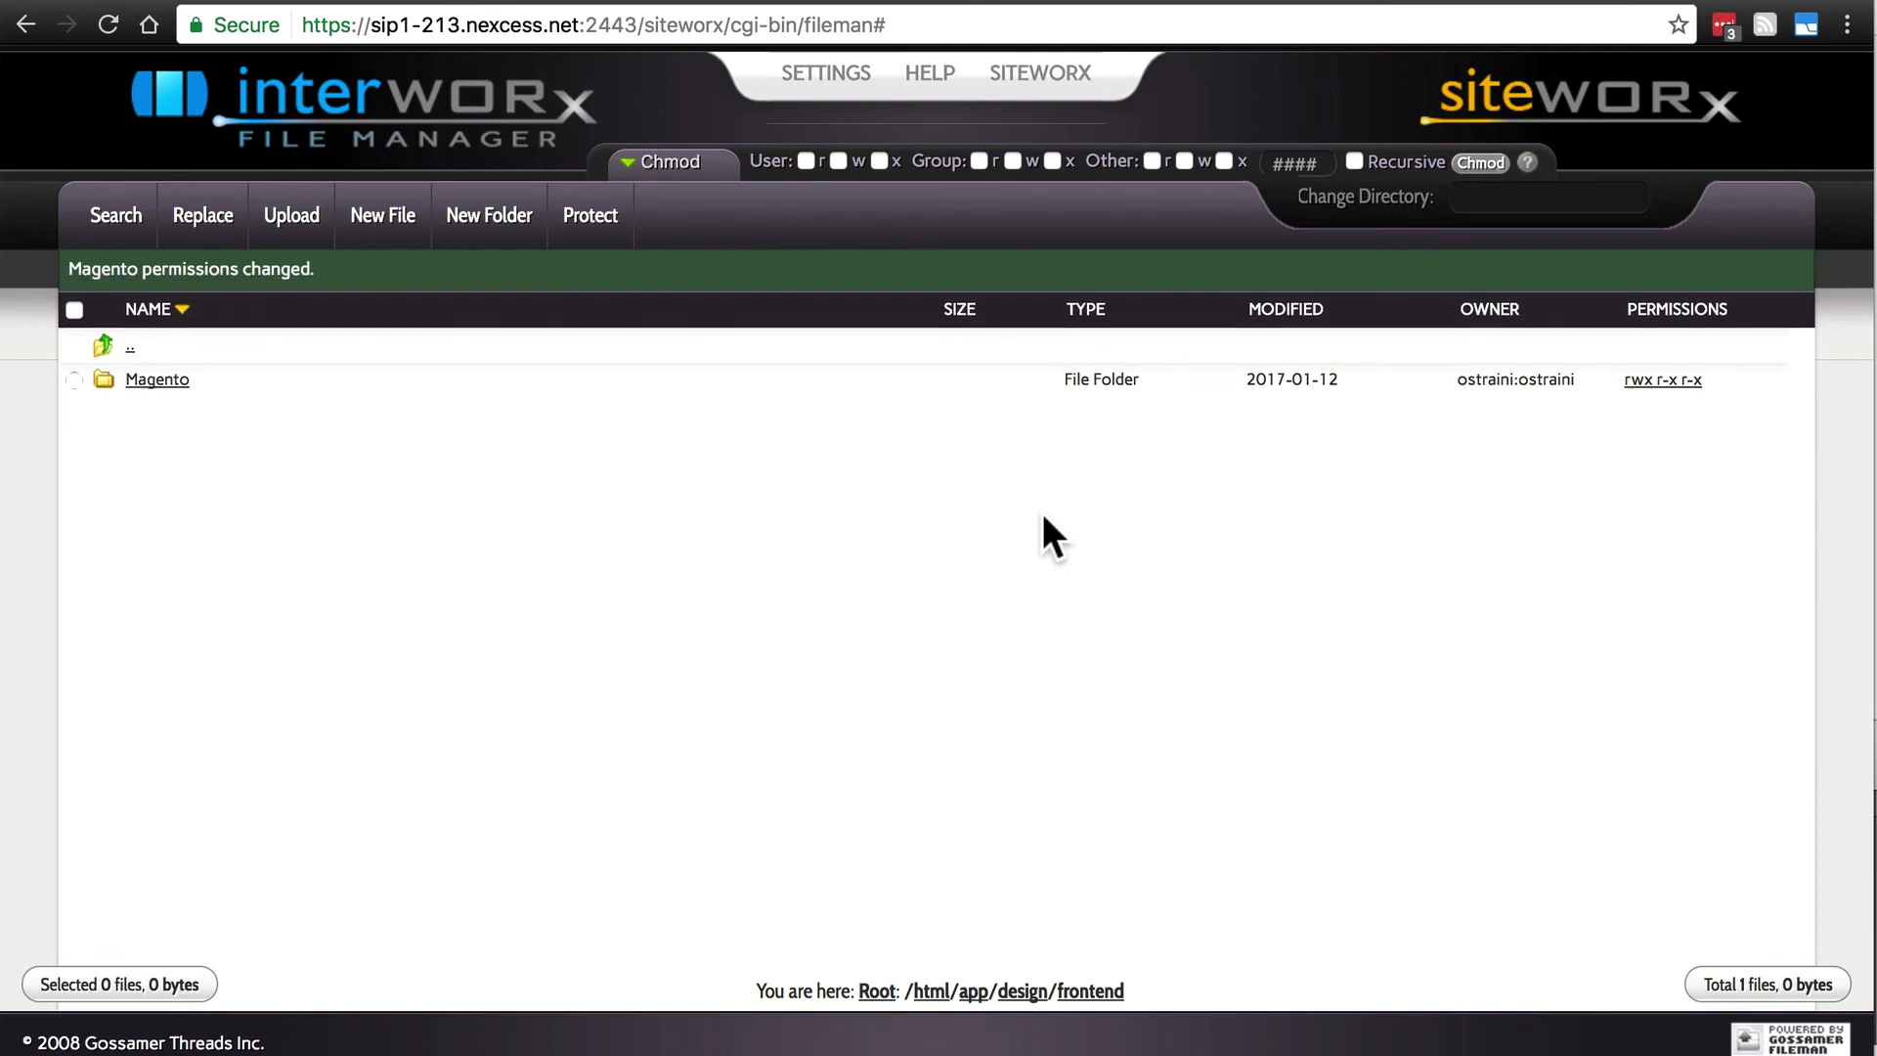
mouse_move(130, 347)
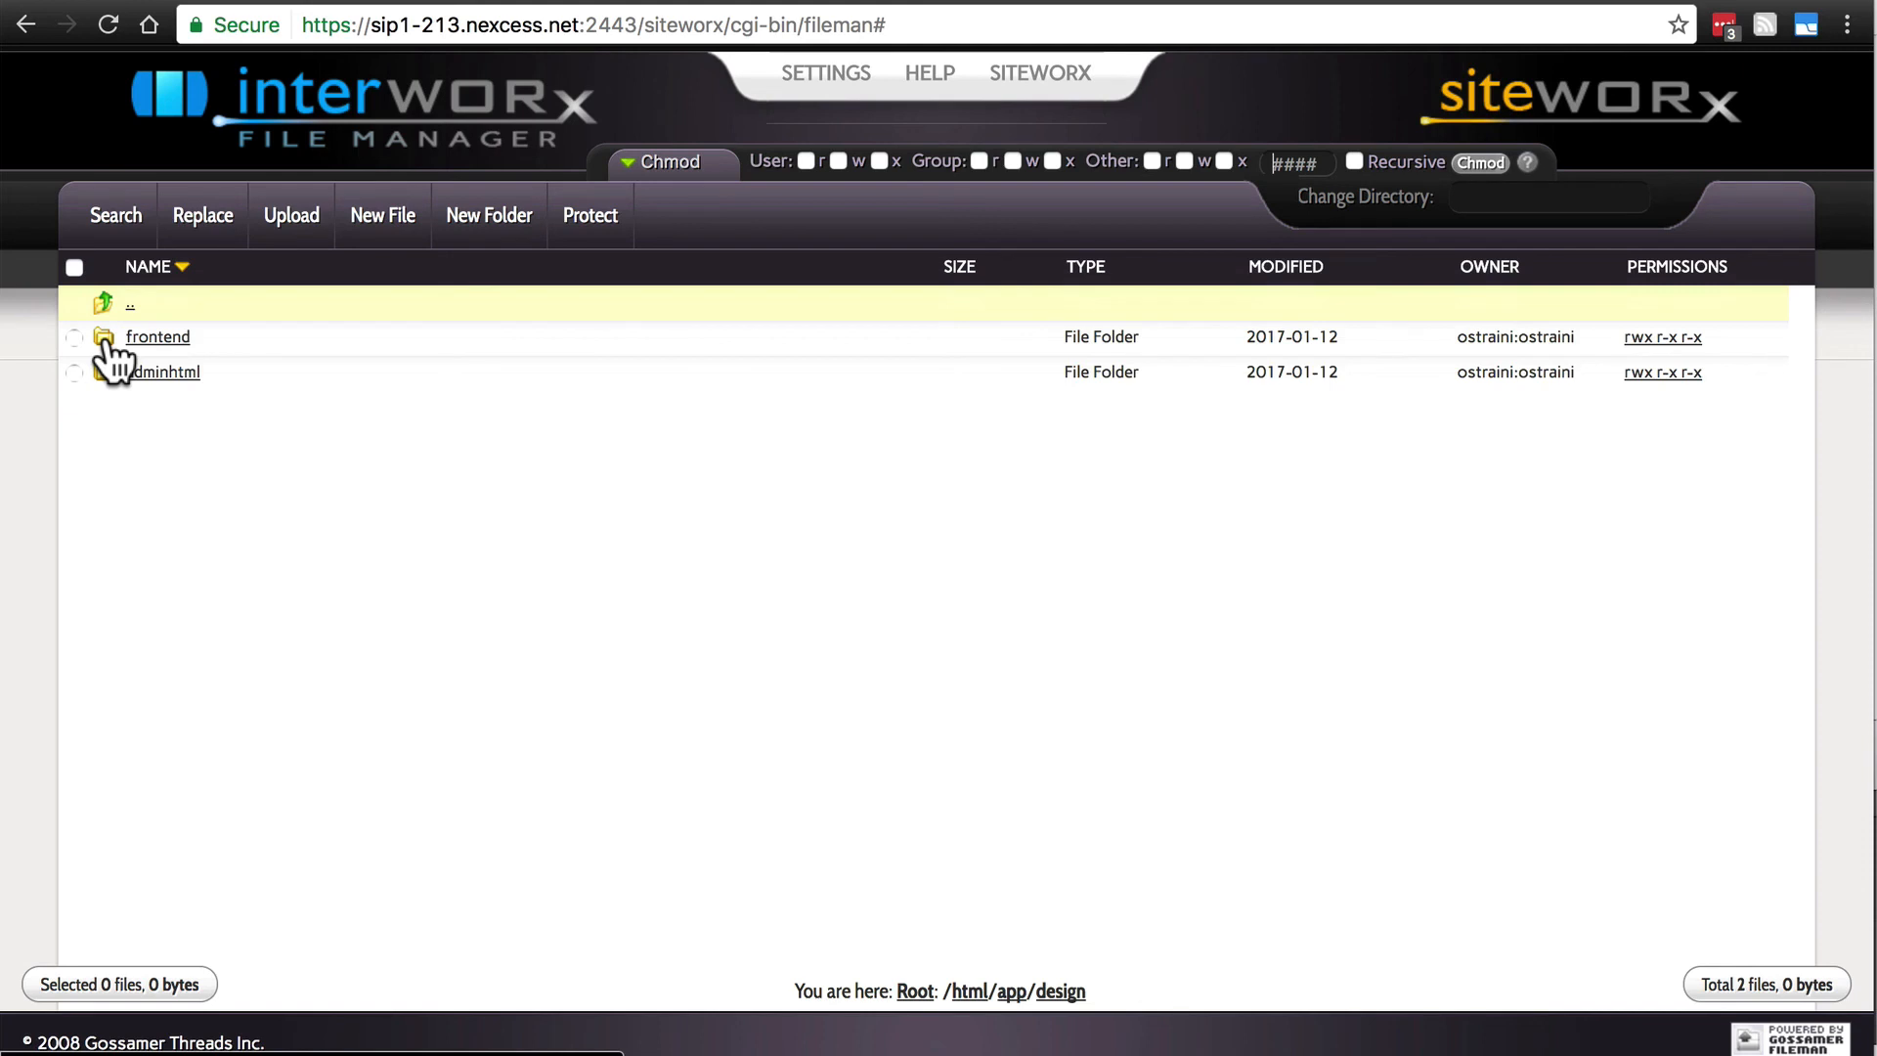
Select app/design/adminhtml/Magento and uncheck its group write permission
left_click(163, 373)
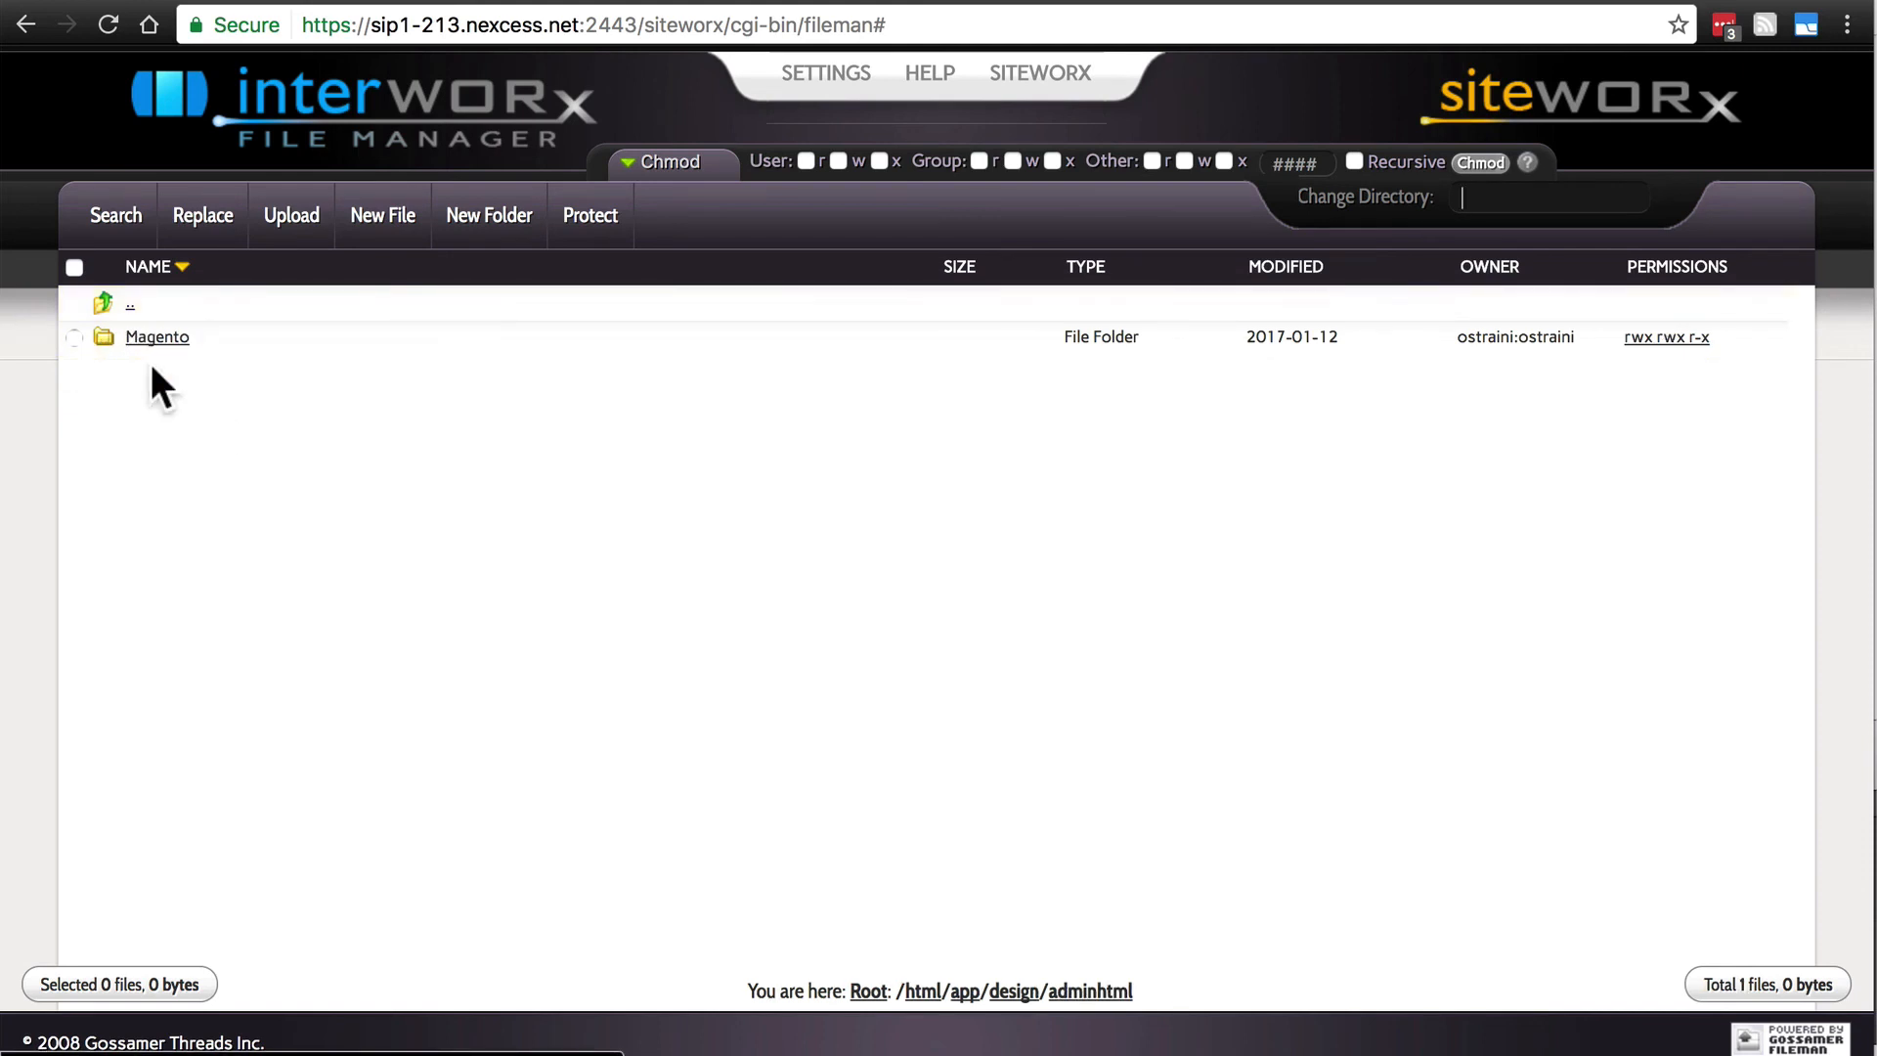
mouse_move(156, 336)
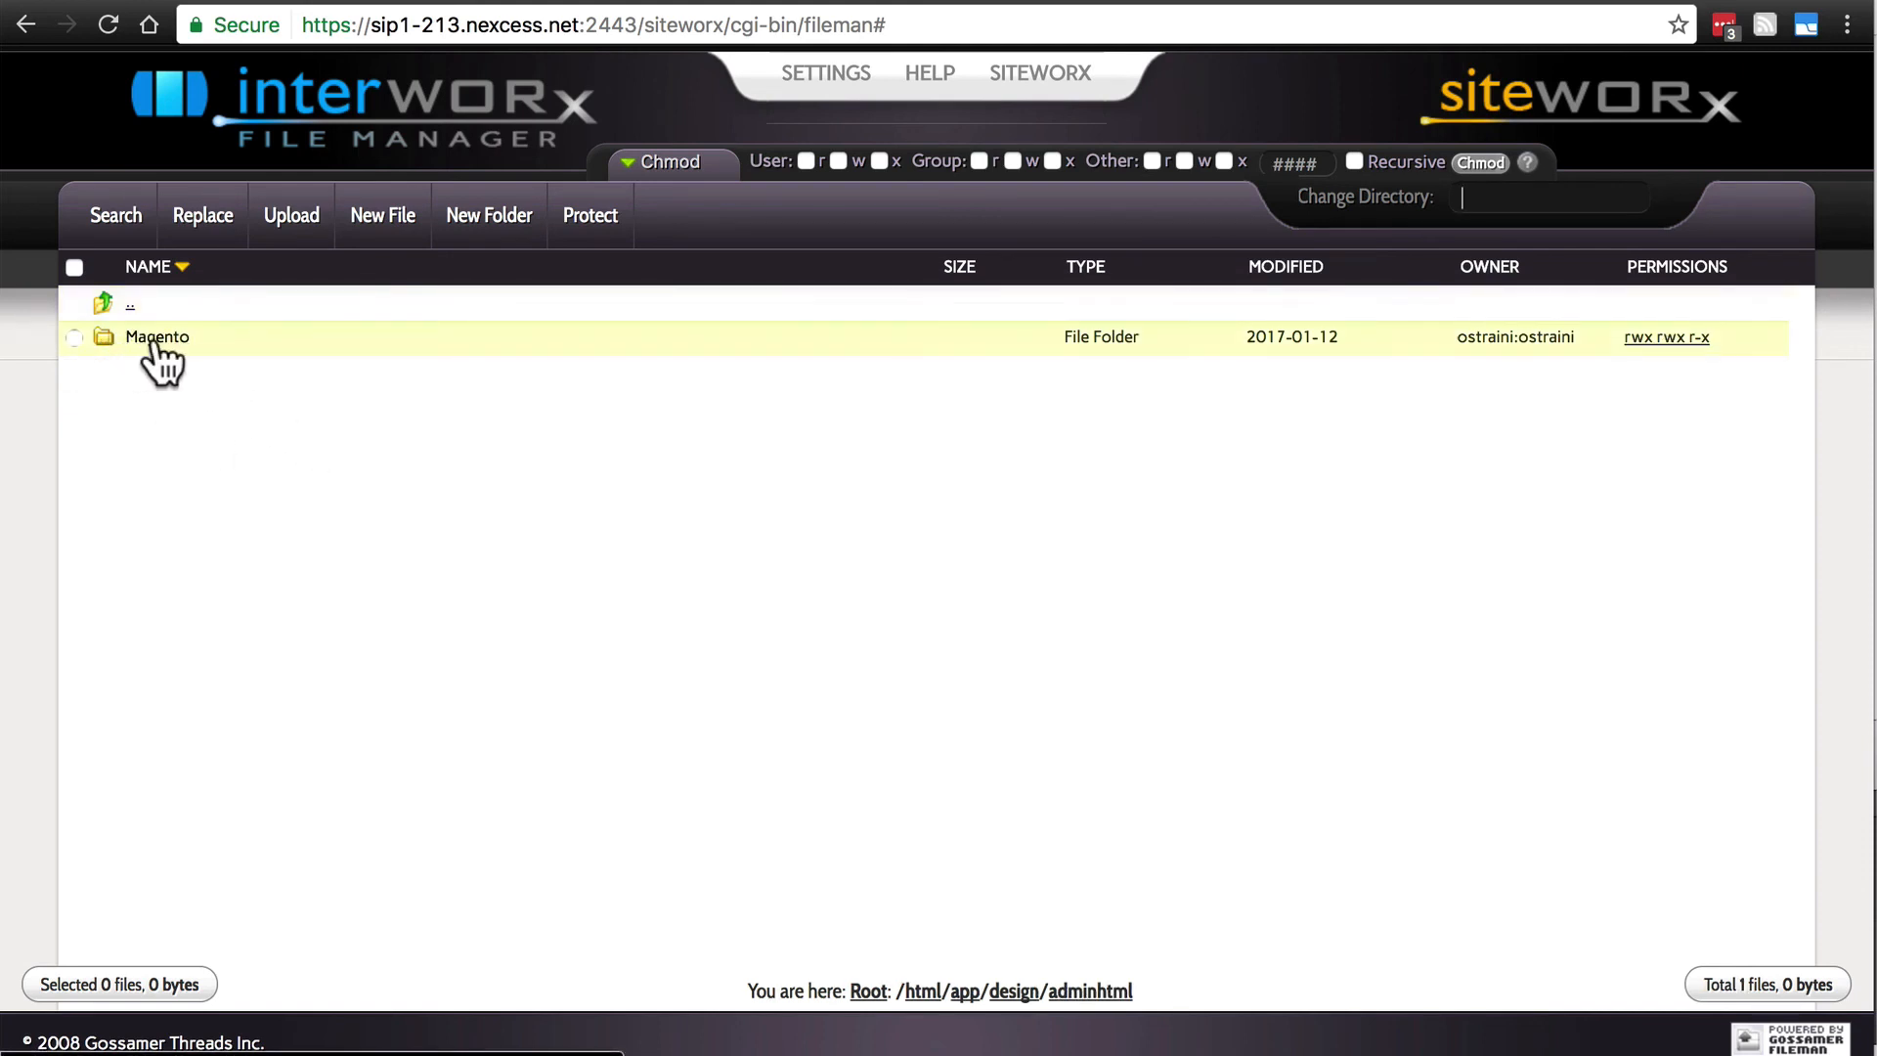
mouse_move(1682, 365)
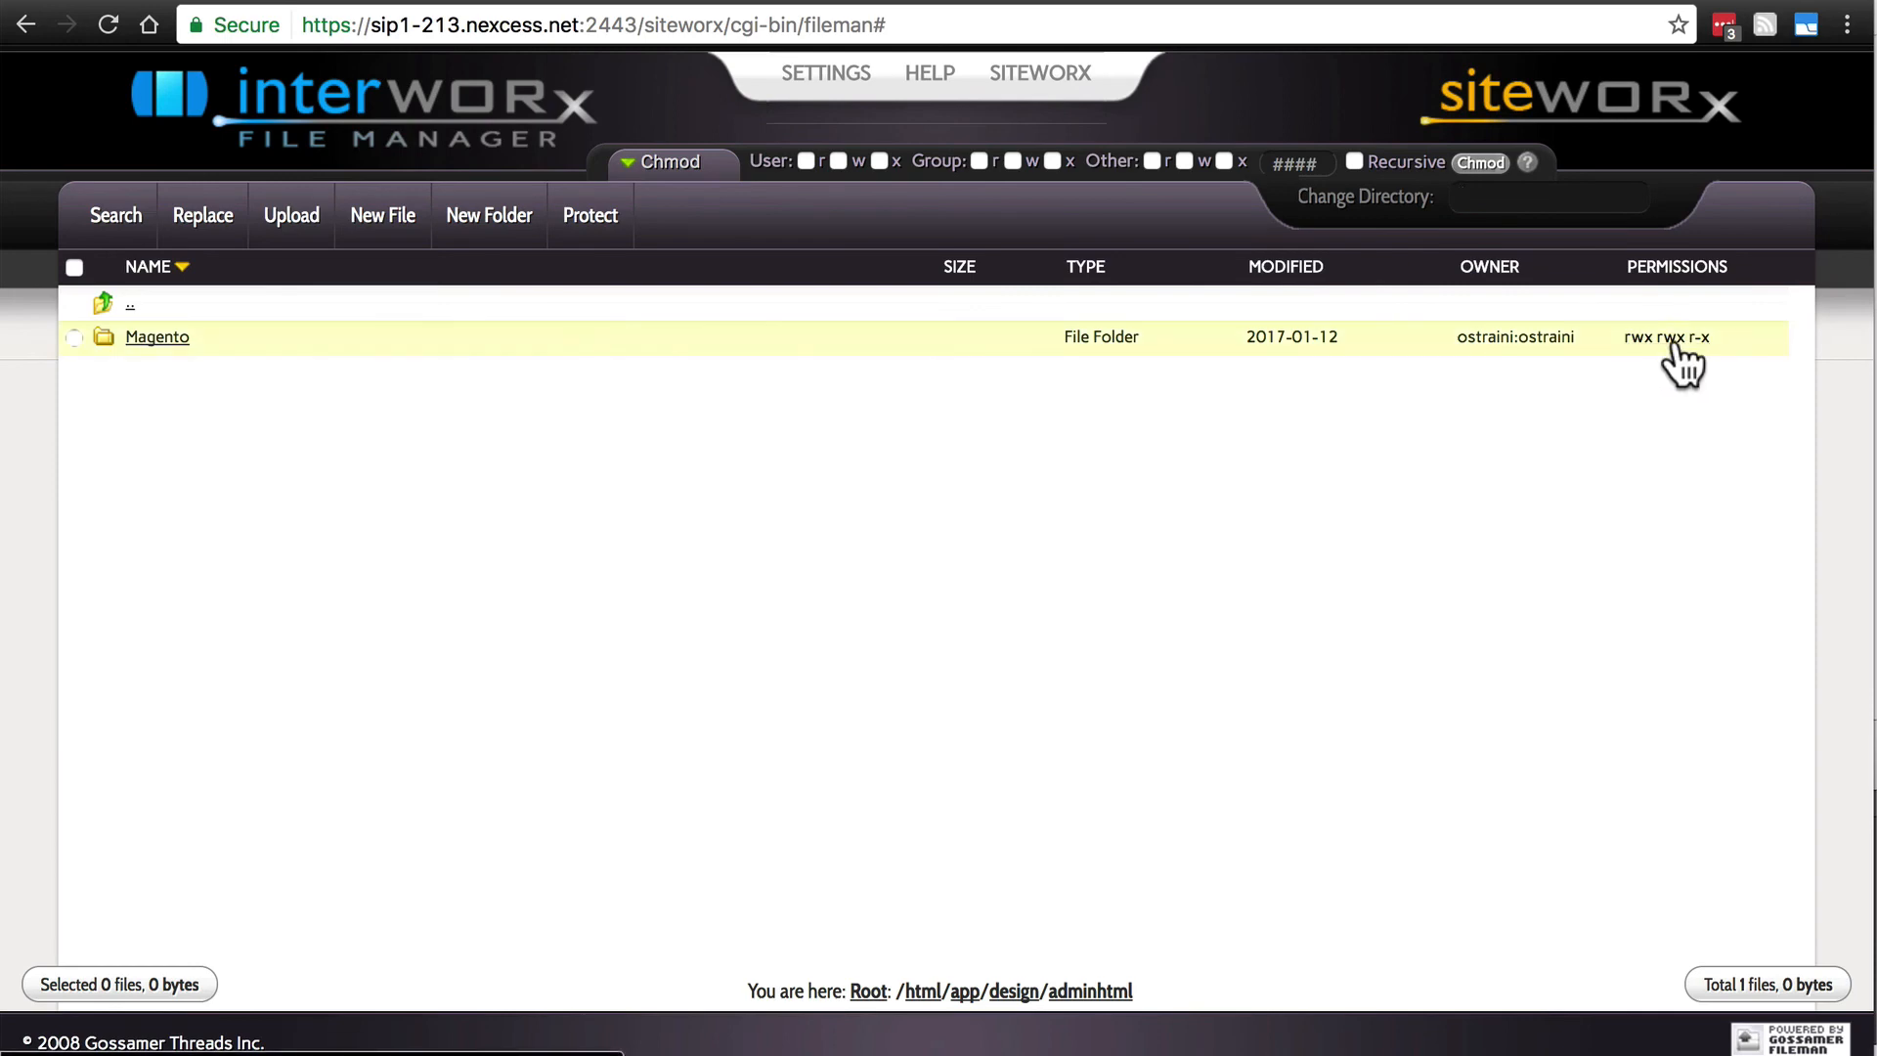
left_click(73, 337)
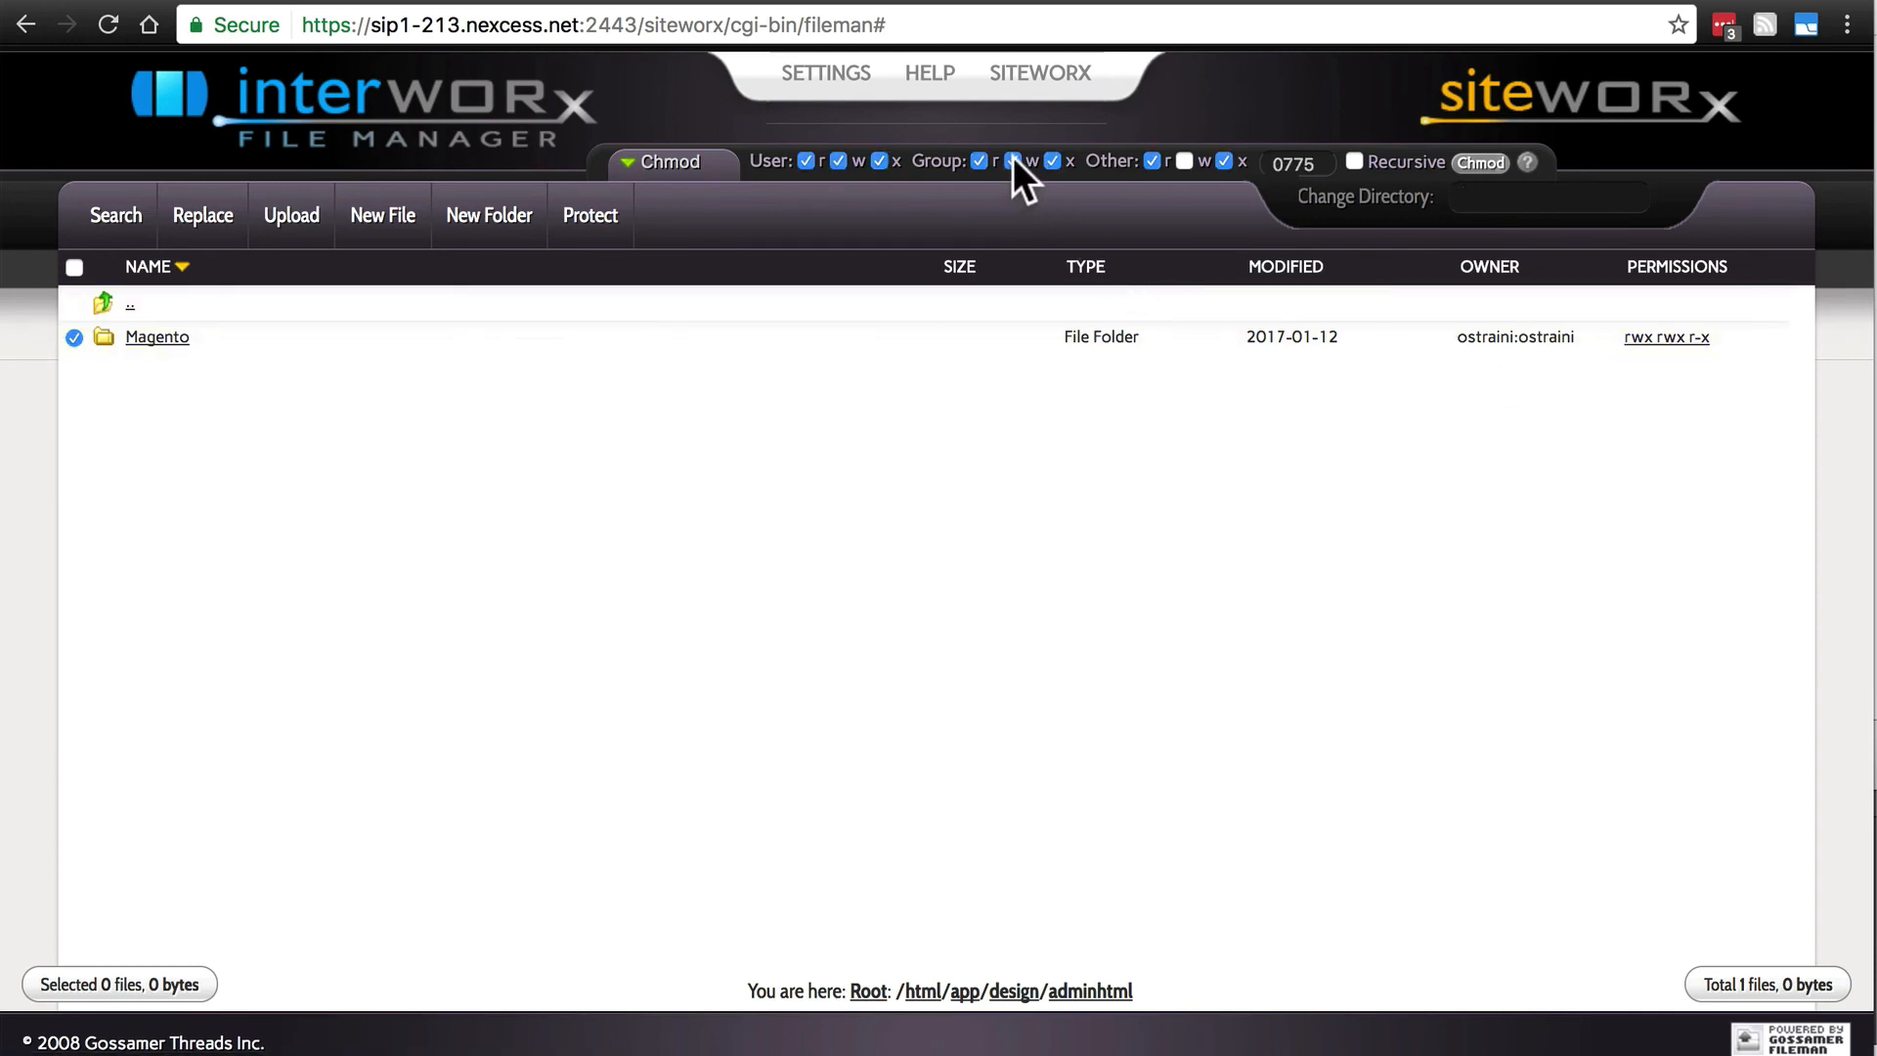
left_click(1013, 161)
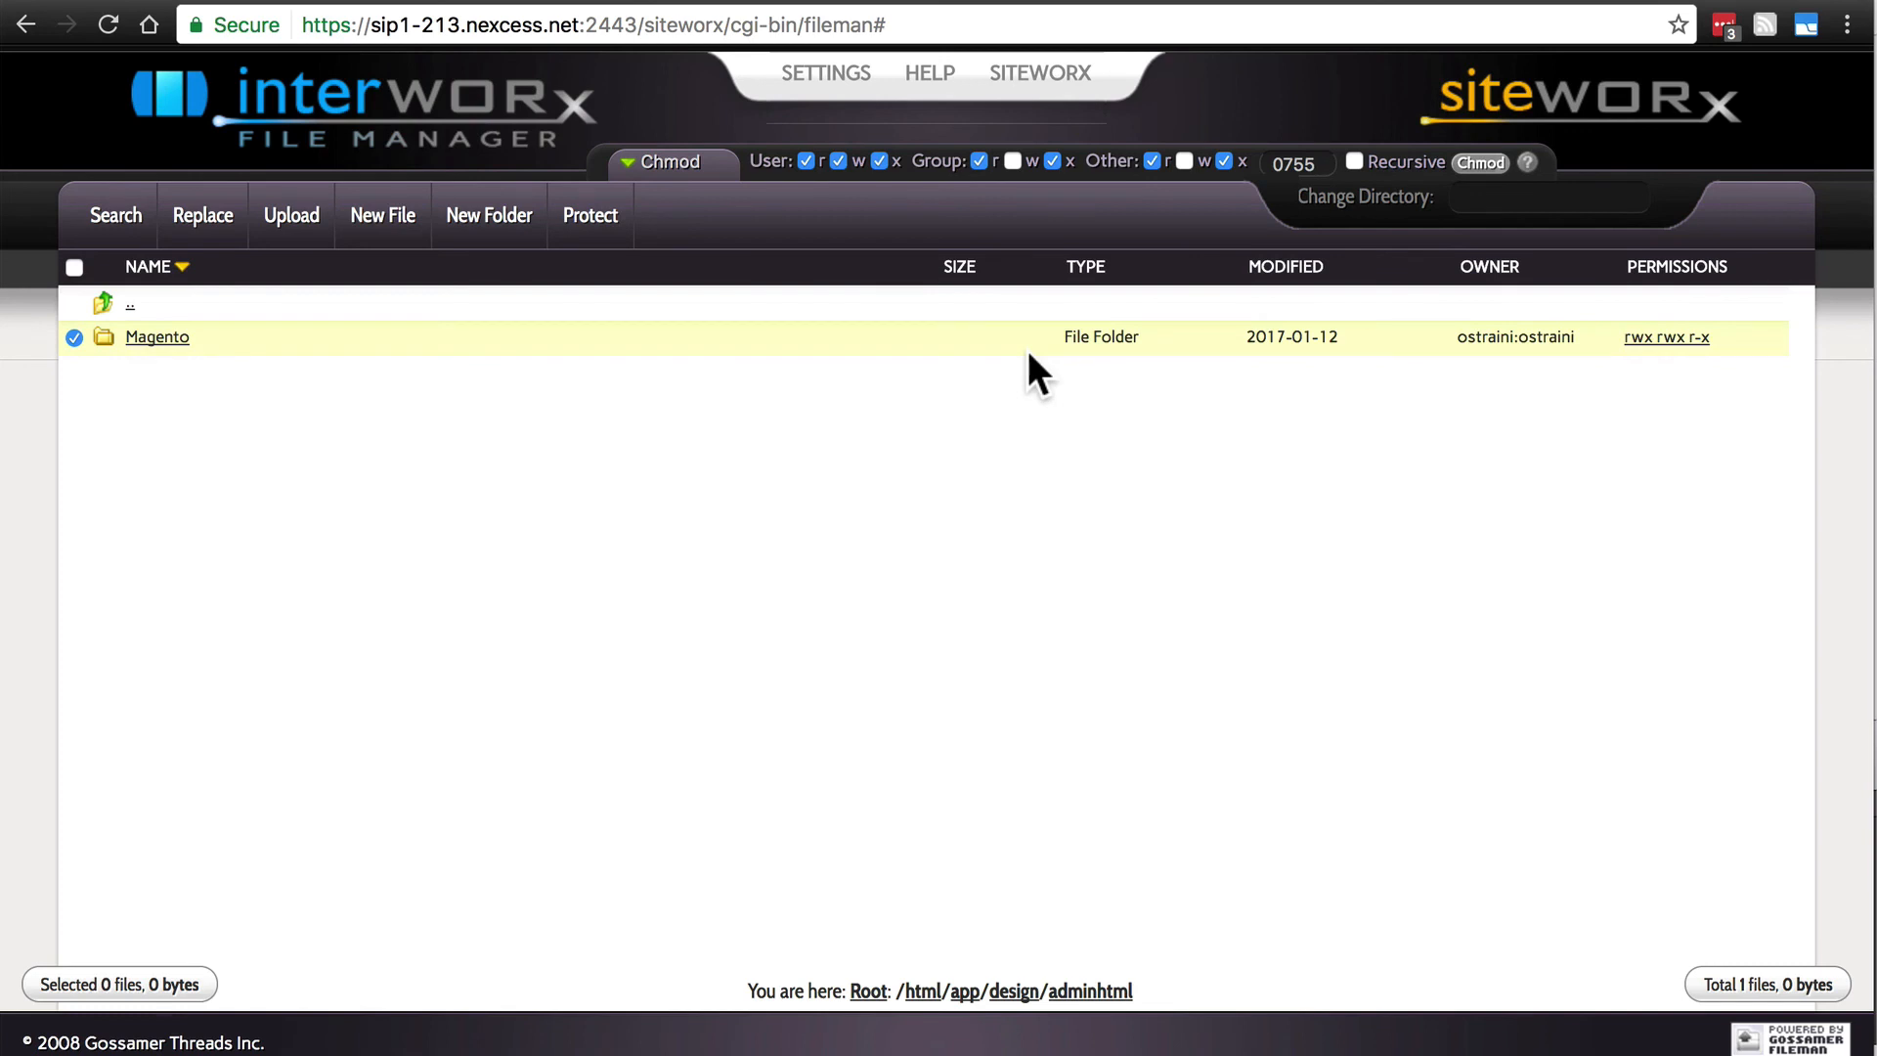
mouse_move(990, 363)
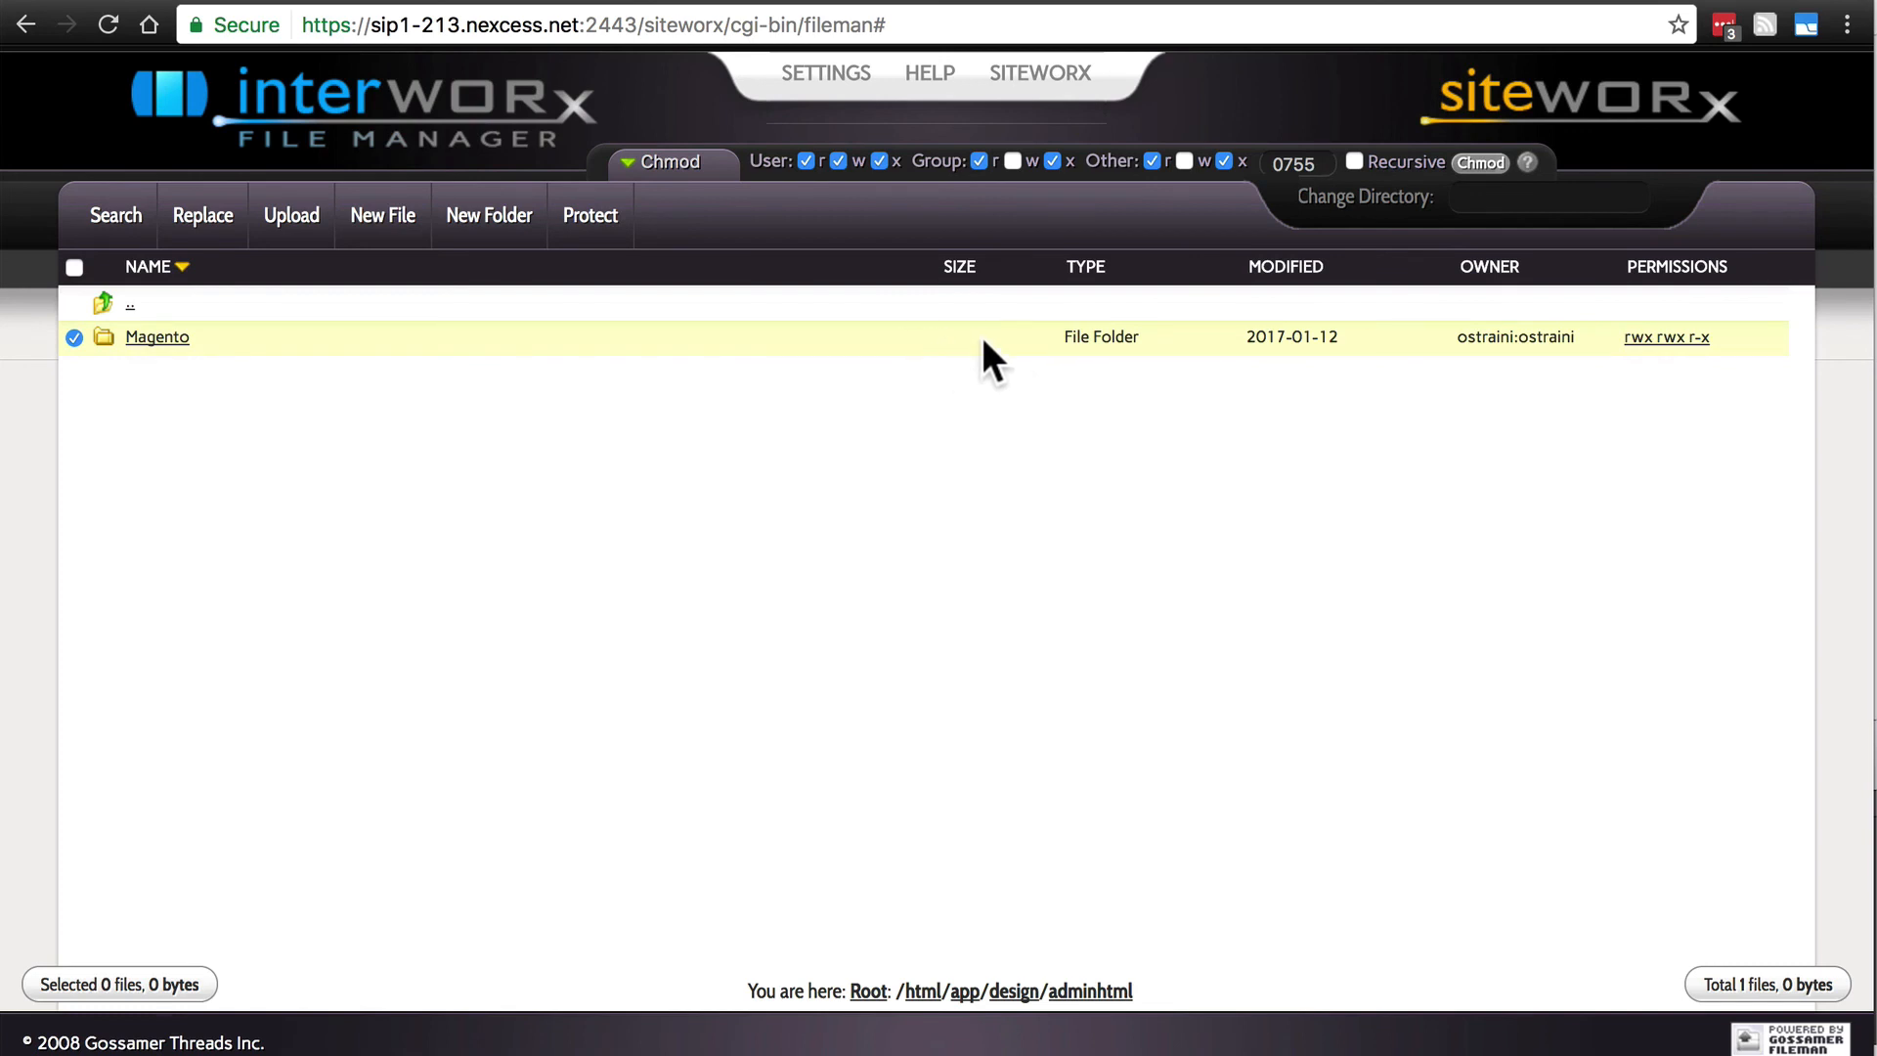